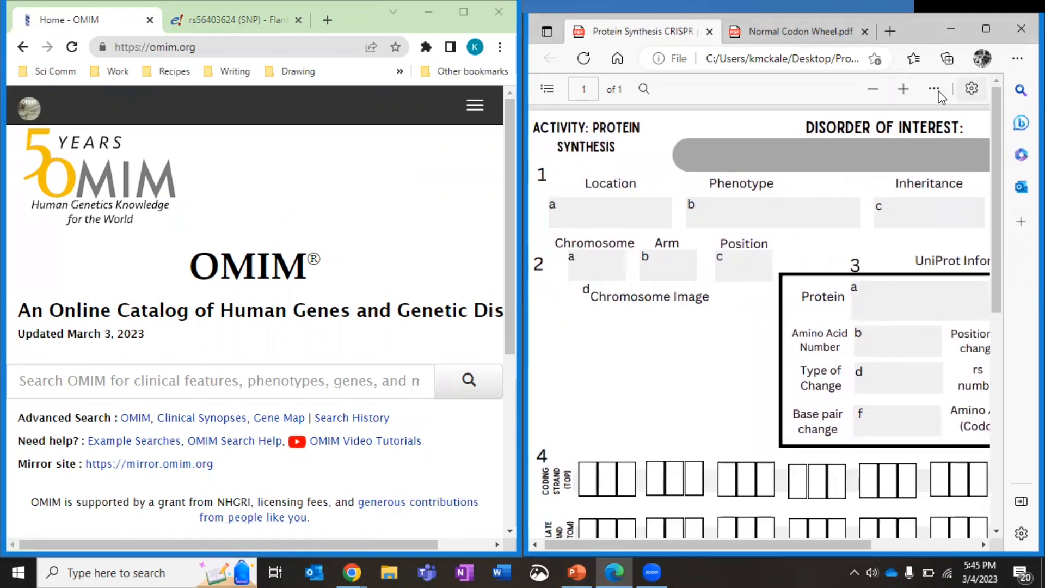
Using Add text, write 'Familial Breast - Ovarian Cancer' in the Disorder of Interest field
{"action": "left_click", "coordinate": [933, 88]}
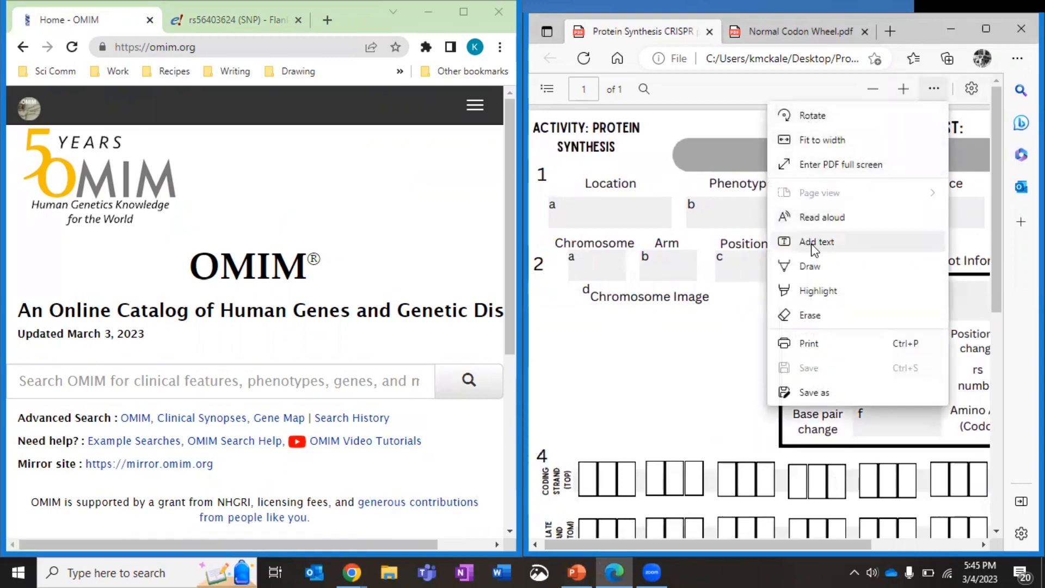
{"action": "left_click", "coordinate": [815, 242]}
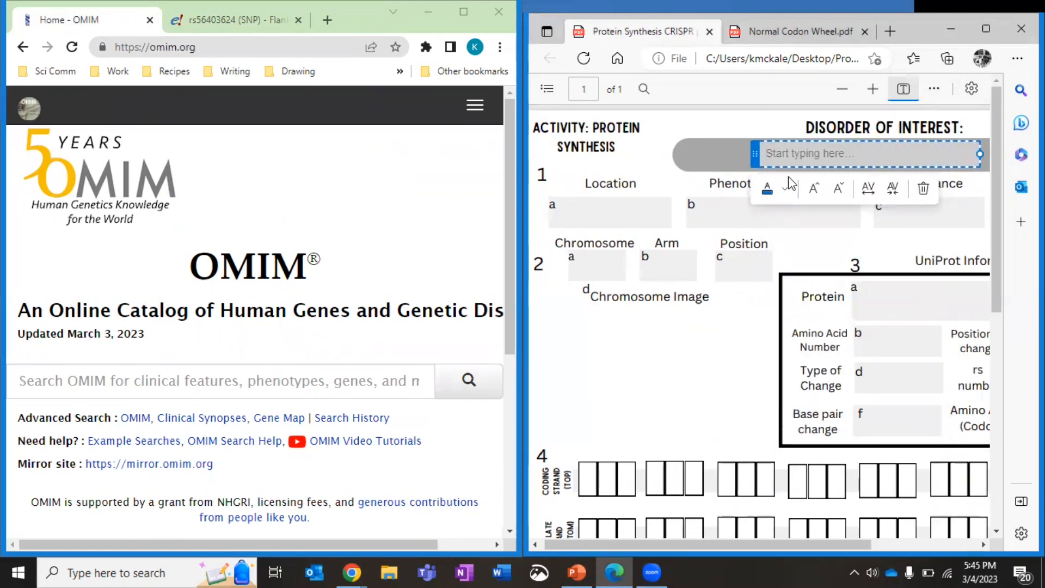
{"action": "type", "text": "Familial Brea"}
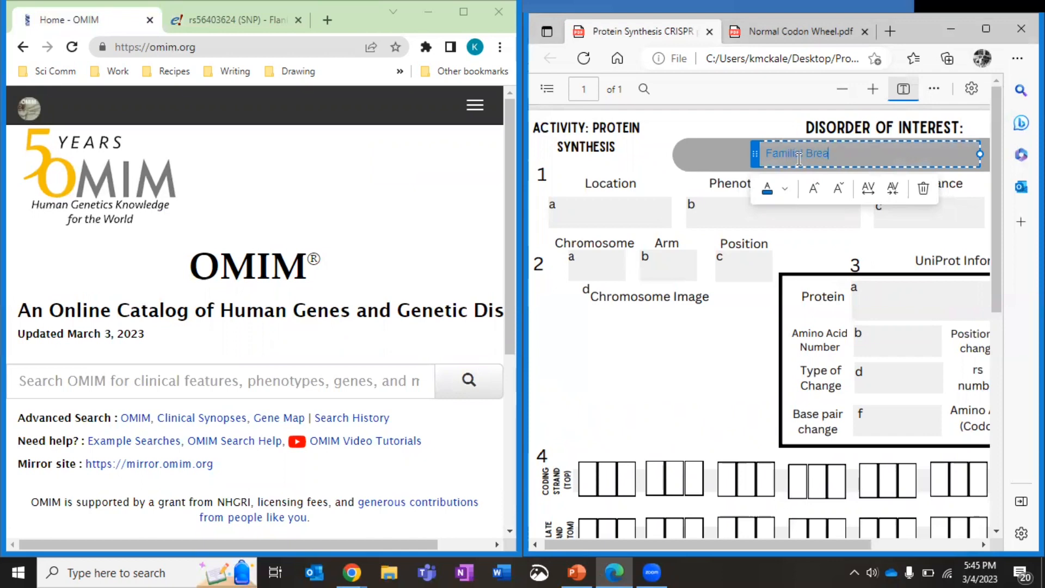
{"action": "type", "text": "st - Ovarian Cancer"}
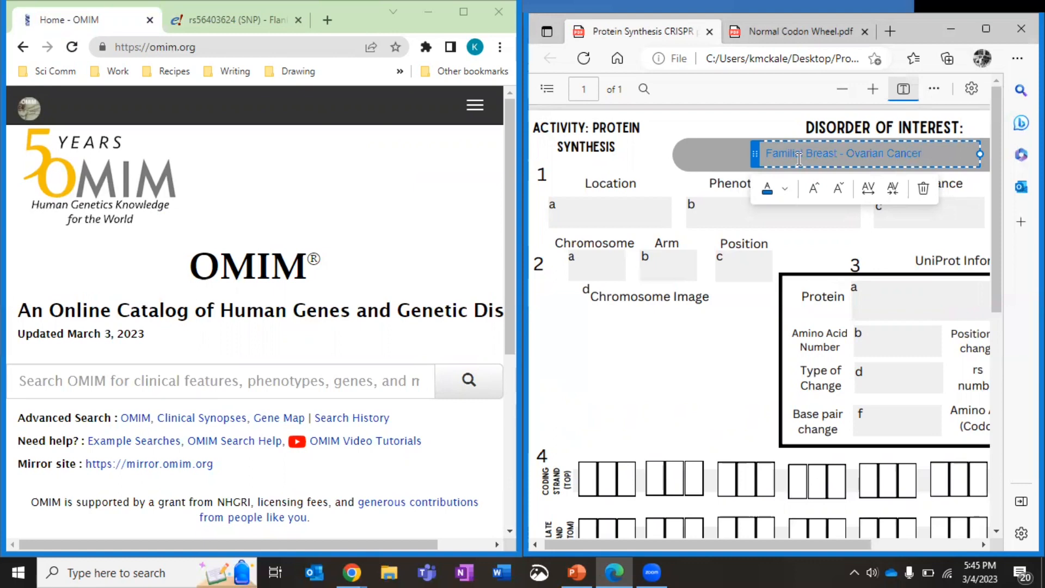
{"action": "left_click", "coordinate": [570, 212]}
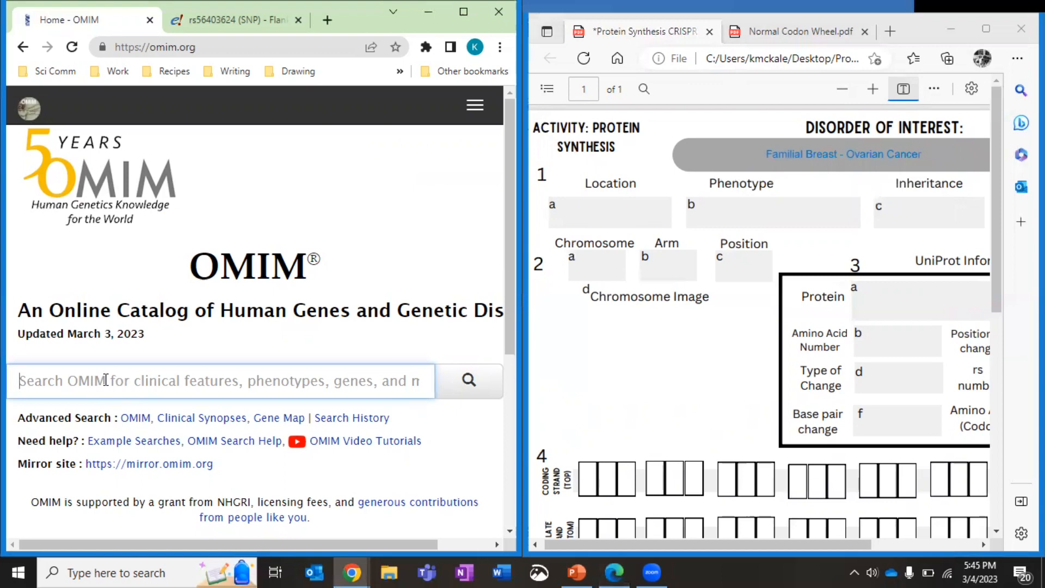
Search OMIM for familial breast-ovarian cancer and open entry 600185 BRCA2, viewing its 13q13.1 location
{"action": "type", "text": "Fami"}
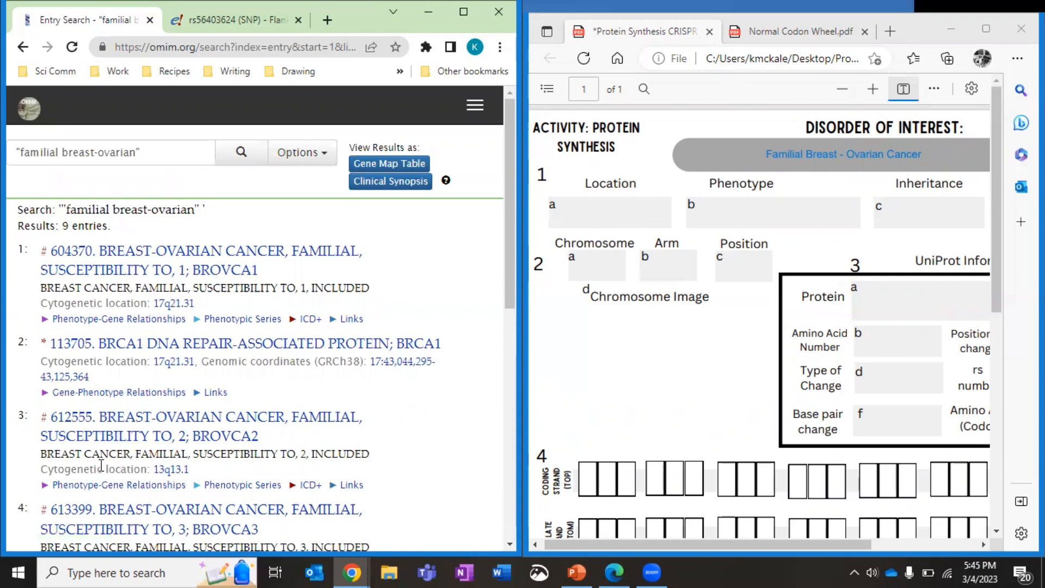
{"action": "mouse_move", "coordinate": [193, 346]}
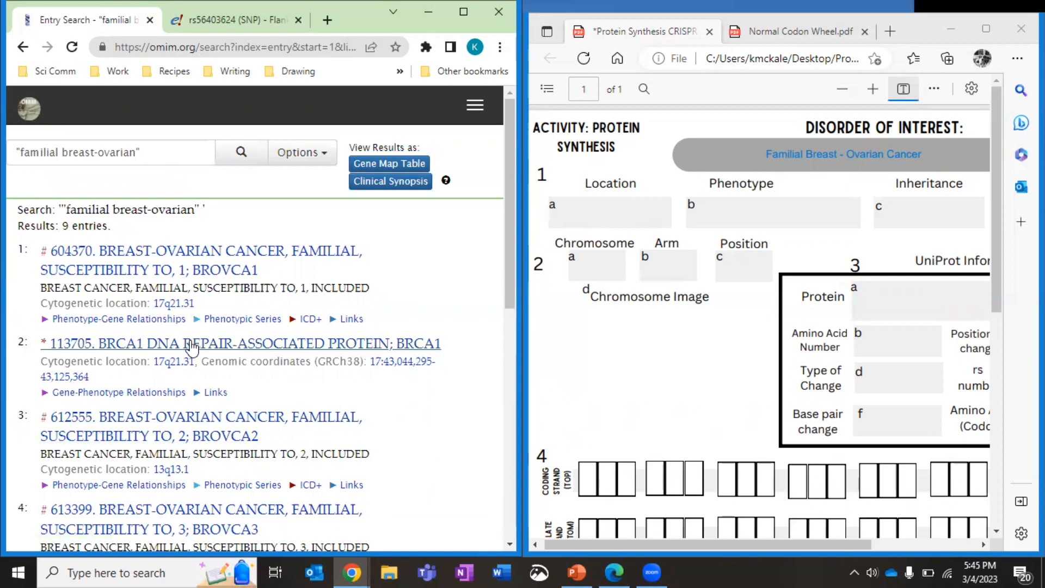
{"action": "scroll", "scroll_direction": "down", "scroll_amount": 3}
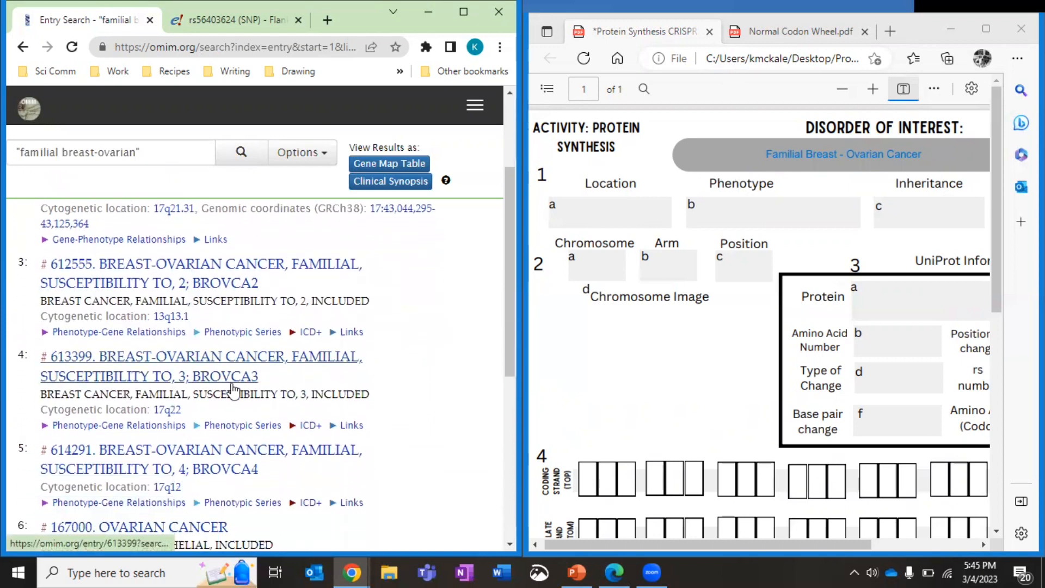
{"action": "scroll", "scroll_direction": "down", "scroll_amount": 3}
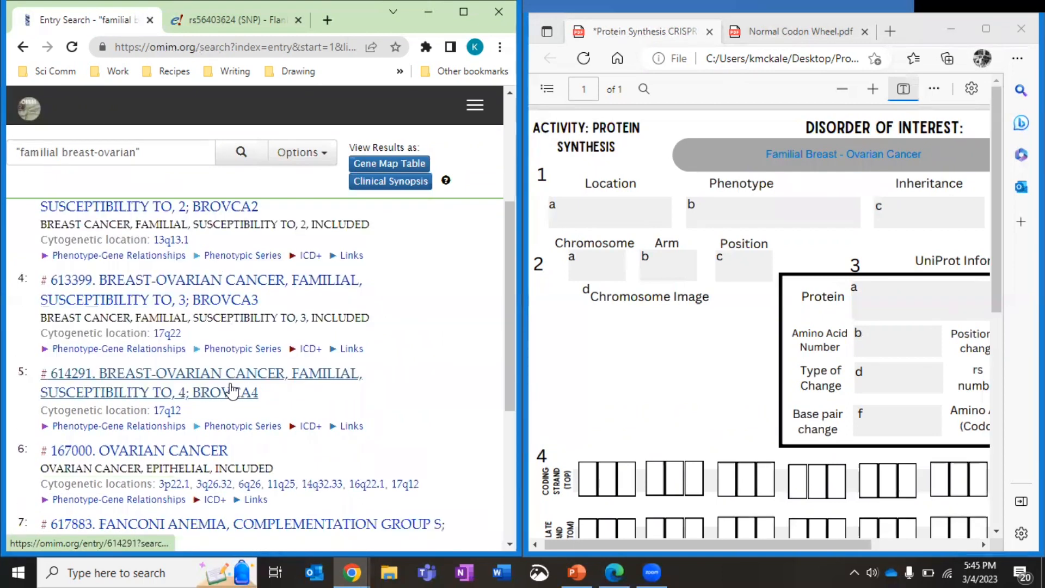
{"action": "scroll", "scroll_direction": "down", "scroll_amount": 3}
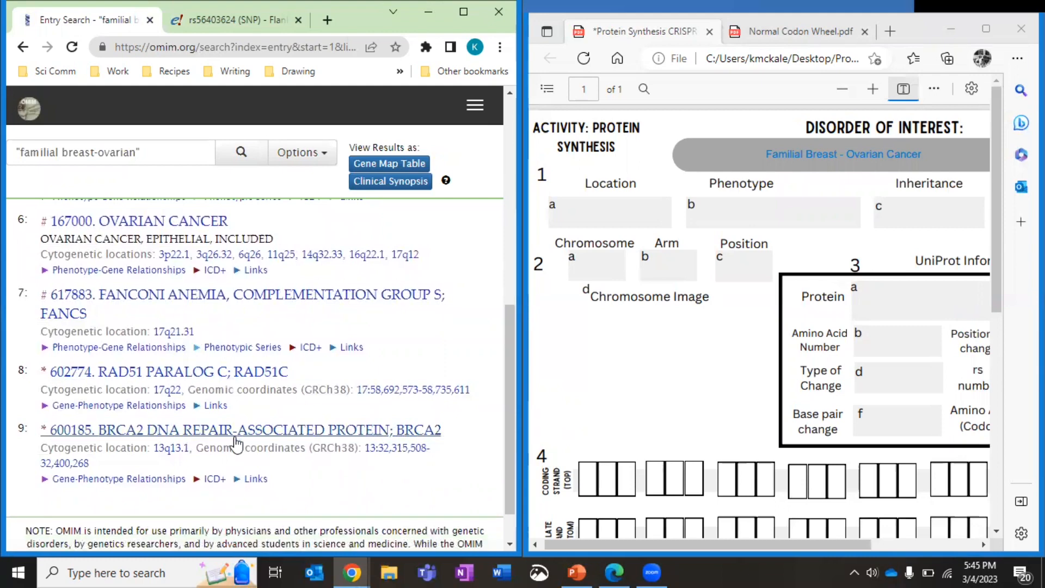
{"action": "left_click", "coordinate": [239, 430]}
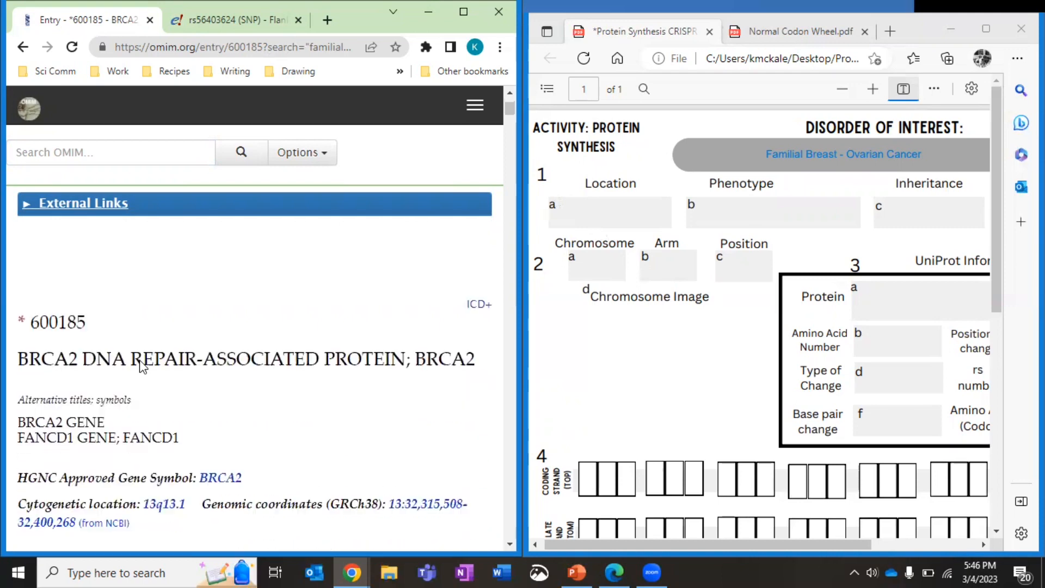
{"action": "scroll", "scroll_direction": "down", "scroll_amount": 3}
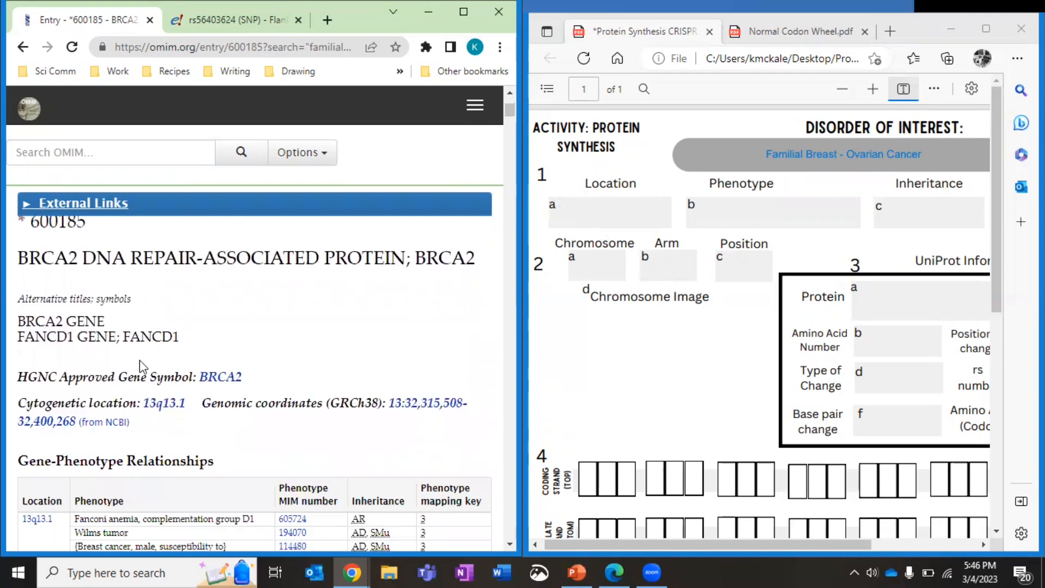
{"action": "scroll", "scroll_direction": "down", "scroll_amount": 3}
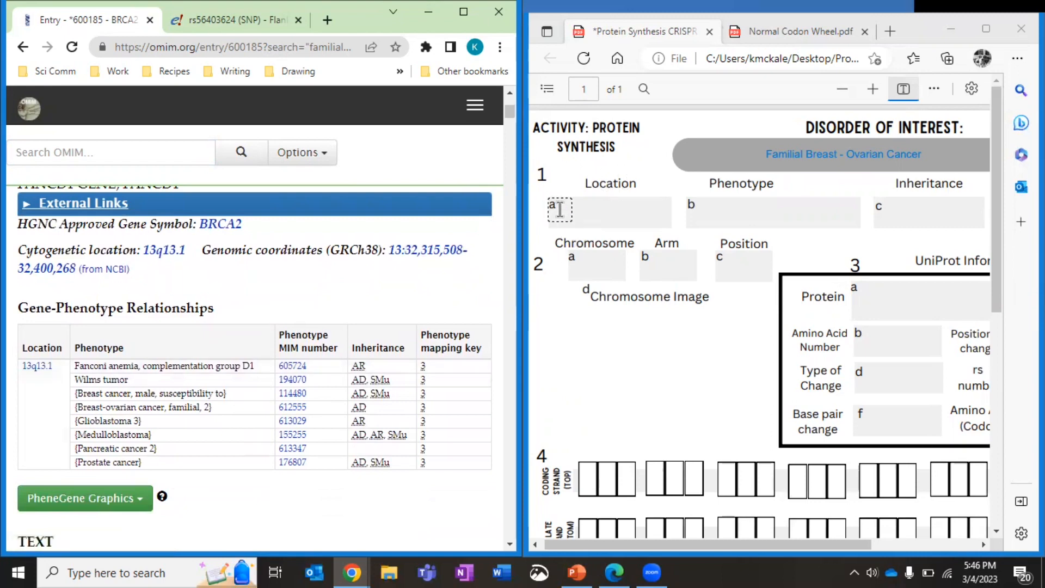
Enter location 13q13.1 and chromosome 13 in the worksheet fields
{"action": "left_click", "coordinate": [608, 212]}
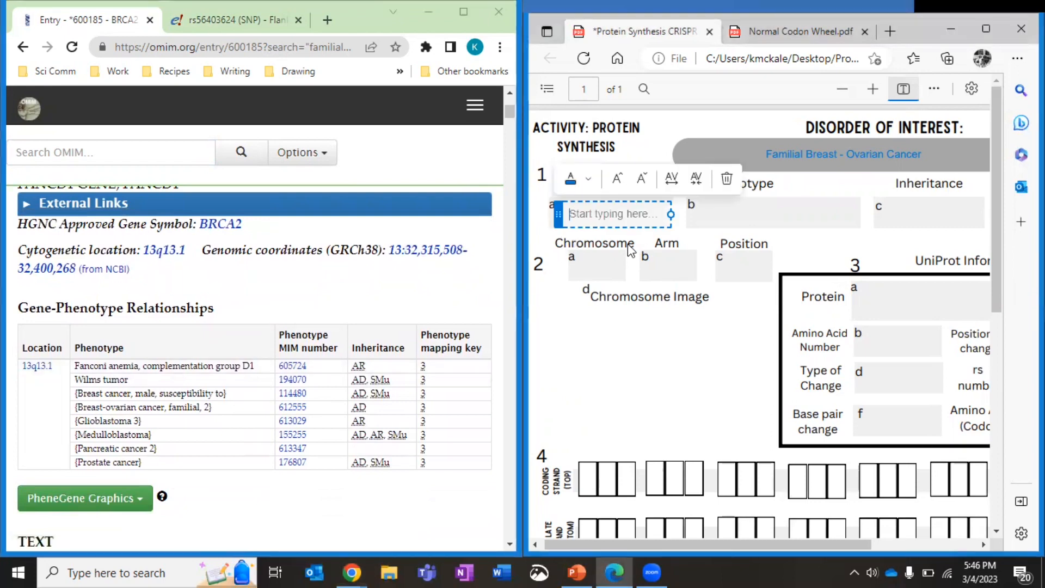
{"action": "type", "text": "13"}
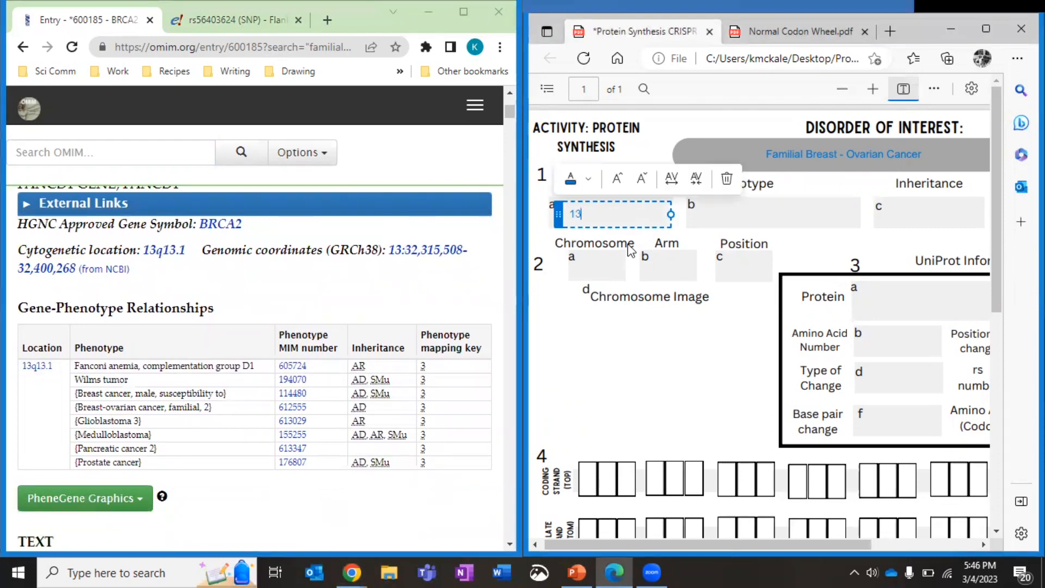
{"action": "type", "text": "q13.1"}
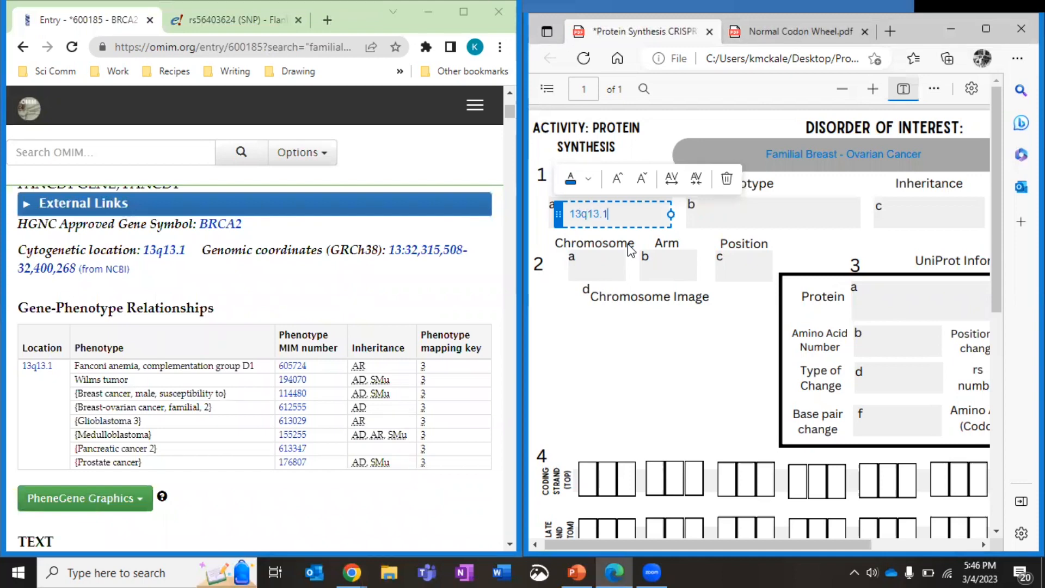
{"action": "mouse_move", "coordinate": [573, 323]}
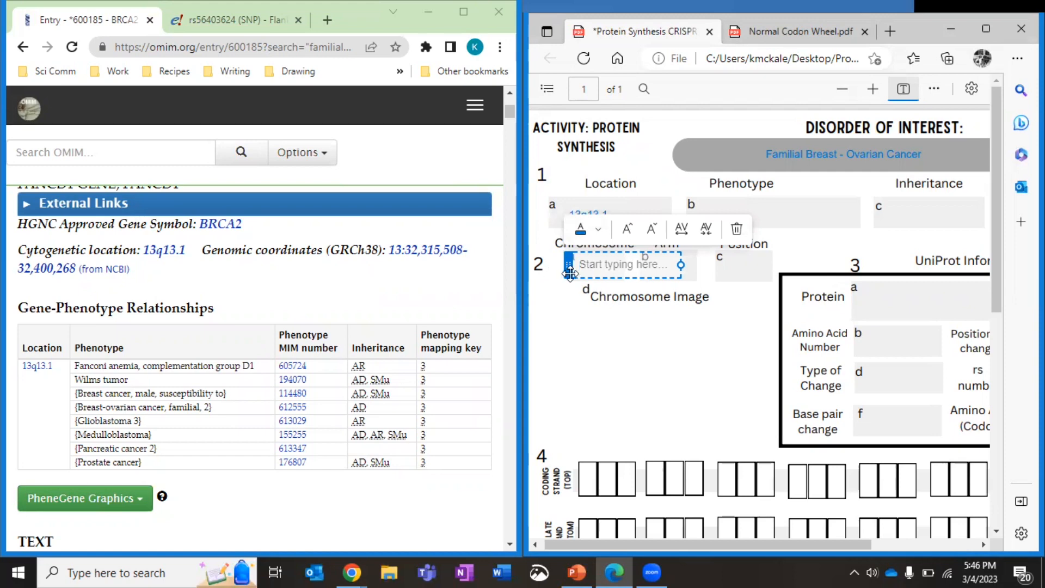
{"action": "type", "text": "13"}
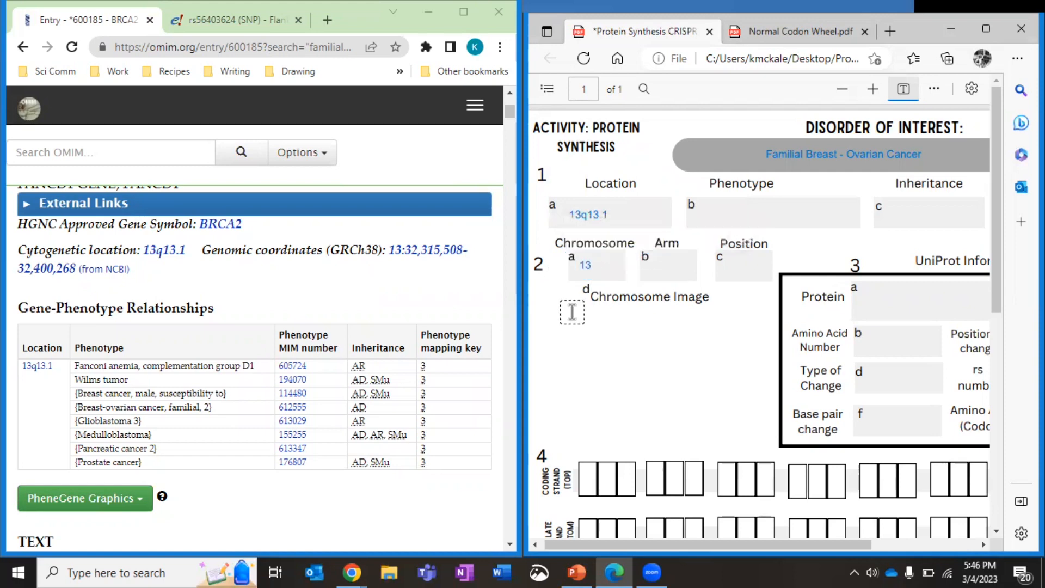
{"action": "left_click", "coordinate": [583, 214]}
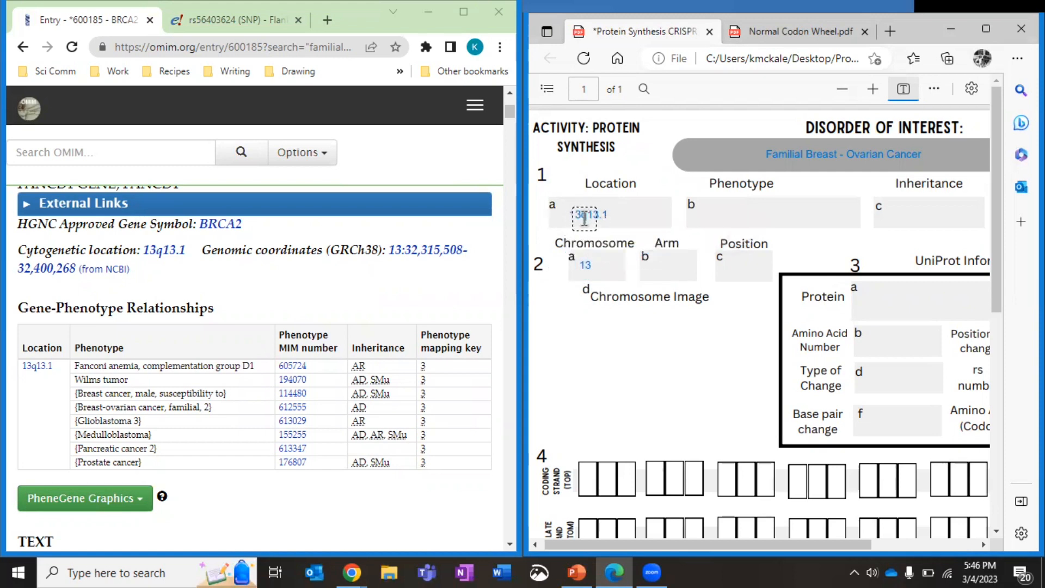
{"action": "left_click", "coordinate": [555, 218]}
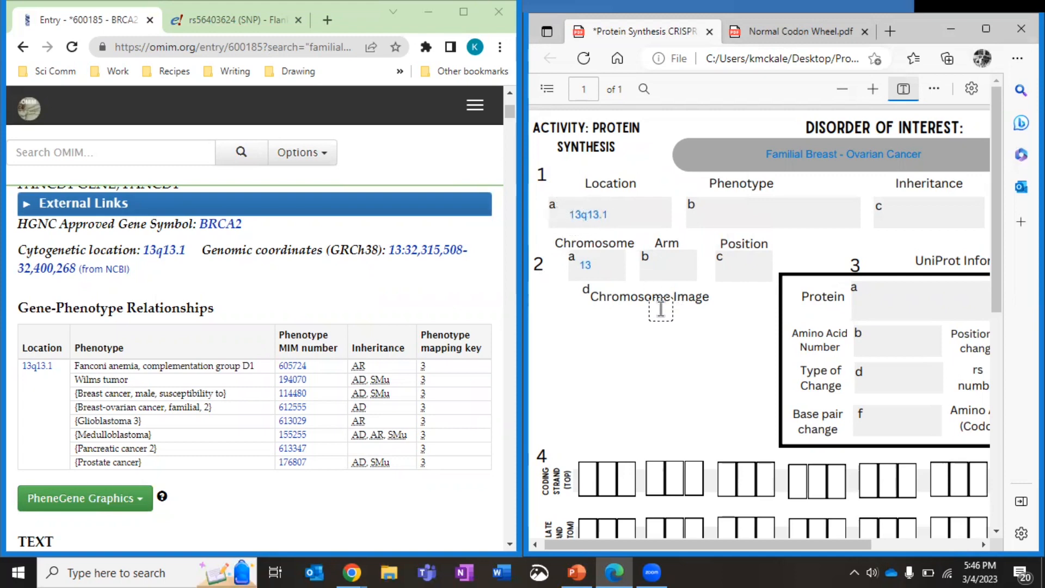
Enter 'long arm' as the arm and 13.1 as the position
{"action": "left_click", "coordinate": [587, 215]}
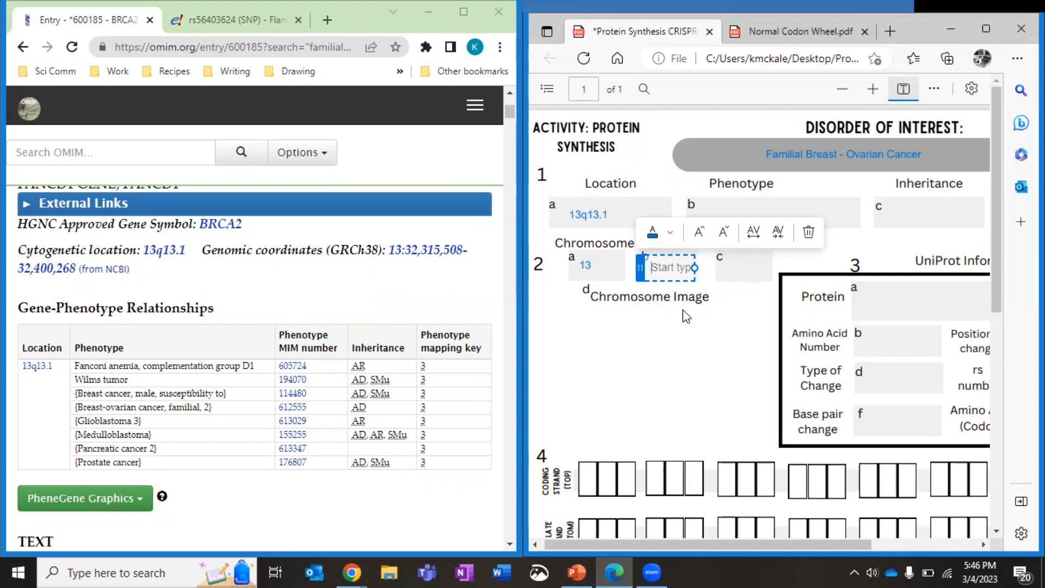
{"action": "type", "text": "long arm"}
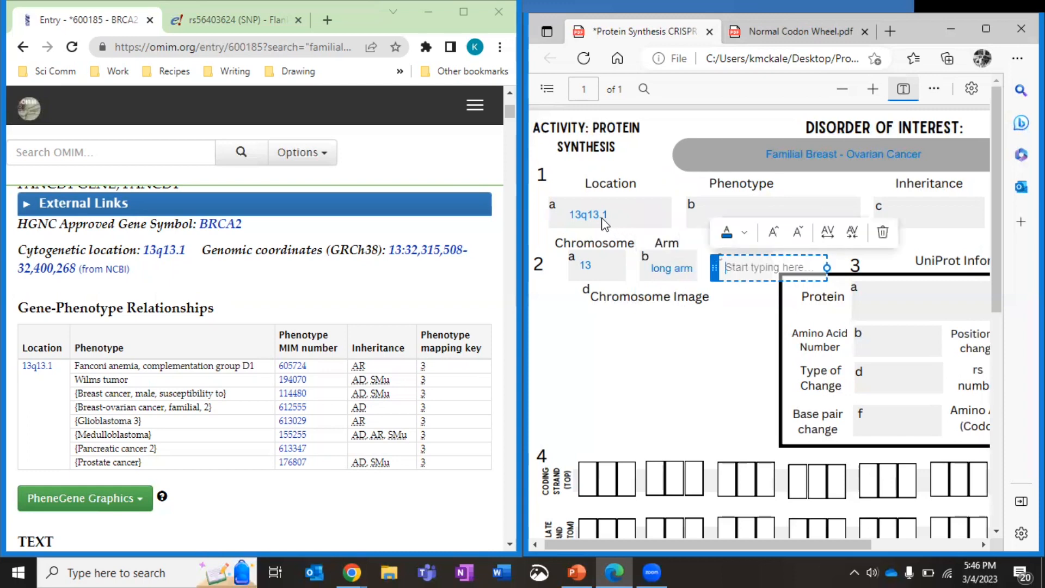
{"action": "mouse_move", "coordinate": [562, 296]}
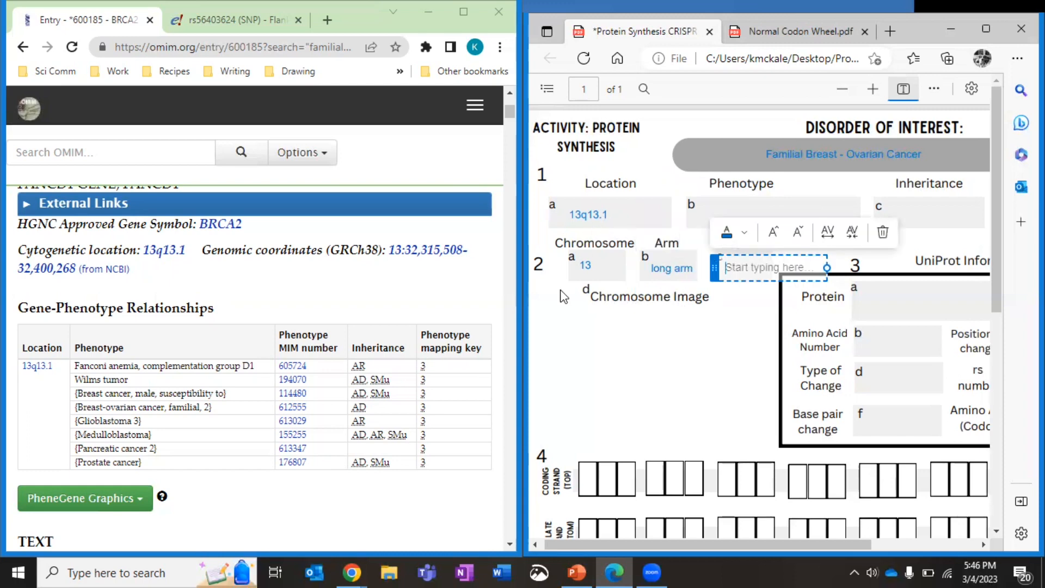
{"action": "type", "text": "13.1"}
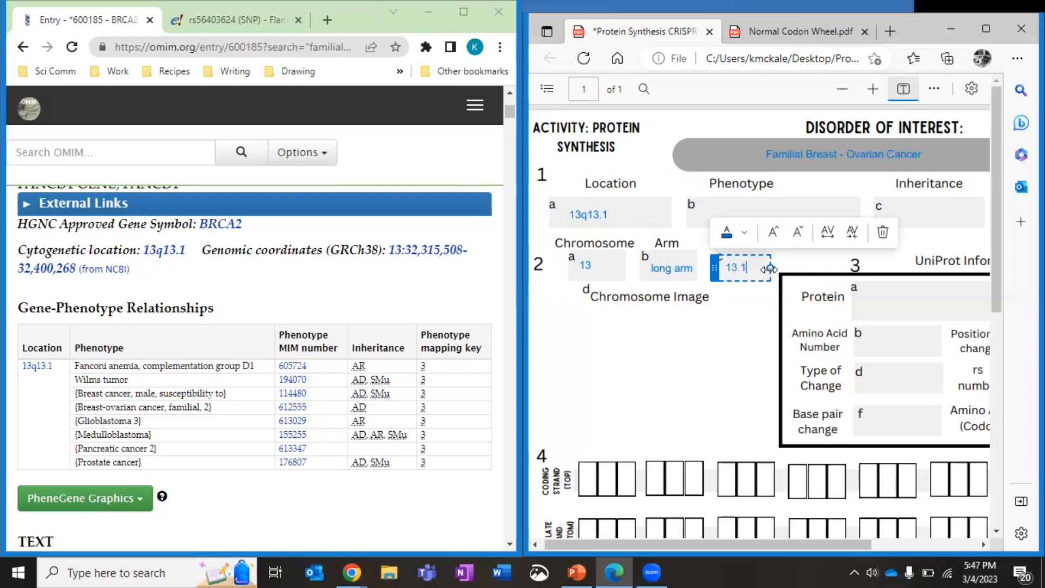
{"action": "mouse_move", "coordinate": [715, 191]}
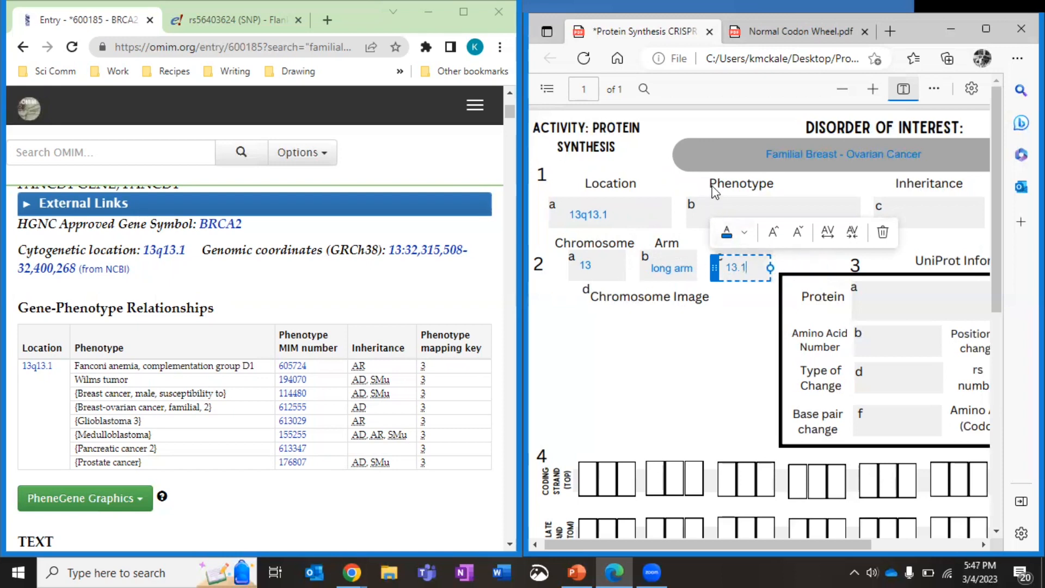
{"action": "mouse_move", "coordinate": [640, 271]}
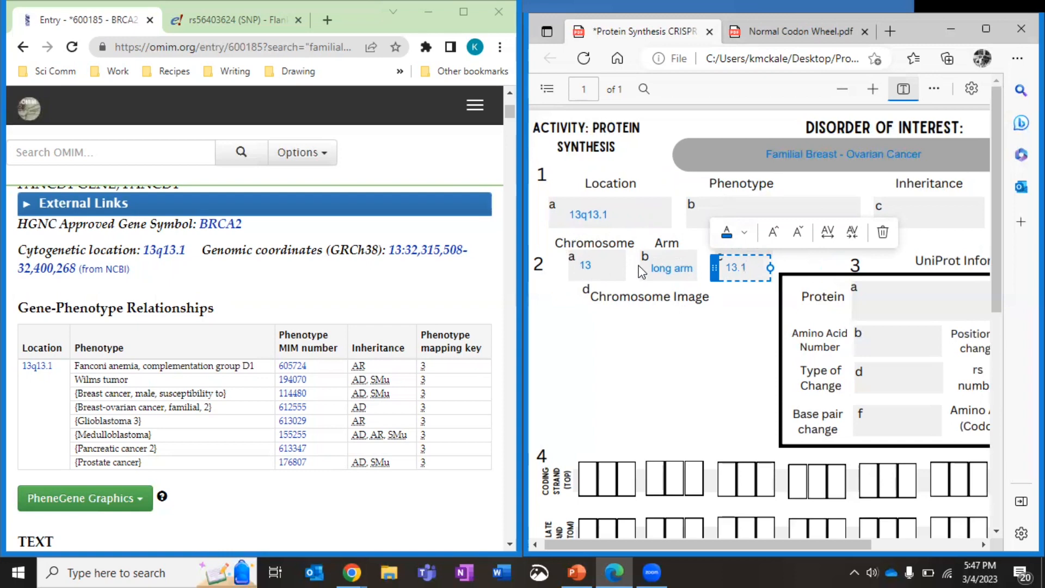
{"action": "left_click", "coordinate": [737, 267]}
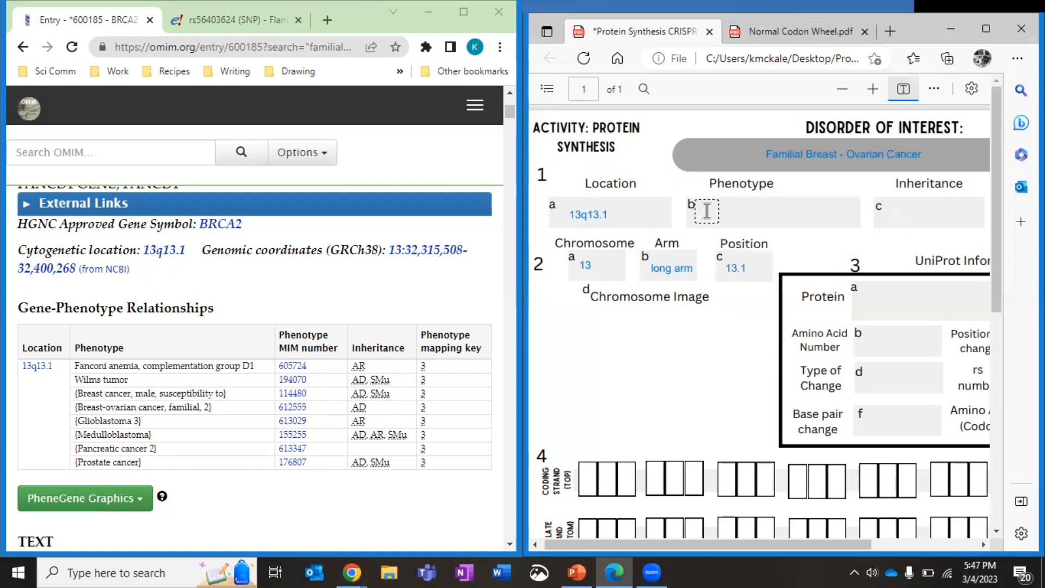
Write 'Breast-ovarian cancer, familial' in the Phenotype field from OMIM's table
{"action": "left_click", "coordinate": [706, 213]}
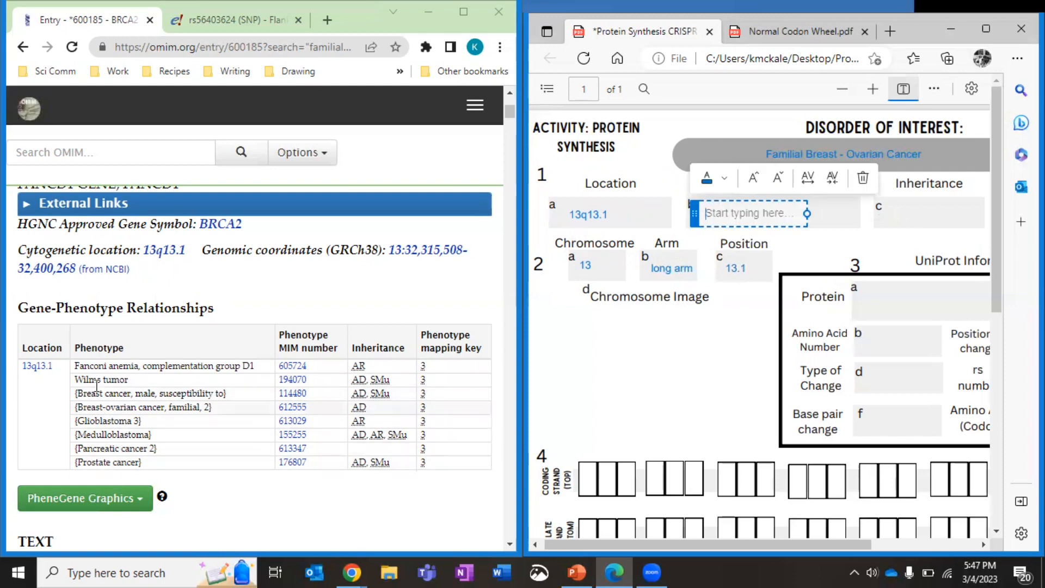
{"action": "mouse_move", "coordinate": [120, 490]}
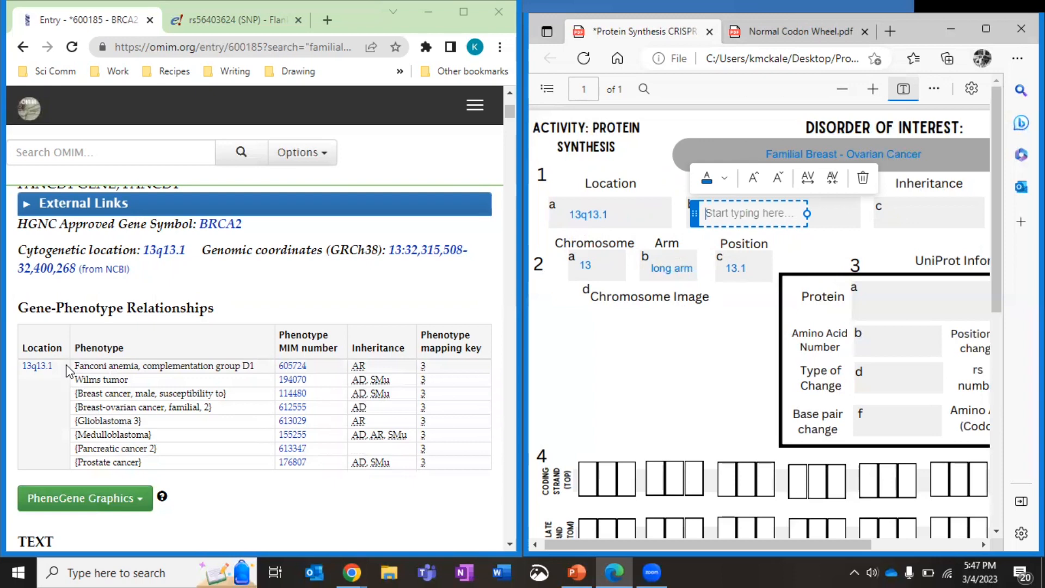
{"action": "mouse_move", "coordinate": [154, 411]}
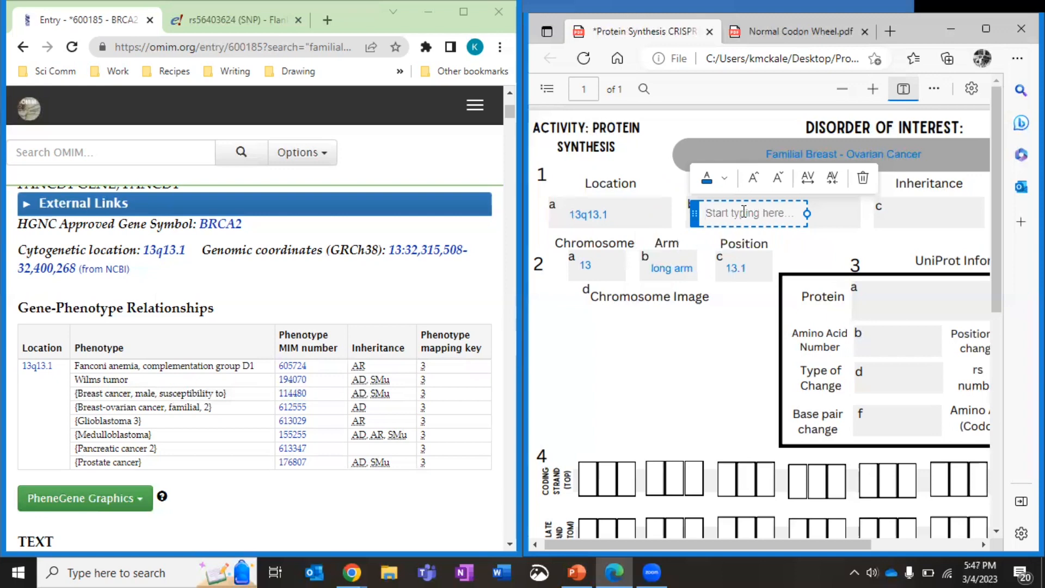
{"action": "type", "text": "Bre"}
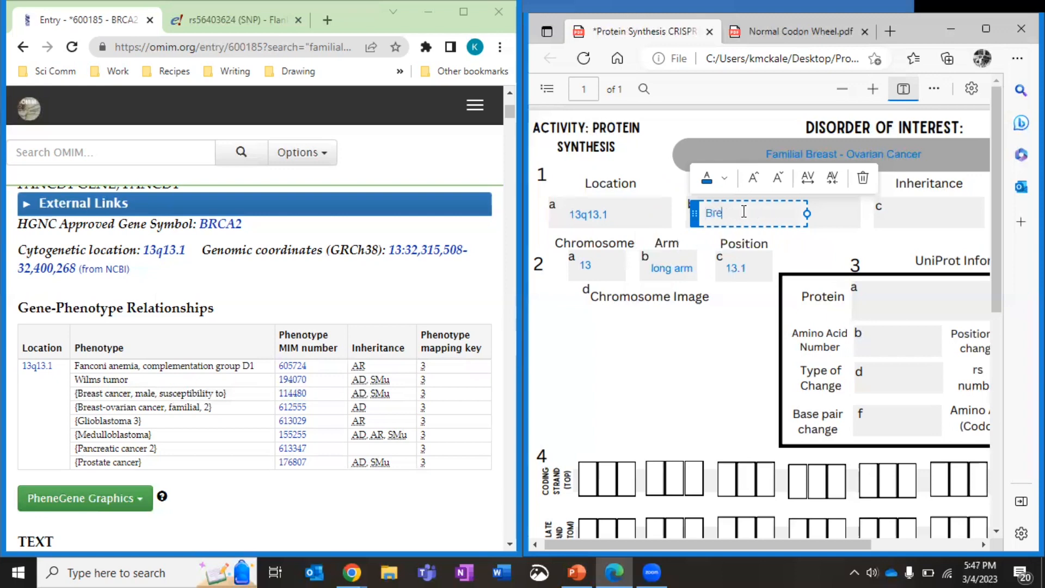
{"action": "type", "text": "ast-"}
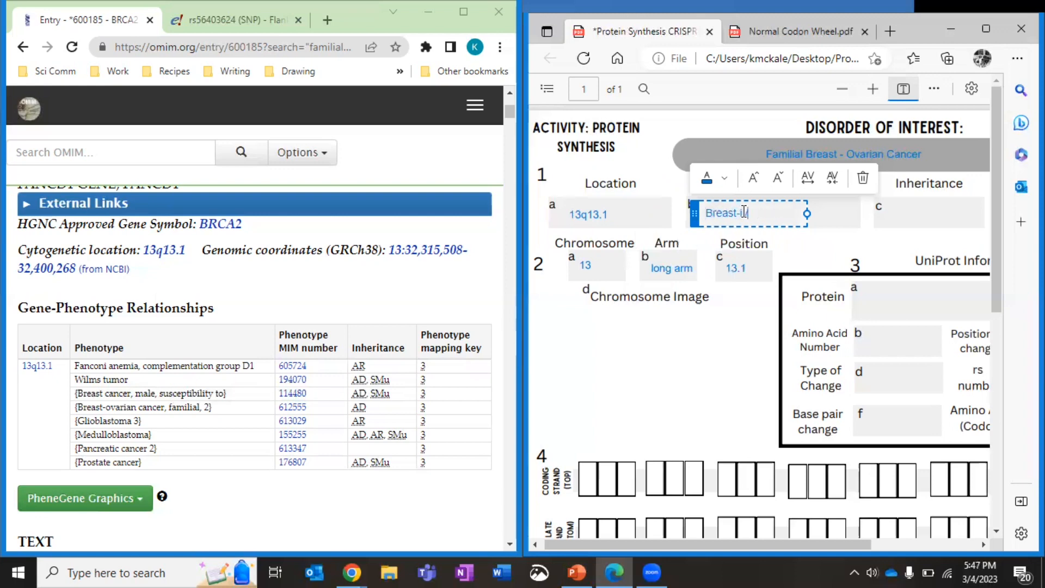
{"action": "type", "text": "varian cancer, familial"}
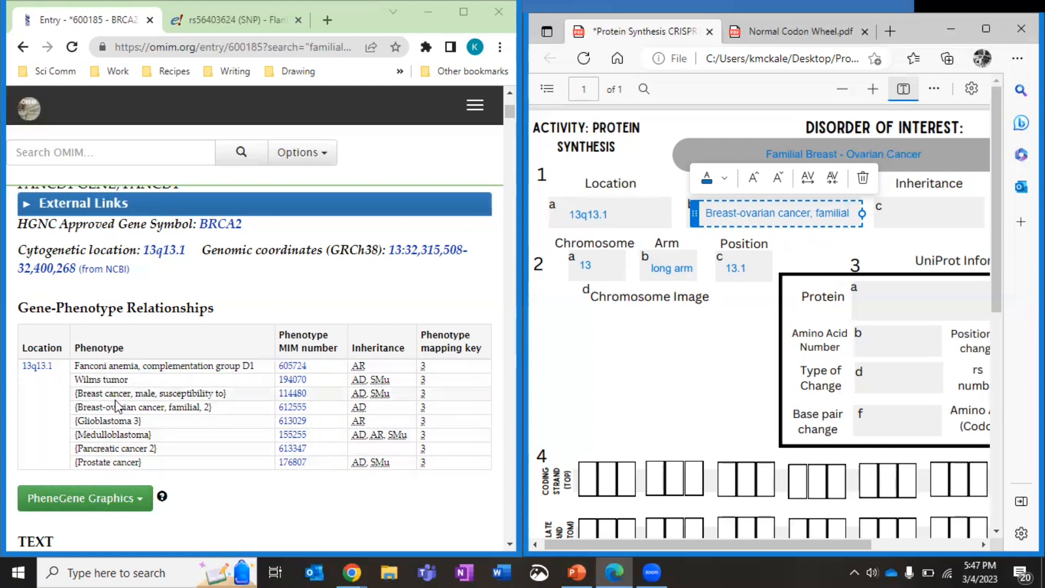
{"action": "mouse_move", "coordinate": [258, 412]}
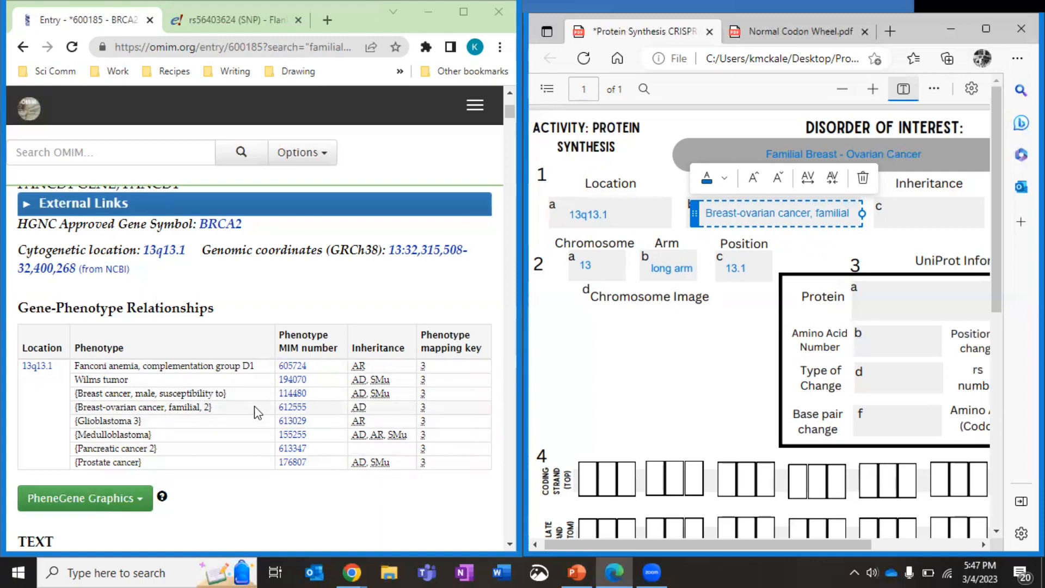
{"action": "mouse_move", "coordinate": [358, 407]}
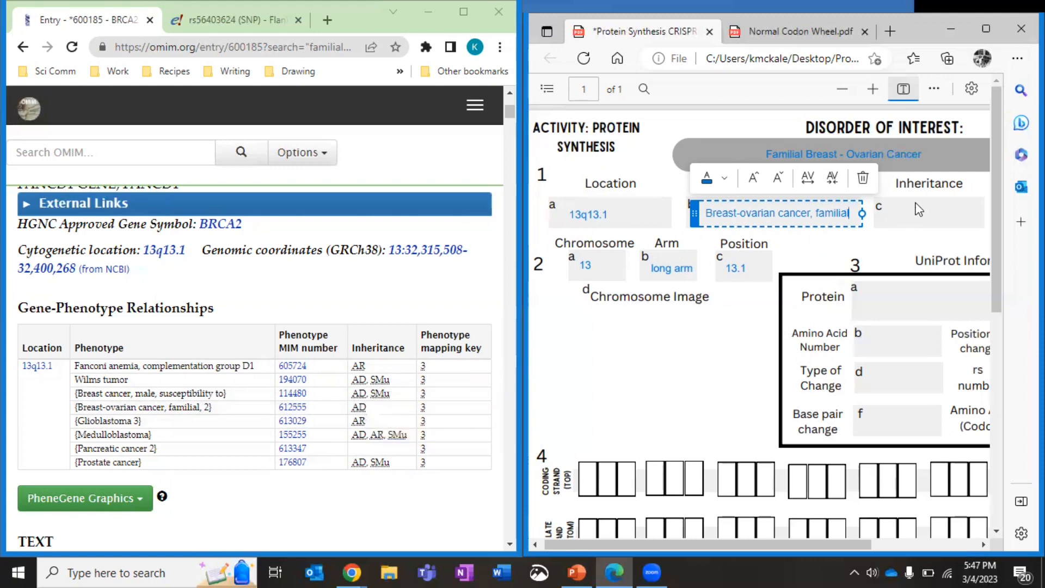
Enter AD as the inheritance and BRCA2 as the gene in the next field
{"action": "left_click", "coordinate": [933, 212]}
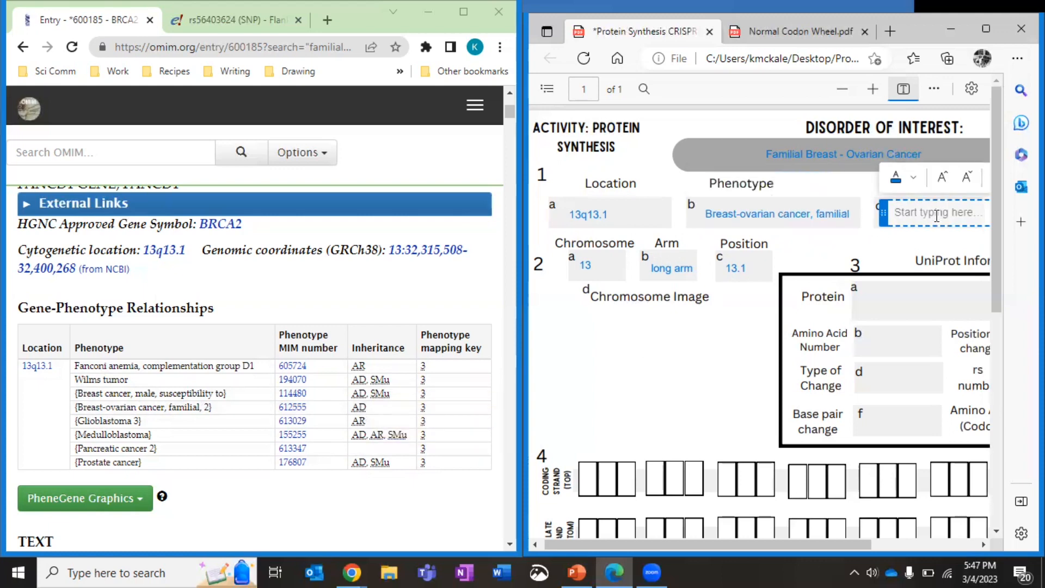
{"action": "type", "text": "AD"}
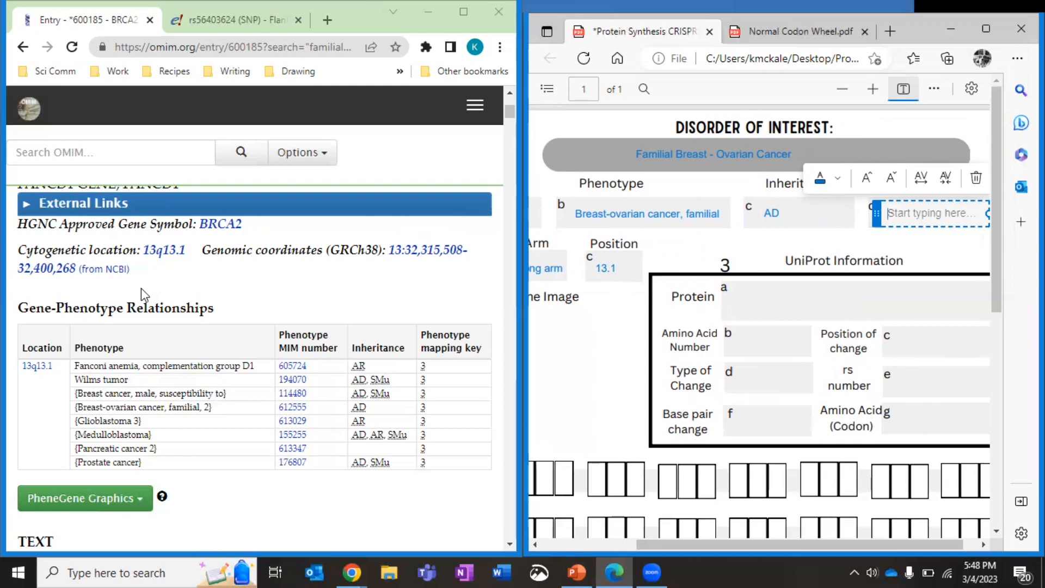
{"action": "type", "text": "BRCA2"}
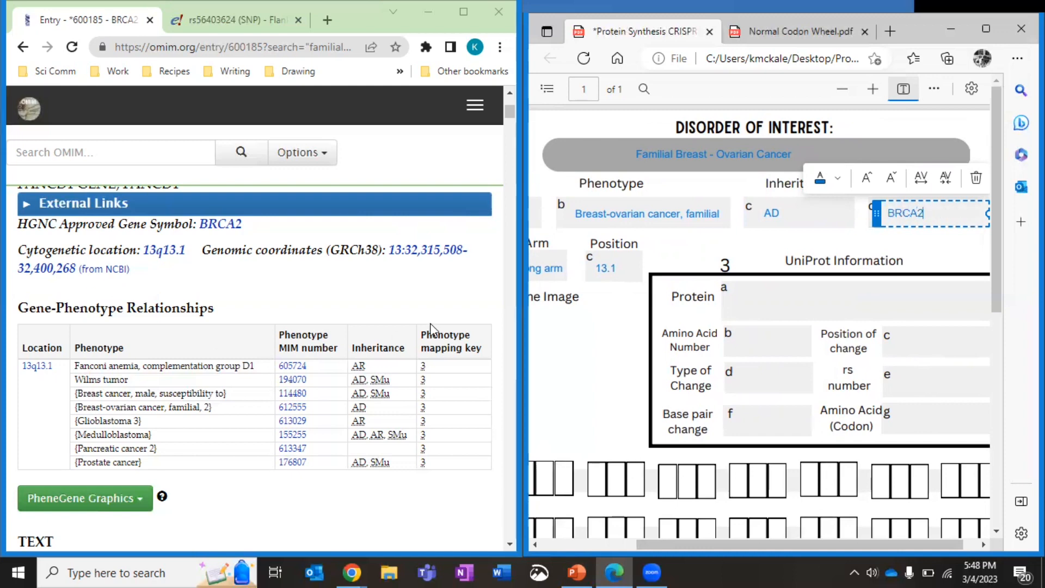
{"action": "mouse_move", "coordinate": [439, 305]}
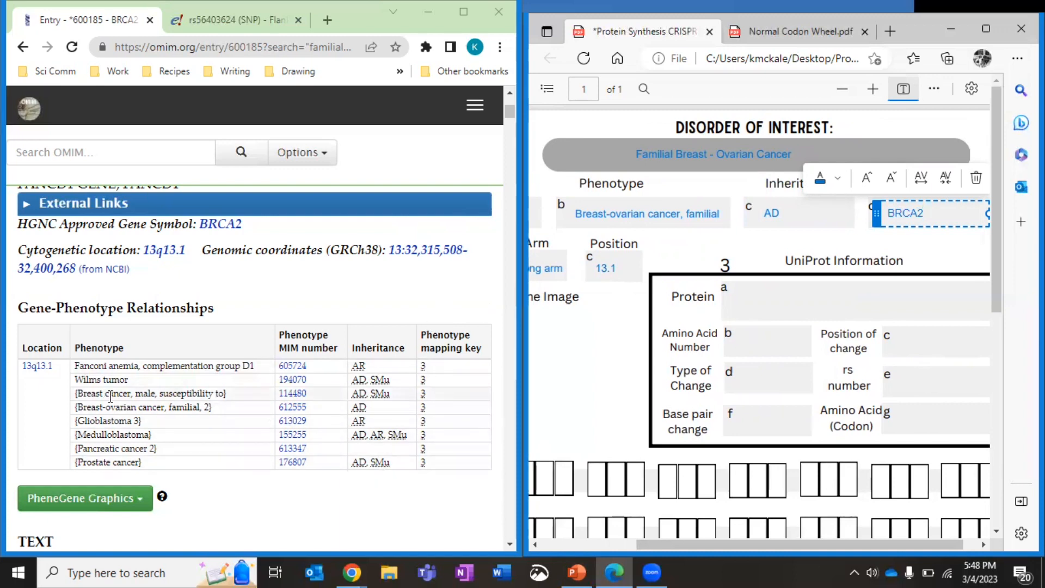
{"action": "scroll", "scroll_direction": "down", "scroll_amount": 3}
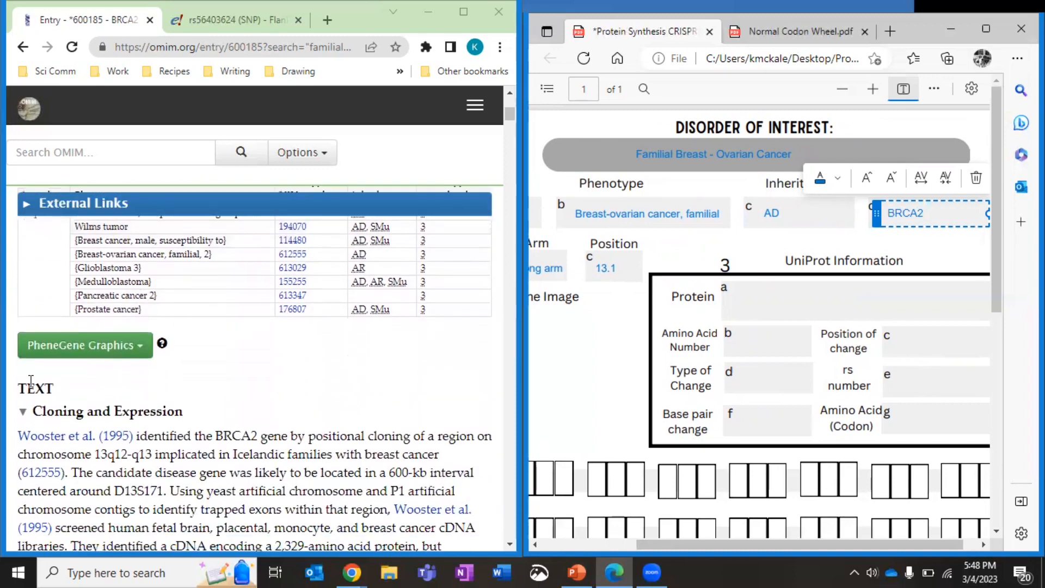
{"action": "scroll", "scroll_direction": "down", "scroll_amount": 3}
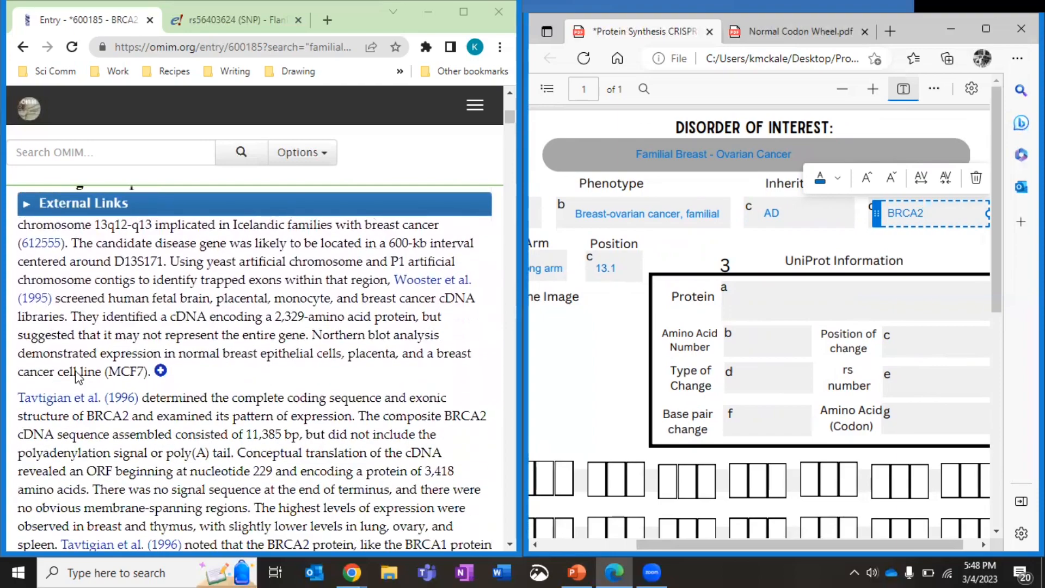
{"action": "scroll", "scroll_direction": "down", "scroll_amount": 3}
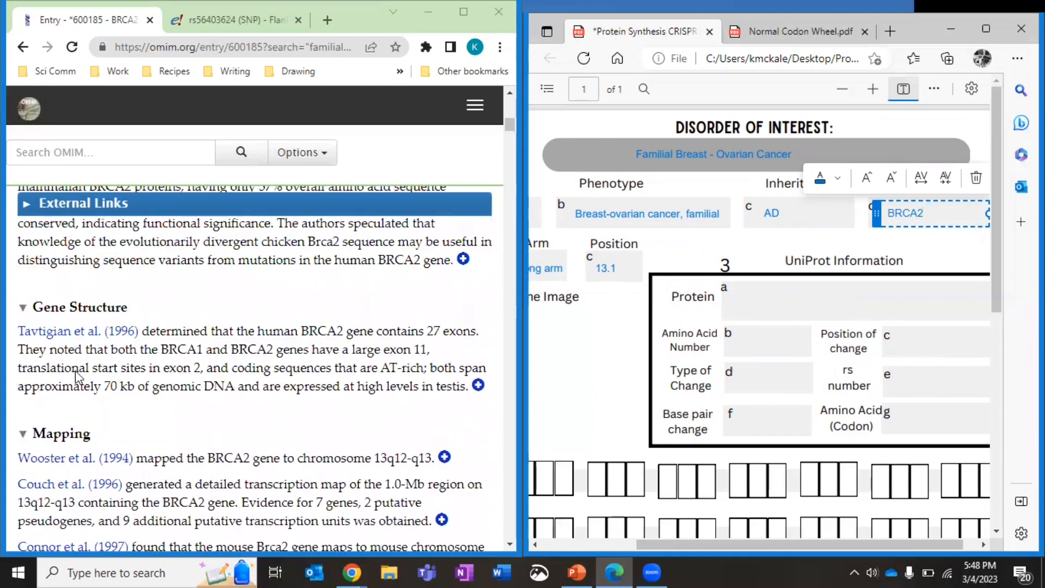
{"action": "scroll", "scroll_direction": "up", "scroll_amount": 3}
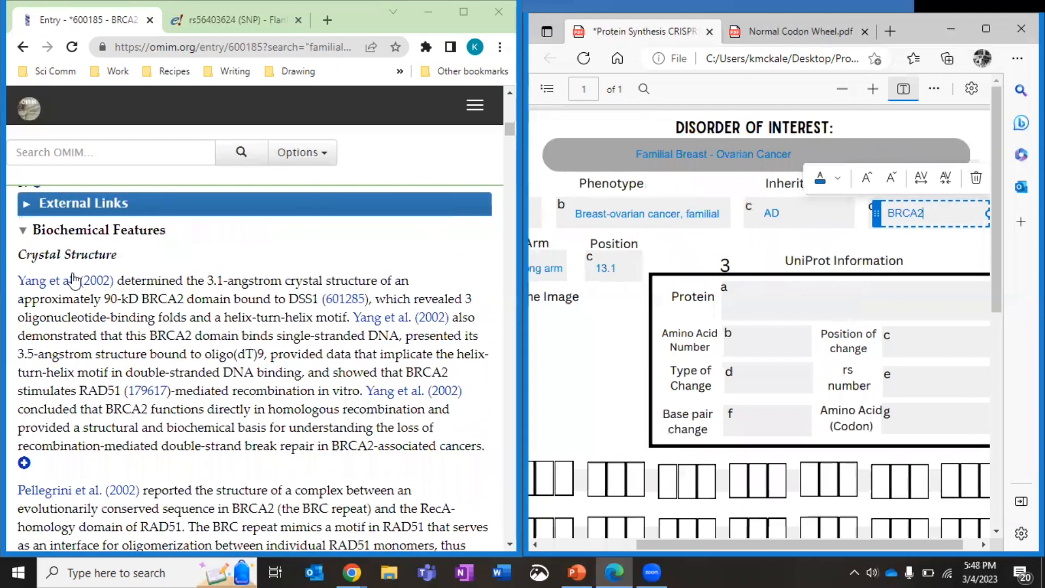
{"action": "scroll", "scroll_direction": "down", "scroll_amount": 3}
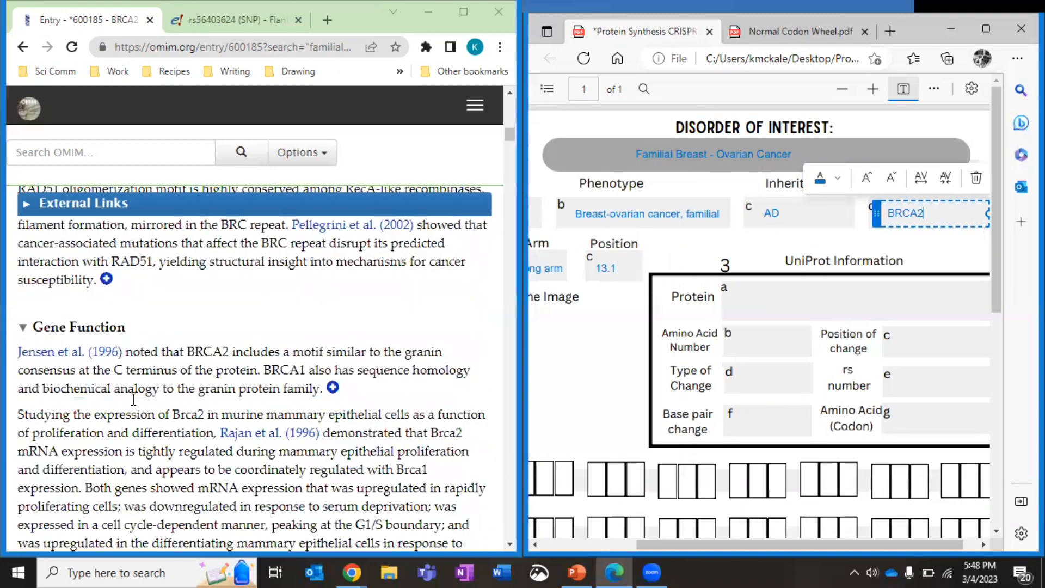
{"action": "scroll", "scroll_direction": "down", "scroll_amount": 3}
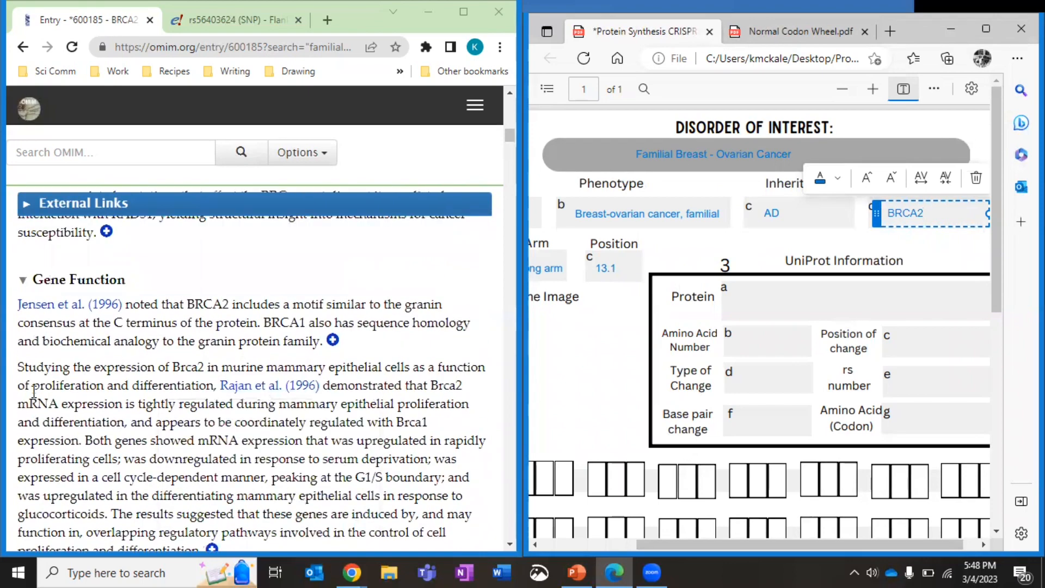
{"action": "mouse_move", "coordinate": [343, 293]}
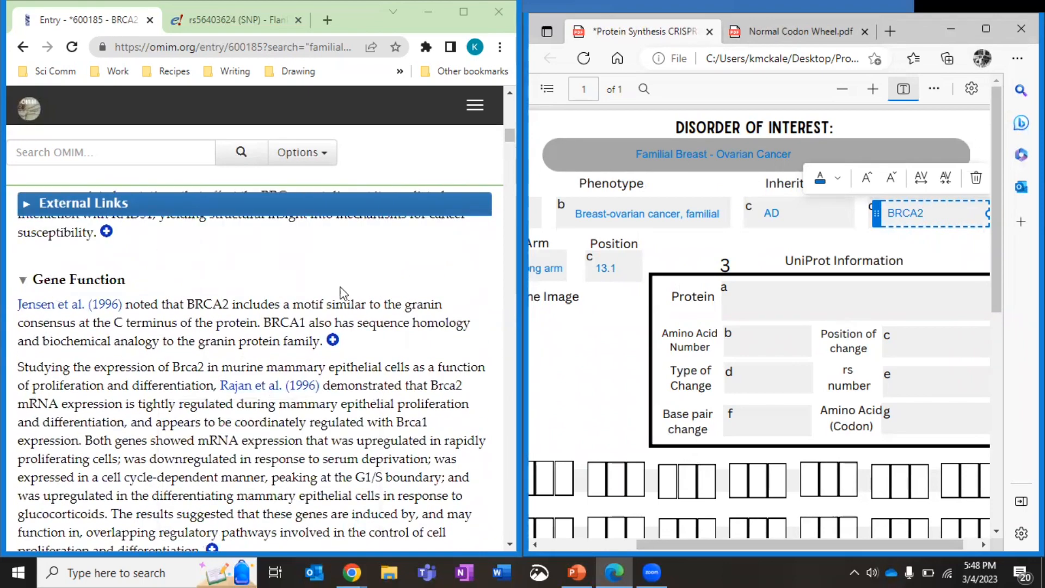
{"action": "scroll", "scroll_direction": "down", "scroll_amount": 3}
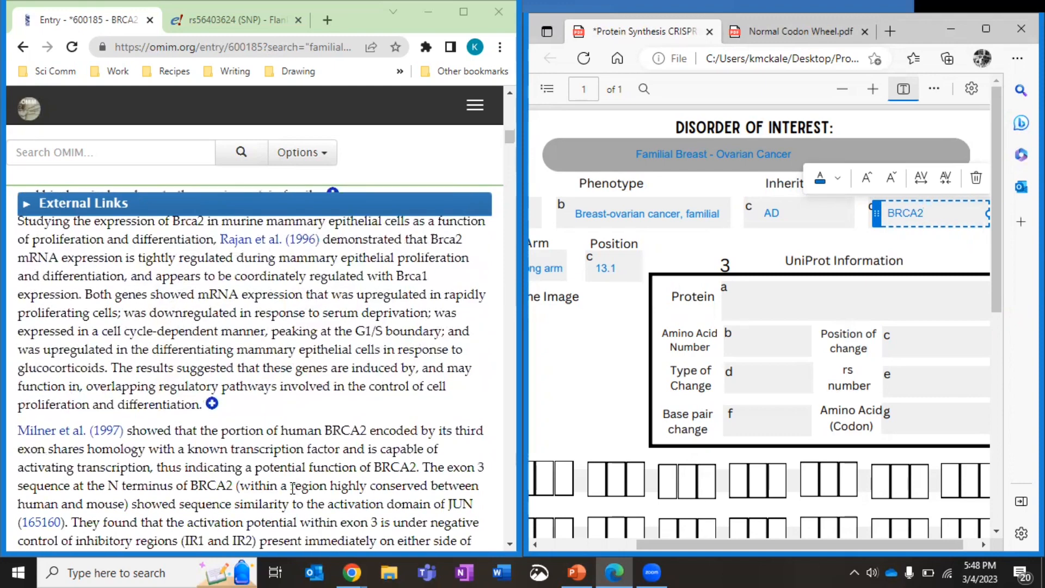
{"action": "scroll", "scroll_direction": "up", "scroll_amount": 3}
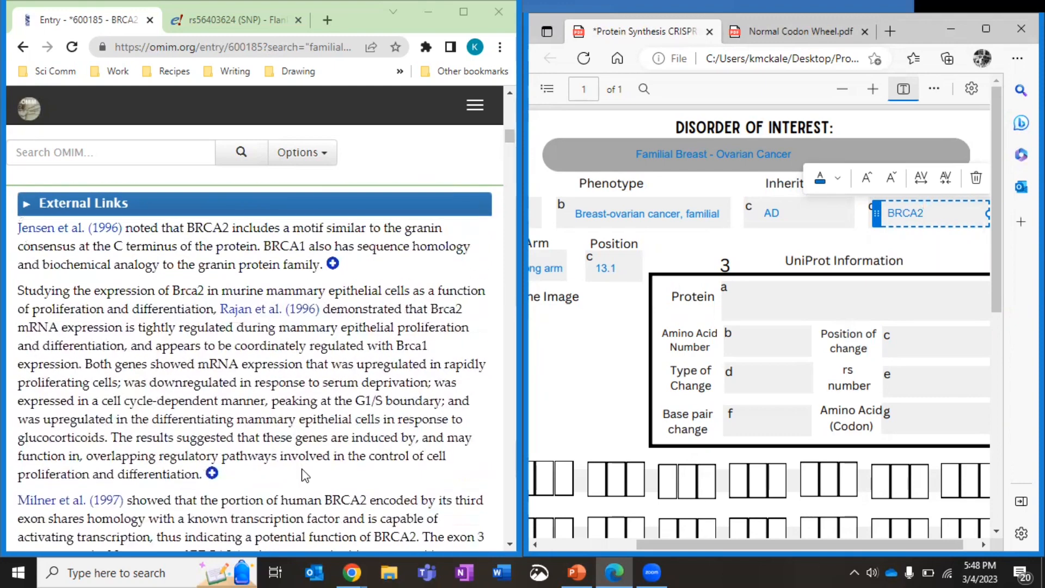
{"action": "scroll", "scroll_direction": "down", "scroll_amount": 3}
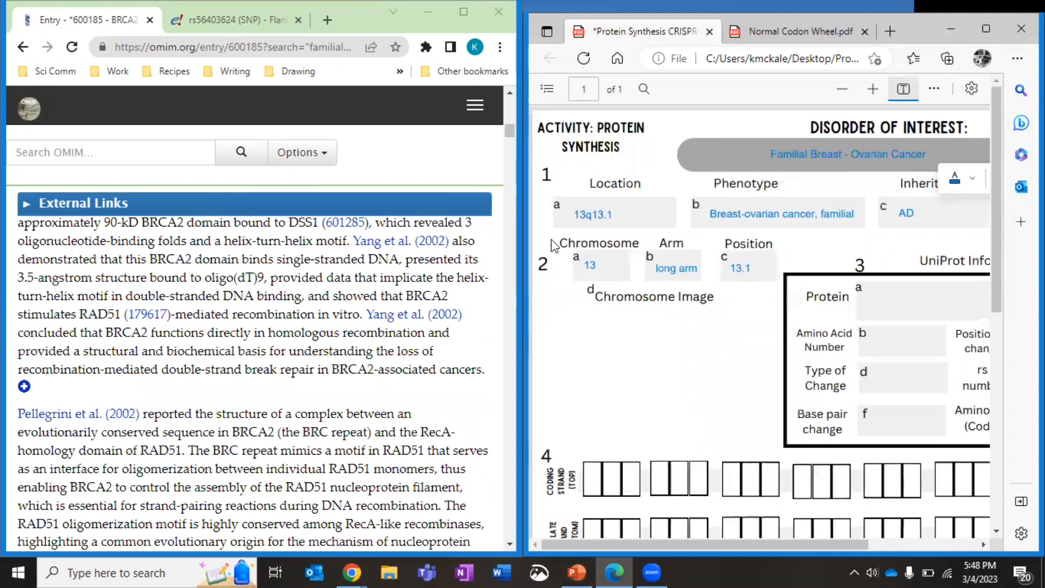
{"action": "mouse_move", "coordinate": [627, 311]}
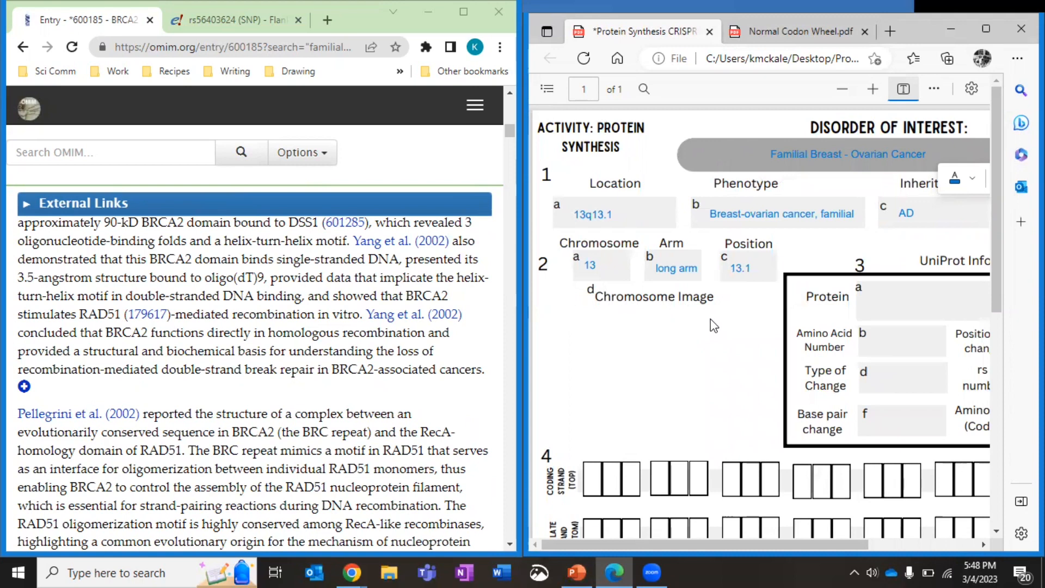
{"action": "mouse_move", "coordinate": [652, 322]}
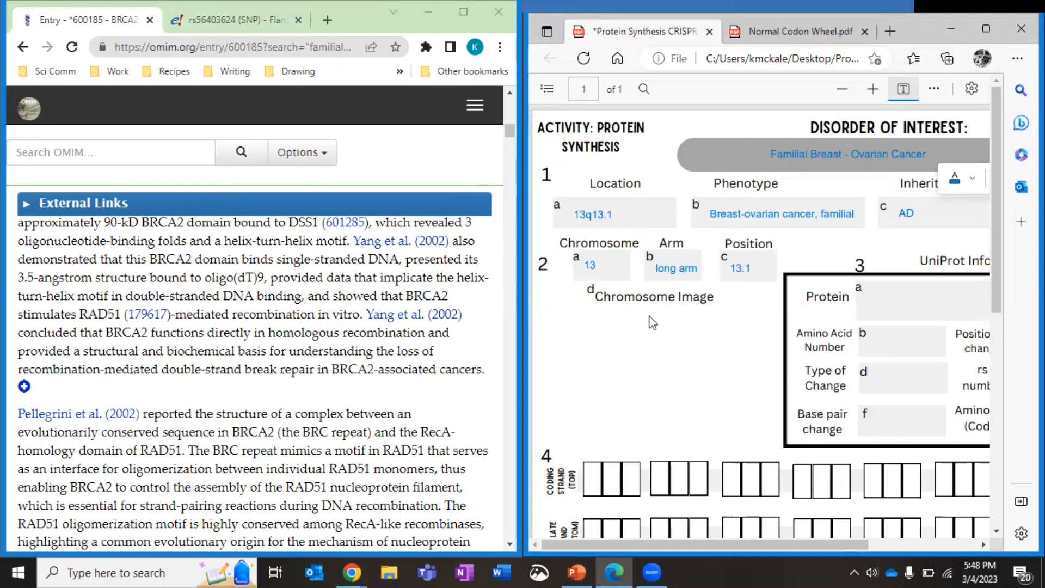
{"action": "mouse_move", "coordinate": [631, 314]}
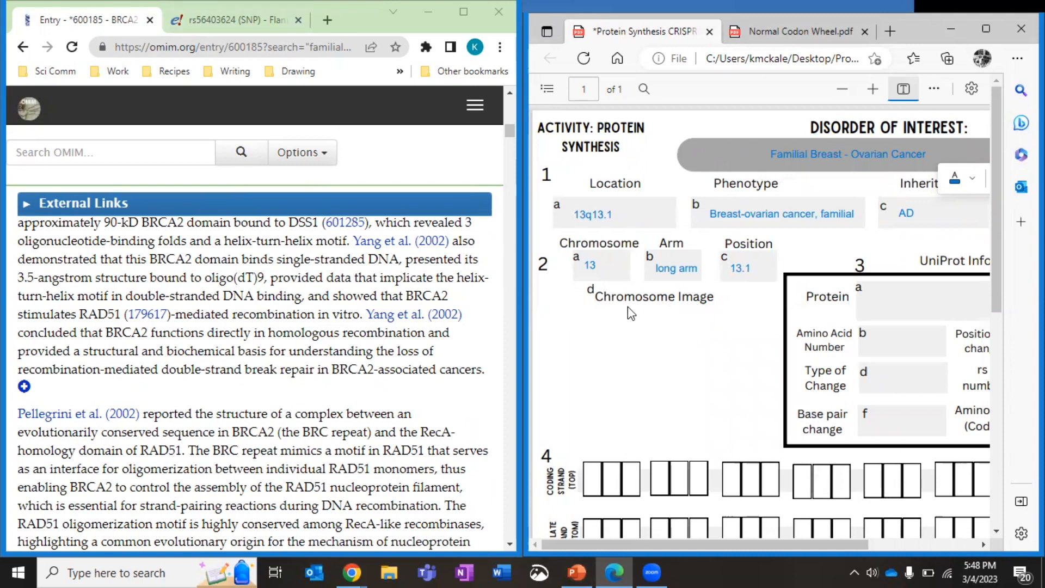
{"action": "mouse_move", "coordinate": [281, 248]}
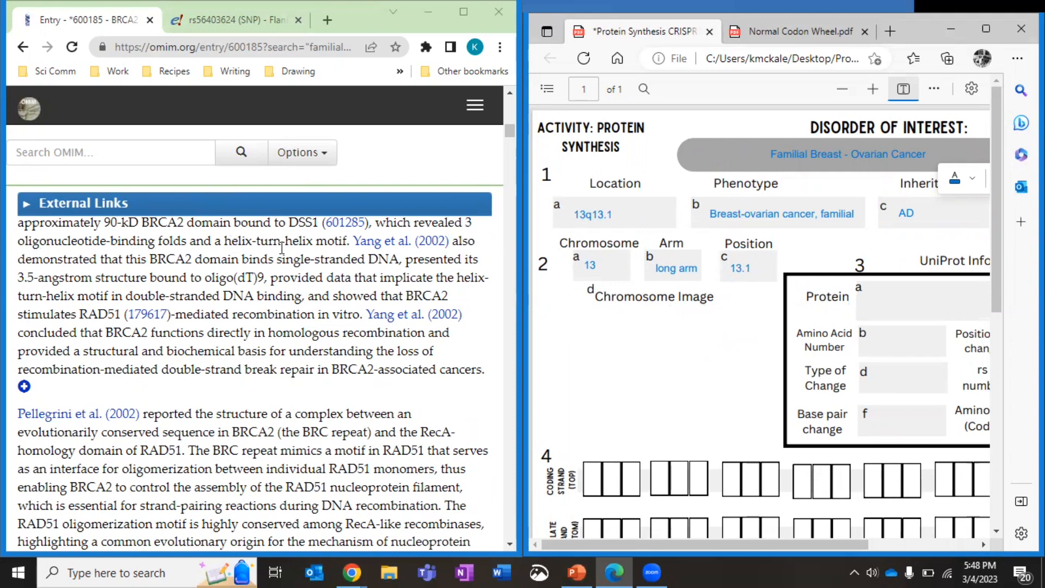
{"action": "mouse_move", "coordinate": [40, 187]}
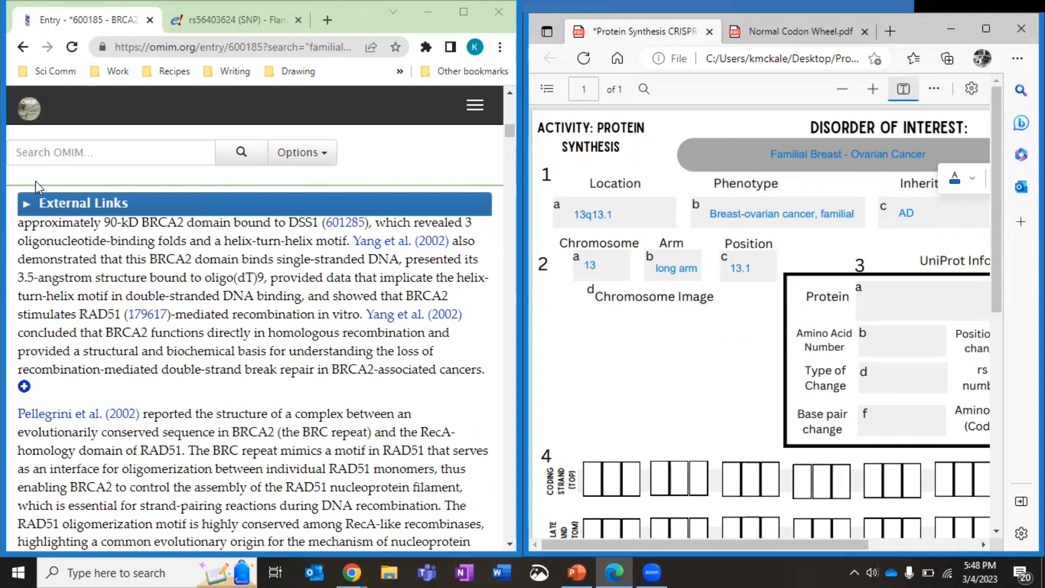
Browse BRCA2's External Links, expanding and collapsing the DNA, clinical and variation resources
{"action": "left_click", "coordinate": [26, 204]}
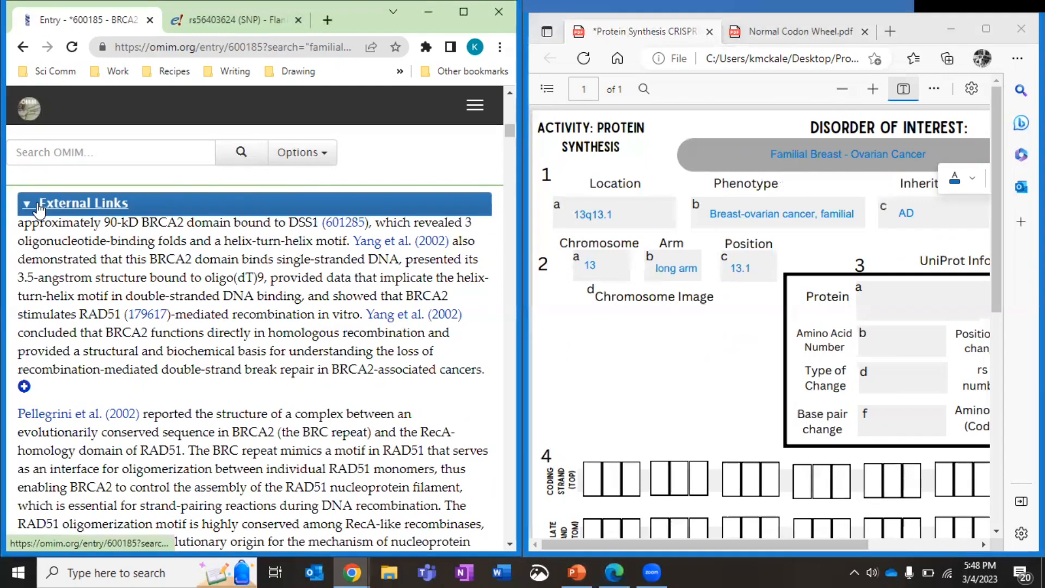
{"action": "left_click", "coordinate": [83, 204]}
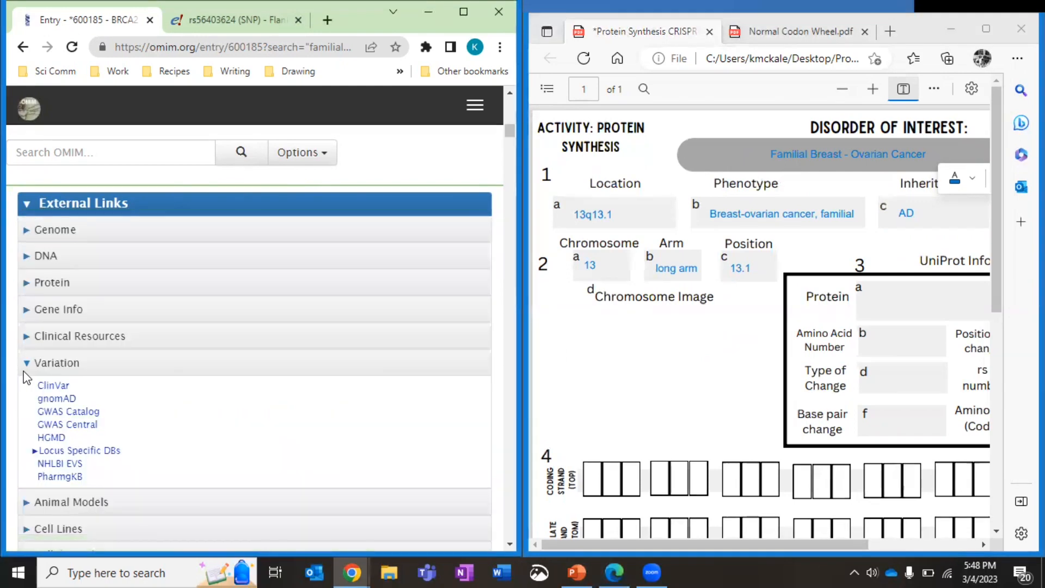
{"action": "left_click", "coordinate": [55, 361]}
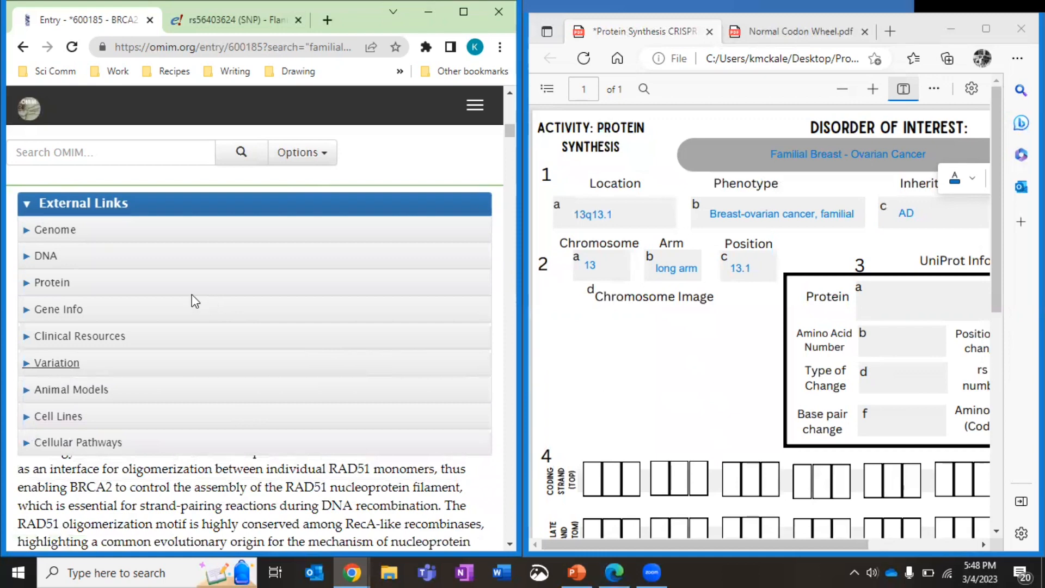
{"action": "mouse_move", "coordinate": [54, 229]}
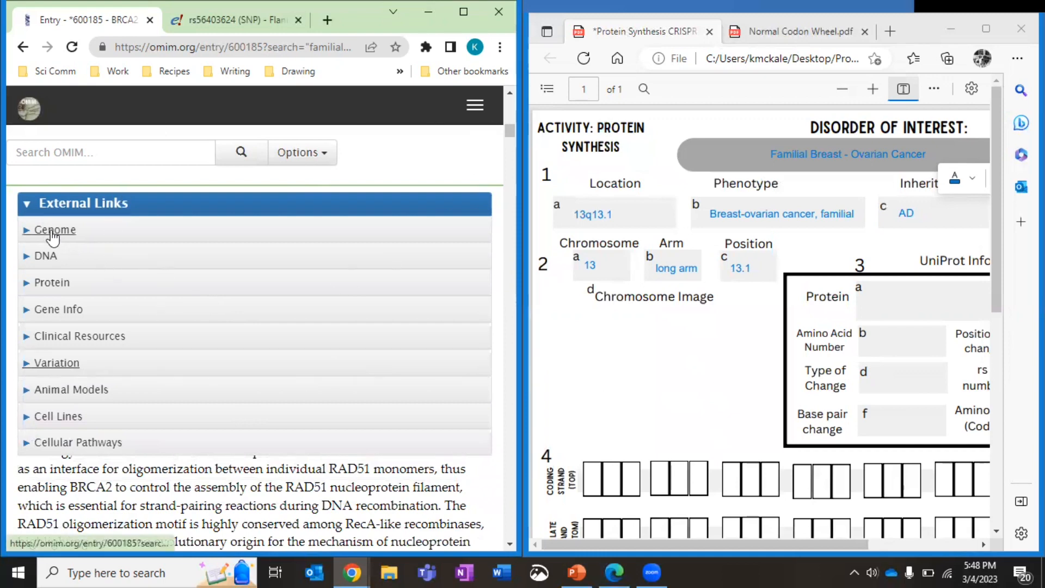
{"action": "left_click", "coordinate": [44, 256]}
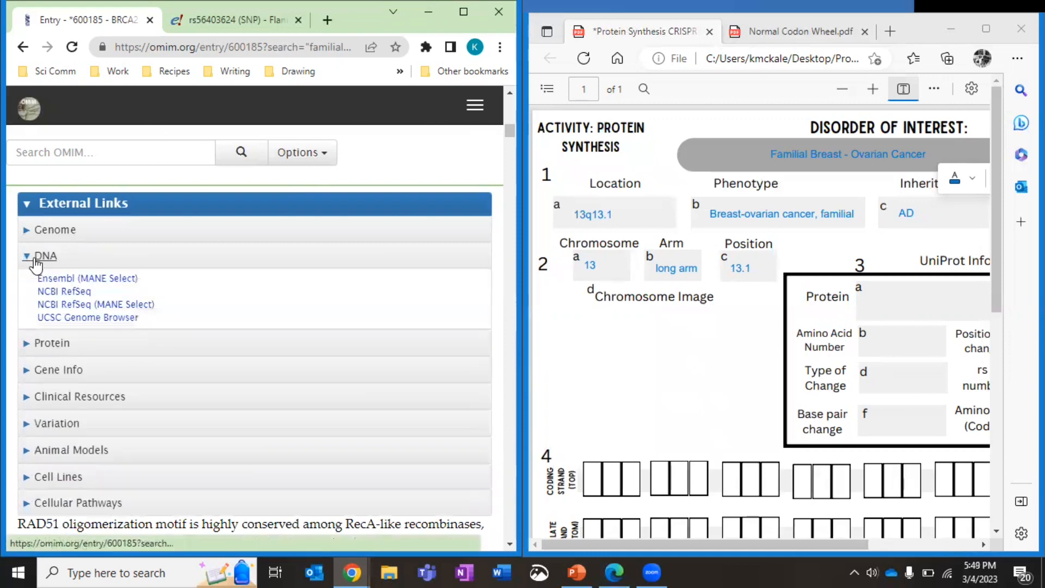
{"action": "left_click", "coordinate": [26, 254]}
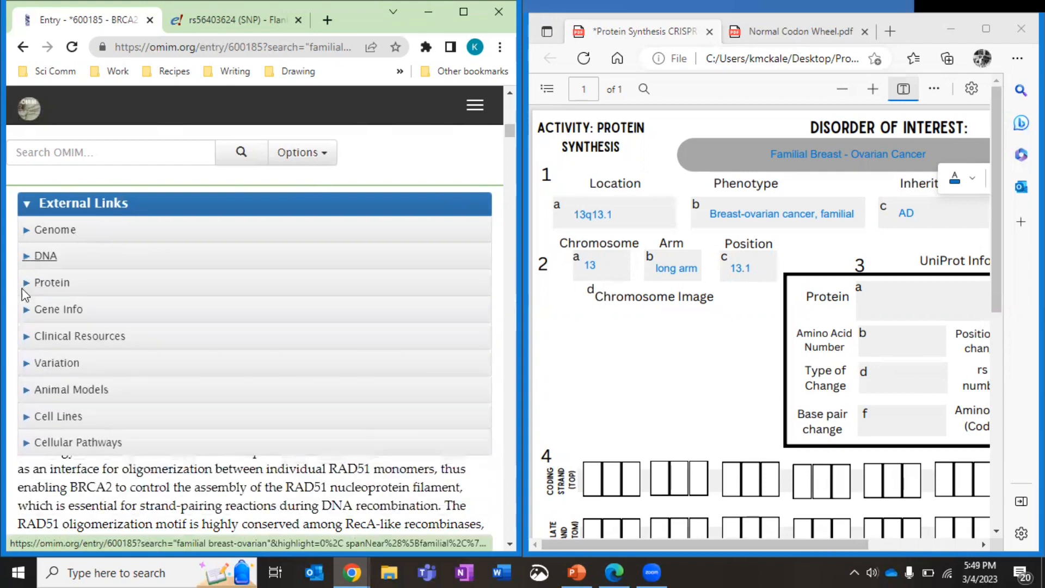
{"action": "left_click", "coordinate": [51, 282]}
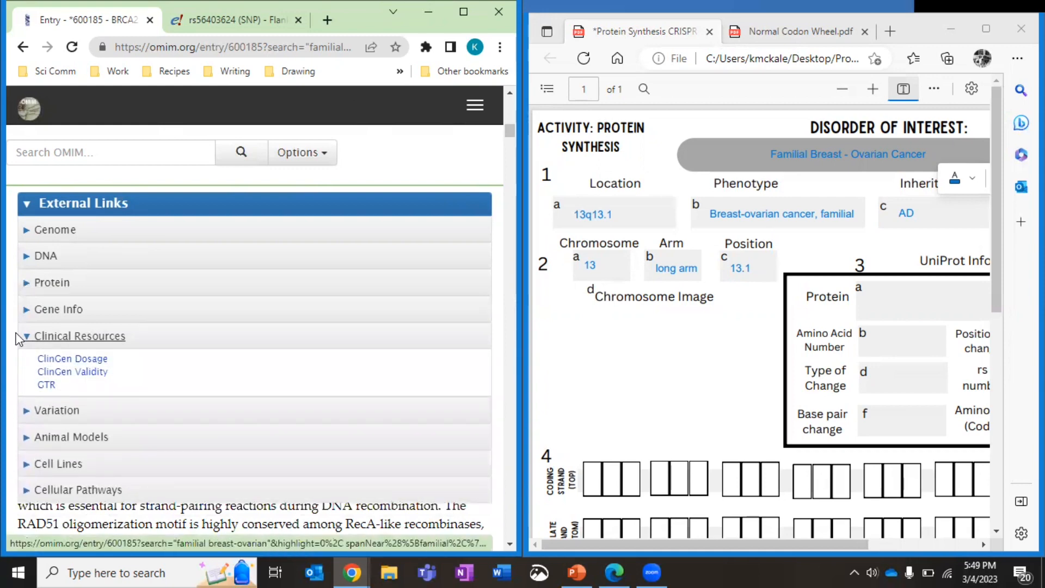
{"action": "left_click", "coordinate": [56, 362]}
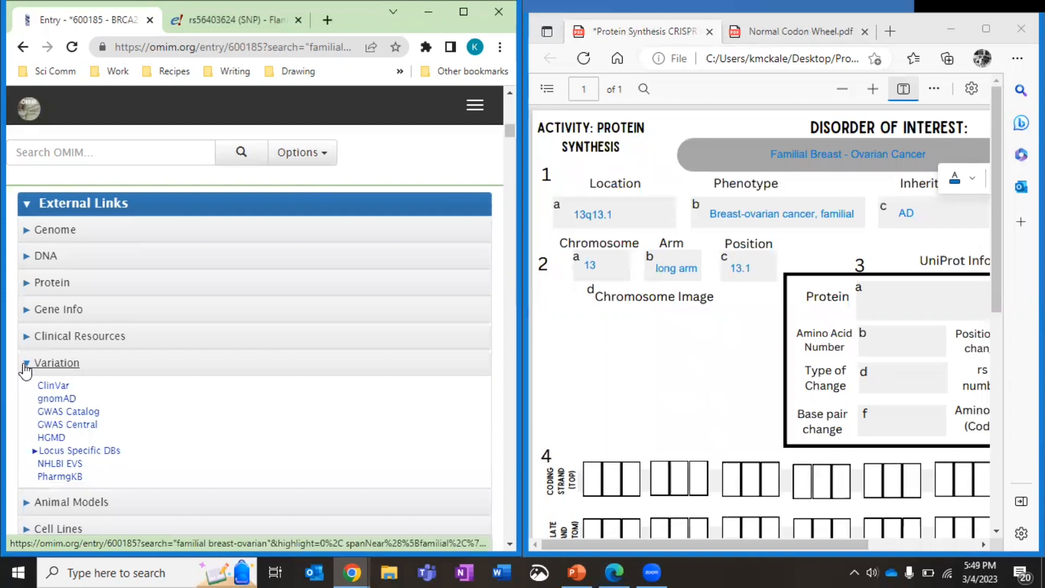
{"action": "left_click", "coordinate": [55, 362]}
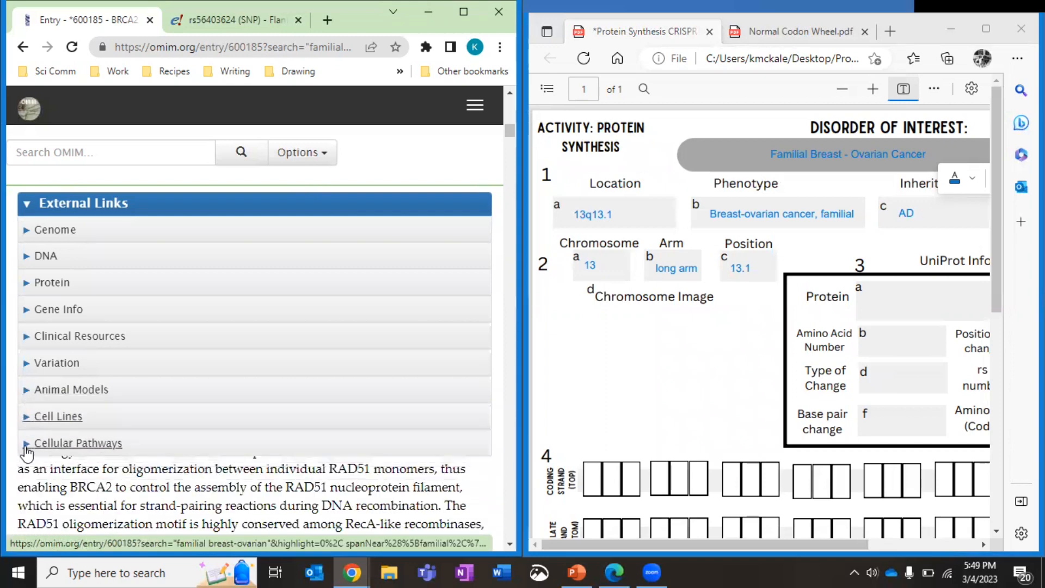
Expand the Protein links and follow the UniProt entry for BRCA2
{"action": "scroll", "scroll_direction": "down", "scroll_amount": 3}
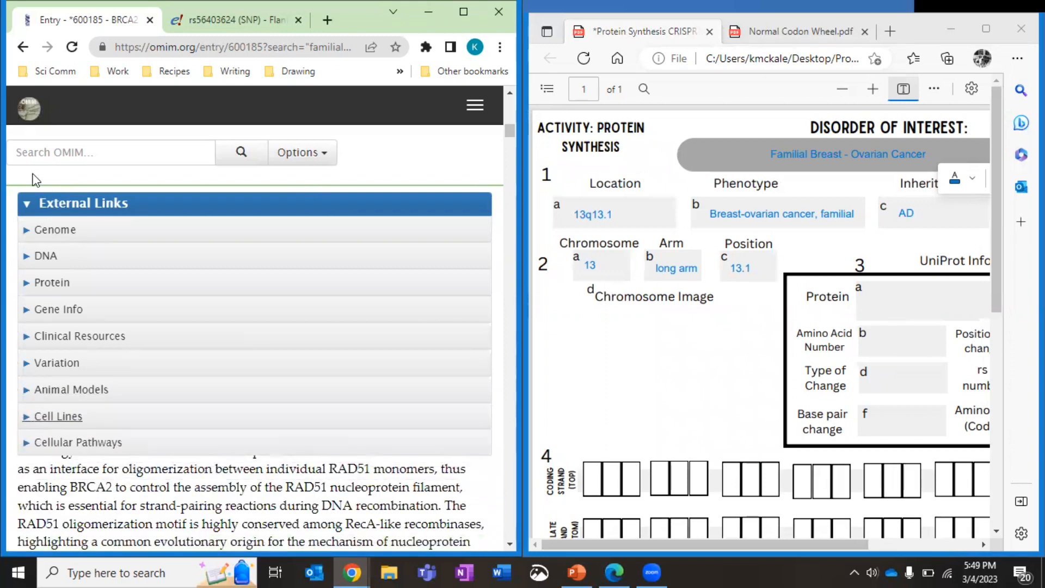
{"action": "left_click", "coordinate": [51, 282]}
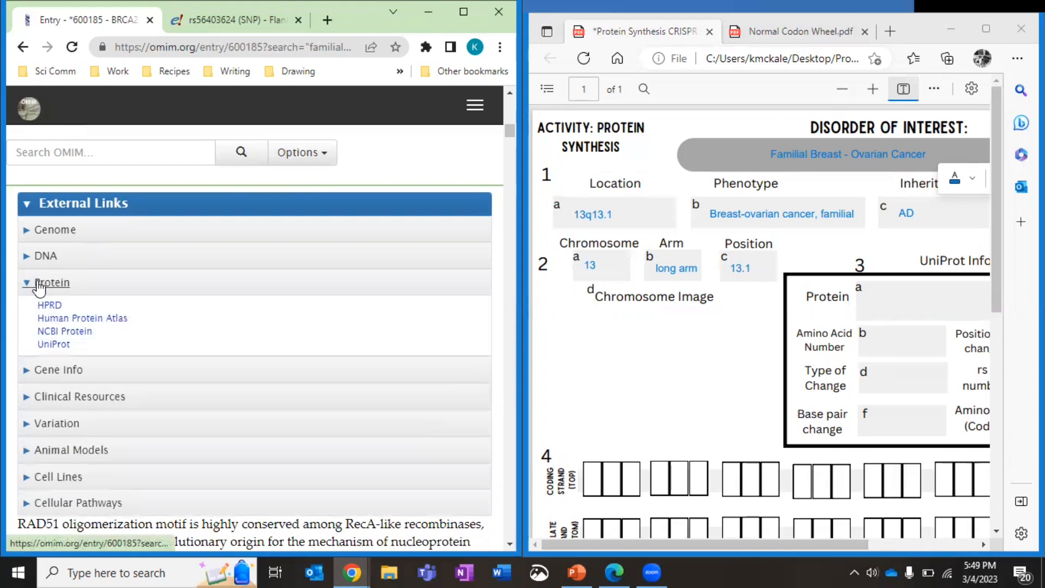
{"action": "mouse_move", "coordinate": [54, 344]}
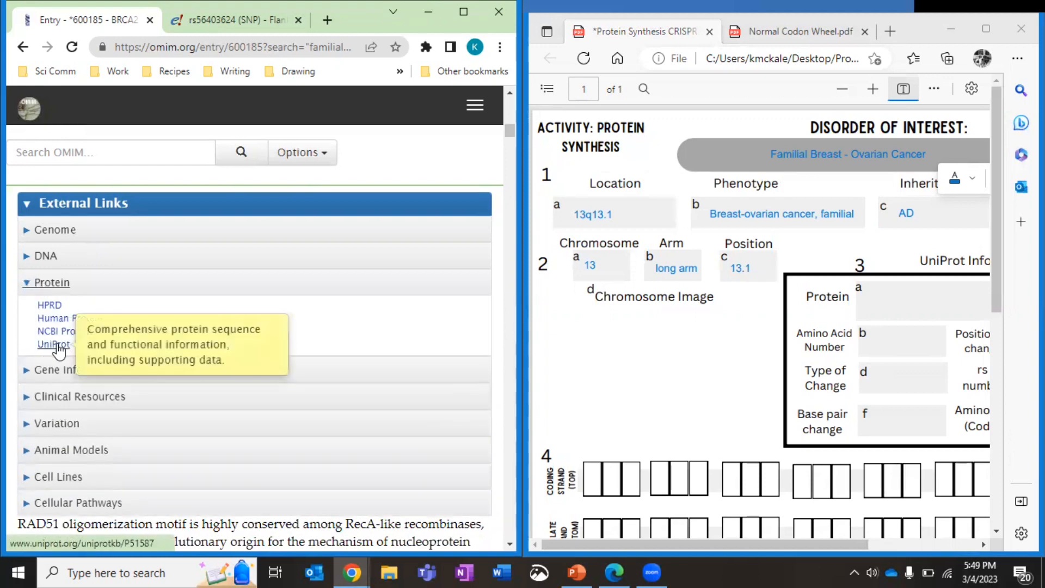
{"action": "left_click", "coordinate": [53, 345]}
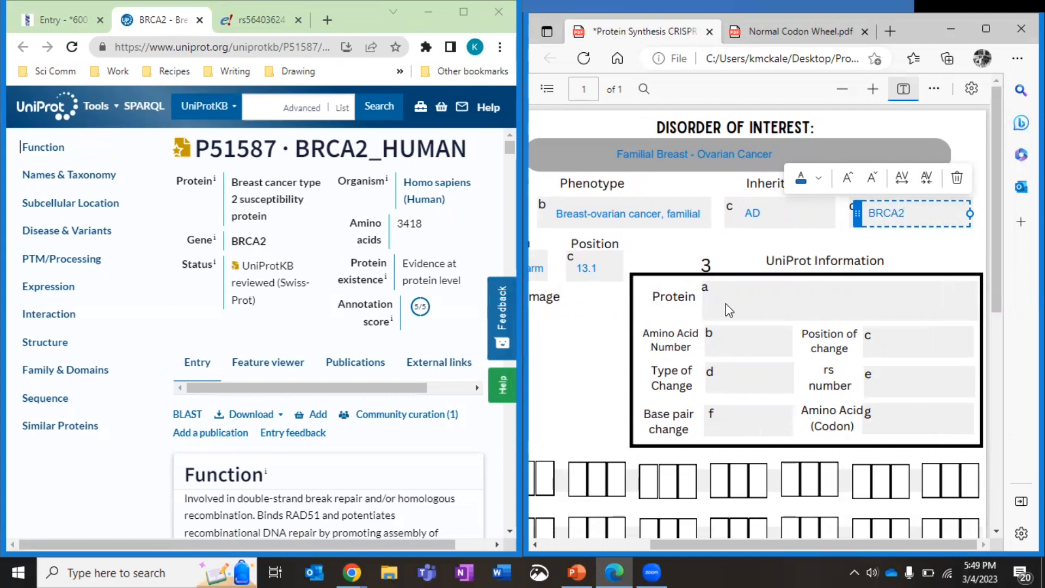
Write 'Breast cancer type 2 susceptibility protein' in the worksheet's Protein field
{"action": "left_click", "coordinate": [759, 296]}
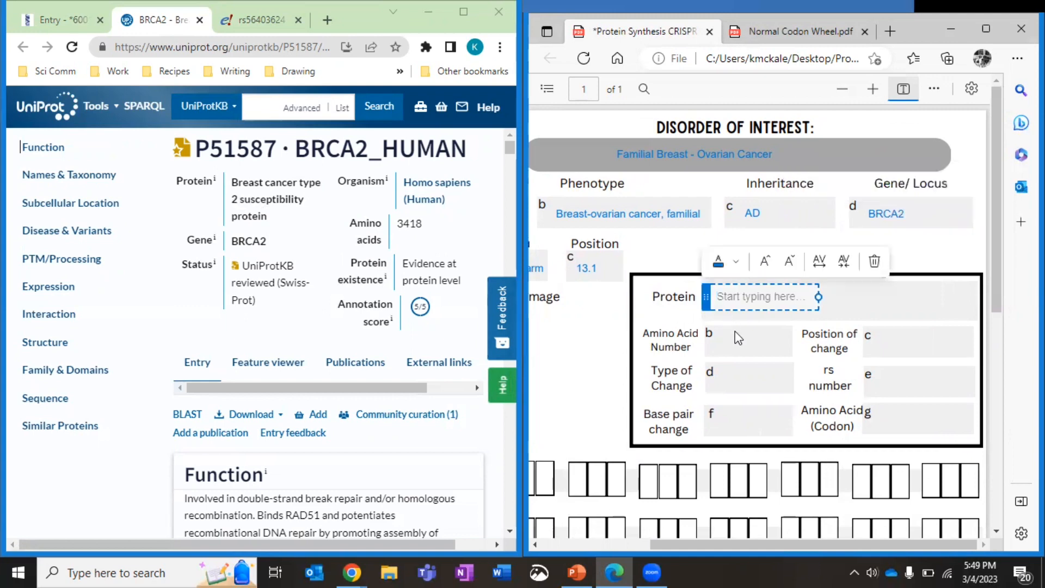
{"action": "type", "text": "B"}
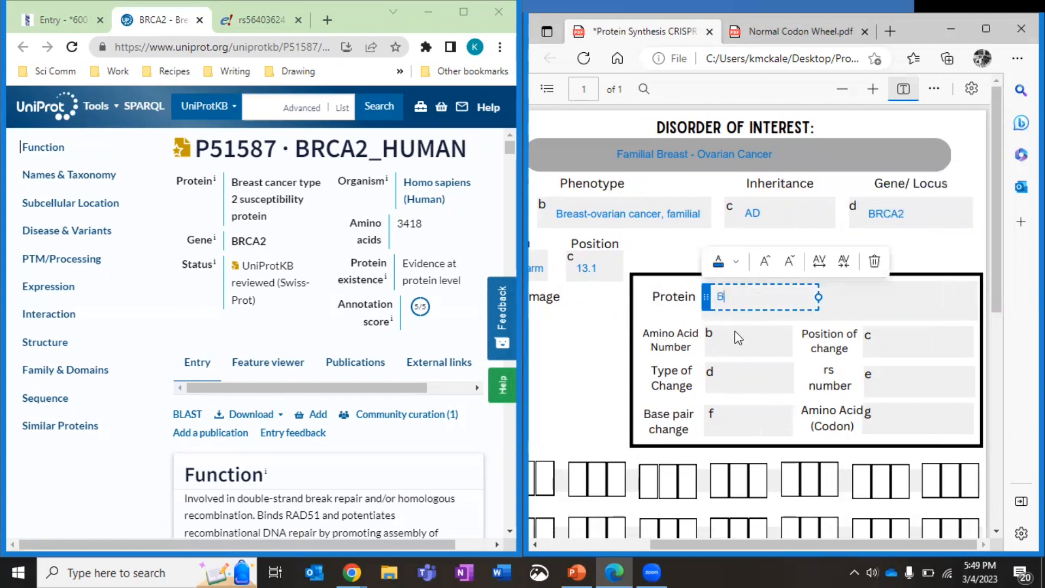
{"action": "type", "text": "Breast cancer type 2 susceptibility"}
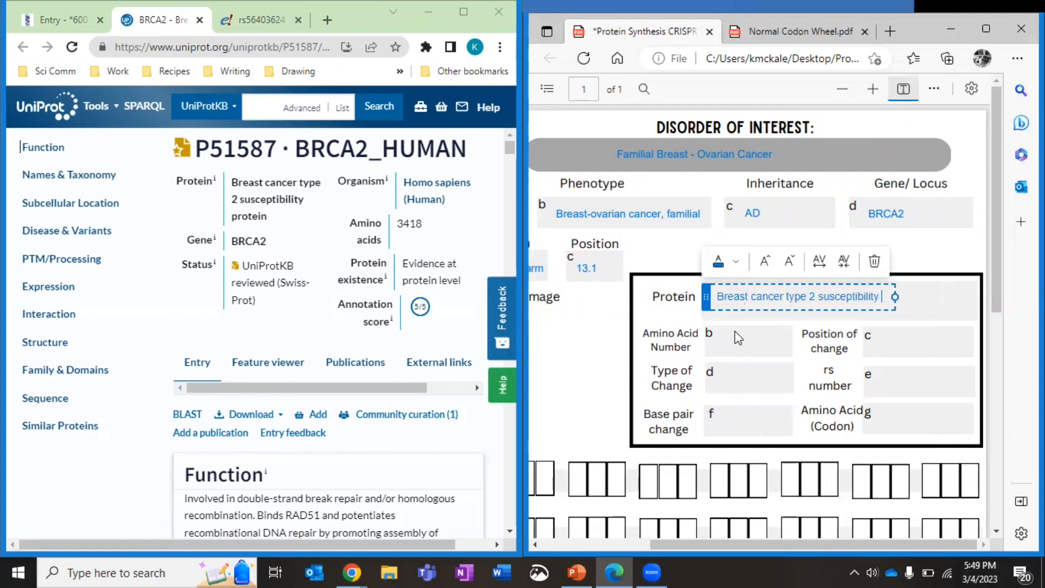
{"action": "type", "text": "protein"}
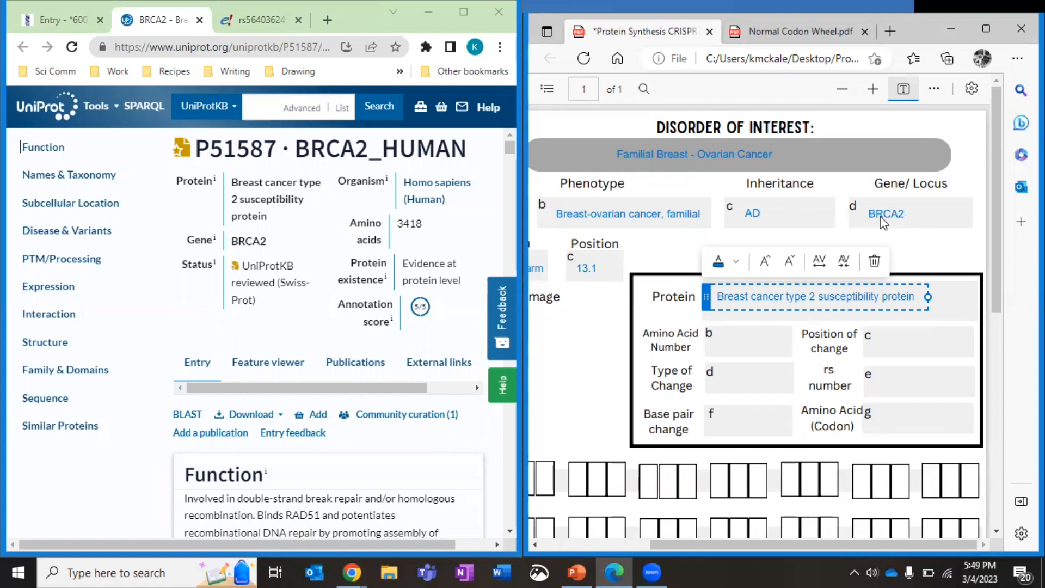
{"action": "mouse_move", "coordinate": [631, 394]}
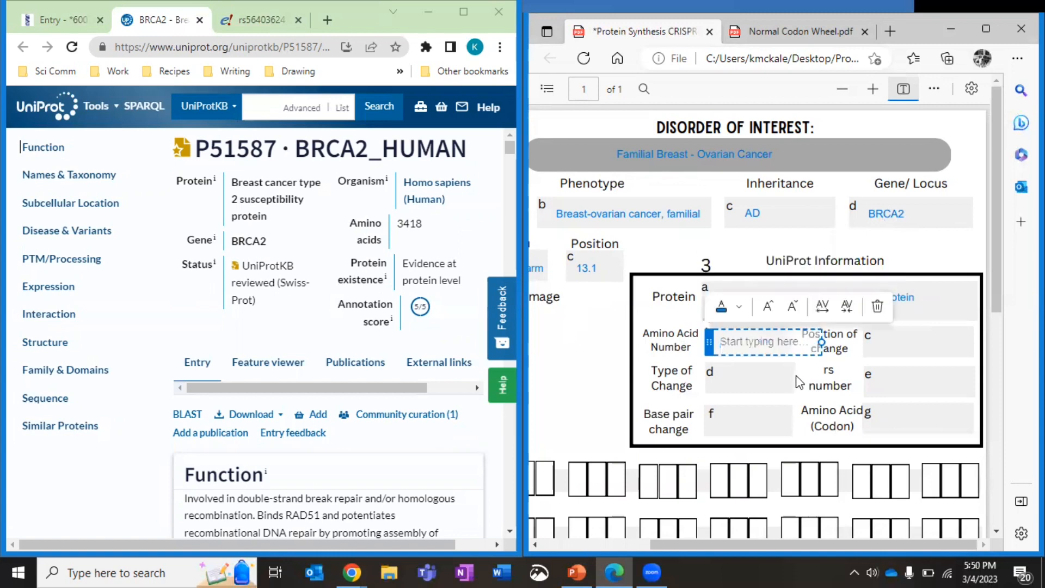
Enter 3418 as the amino acid number from UniProt's BRCA2 entry
{"action": "type", "text": "3"}
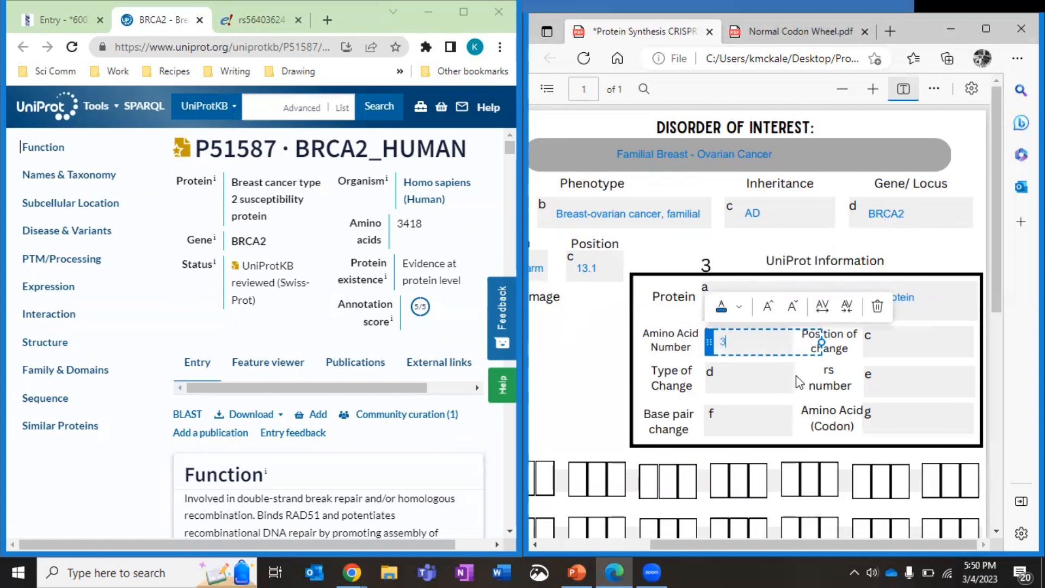
{"action": "type", "text": "418"}
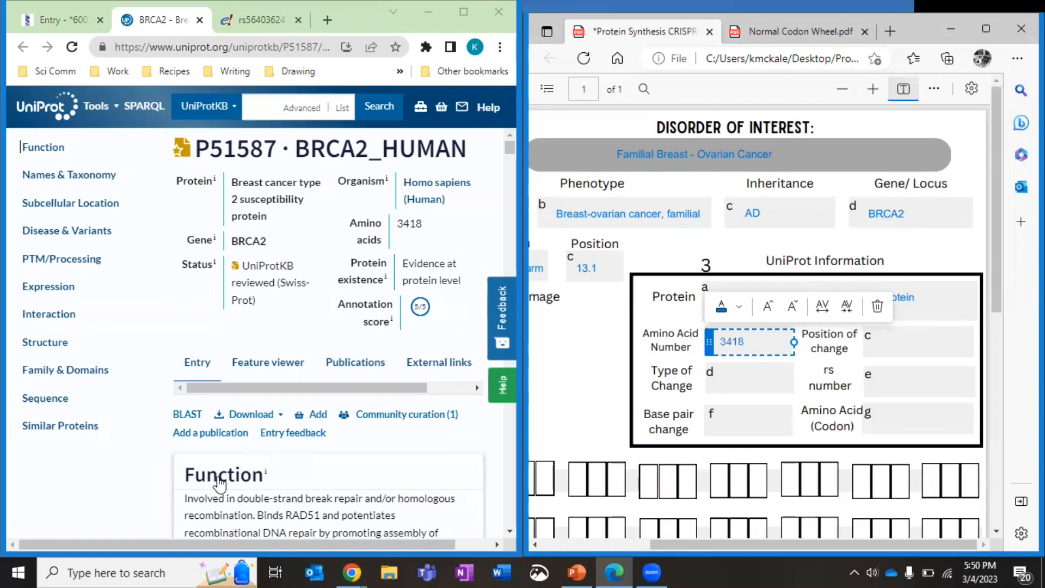
{"action": "scroll", "scroll_direction": "down", "scroll_amount": 3}
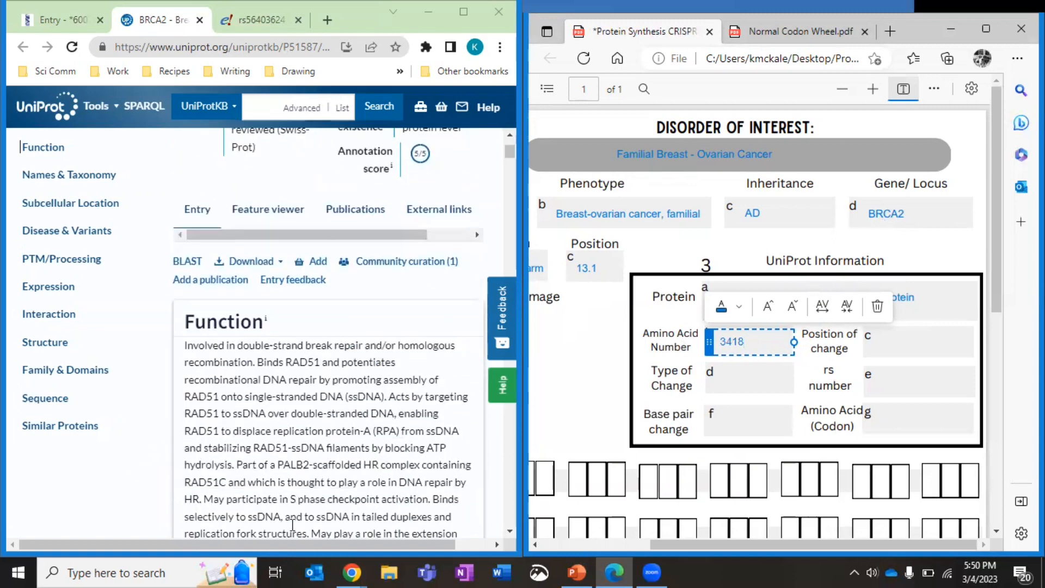
{"action": "mouse_move", "coordinate": [214, 361]}
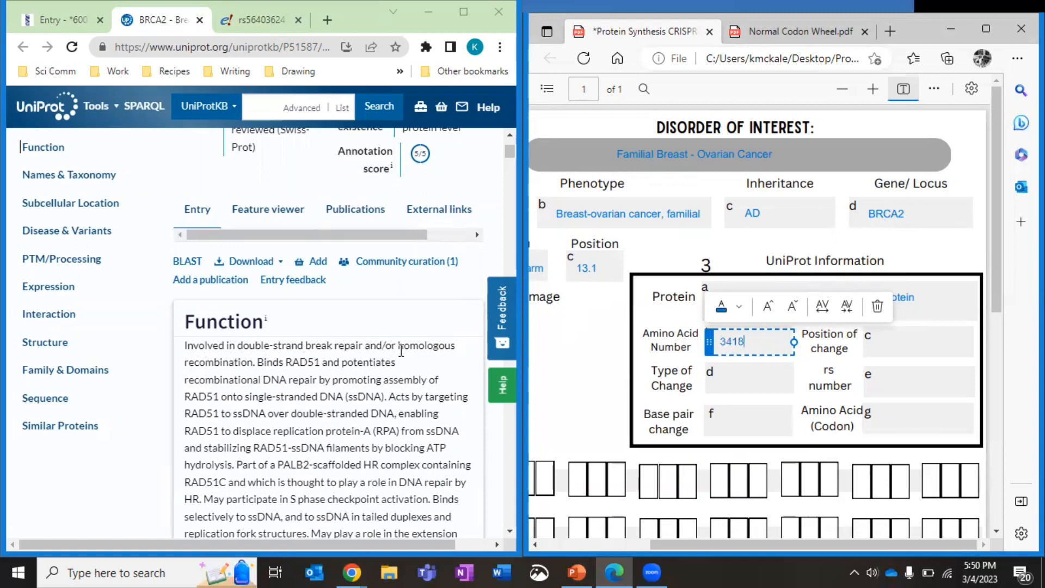
{"action": "mouse_move", "coordinate": [185, 371]}
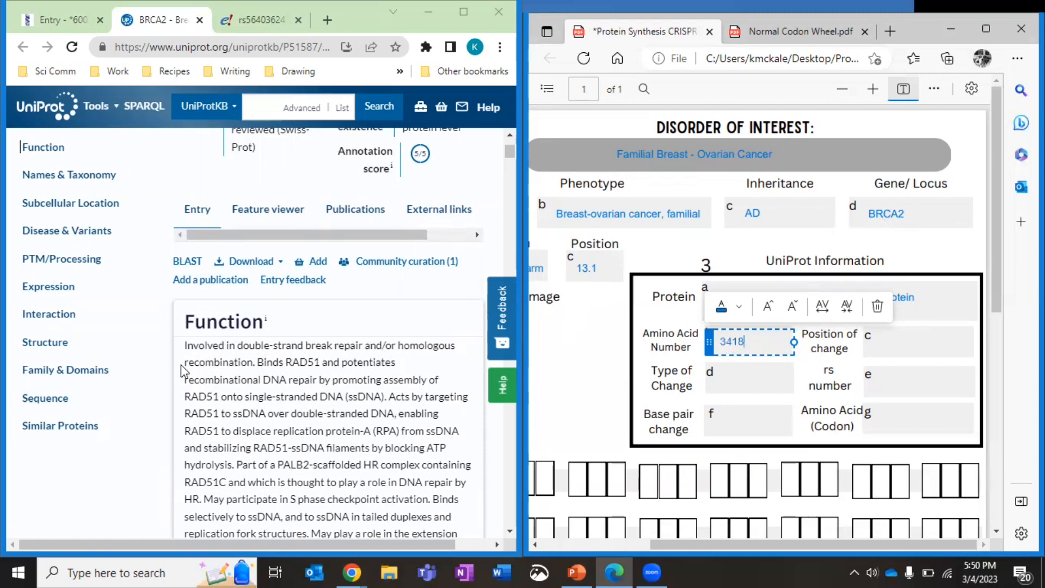
{"action": "scroll", "scroll_direction": "down", "scroll_amount": 3}
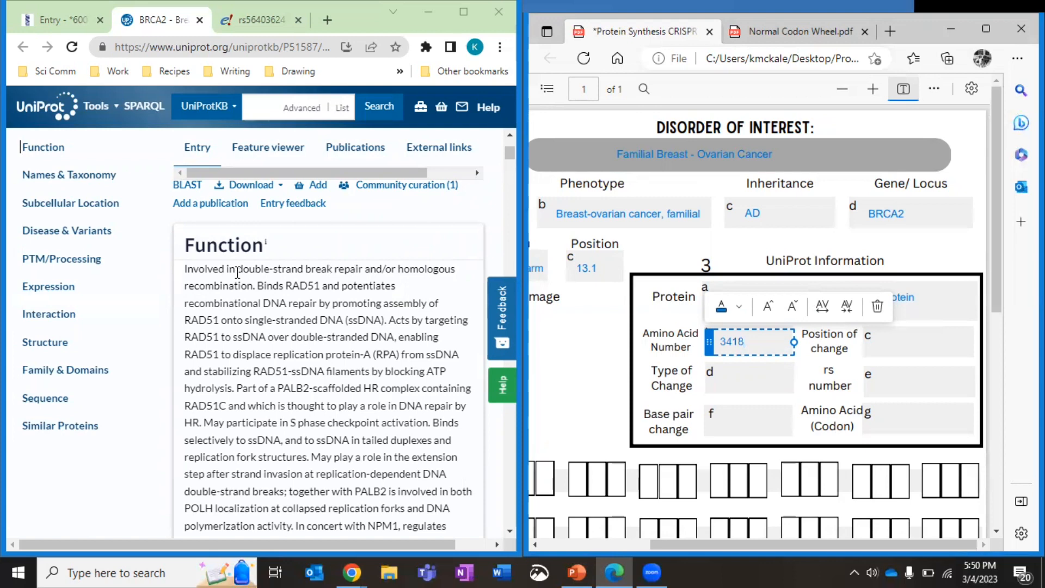
{"action": "scroll", "scroll_direction": "down", "scroll_amount": 3}
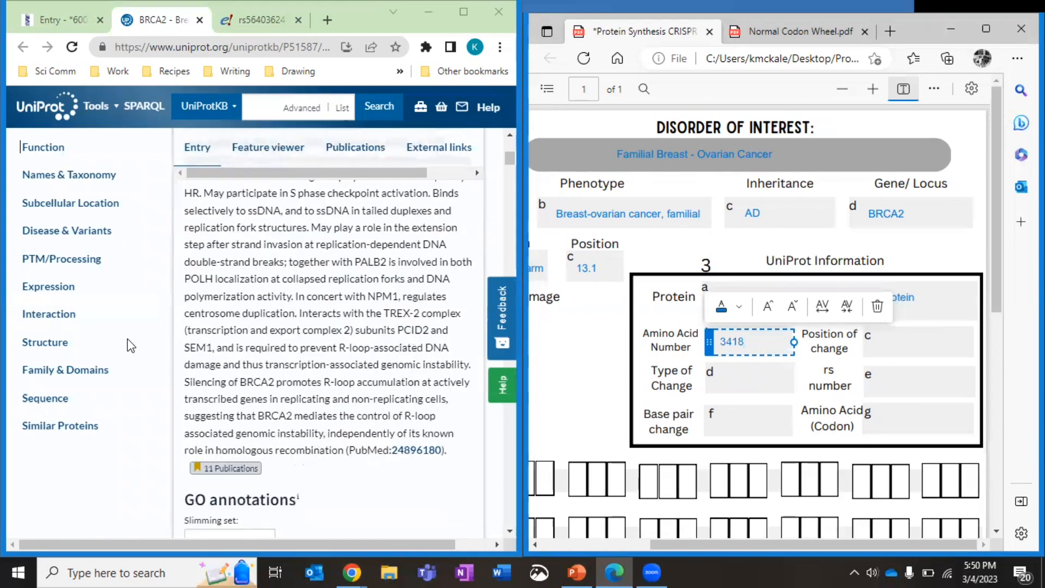
{"action": "mouse_move", "coordinate": [46, 398]}
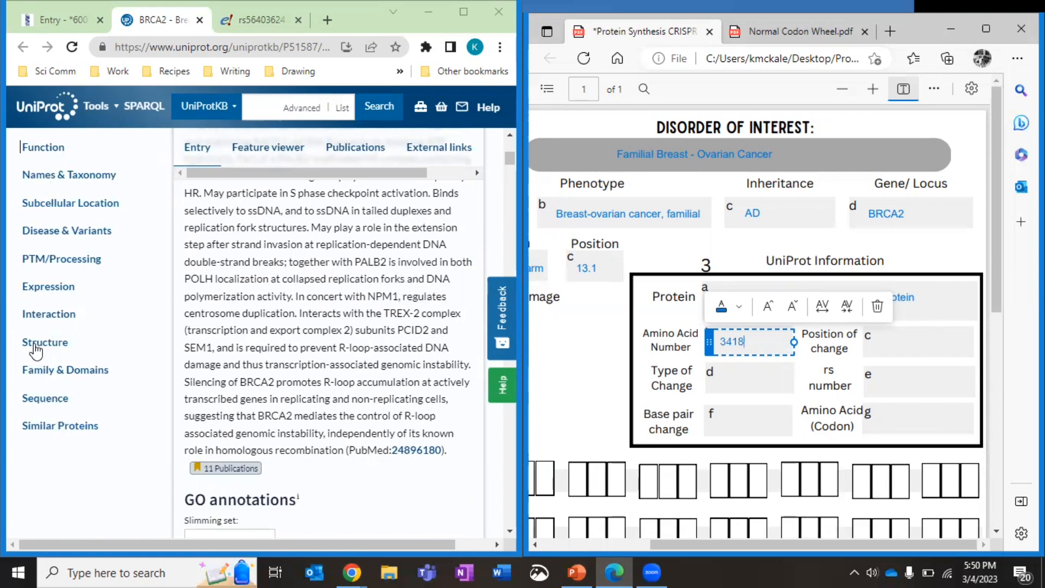
Jump to the Structure section of UniProt's BRCA2 entry to load the 3D viewer
{"action": "left_click", "coordinate": [46, 341]}
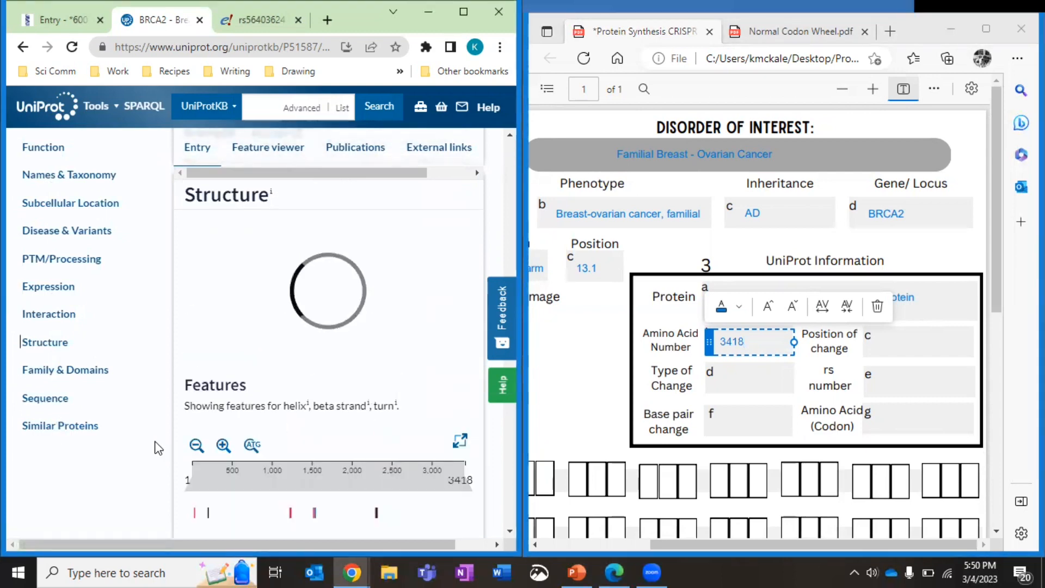
{"action": "mouse_move", "coordinate": [247, 333]}
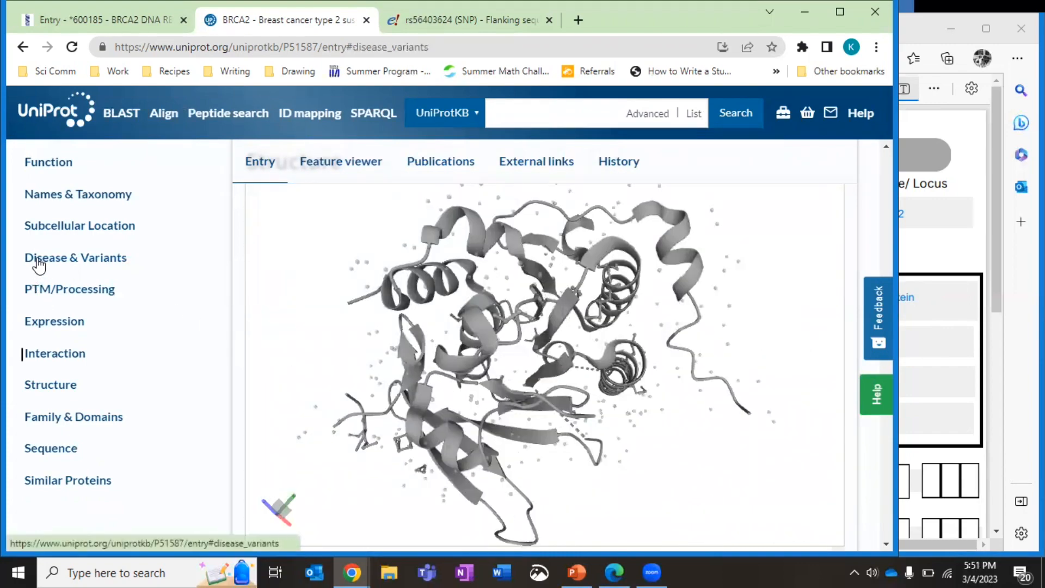
Review the Disease & Variants section's breast cancer natural variants table, such as VAR_028167 G>R at 25
{"action": "left_click", "coordinate": [75, 257]}
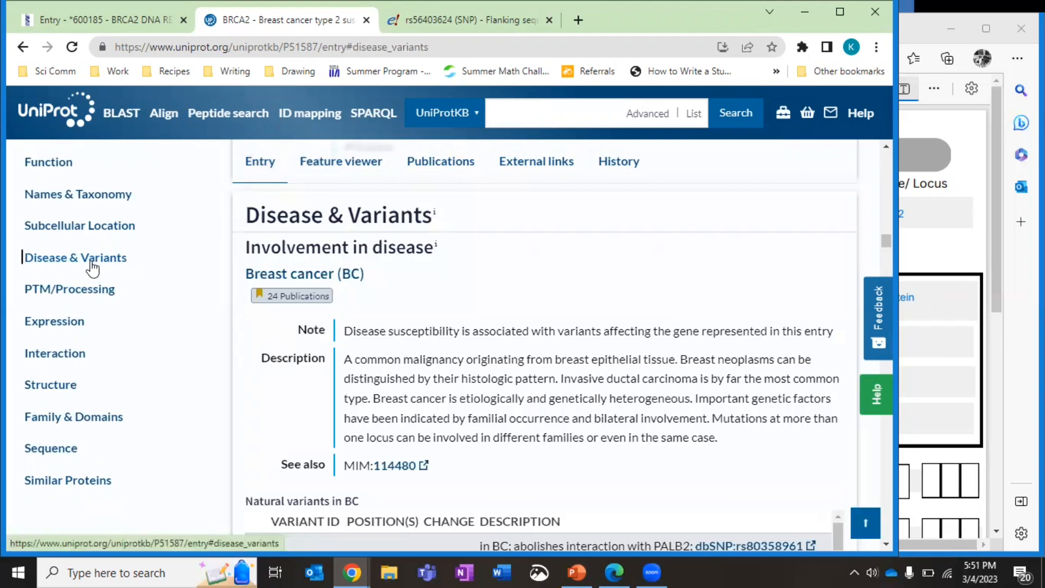
{"action": "mouse_move", "coordinate": [264, 286]}
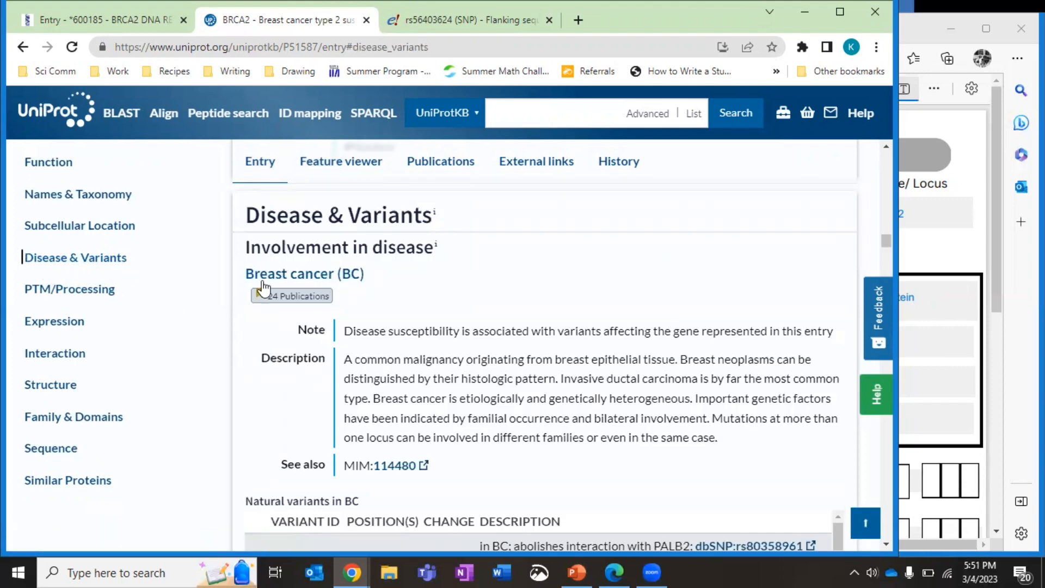
{"action": "mouse_move", "coordinate": [205, 316]}
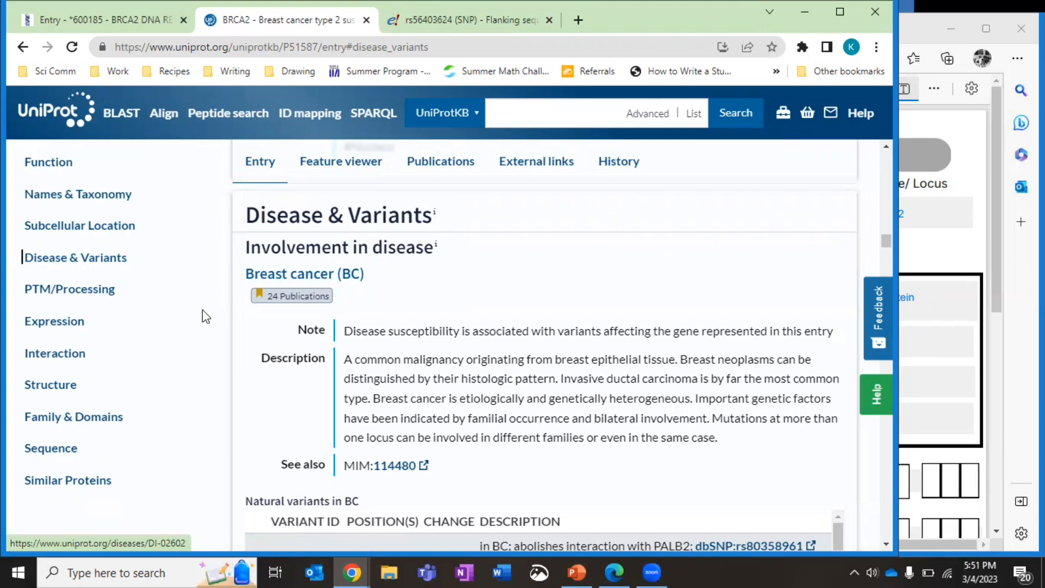
{"action": "mouse_move", "coordinate": [291, 295]}
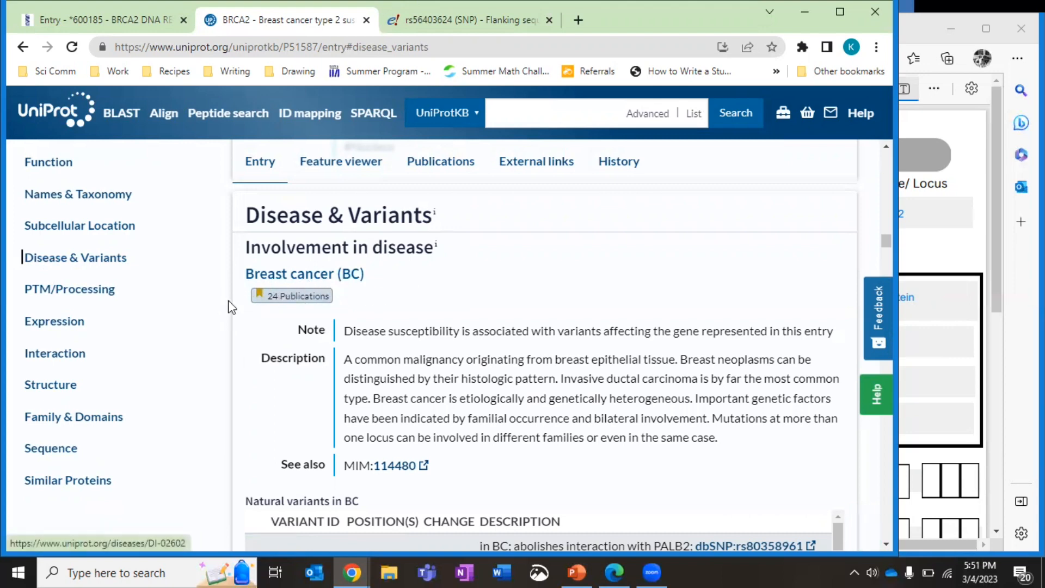
{"action": "mouse_move", "coordinate": [248, 351]}
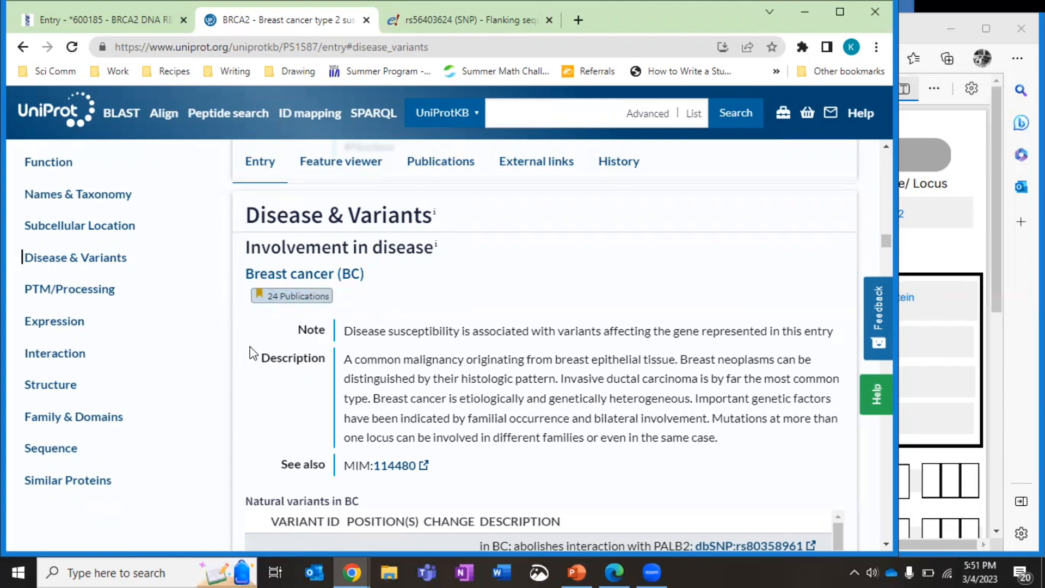
{"action": "scroll", "scroll_direction": "down", "scroll_amount": 3}
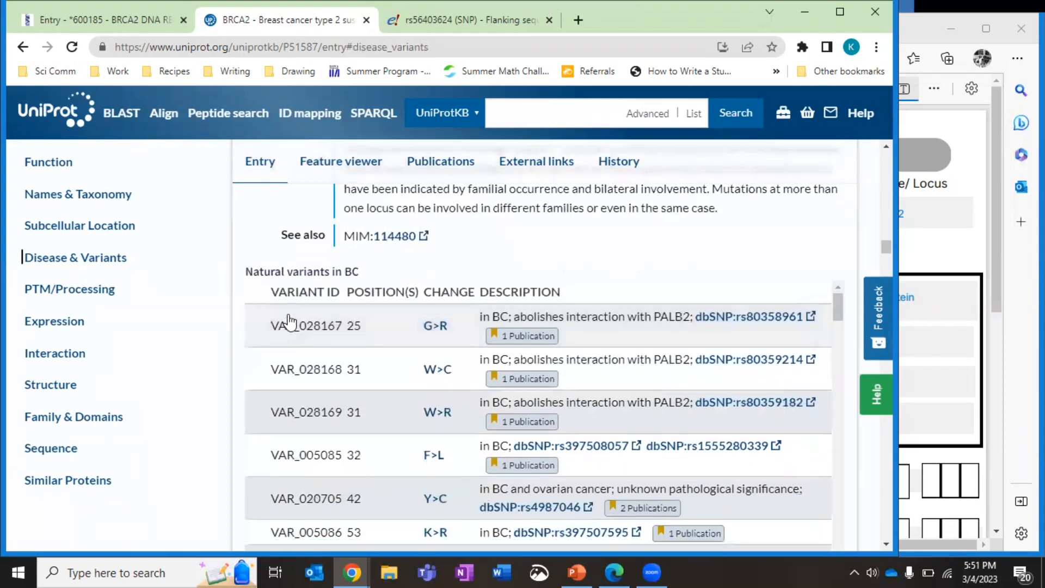
{"action": "mouse_move", "coordinate": [378, 292]}
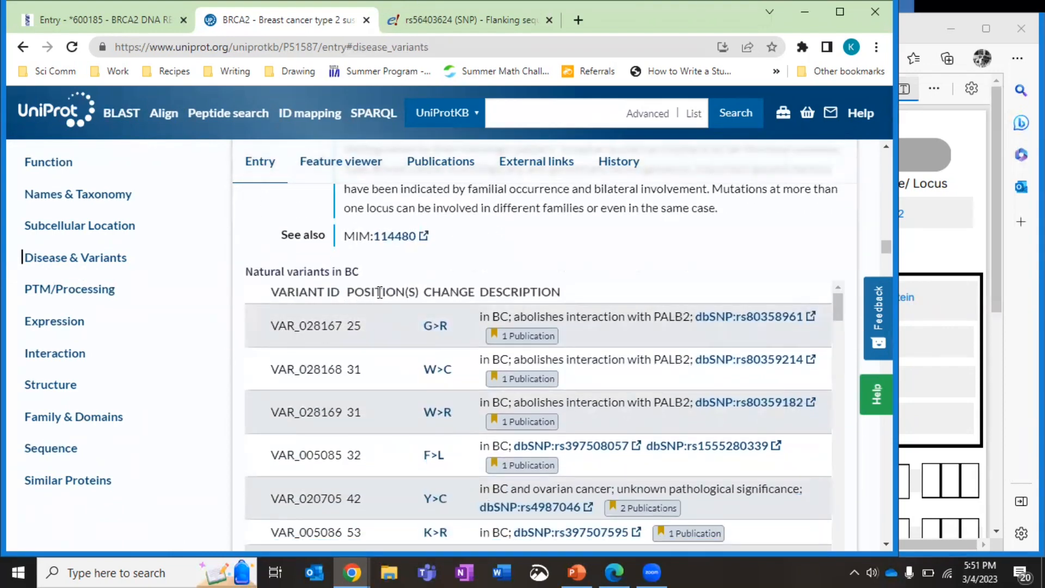
{"action": "mouse_move", "coordinate": [440, 357]}
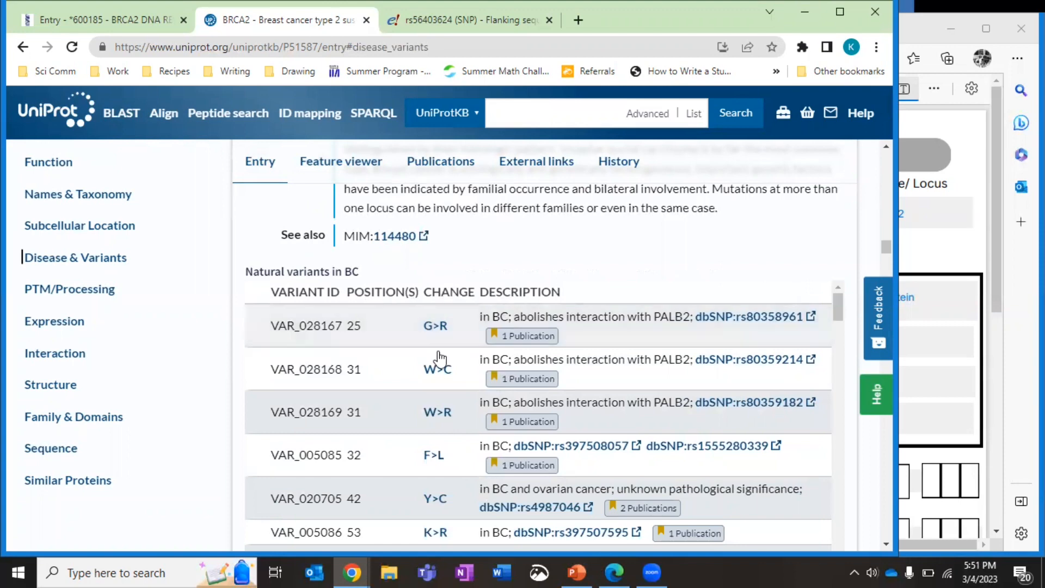
{"action": "scroll", "scroll_direction": "down", "scroll_amount": 3}
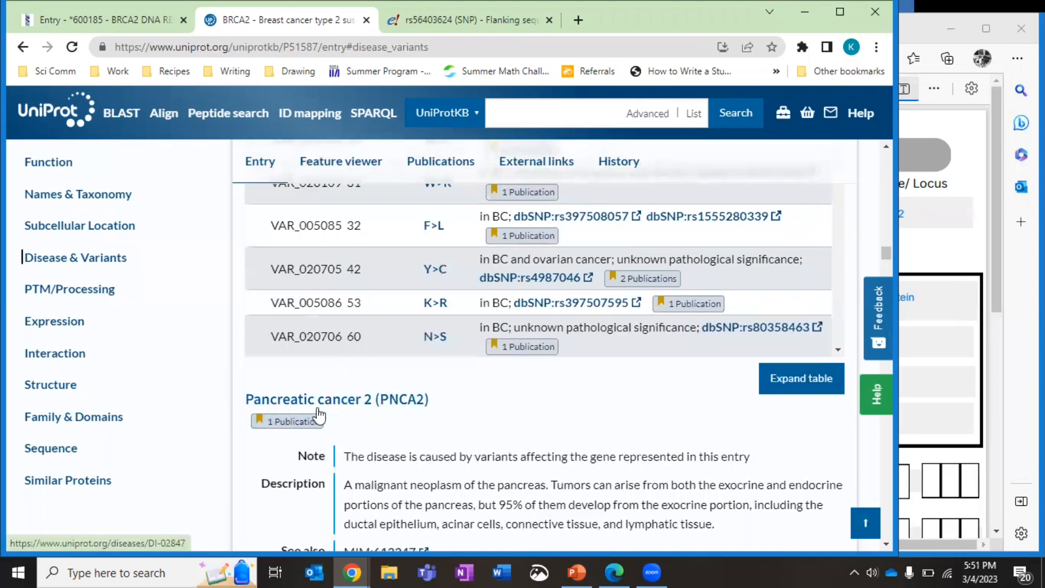
{"action": "mouse_move", "coordinate": [465, 344]}
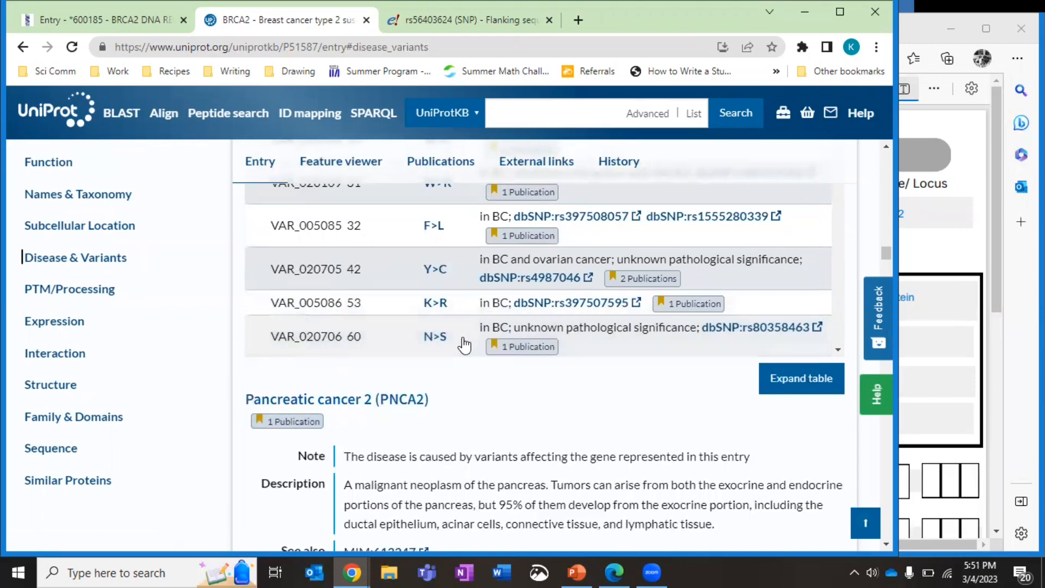
{"action": "scroll", "scroll_direction": "up", "scroll_amount": 3}
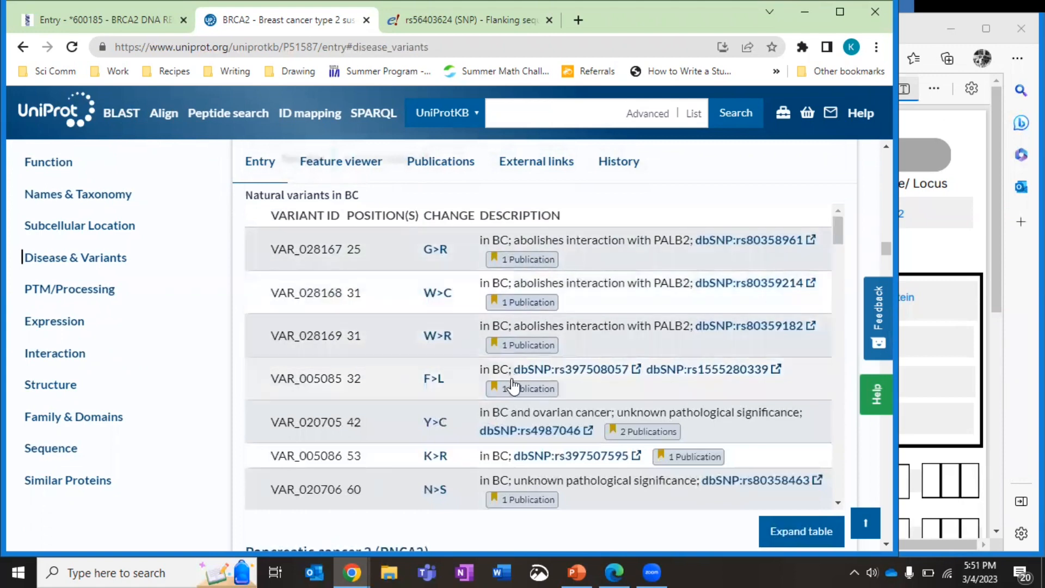
{"action": "mouse_move", "coordinate": [713, 369]}
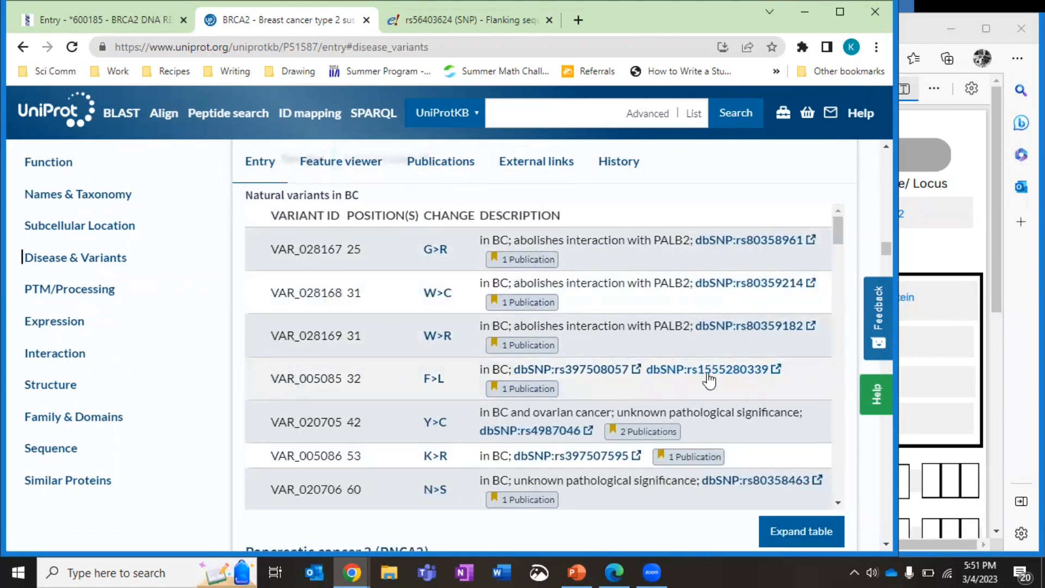
{"action": "mouse_move", "coordinate": [420, 389]}
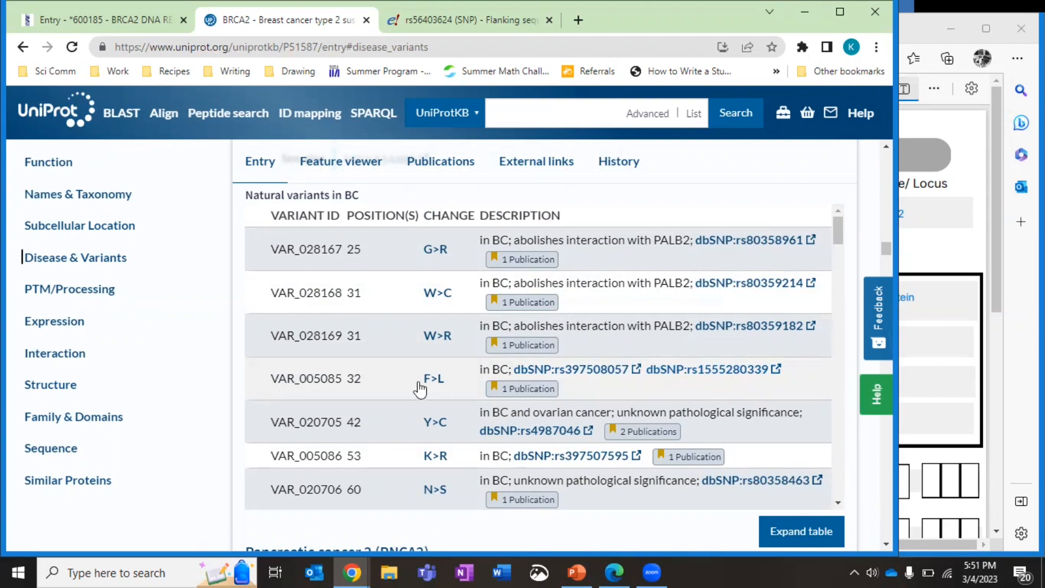
{"action": "scroll", "scroll_direction": "down", "scroll_amount": 3}
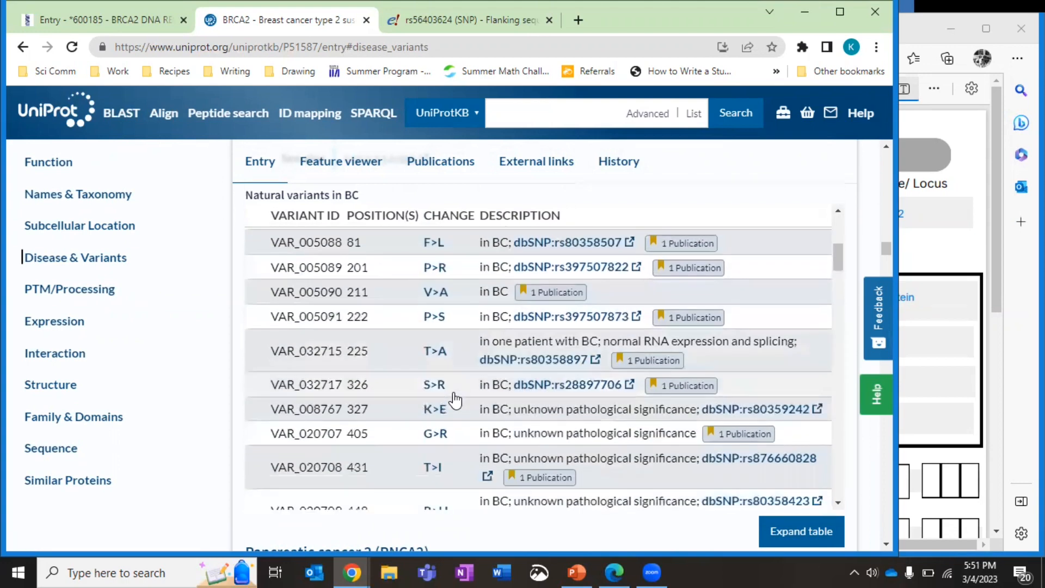
{"action": "scroll", "scroll_direction": "down", "scroll_amount": 3}
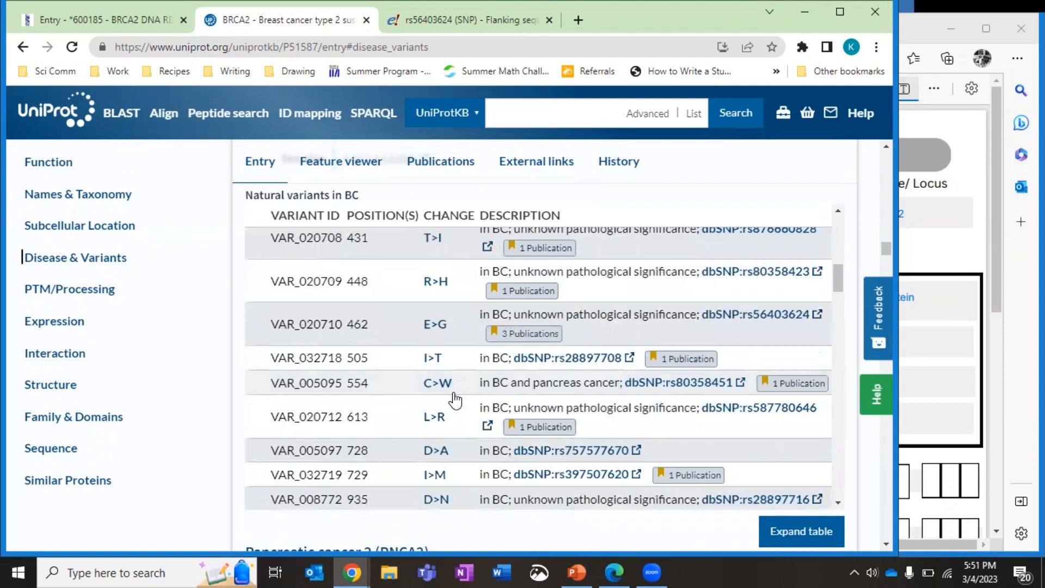
{"action": "mouse_move", "coordinate": [527, 333]}
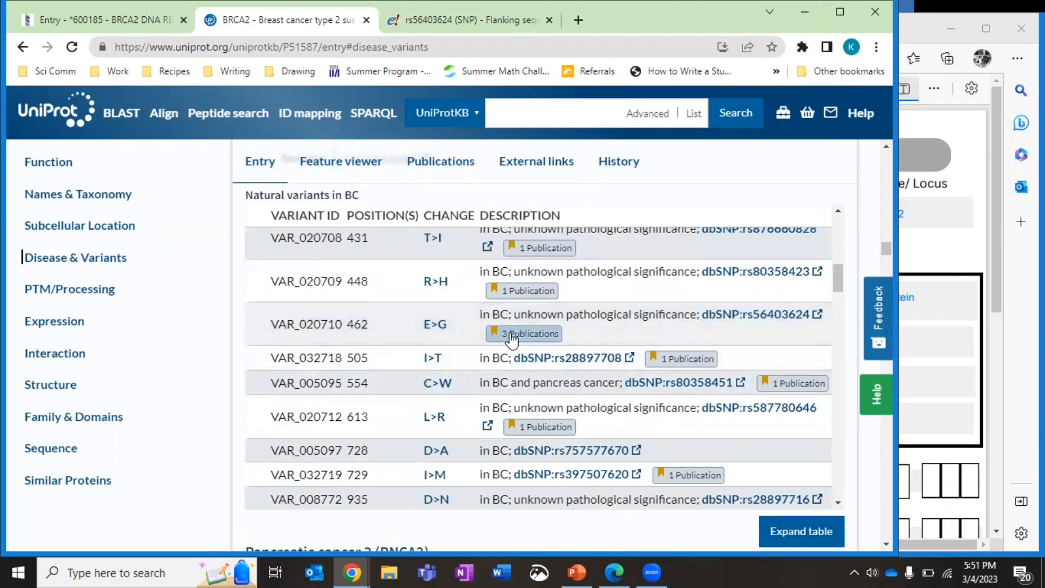
{"action": "mouse_move", "coordinate": [603, 327]}
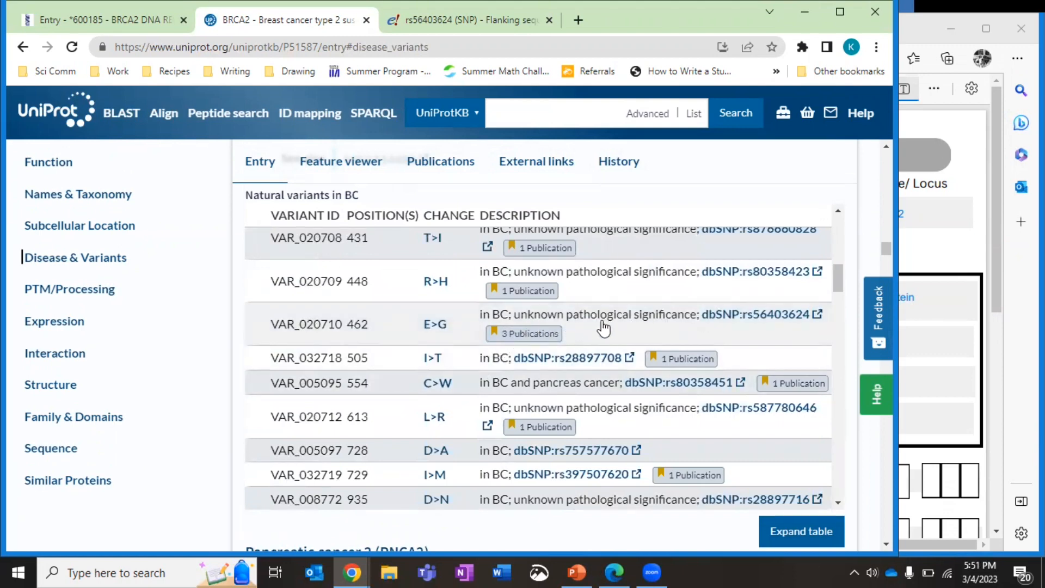
{"action": "mouse_move", "coordinate": [402, 386]}
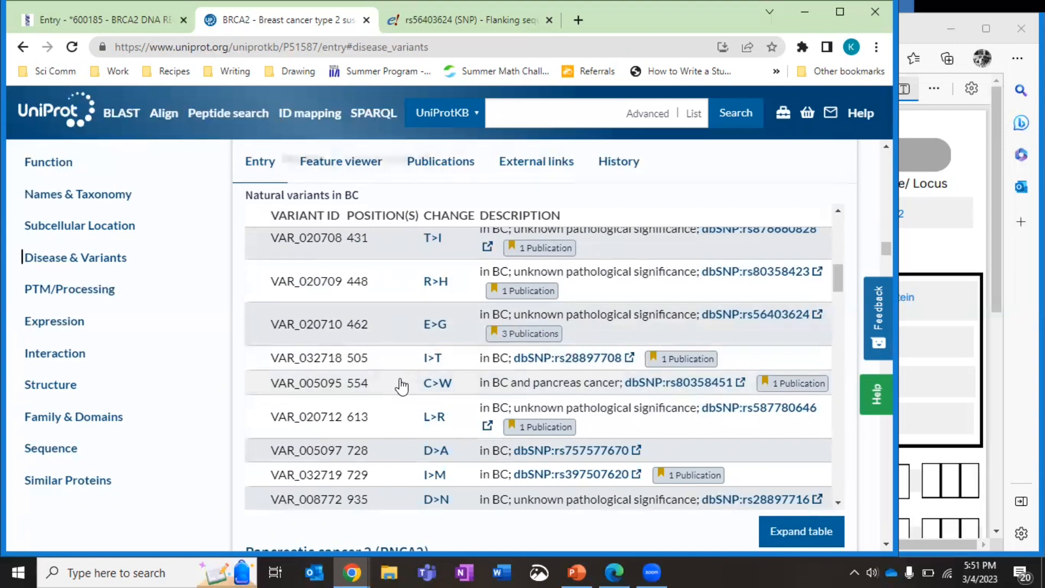
{"action": "scroll", "scroll_direction": "down", "scroll_amount": 3}
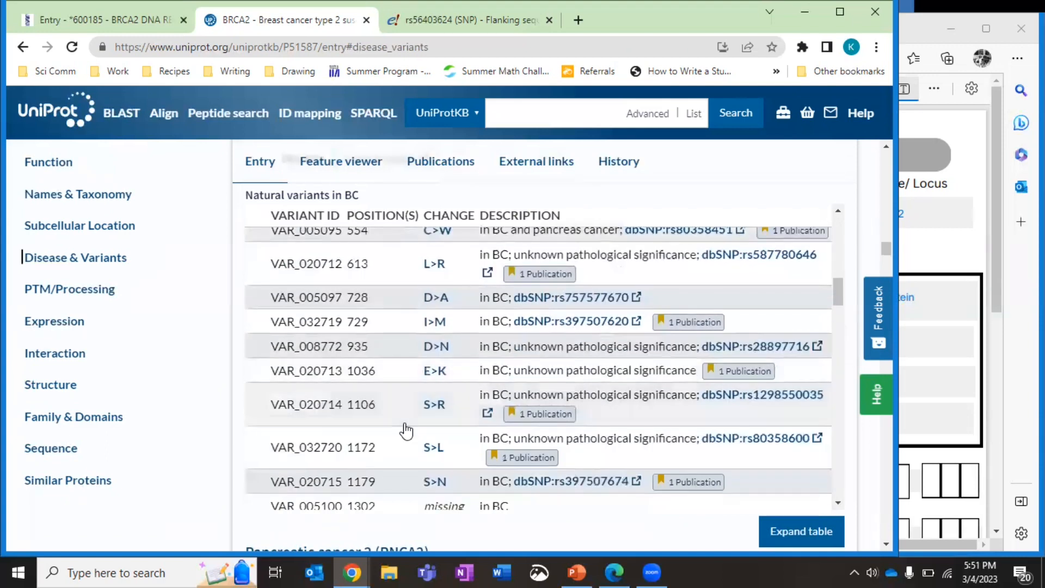
{"action": "scroll", "scroll_direction": "up", "scroll_amount": 3}
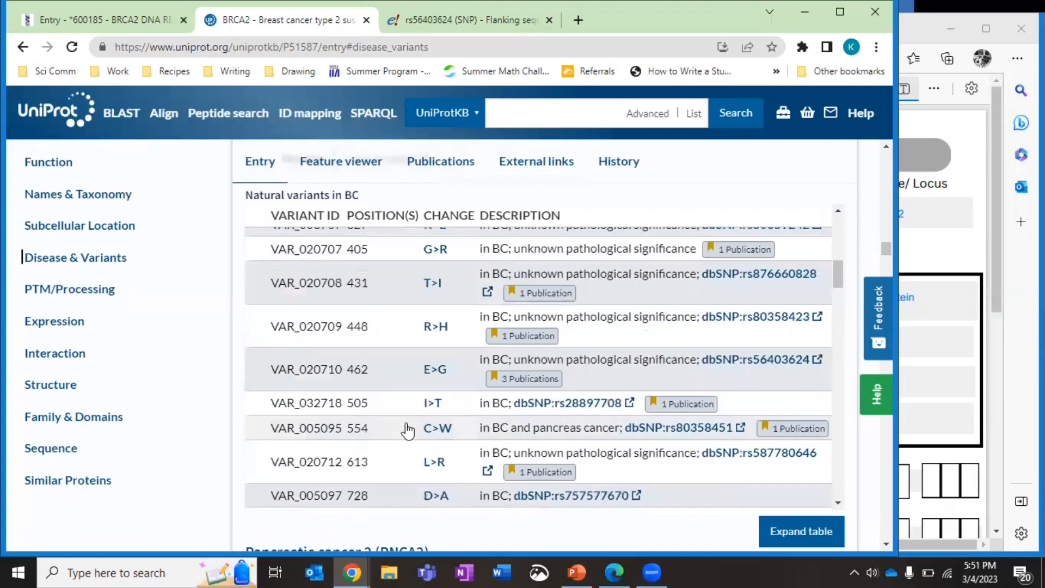
{"action": "scroll", "scroll_direction": "up", "scroll_amount": 3}
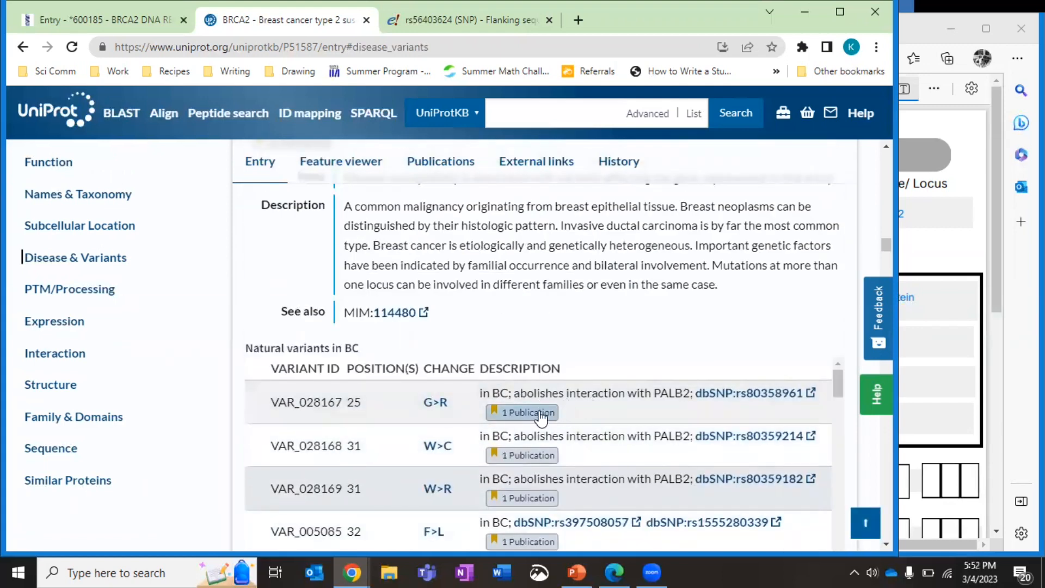
{"action": "mouse_move", "coordinate": [345, 405]}
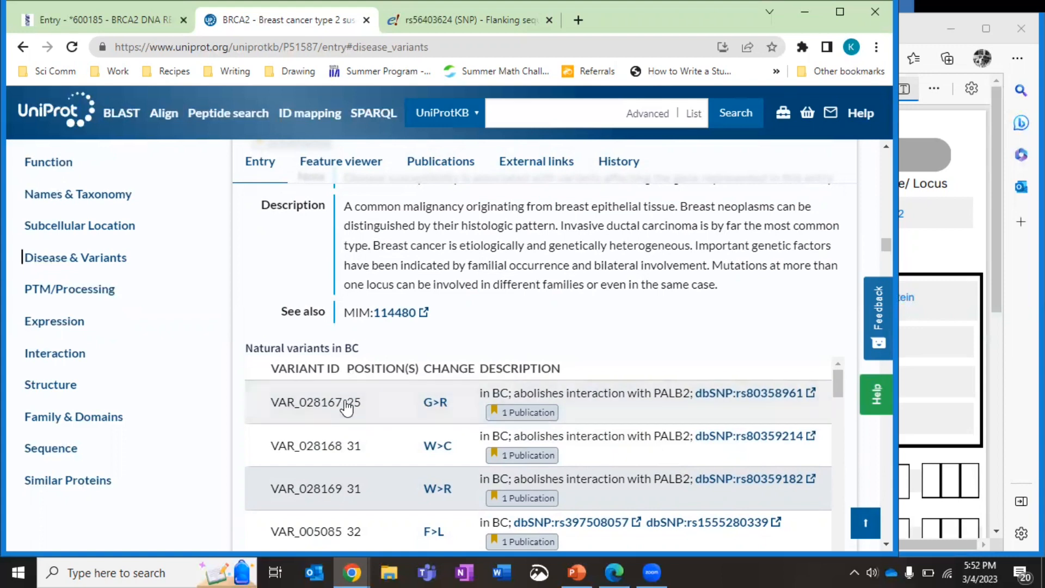
{"action": "mouse_move", "coordinate": [445, 401]}
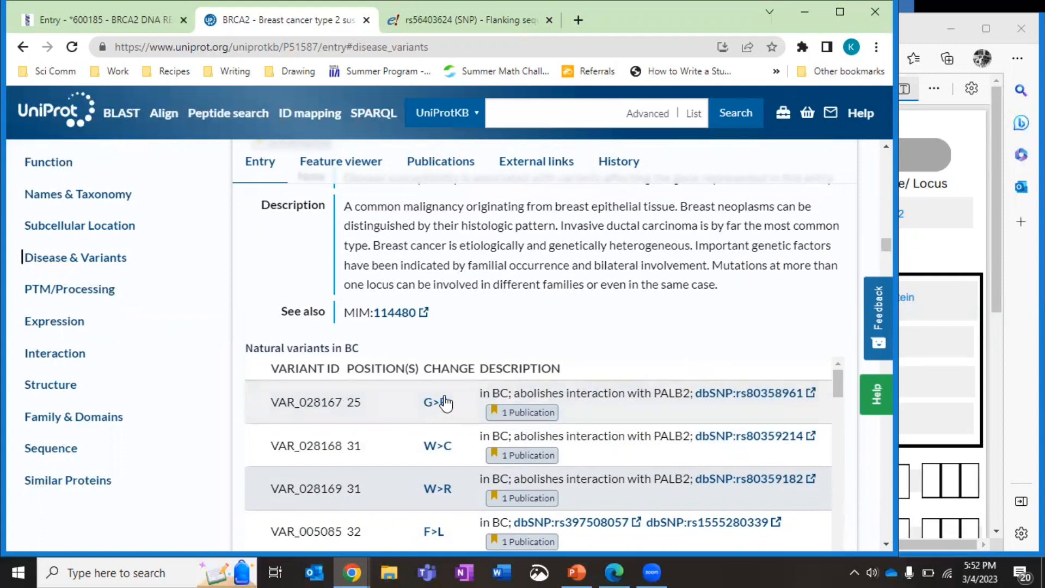
{"action": "mouse_move", "coordinate": [443, 401]}
{"action": "type", "text": "3418"}
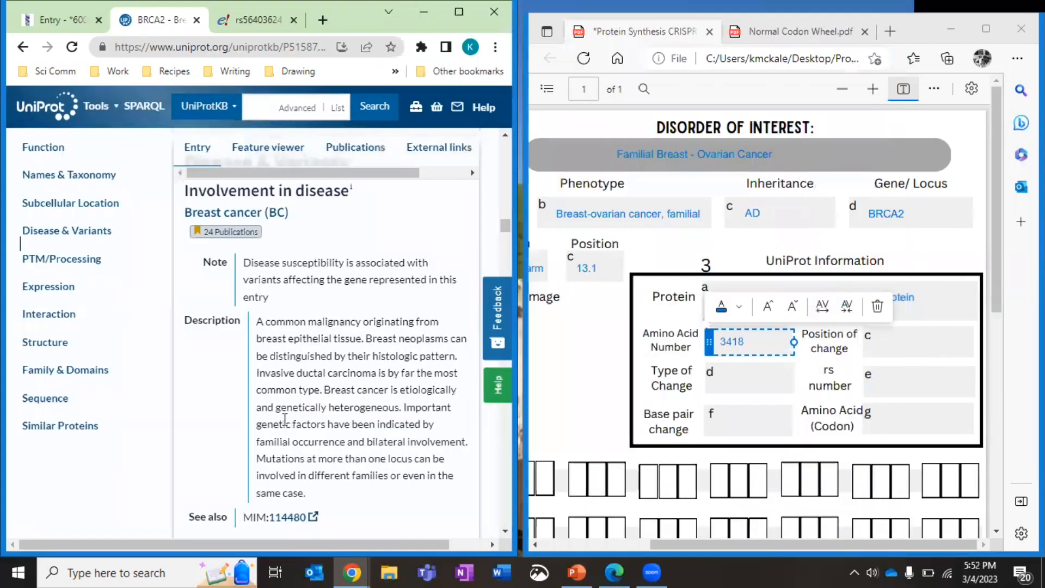
Enter position 25 and type of change G>R in the UniProt section
{"action": "scroll", "scroll_direction": "down", "scroll_amount": 3}
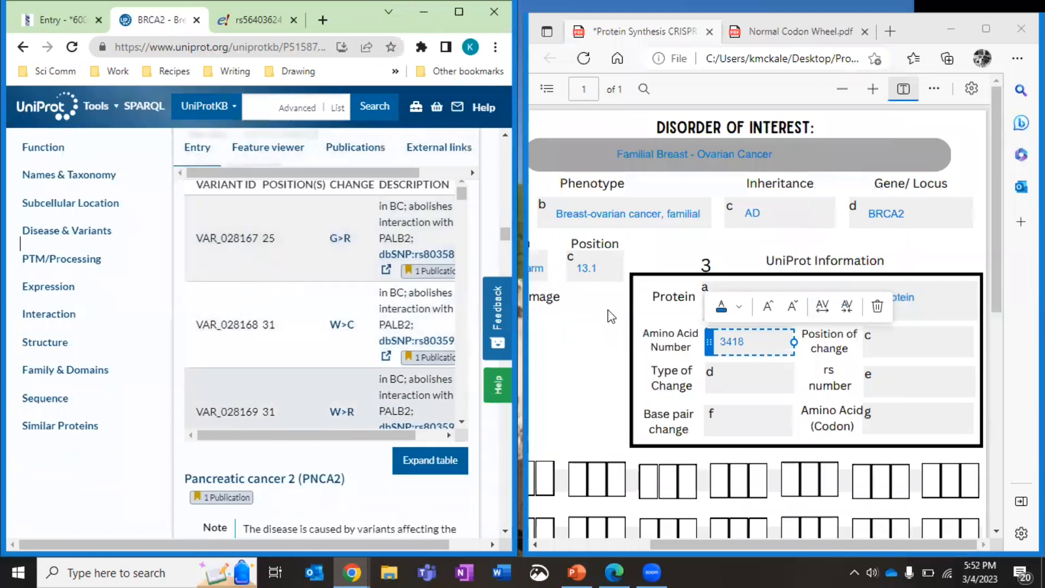
{"action": "left_click", "coordinate": [929, 340]}
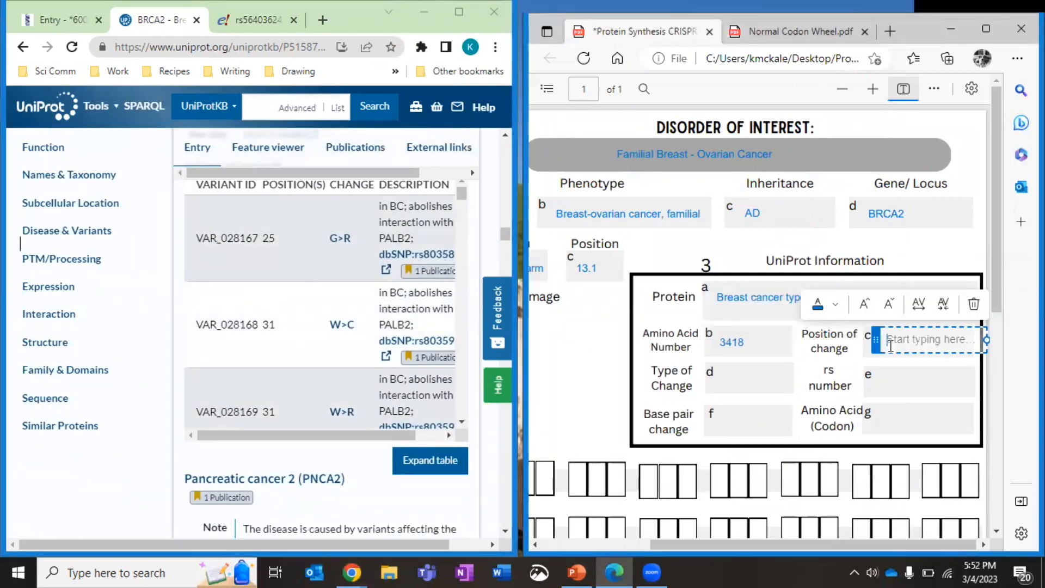
{"action": "type", "text": "25"}
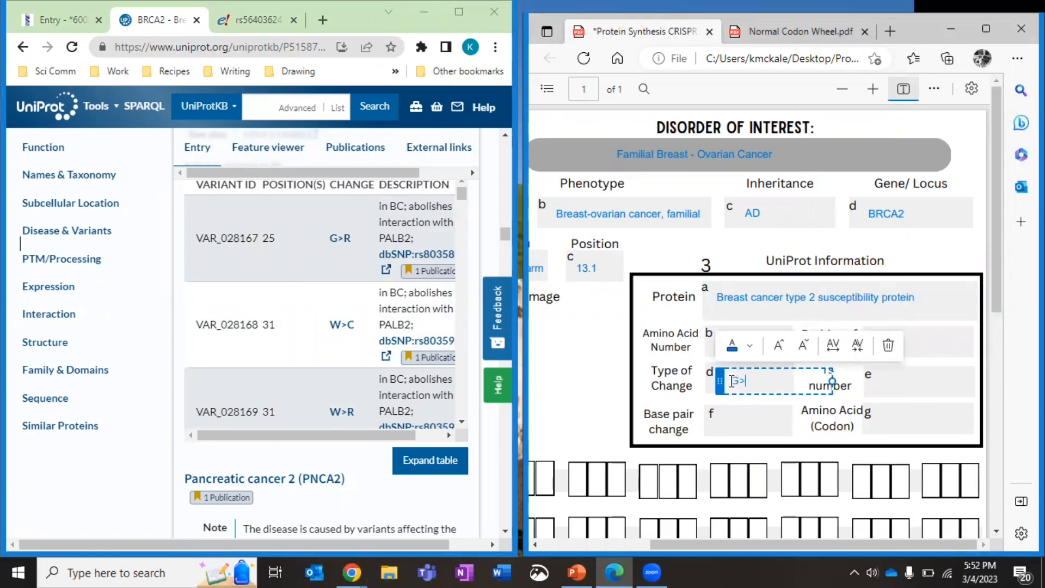
{"action": "type", "text": "G>R"}
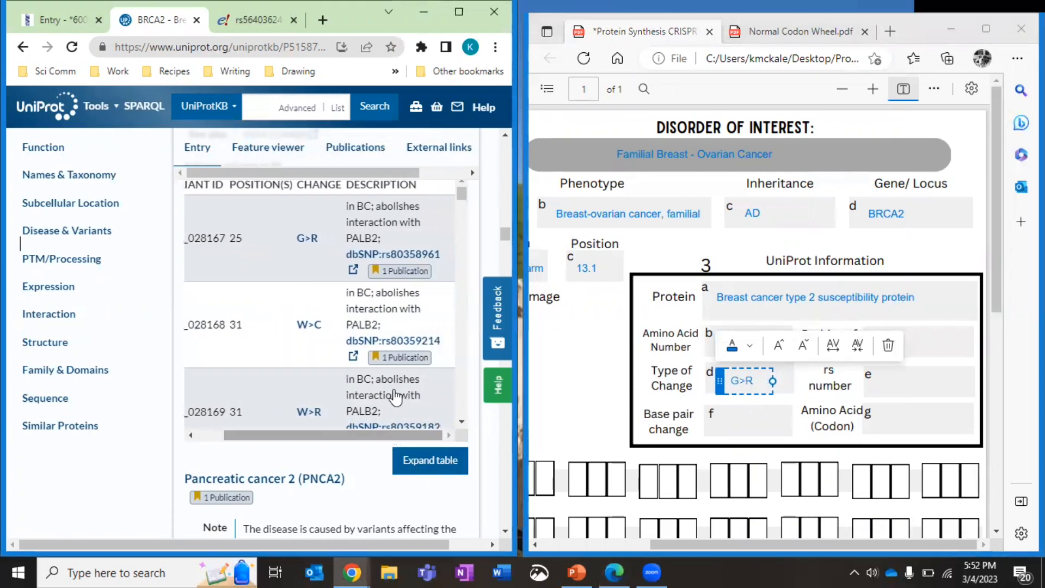
{"action": "mouse_move", "coordinate": [882, 390]}
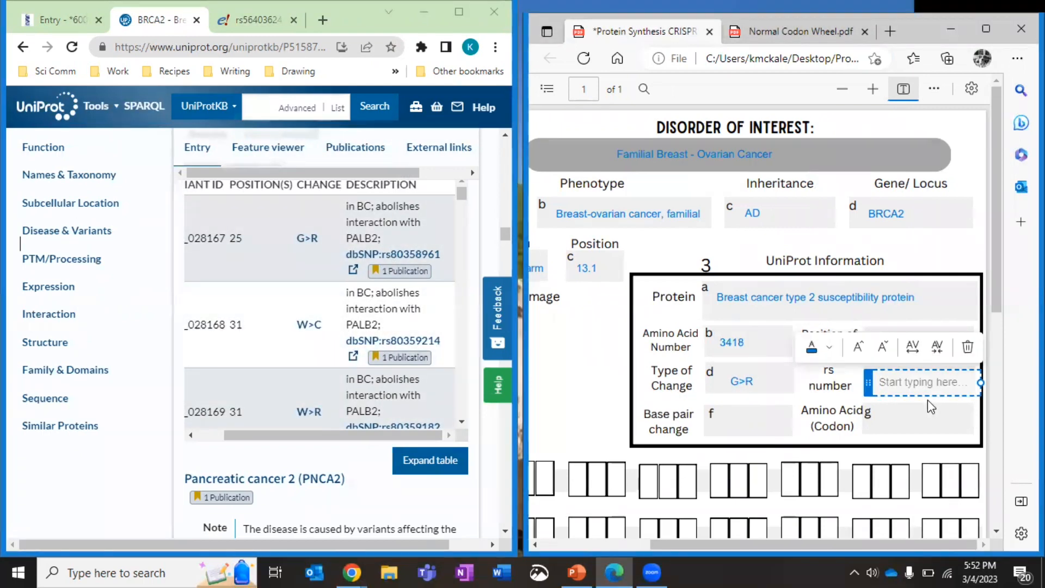
Enter the rs number rs80353961 in its worksheet field
{"action": "type", "text": "rs8"}
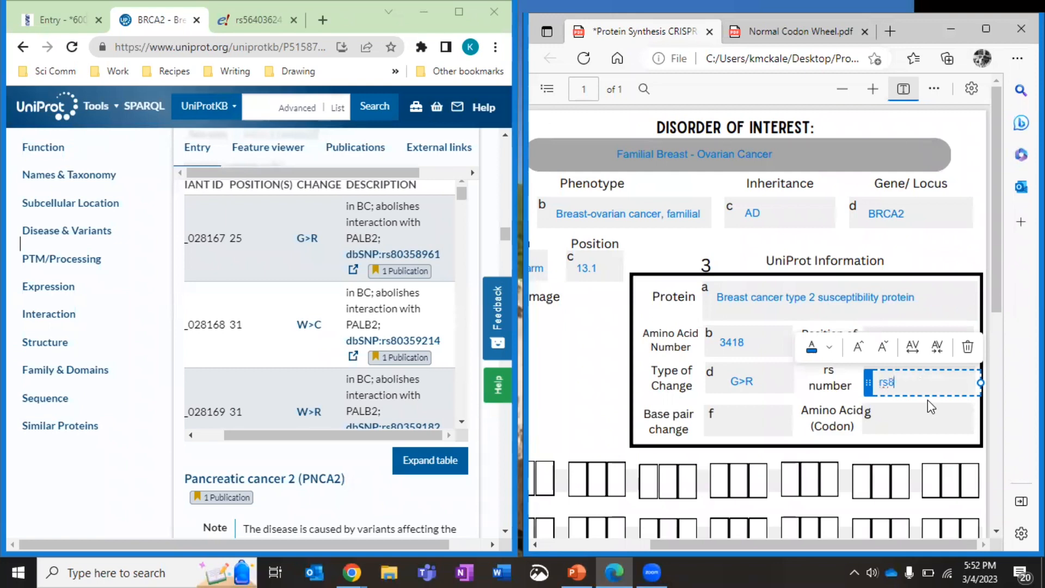
{"action": "type", "text": "03"}
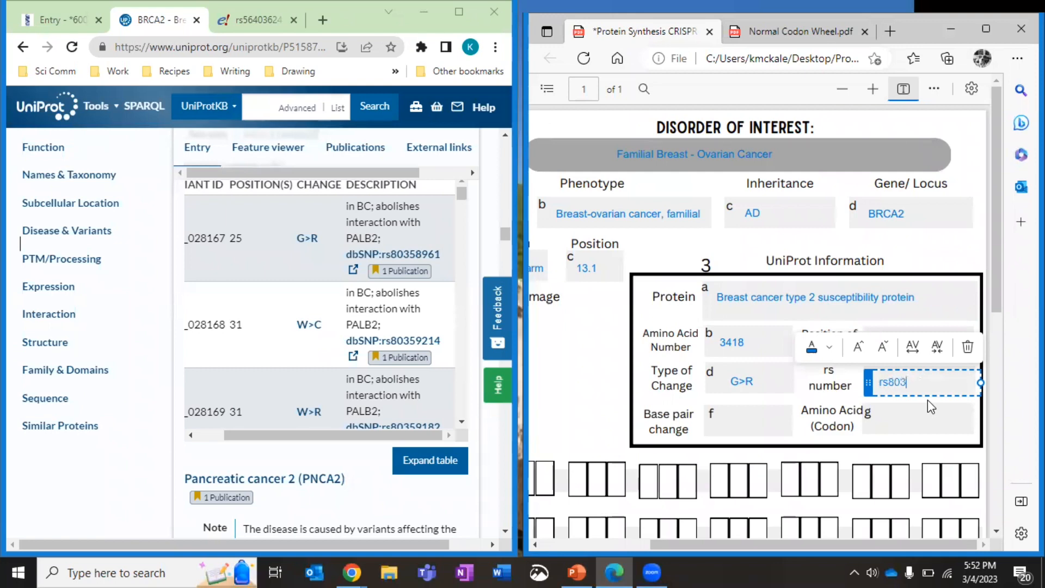
{"action": "type", "text": "53"}
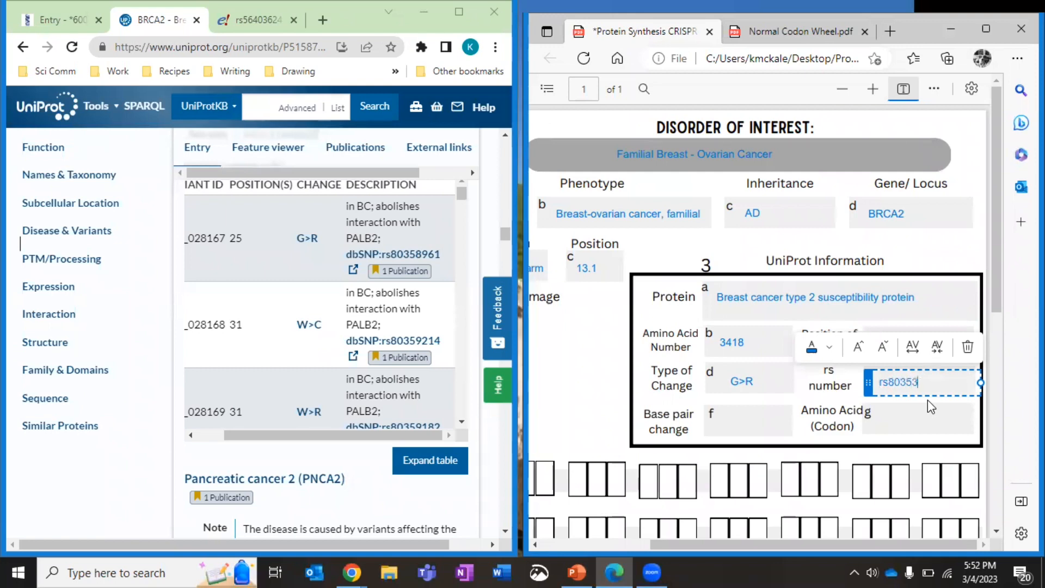
{"action": "type", "text": "961"}
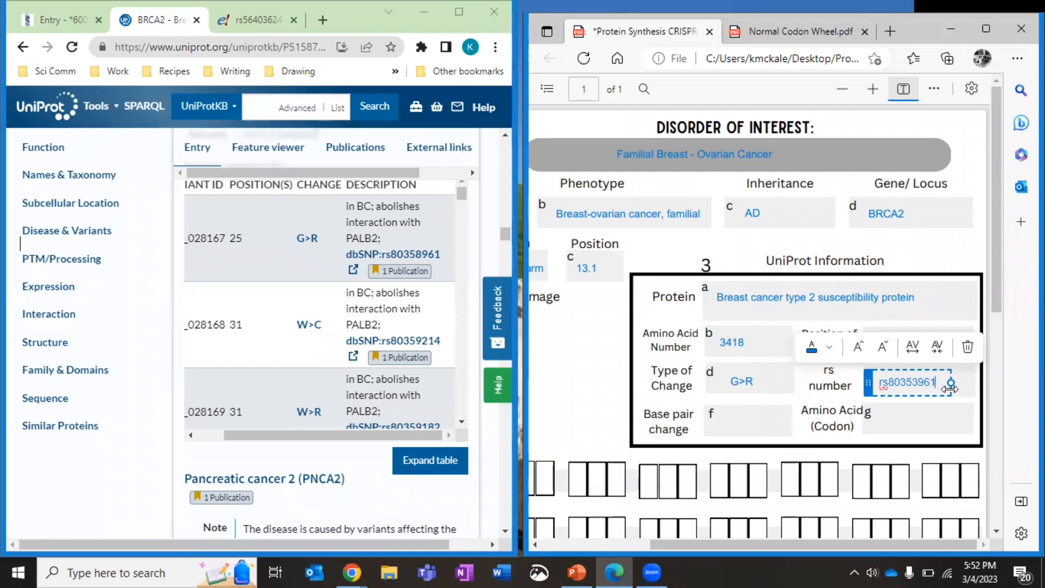
{"action": "mouse_move", "coordinate": [393, 254]}
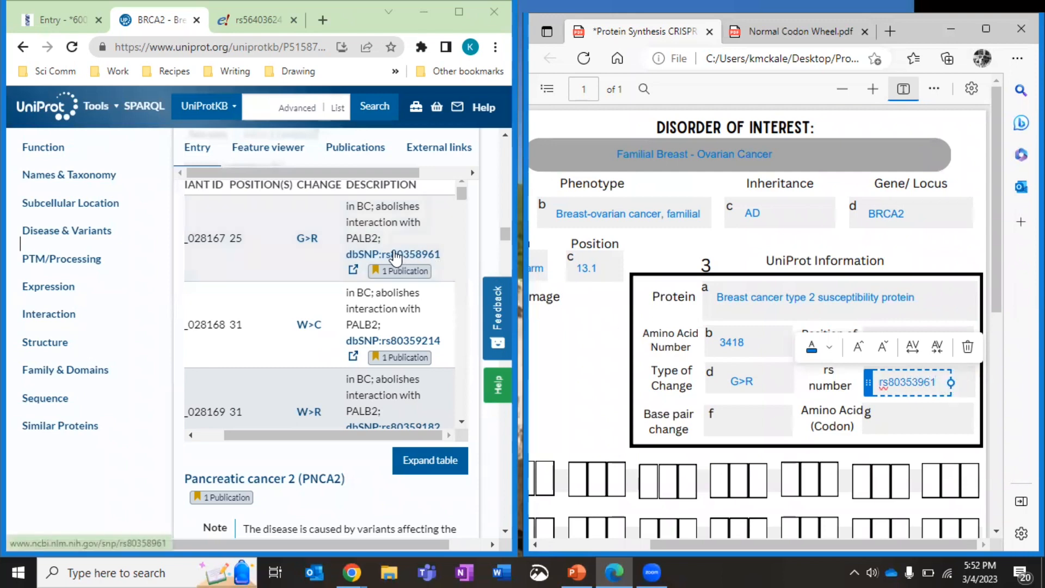
Bring up the dbSNP RefSNP report for rs80358961 and scan through it
{"action": "left_click", "coordinate": [393, 253]}
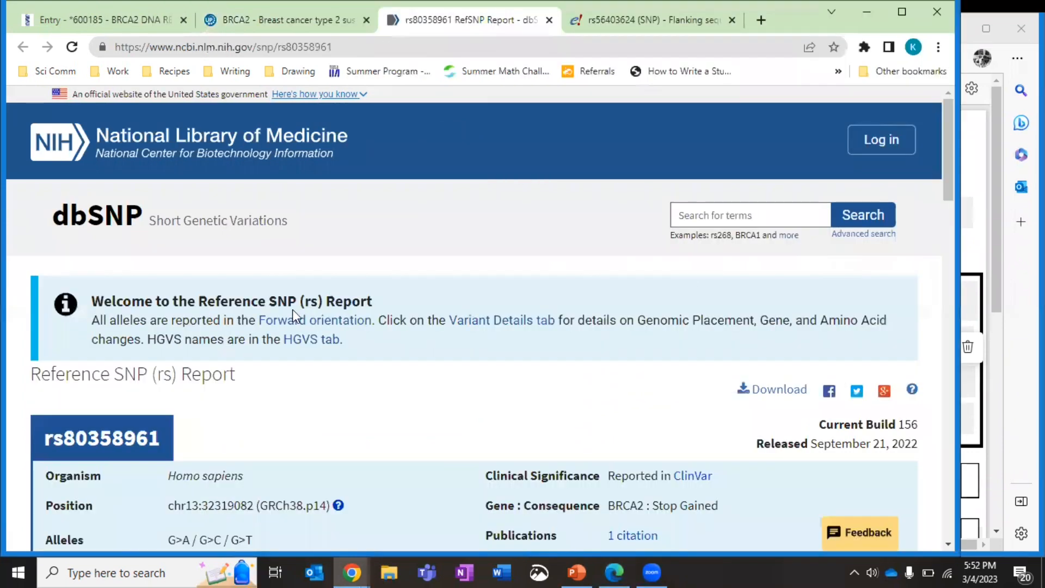
{"action": "mouse_move", "coordinate": [78, 334]}
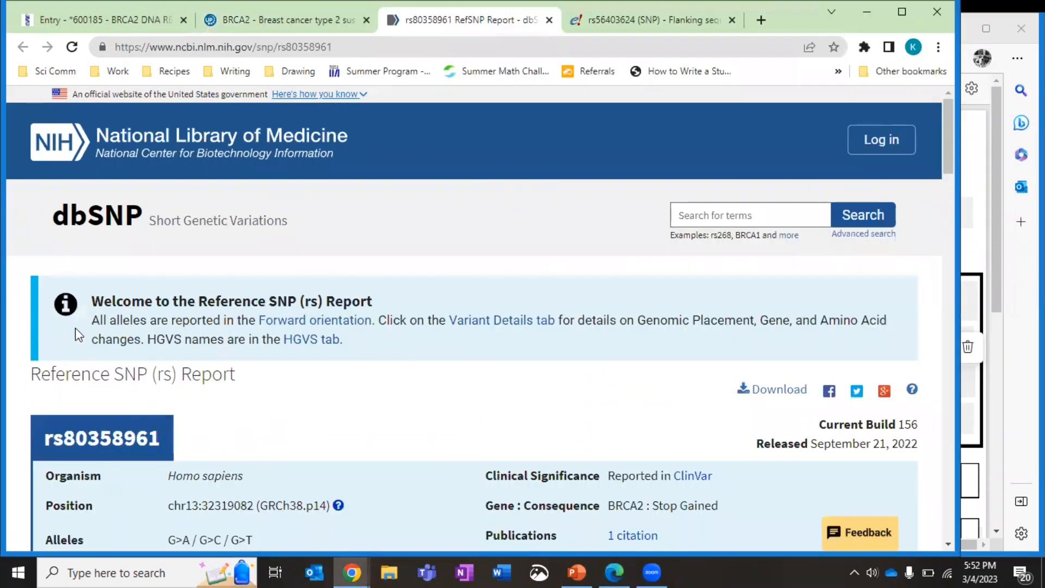
{"action": "mouse_move", "coordinate": [263, 226]}
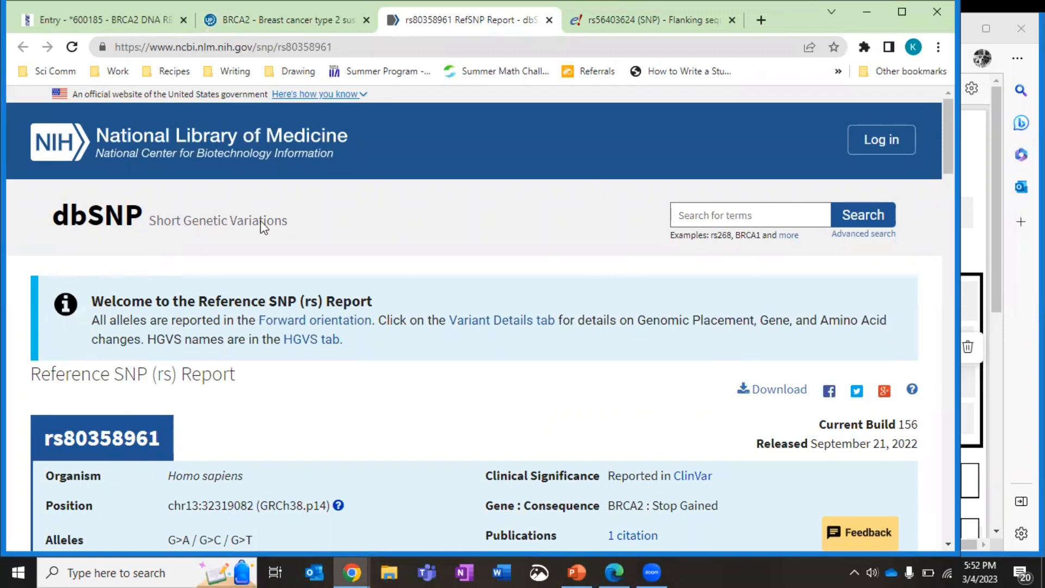
{"action": "scroll", "scroll_direction": "down", "scroll_amount": 3}
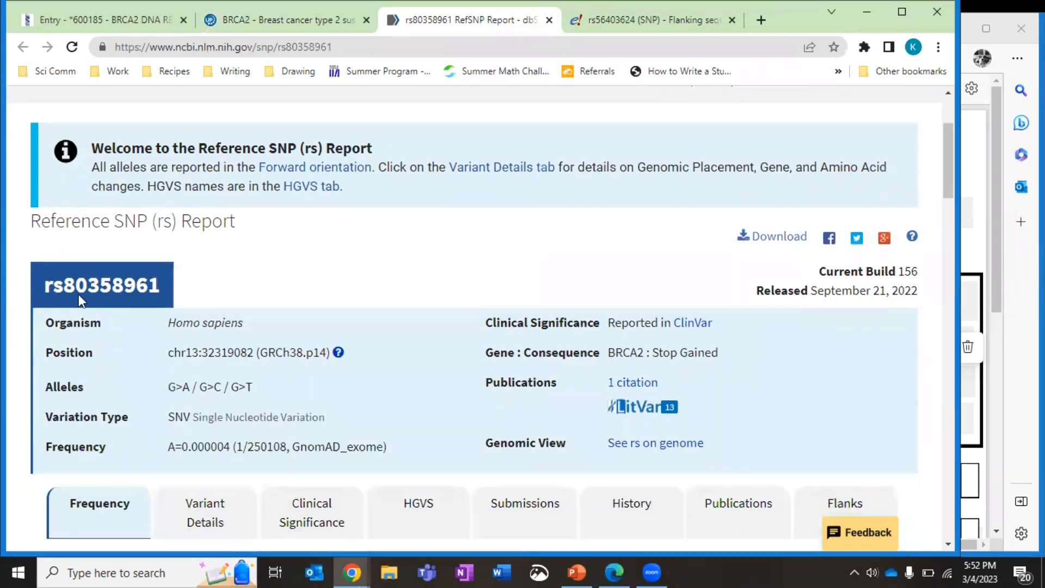
{"action": "mouse_move", "coordinate": [16, 401]}
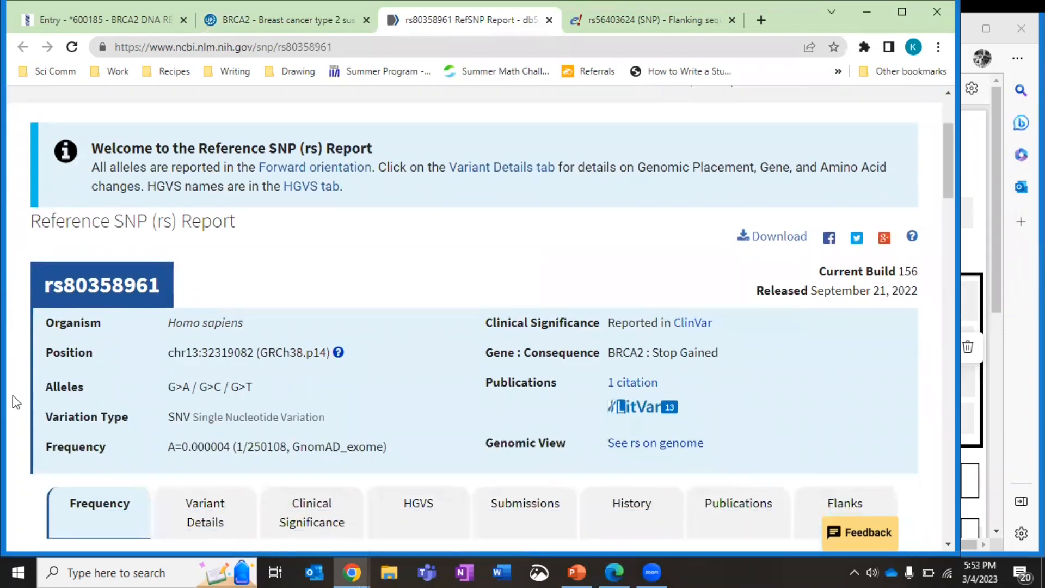
{"action": "scroll", "scroll_direction": "down", "scroll_amount": 3}
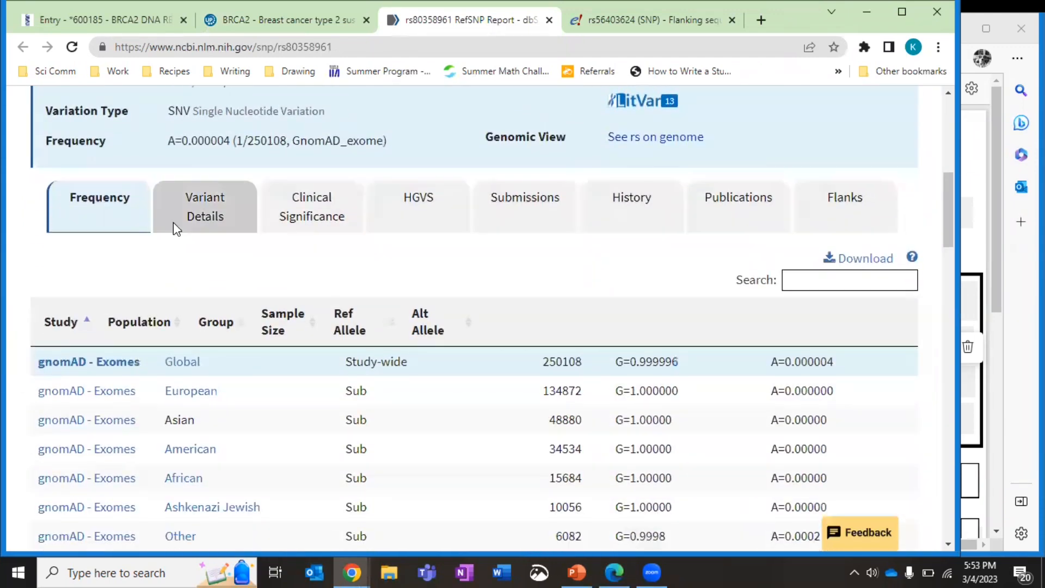
{"action": "mouse_move", "coordinate": [232, 212]}
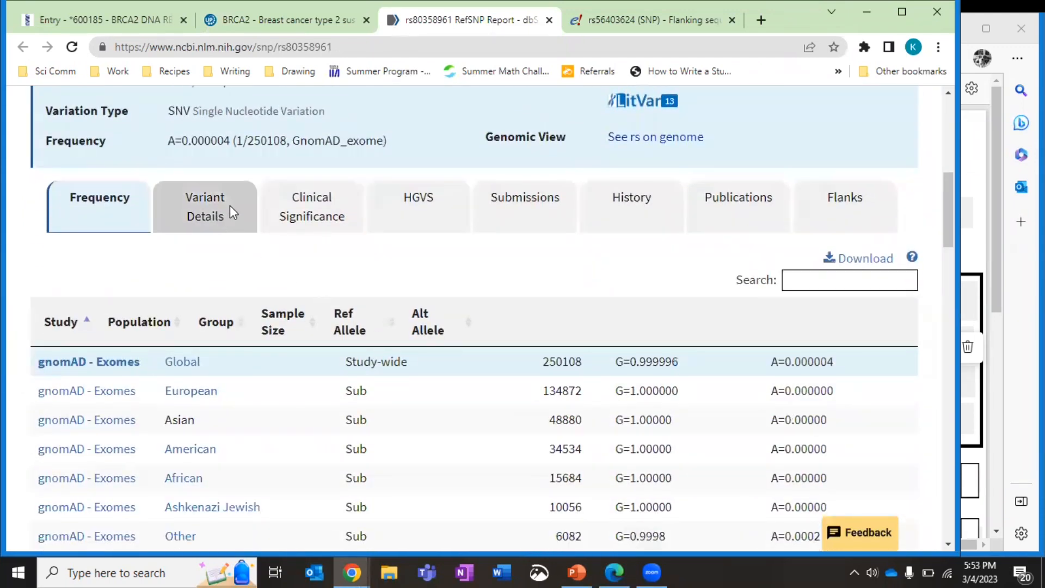
{"action": "scroll", "scroll_direction": "down", "scroll_amount": 3}
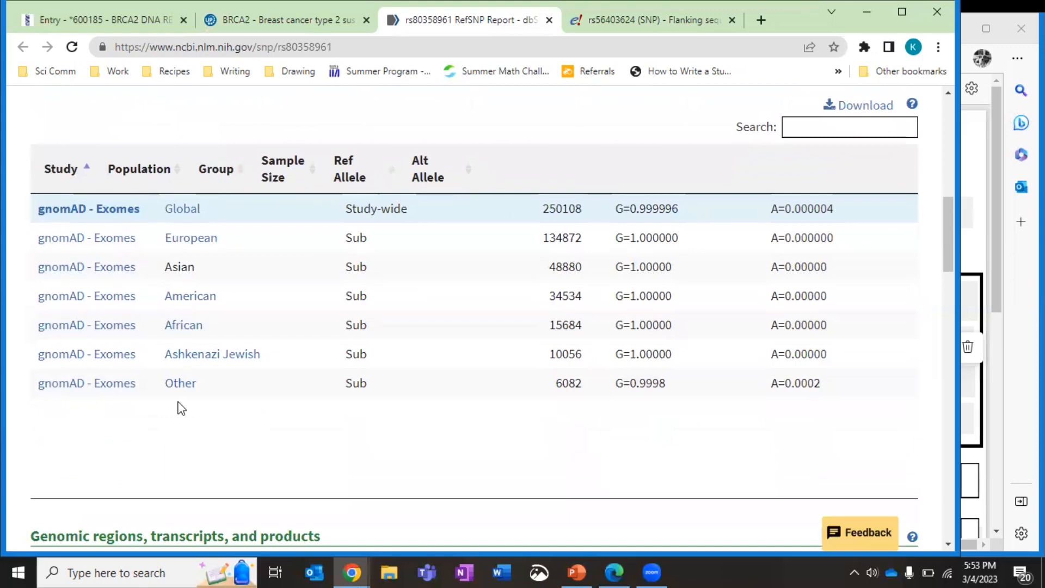
{"action": "mouse_move", "coordinate": [144, 180]}
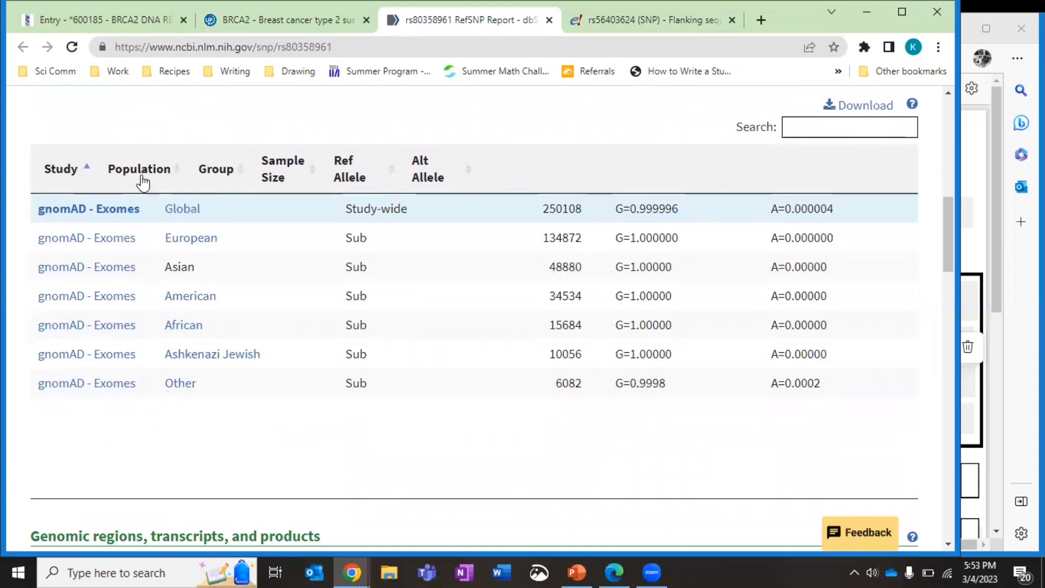
{"action": "scroll", "scroll_direction": "up", "scroll_amount": 3}
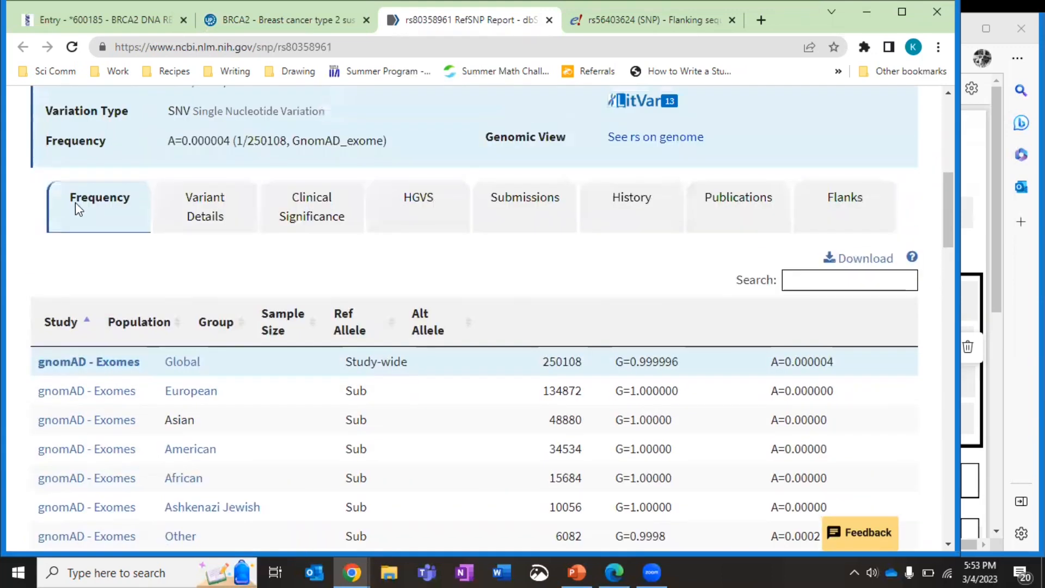
Show Variant Details down to the BRCA2 Gly25Arg (GGA to AGA) codon table
{"action": "left_click", "coordinate": [206, 206]}
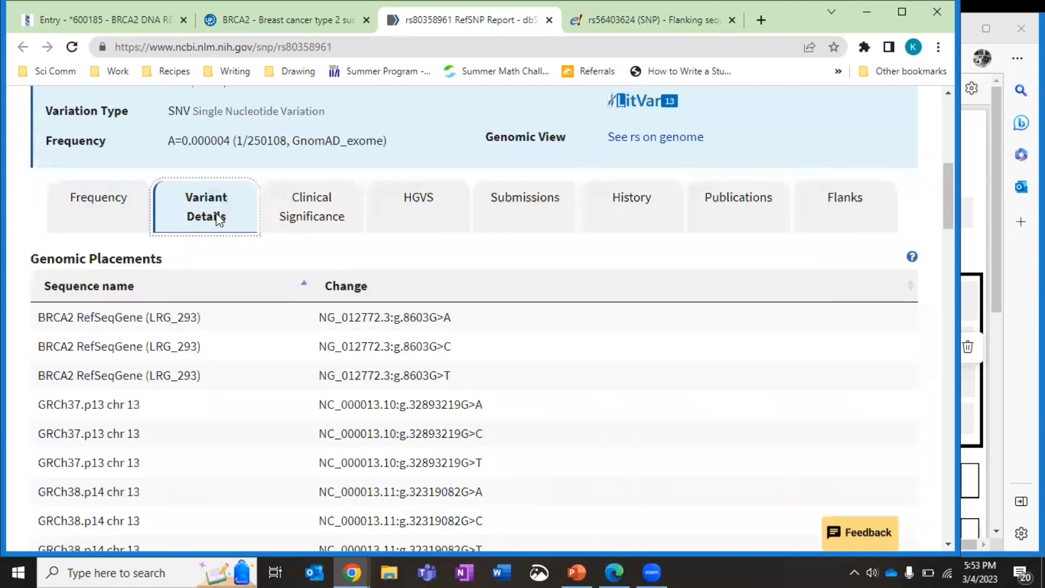
{"action": "scroll", "scroll_direction": "down", "scroll_amount": 3}
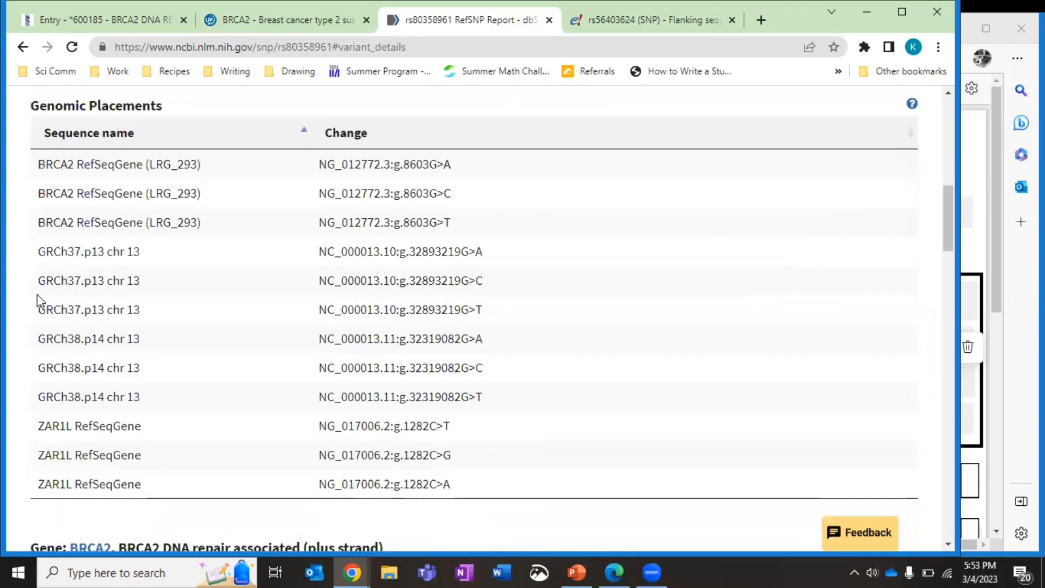
{"action": "scroll", "scroll_direction": "down", "scroll_amount": 3}
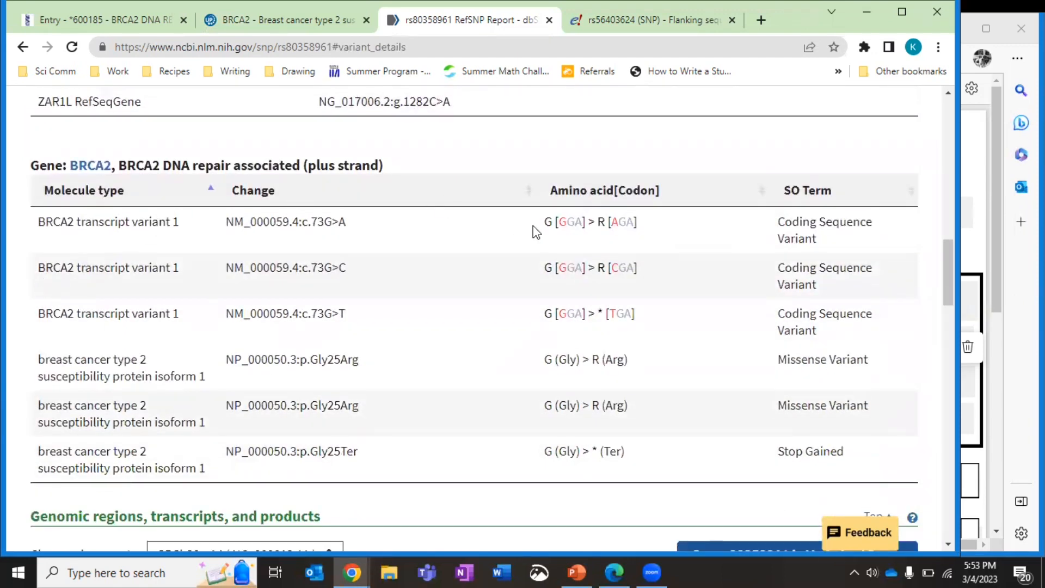
{"action": "mouse_move", "coordinate": [596, 235]}
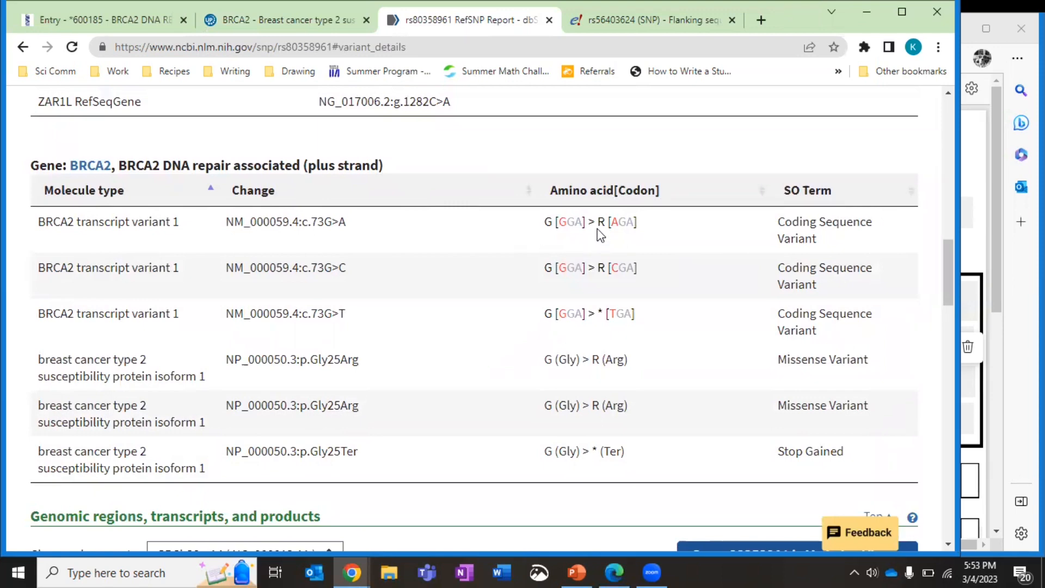
{"action": "mouse_move", "coordinate": [206, 251]}
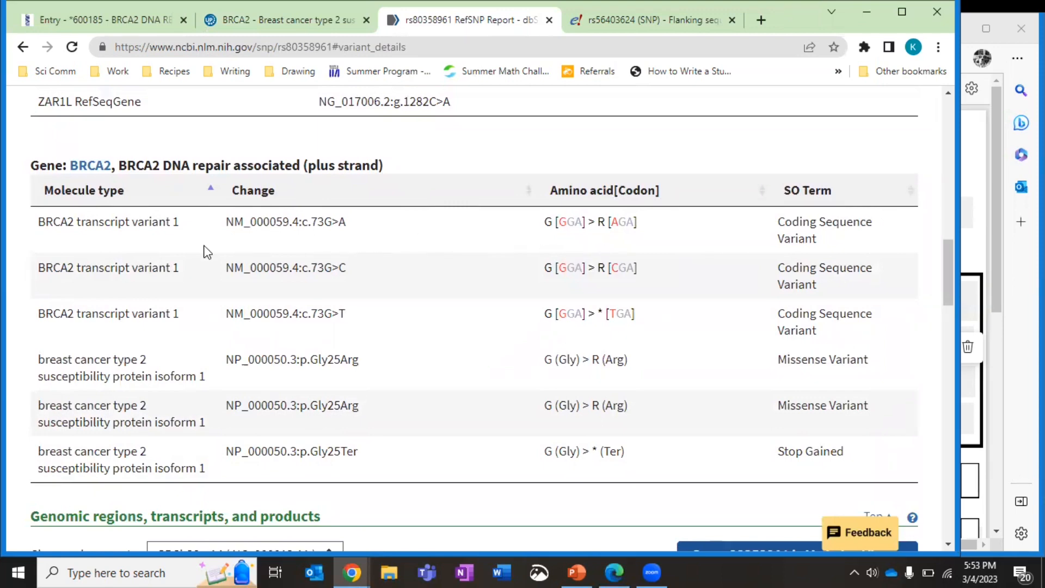
{"action": "mouse_move", "coordinate": [308, 237]}
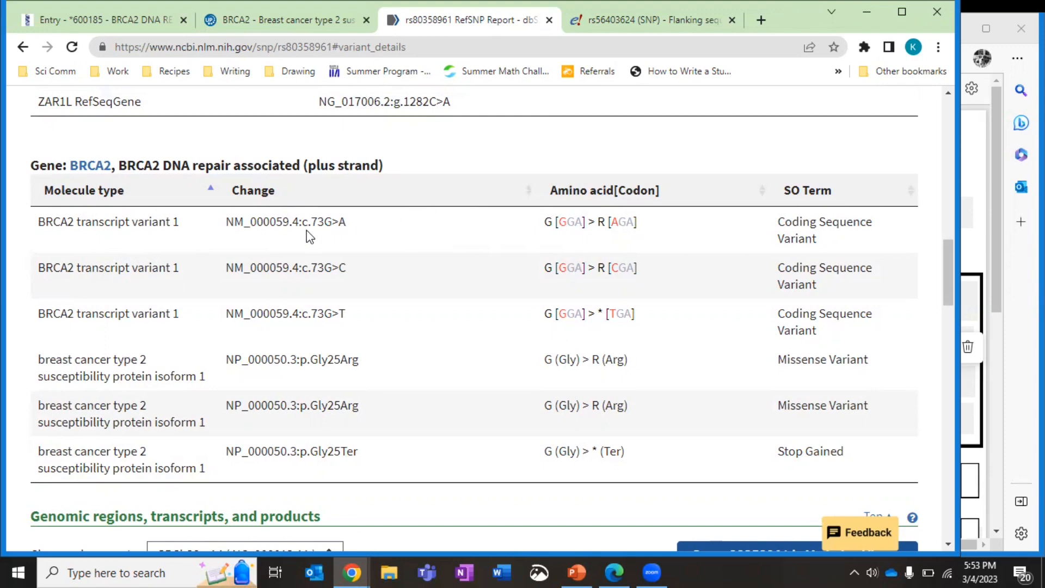
{"action": "mouse_move", "coordinate": [342, 243]}
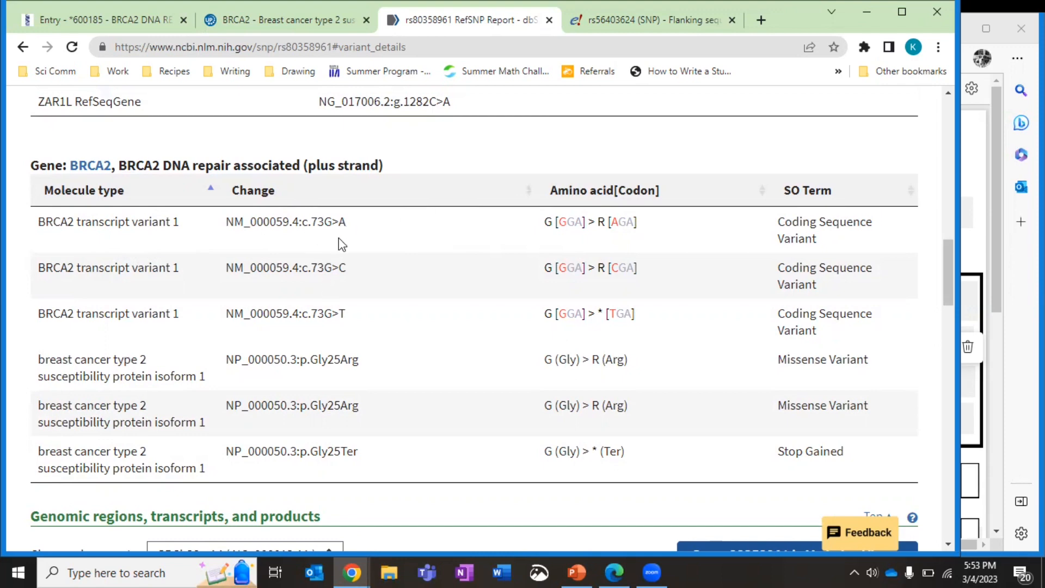
{"action": "mouse_move", "coordinate": [340, 333]}
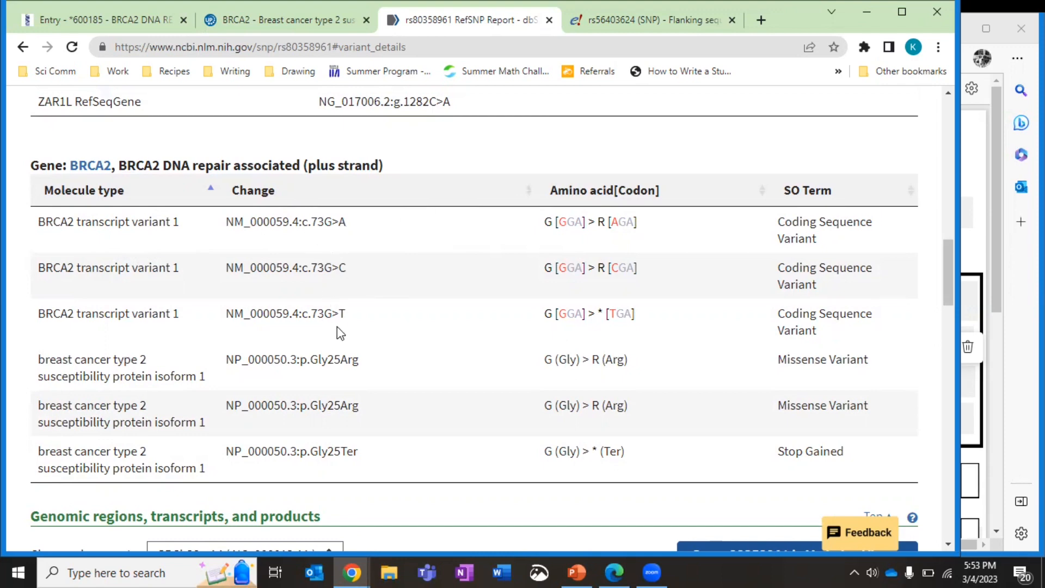
{"action": "mouse_move", "coordinate": [614, 227]}
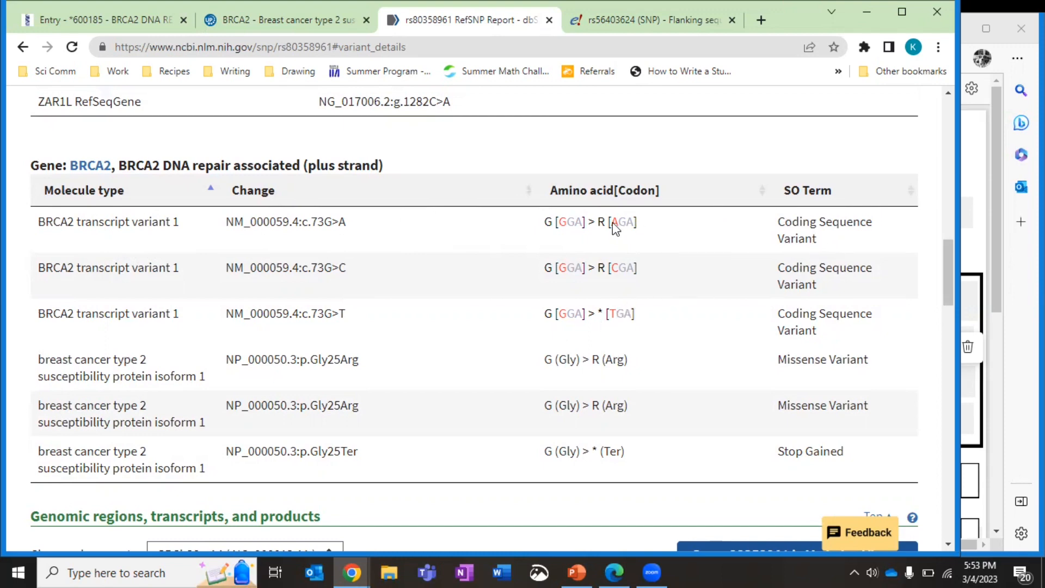
{"action": "mouse_move", "coordinate": [582, 203]}
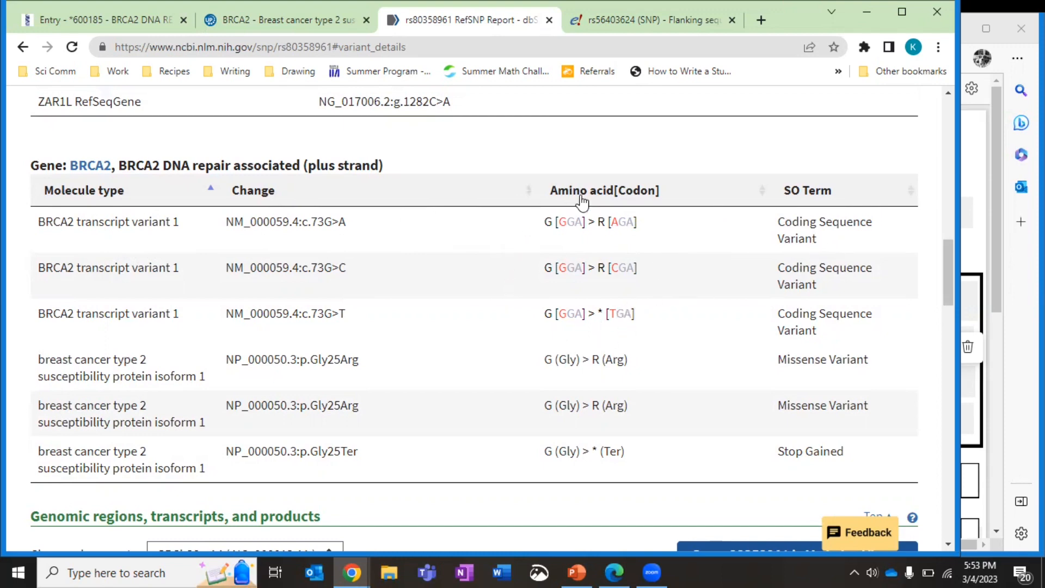
{"action": "mouse_move", "coordinate": [956, 171]}
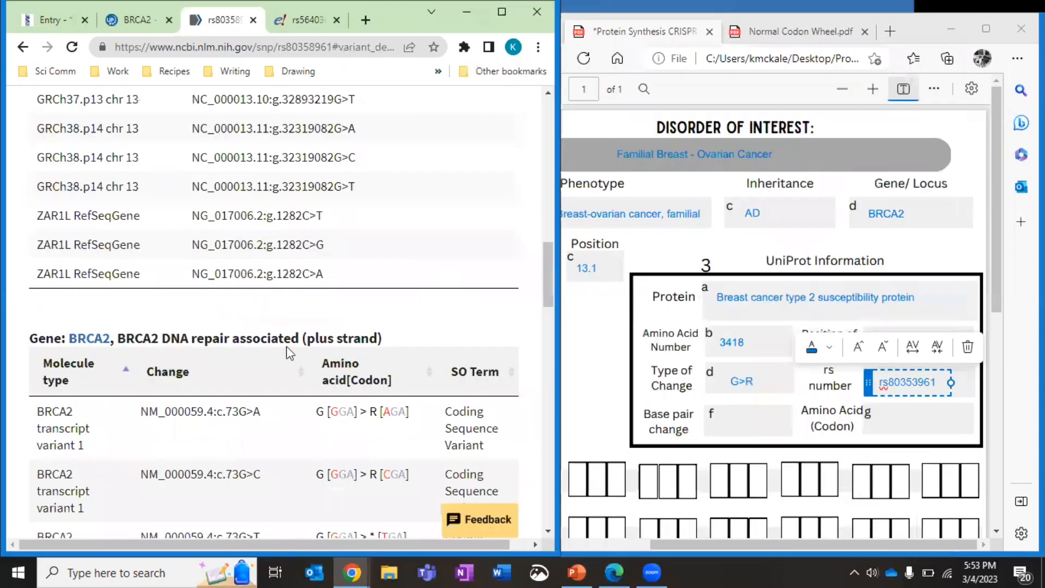
Enter G>A in the worksheet's Base pair change field
{"action": "scroll", "scroll_direction": "down", "scroll_amount": 3}
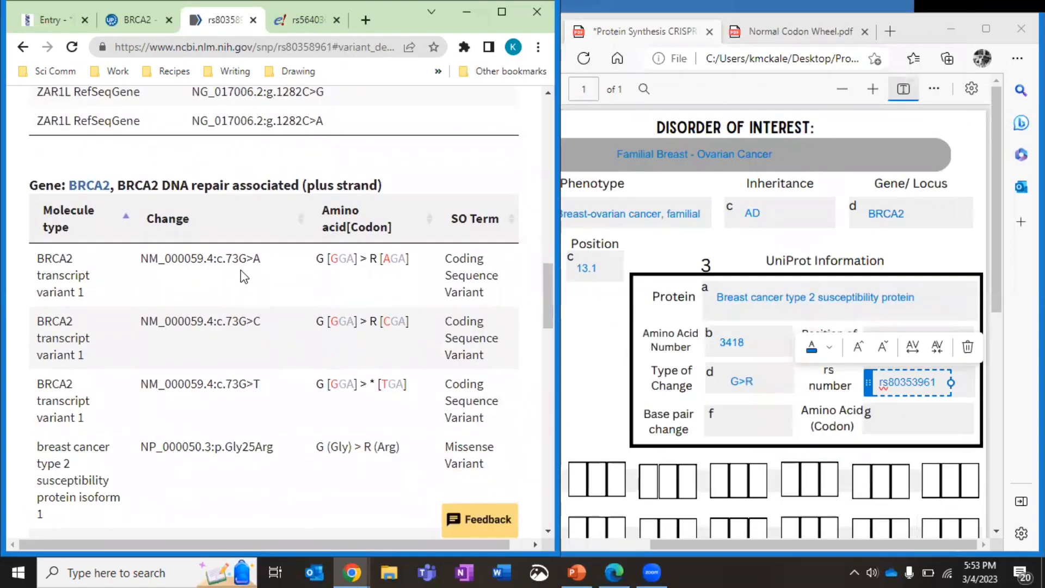
{"action": "mouse_move", "coordinate": [320, 280]}
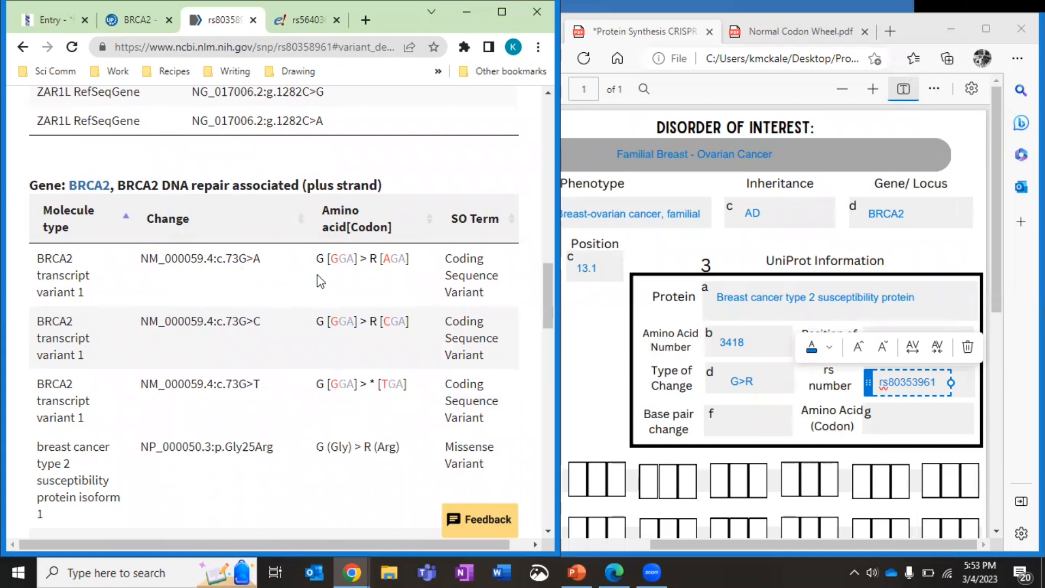
{"action": "mouse_move", "coordinate": [376, 273]}
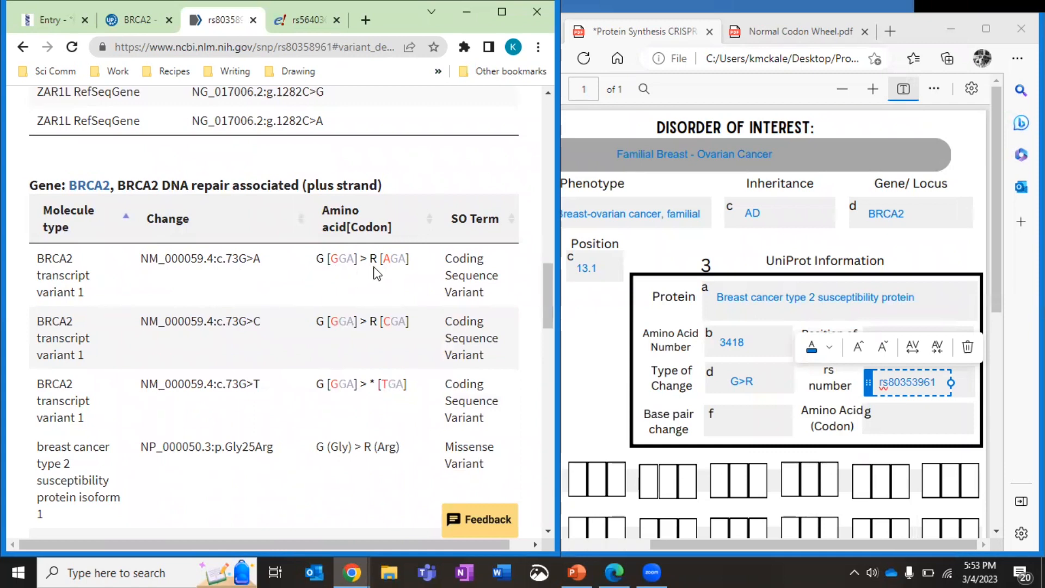
{"action": "mouse_move", "coordinate": [707, 435]}
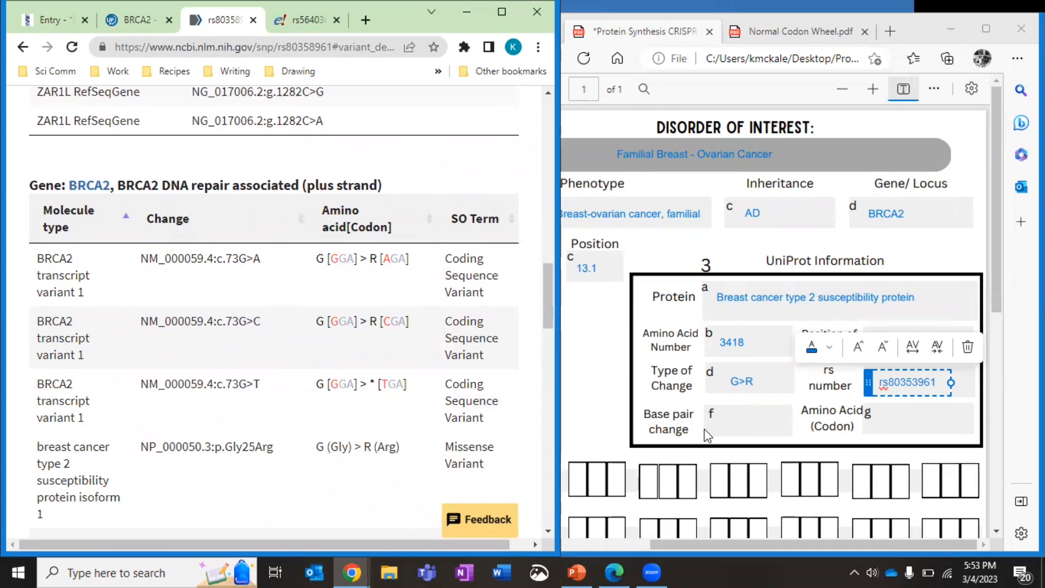
{"action": "left_click", "coordinate": [747, 418]}
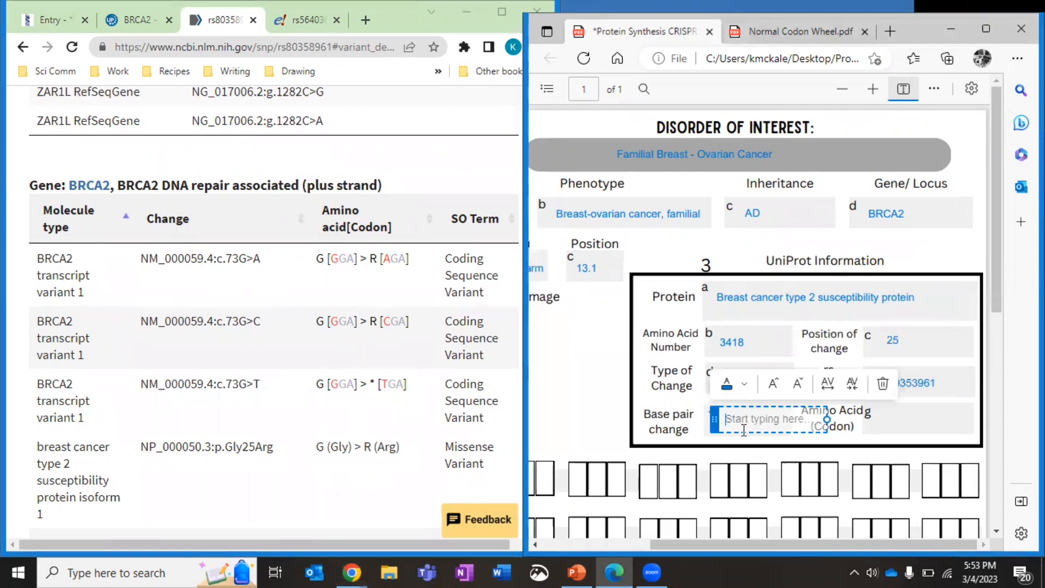
{"action": "type", "text": "G>A"}
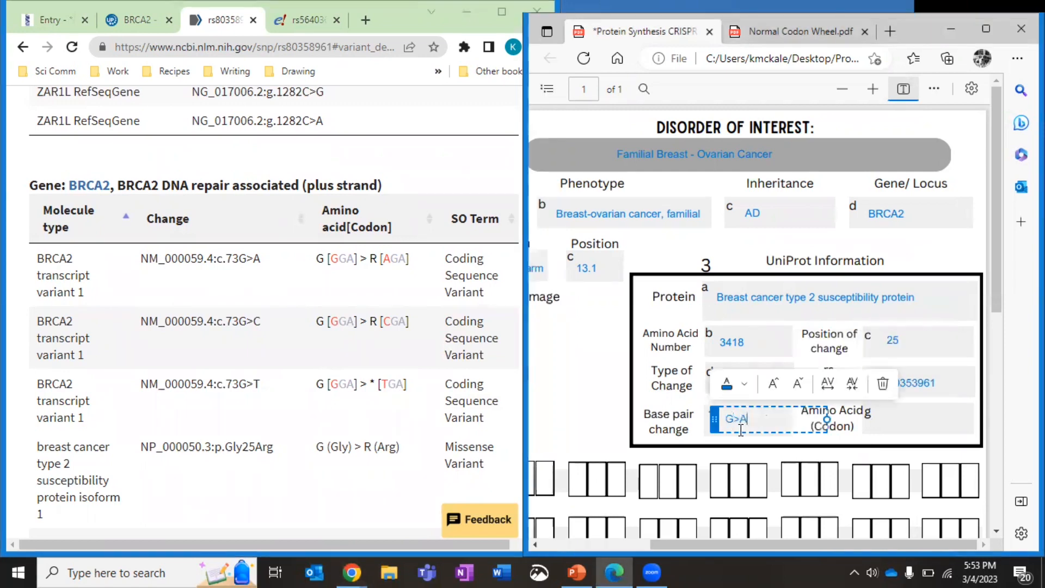
Enter G[GGA]> R[AGA] in the Amino Acid (Codon) field
{"action": "left_click", "coordinate": [877, 418]}
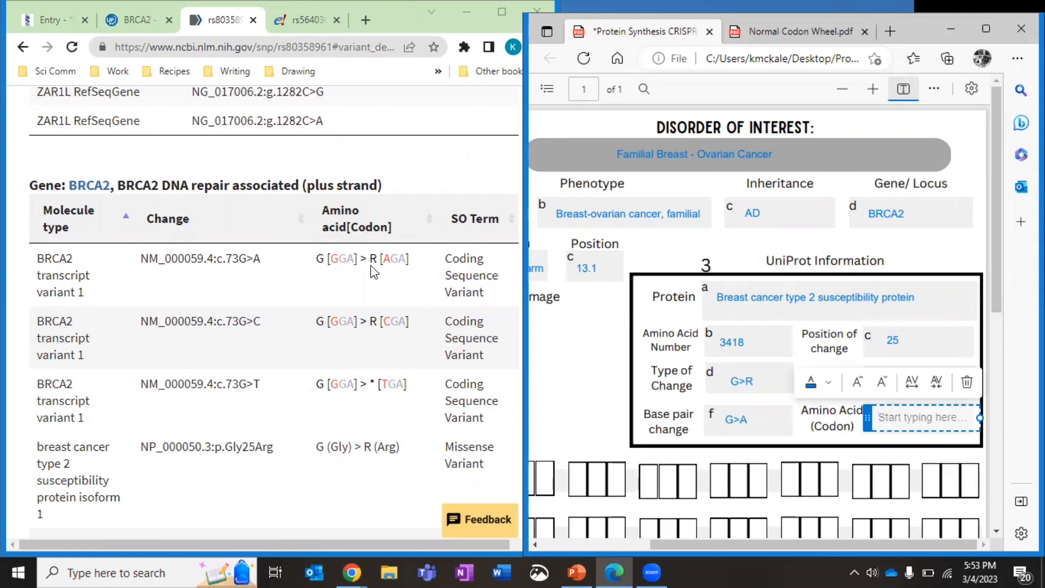
{"action": "type", "text": "G"}
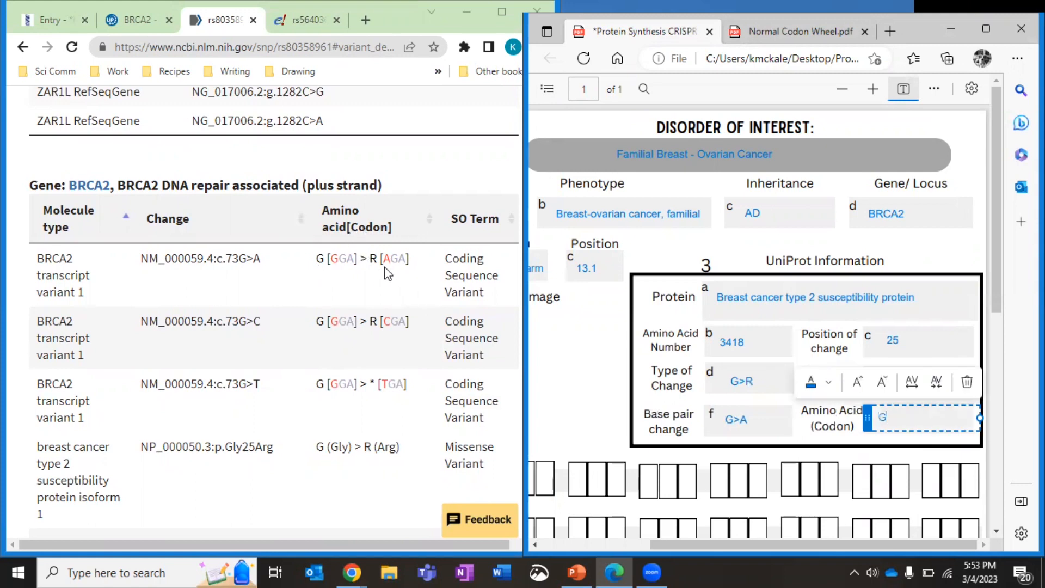
{"action": "type", "text": "[G"}
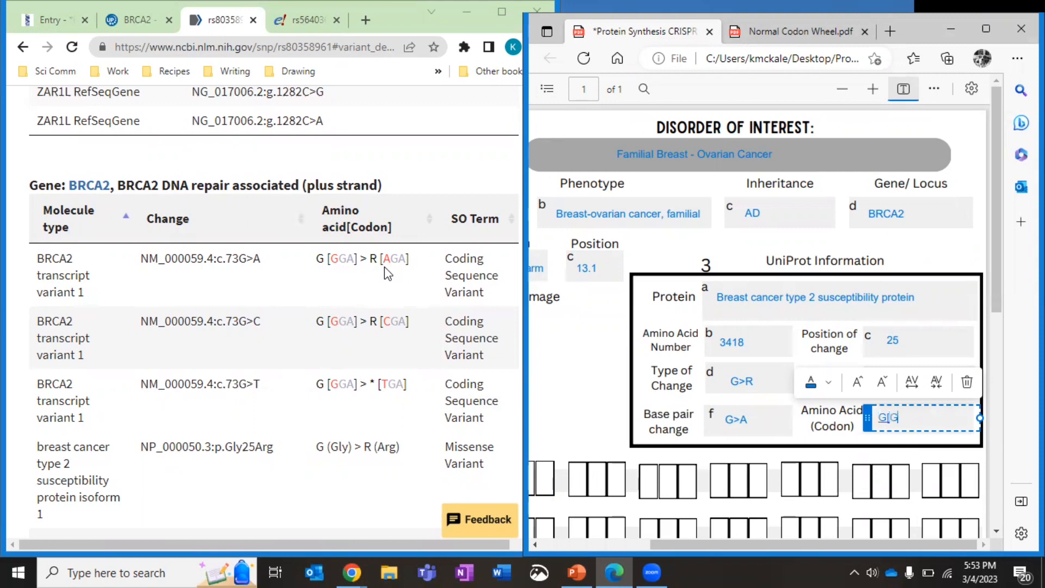
{"action": "type", "text": "GA"}
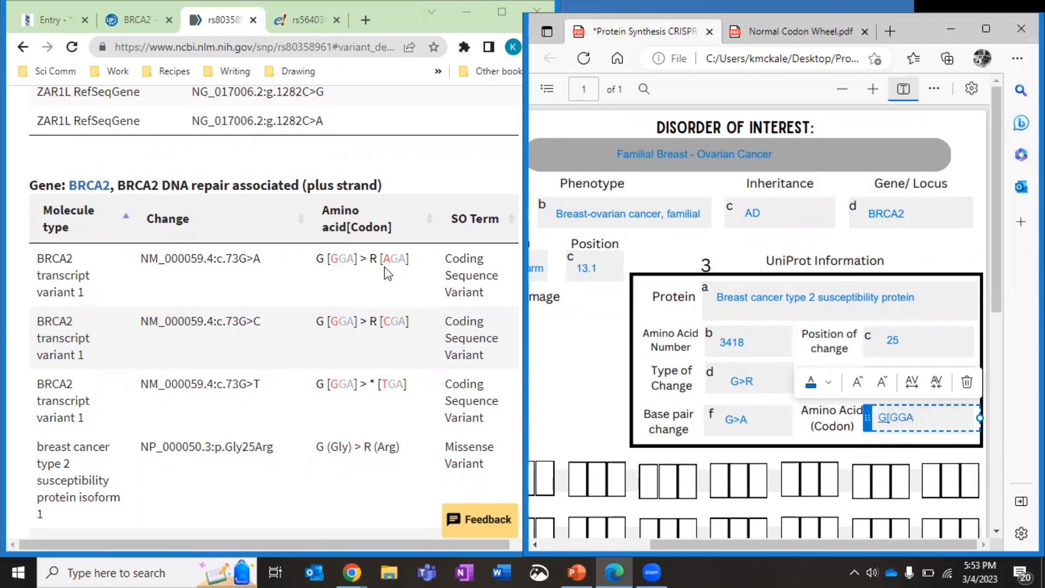
{"action": "type", "text": "]> R"}
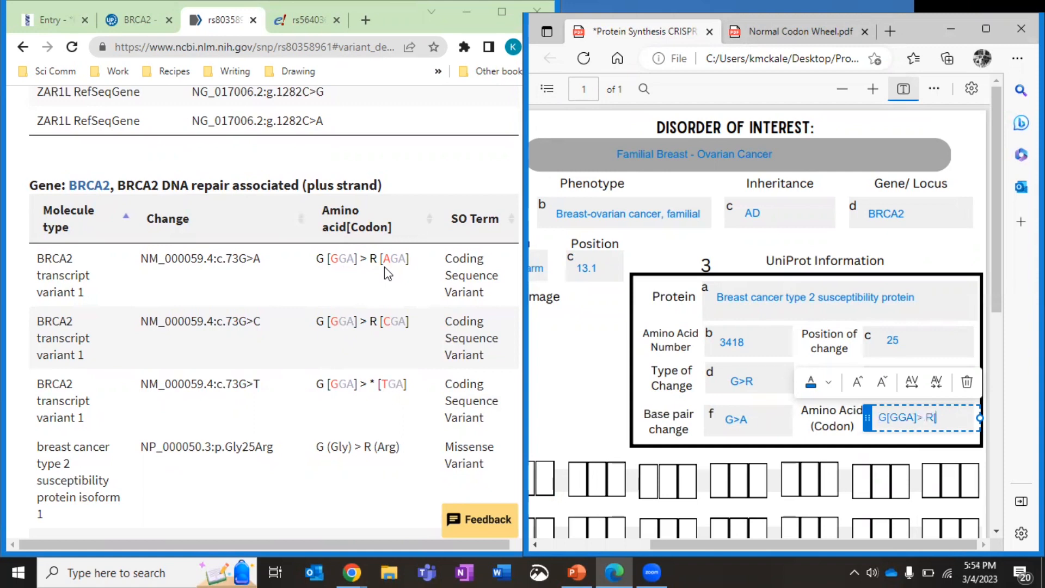
{"action": "type", "text": "[A"}
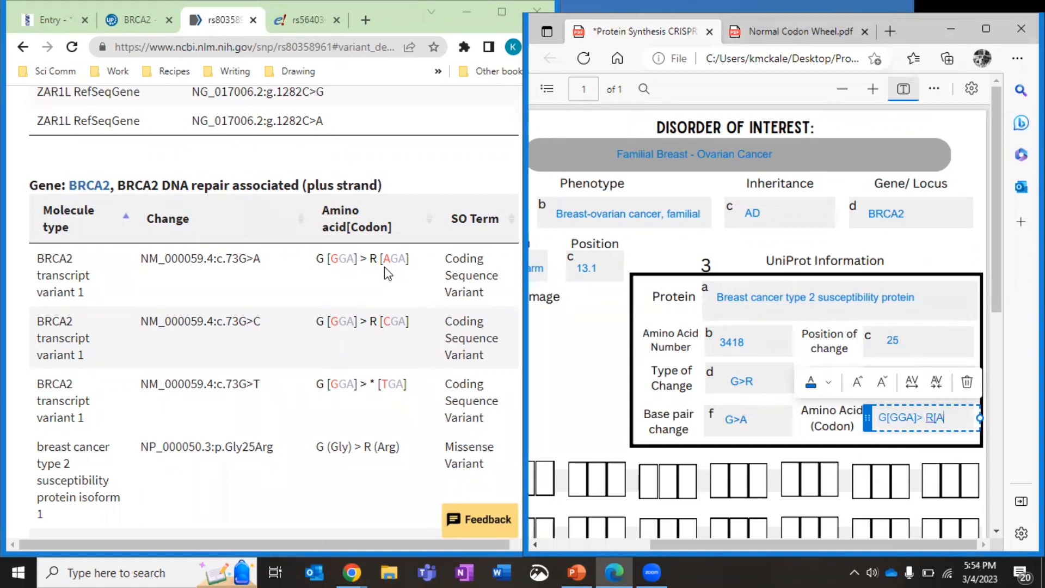
{"action": "type", "text": "GA"}
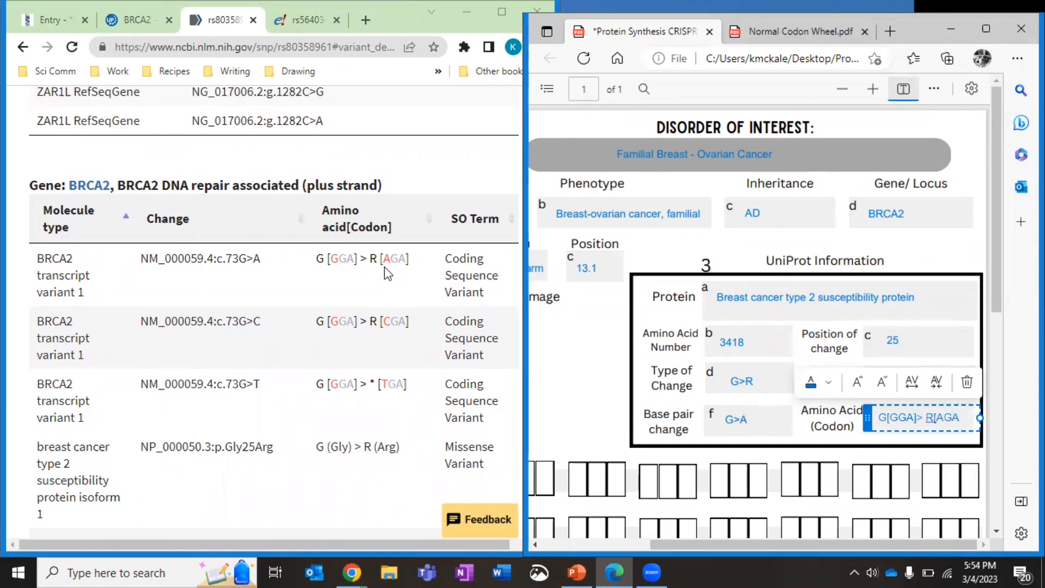
{"action": "mouse_move", "coordinate": [265, 453]}
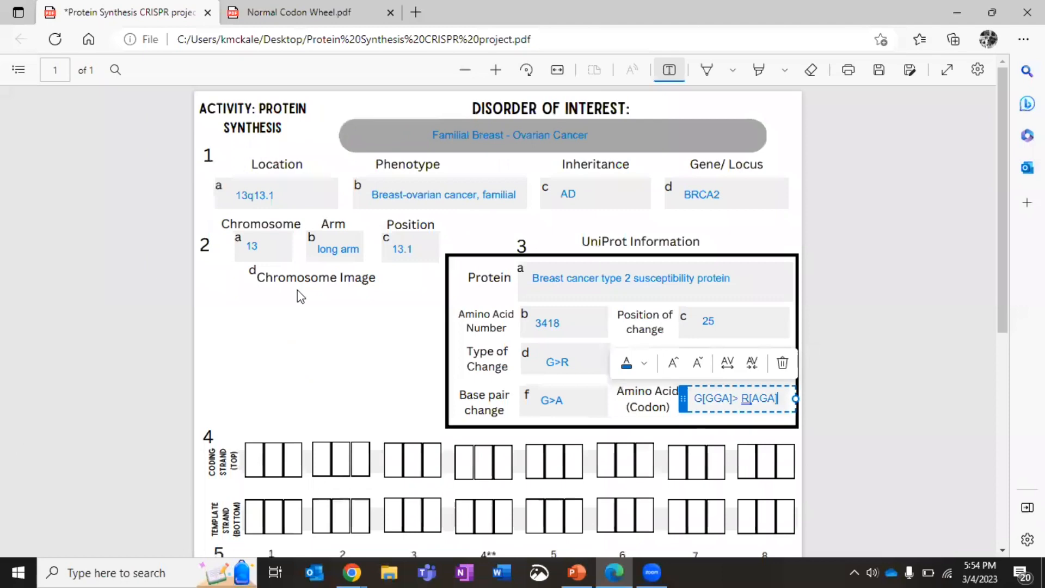
{"action": "mouse_move", "coordinate": [716, 75]}
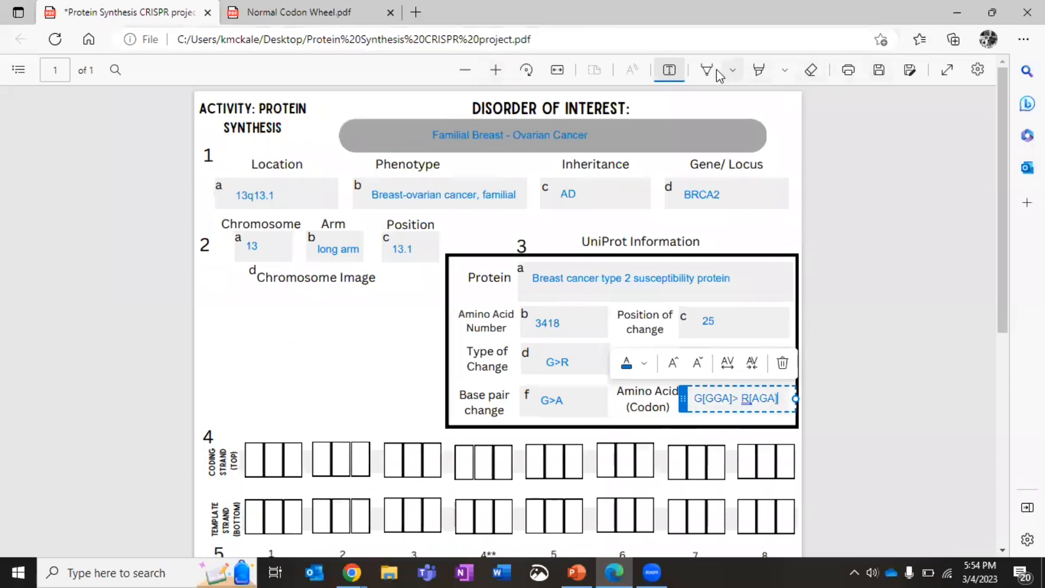
Ink GGA in red into coding-strand codon 4 and highlight its G yellow
{"action": "left_click", "coordinate": [707, 70]}
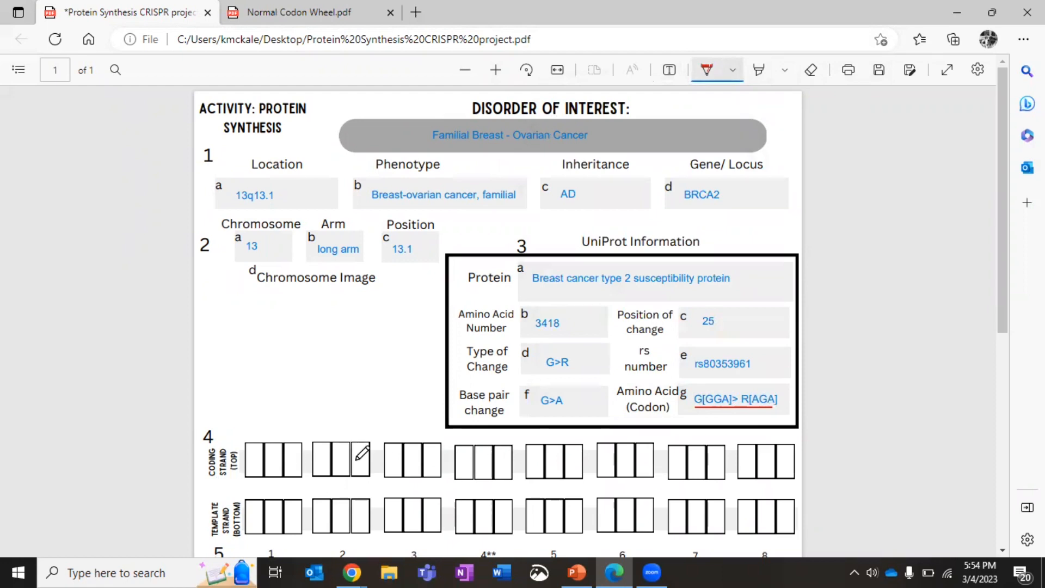
{"action": "mouse_move", "coordinate": [498, 426]}
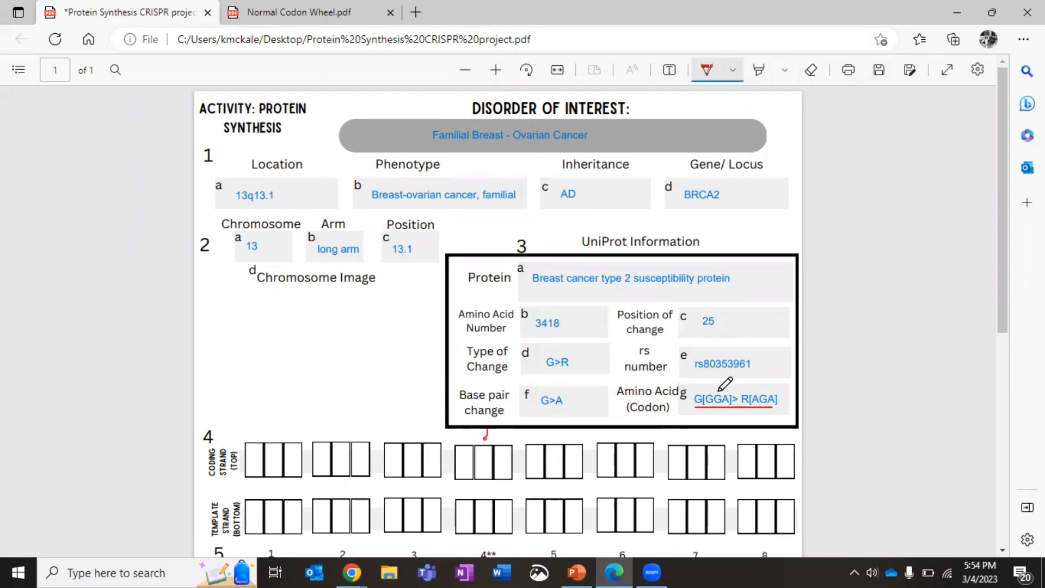
{"action": "mouse_move", "coordinate": [465, 451]}
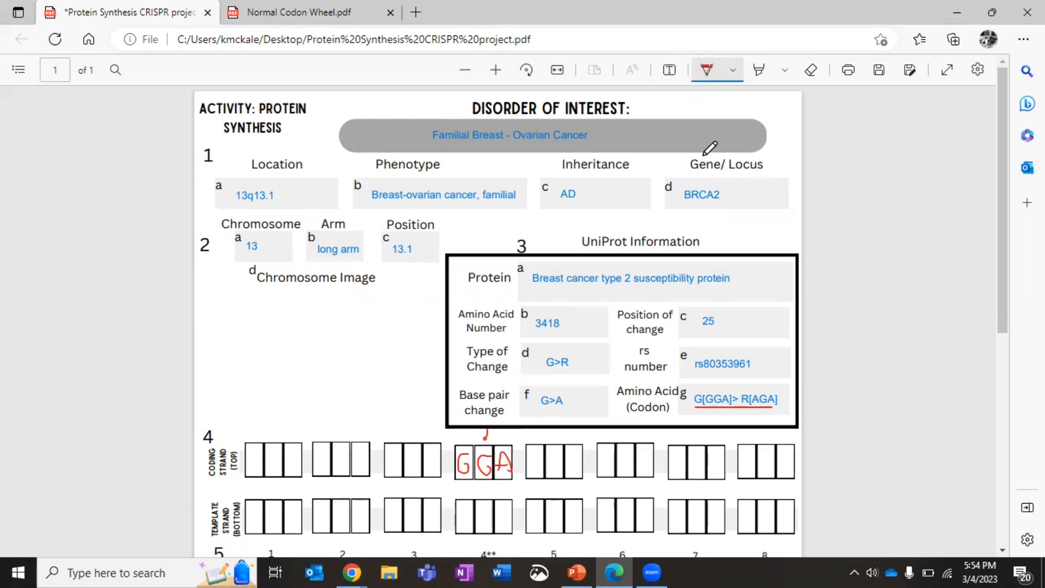
{"action": "left_click", "coordinate": [757, 70]}
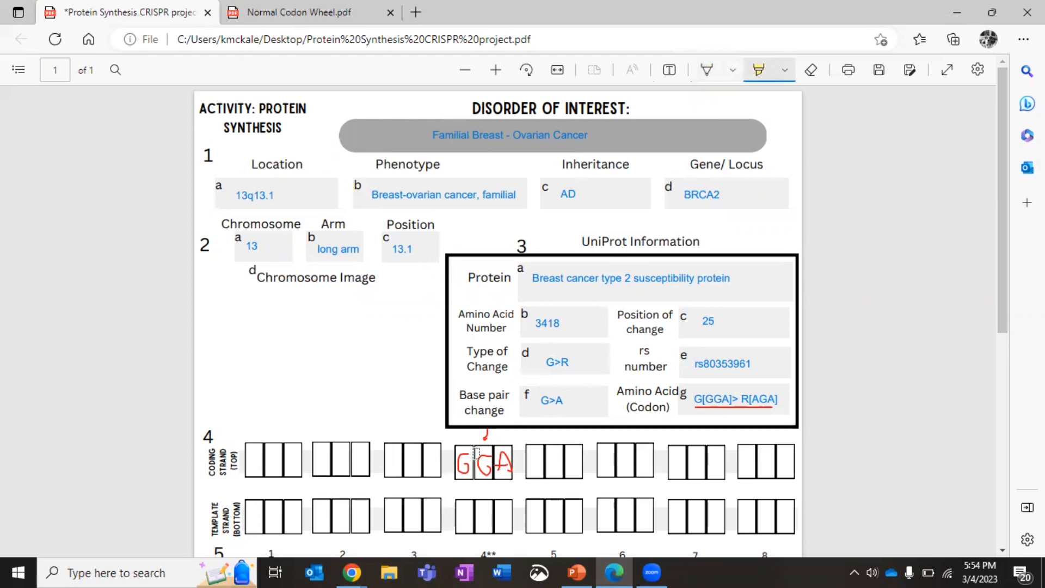
{"action": "left_click", "coordinate": [464, 460]}
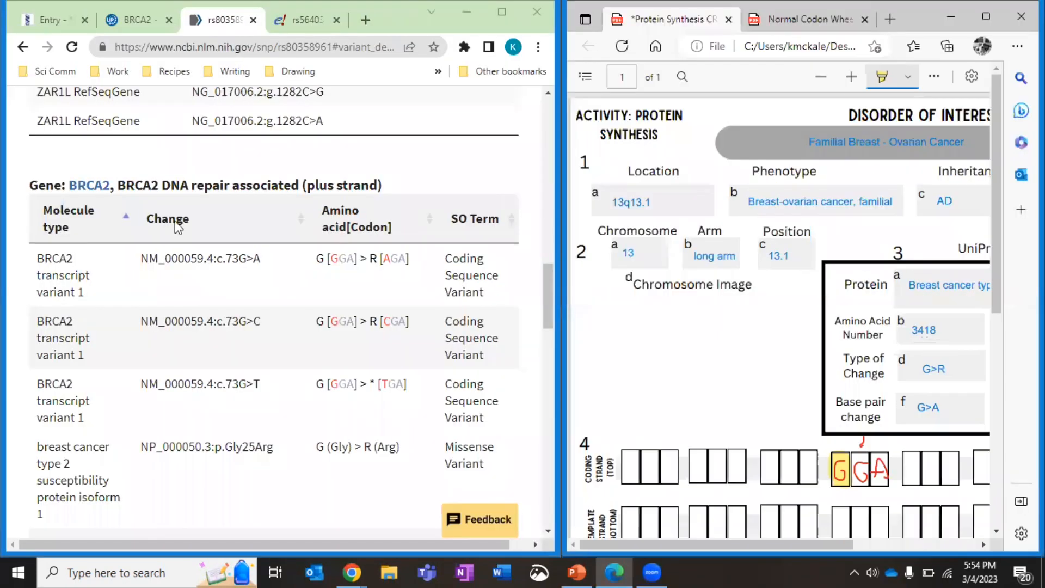
{"action": "mouse_move", "coordinate": [239, 408]}
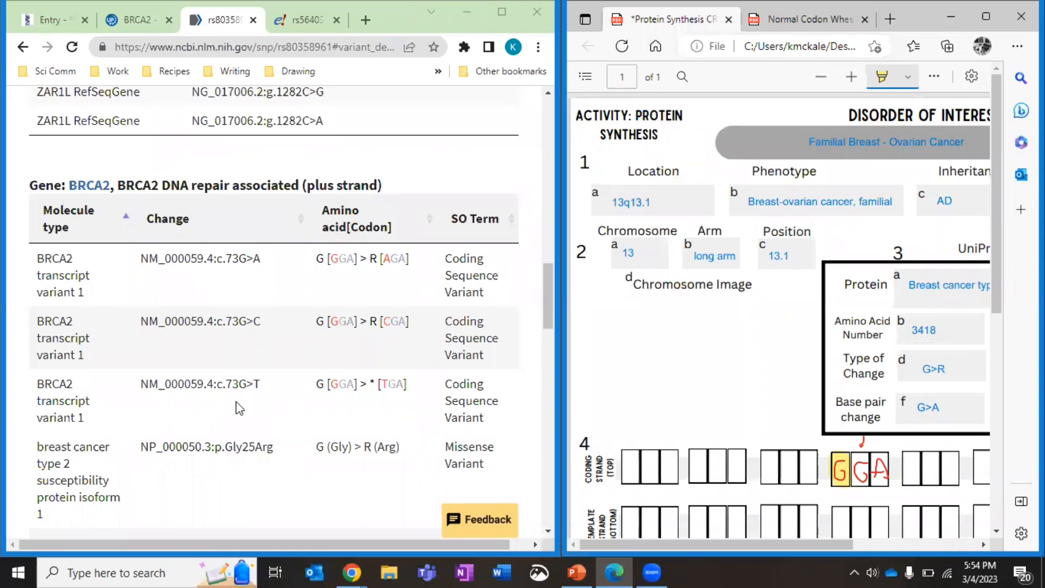
Zoom the rs80358961 genome graphic in until individual bases show
{"action": "scroll", "scroll_direction": "up", "scroll_amount": 3}
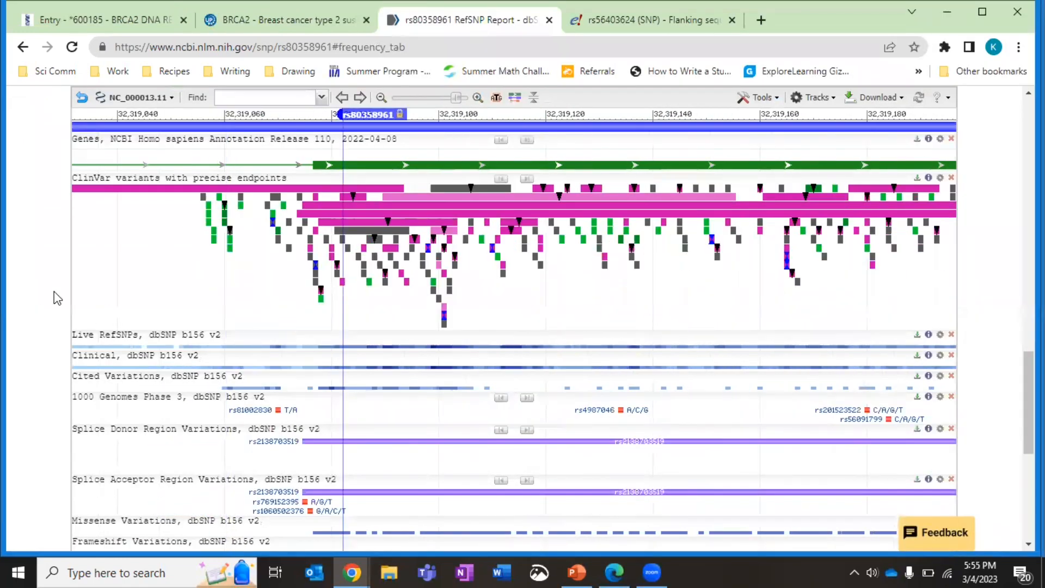
{"action": "scroll", "scroll_direction": "up", "scroll_amount": 3}
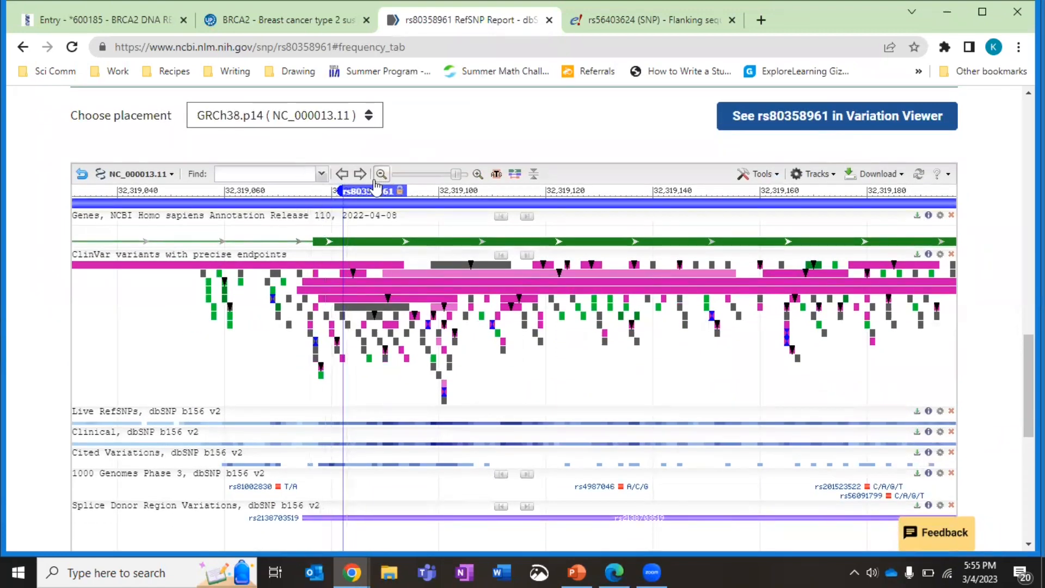
{"action": "left_click", "coordinate": [476, 173]}
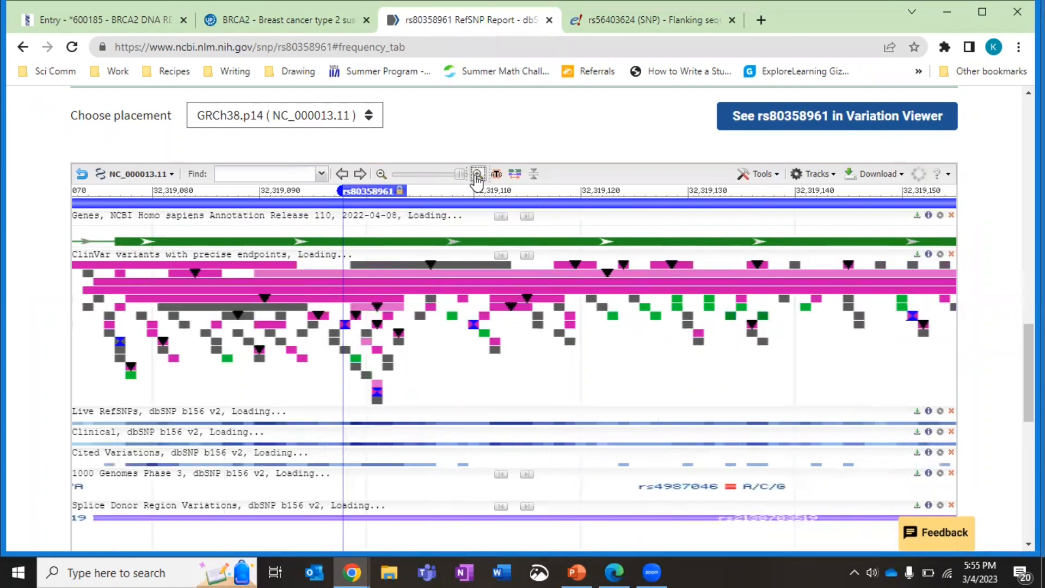
{"action": "left_click", "coordinate": [478, 174]}
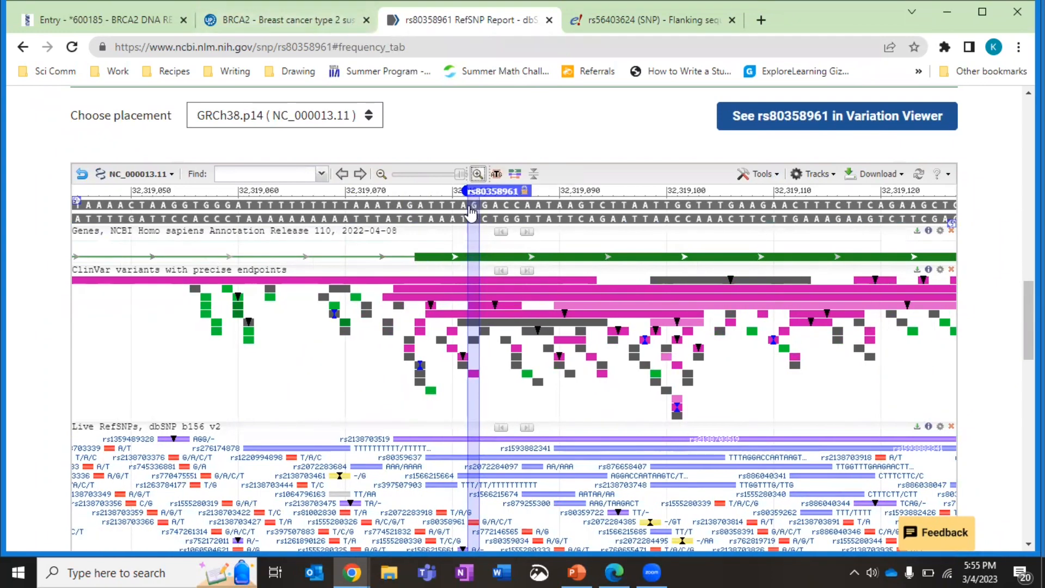
{"action": "mouse_move", "coordinate": [798, 33]}
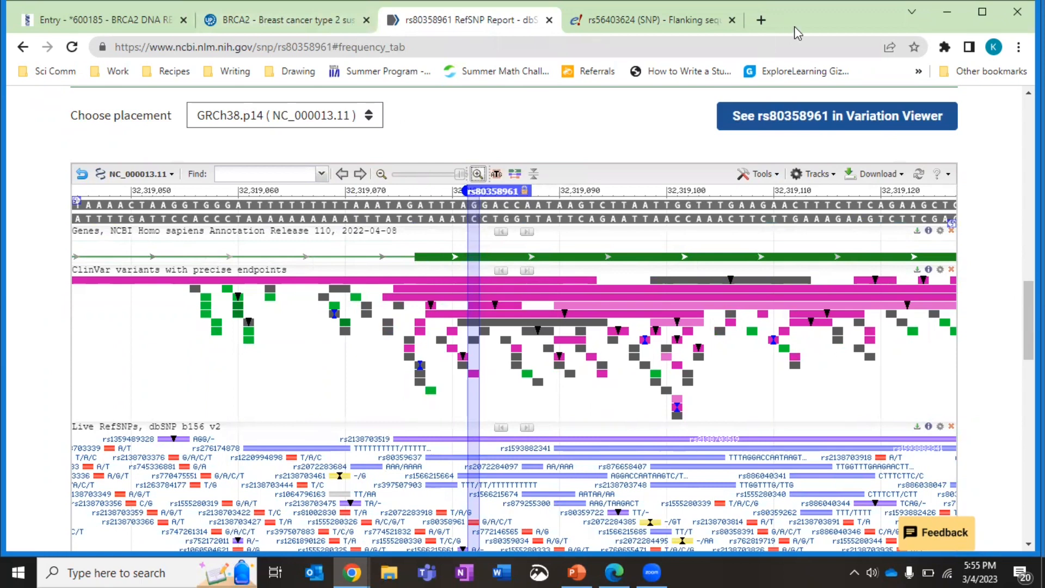
{"action": "mouse_move", "coordinate": [825, 25]}
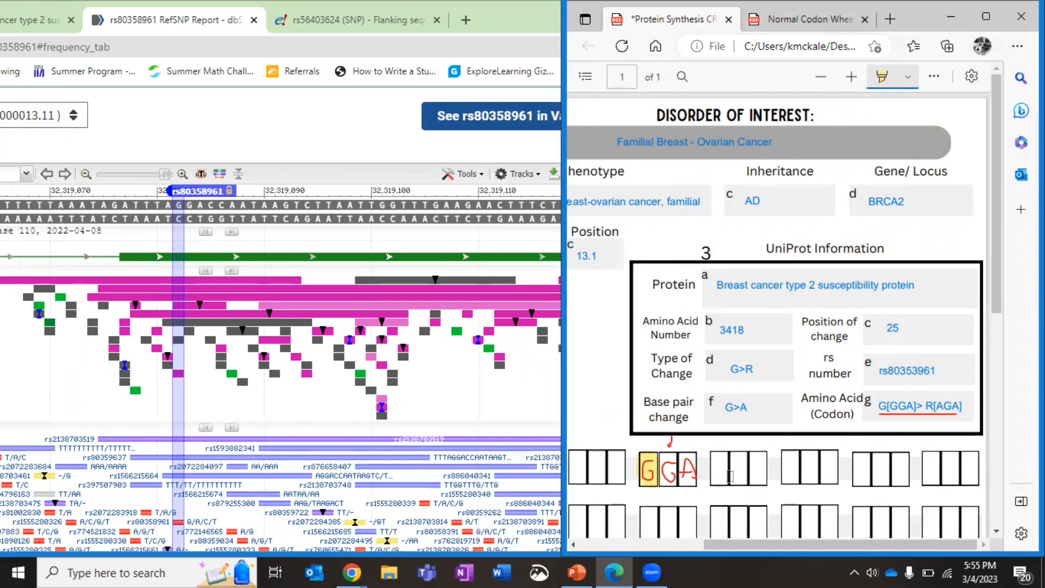
{"action": "mouse_move", "coordinate": [292, 473]}
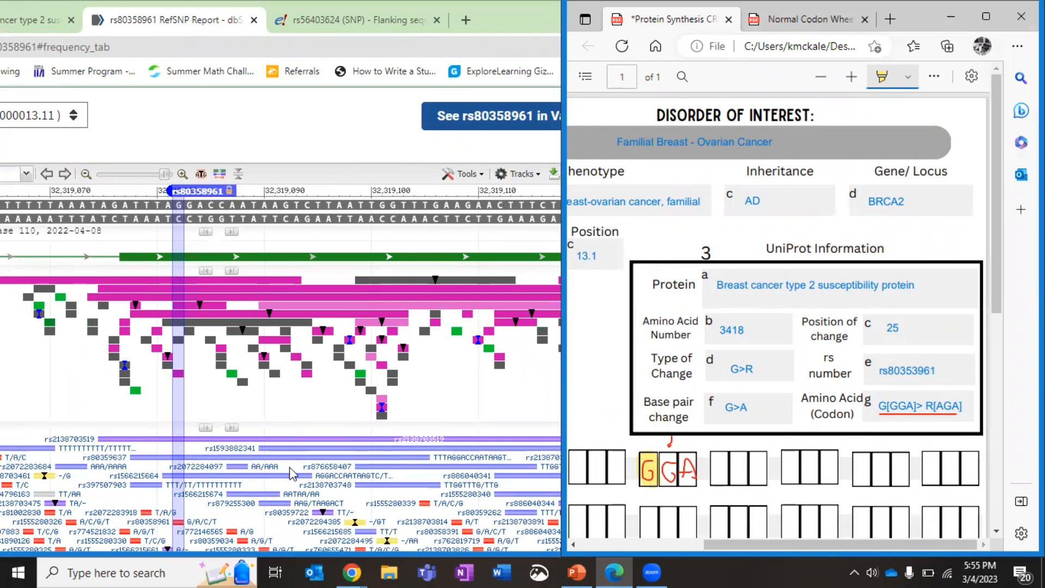
{"action": "mouse_move", "coordinate": [183, 213]}
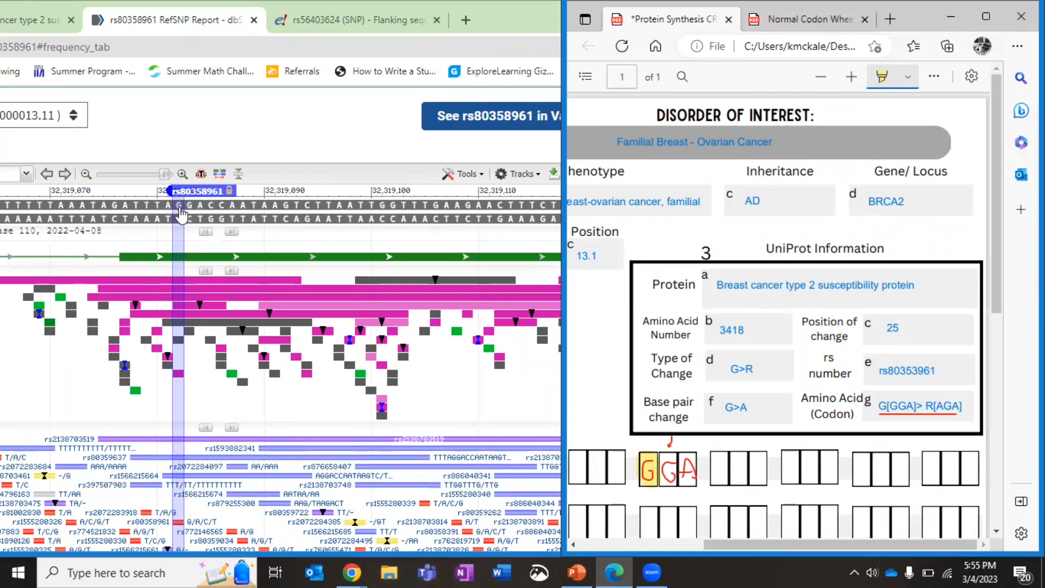
{"action": "mouse_move", "coordinate": [180, 204]}
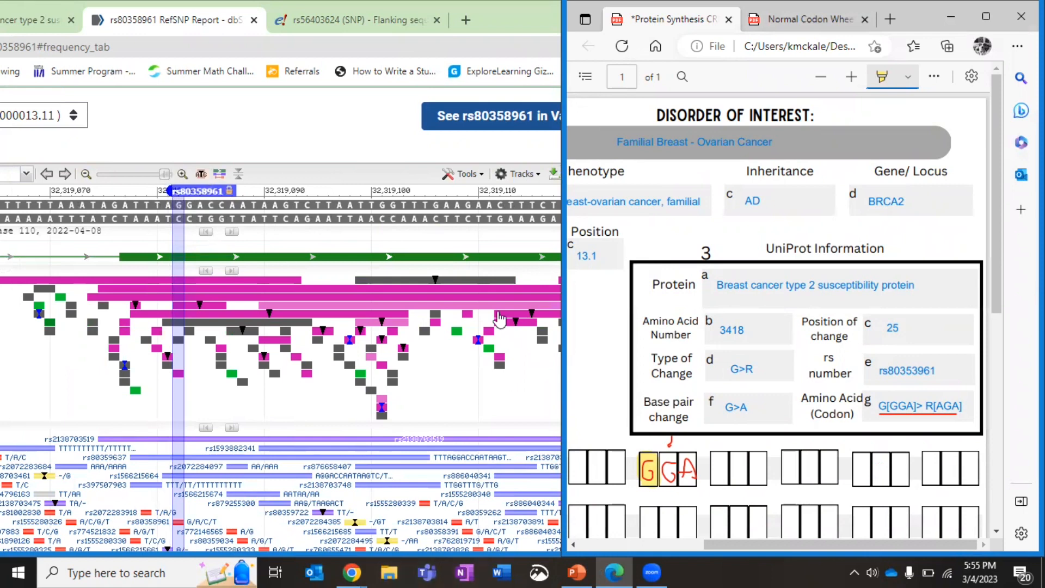
{"action": "mouse_move", "coordinate": [173, 212]}
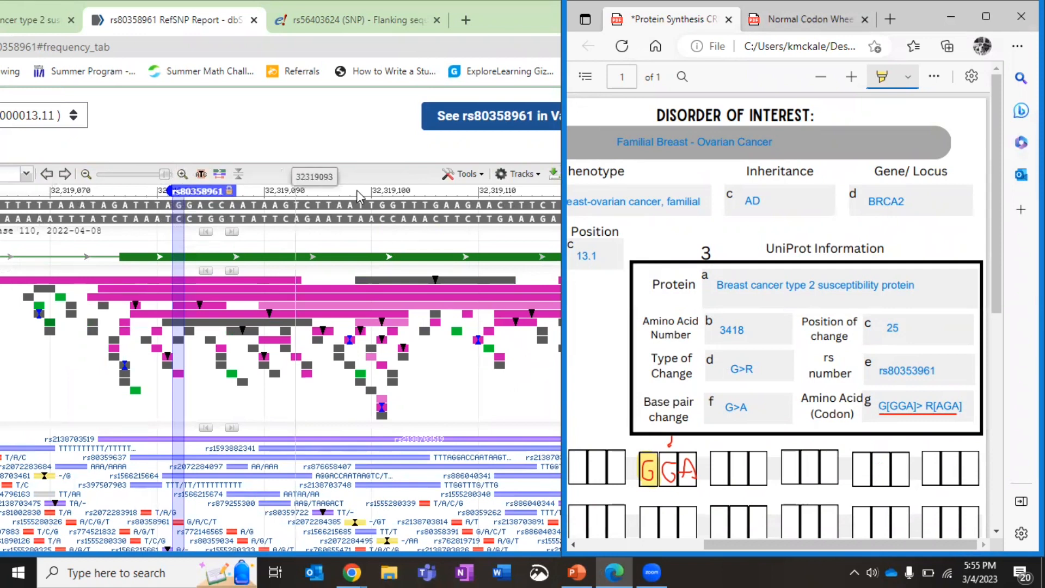
{"action": "mouse_move", "coordinate": [525, 569]}
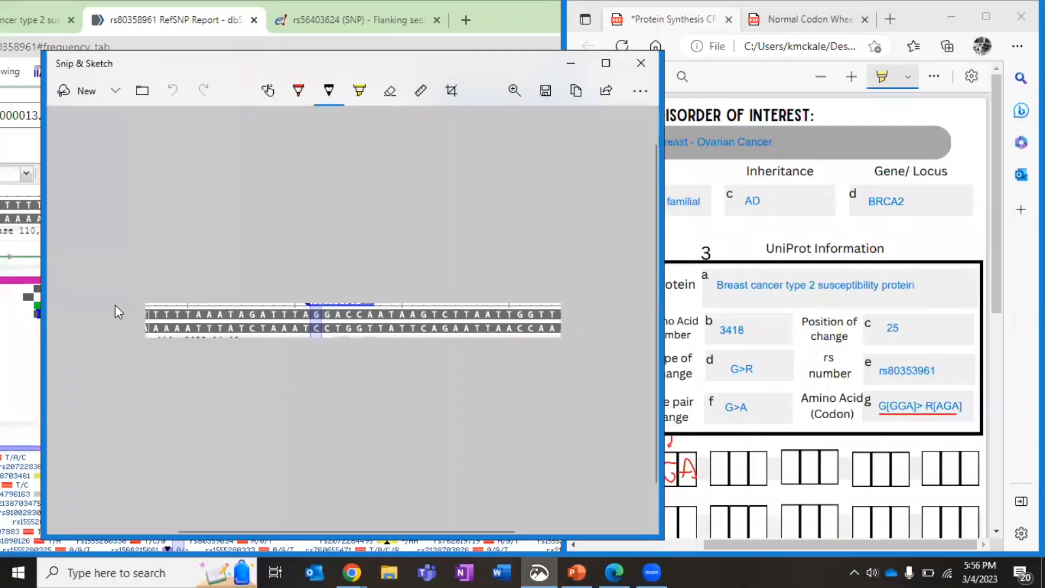
{"action": "mouse_move", "coordinate": [533, 65]}
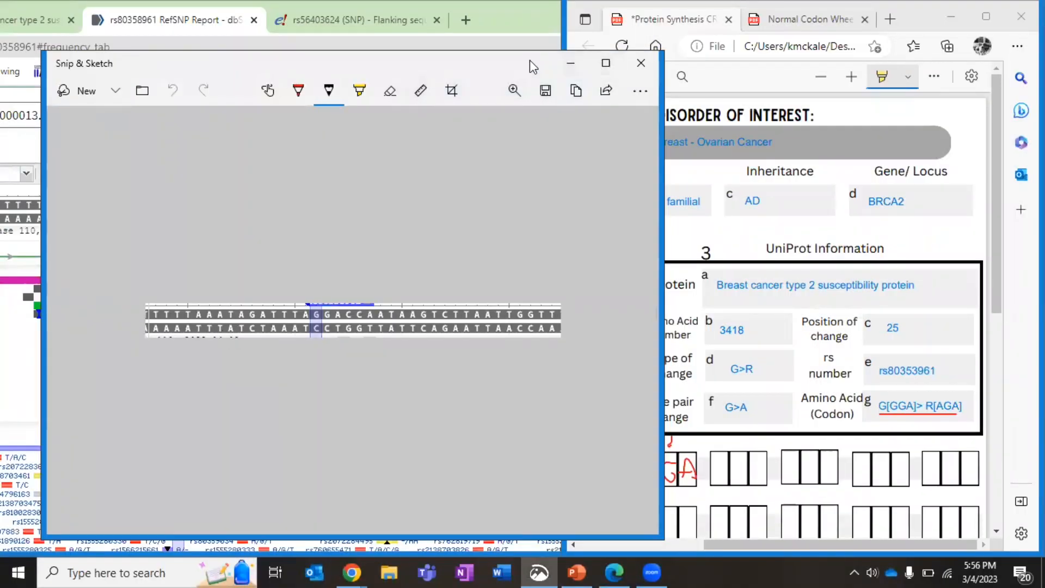
Snap the snip beside the worksheet and bracket GGA with the red ballpoint pen
{"action": "left_click", "coordinate": [605, 63]}
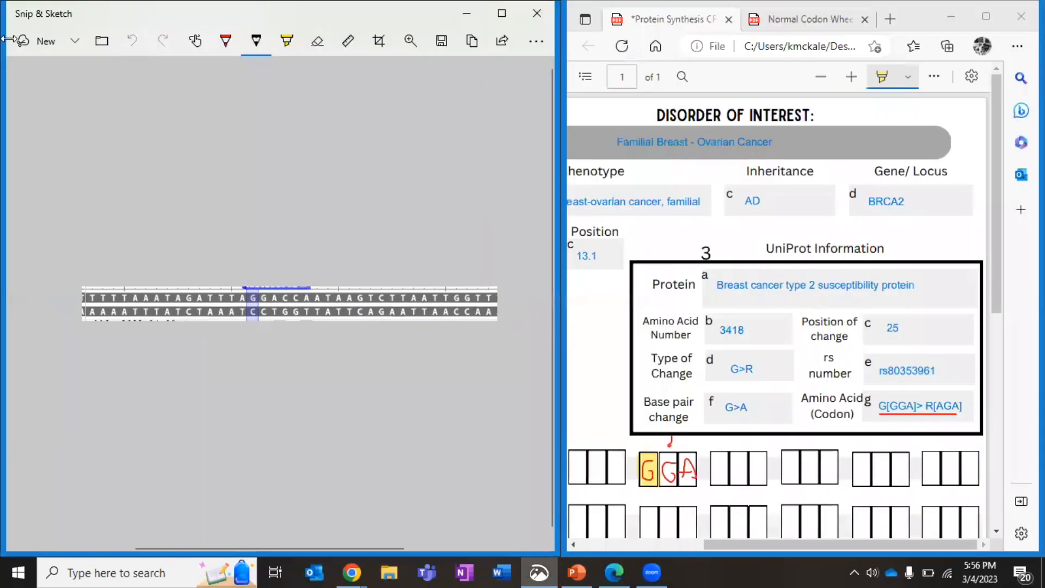
{"action": "scroll", "scroll_direction": "down", "scroll_amount": 3}
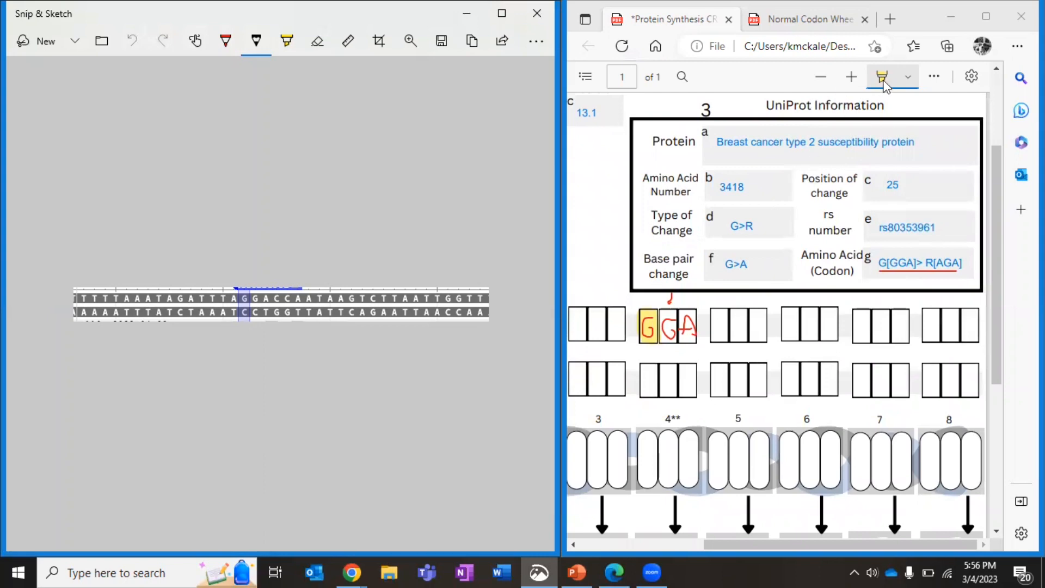
{"action": "left_click", "coordinate": [906, 76]}
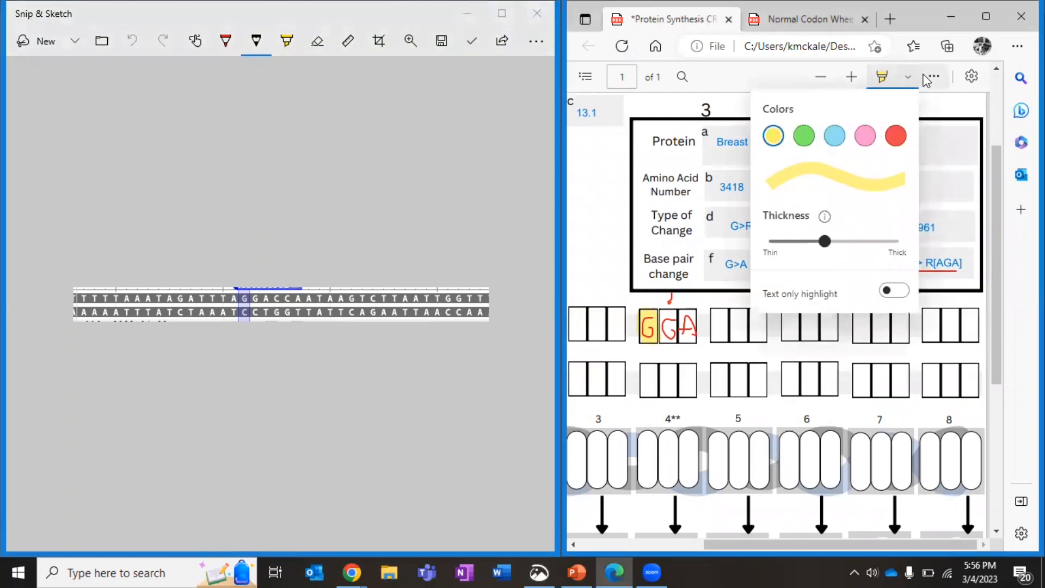
{"action": "left_click", "coordinate": [933, 76]}
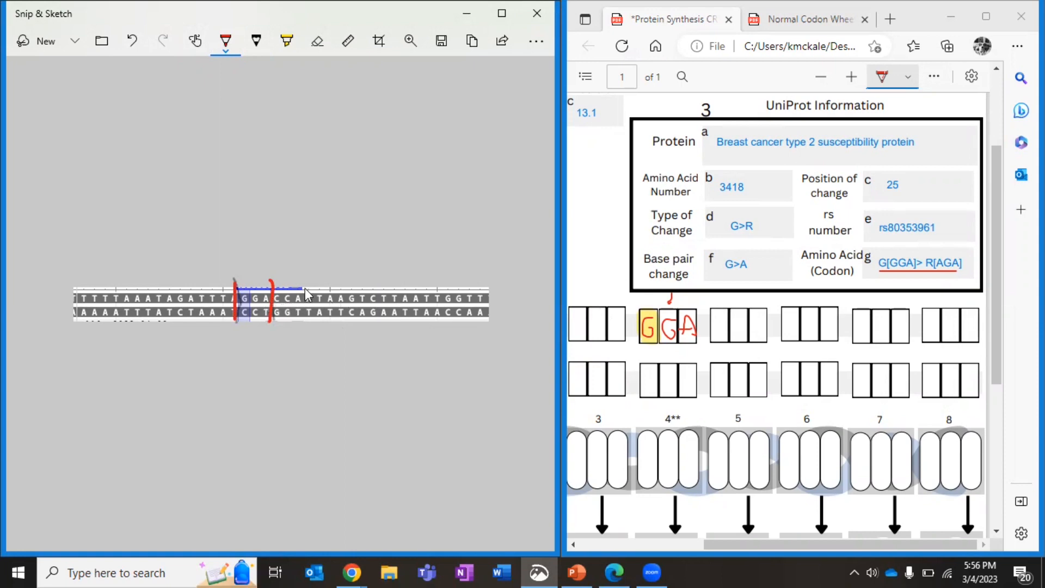
{"action": "mouse_move", "coordinate": [729, 317]}
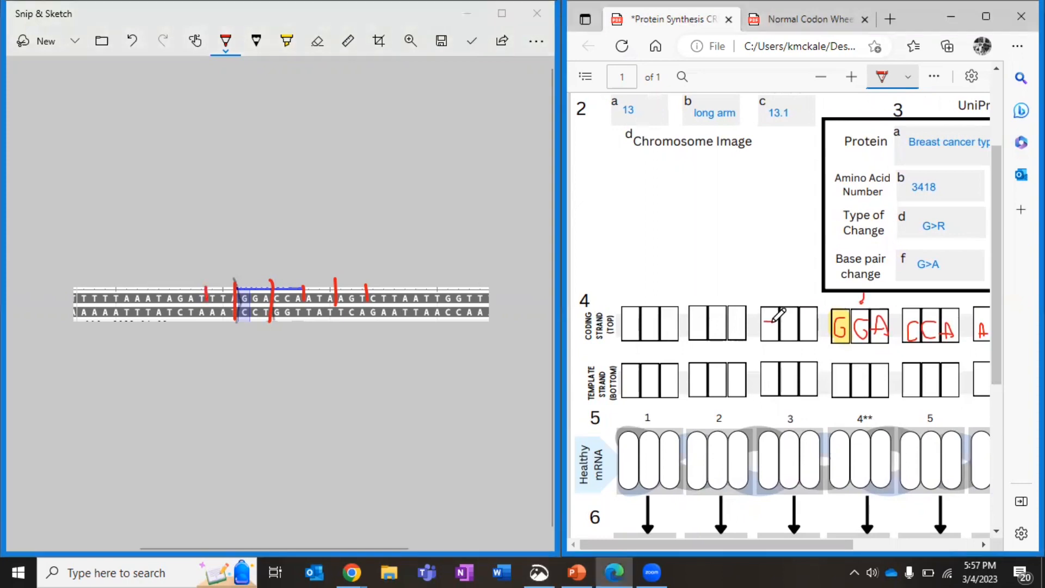
Handwrite codons ATA, GAT, TTA, GGA, CCA into coding-strand boxes in red
{"action": "left_click", "coordinate": [776, 324]}
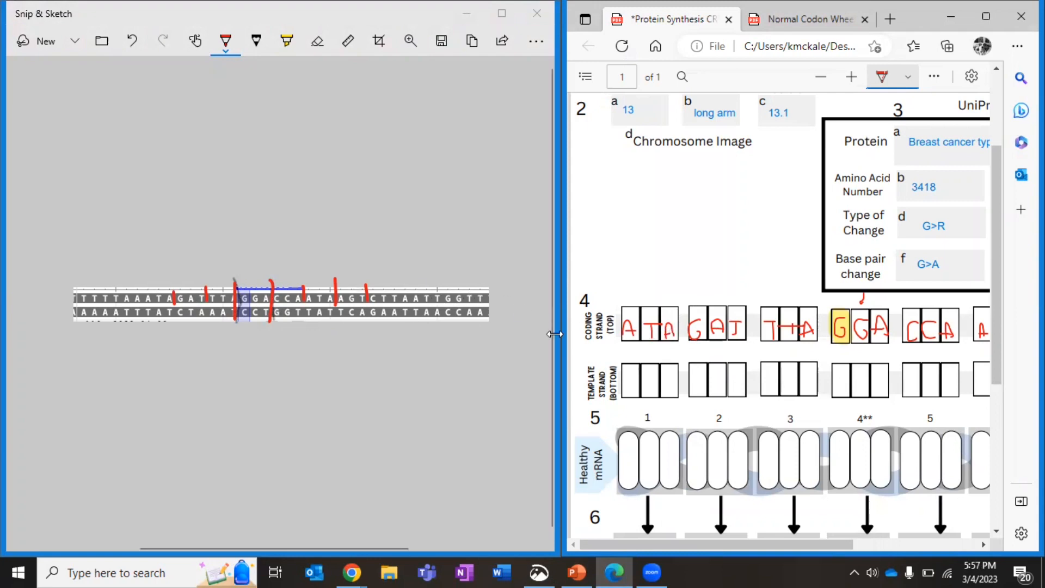
{"action": "mouse_move", "coordinate": [189, 288]}
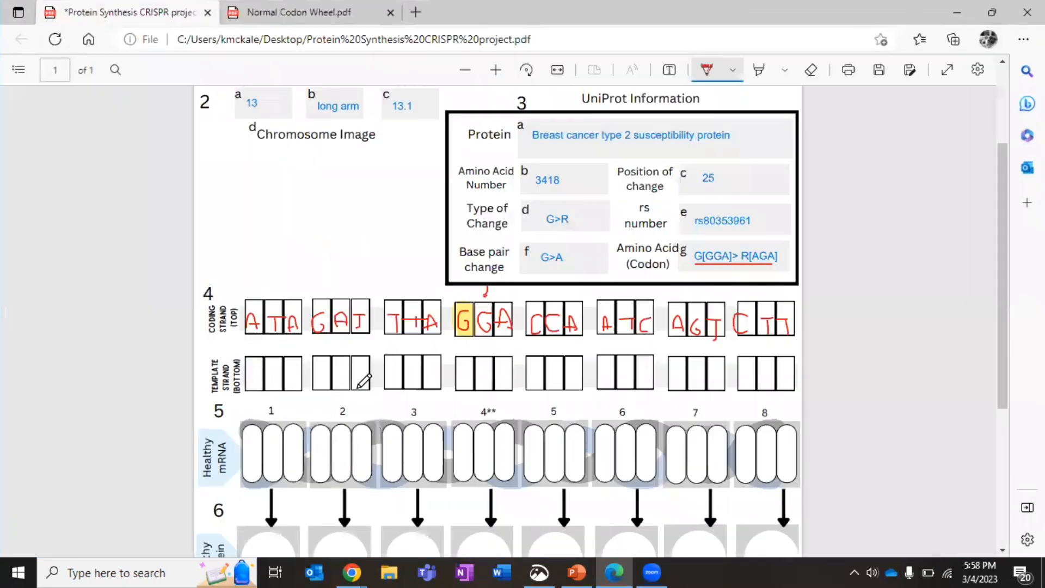
{"action": "mouse_move", "coordinate": [230, 367]}
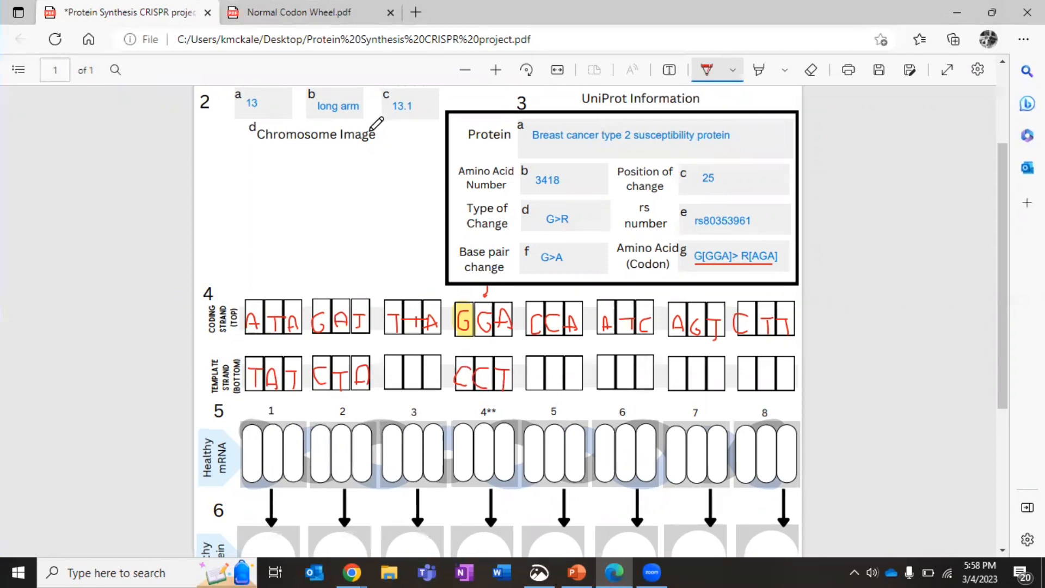
Highlight the Base pair change, Amino Acid and Healthy mRNA labels, erasing stray streaks
{"action": "left_click", "coordinate": [757, 69]}
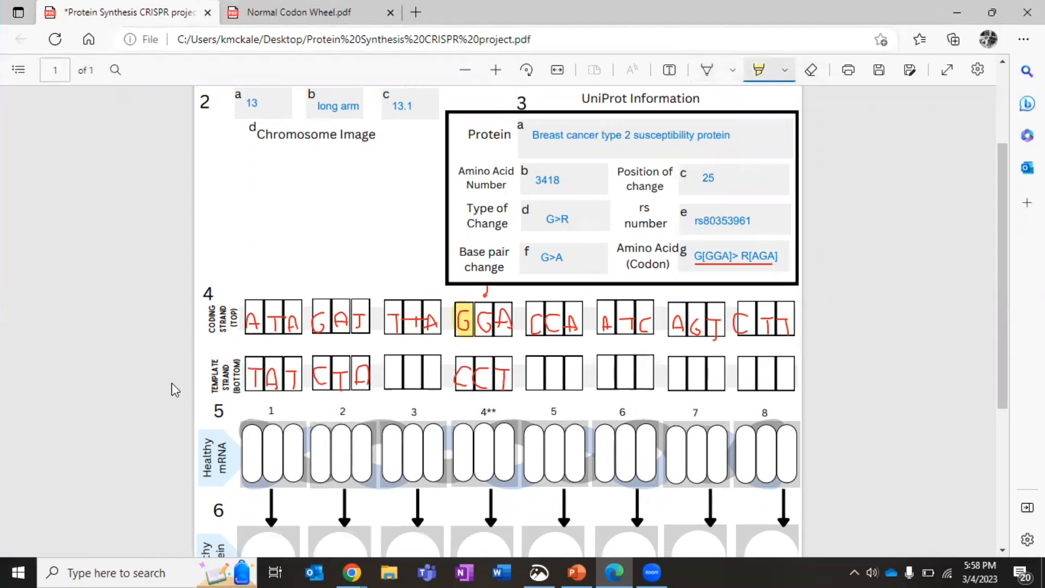
{"action": "mouse_move", "coordinate": [204, 376]}
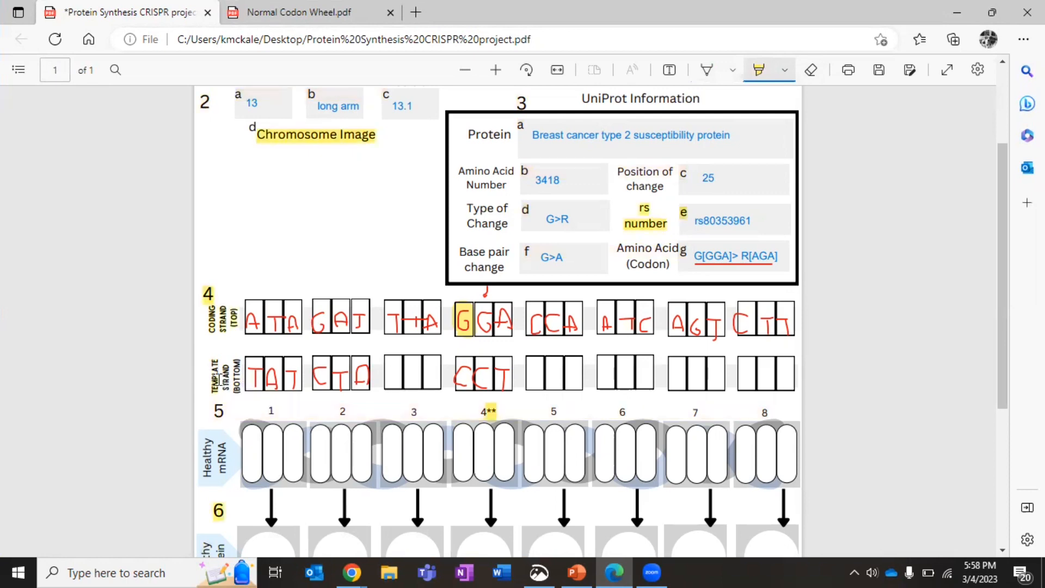
{"action": "mouse_move", "coordinate": [880, 147]}
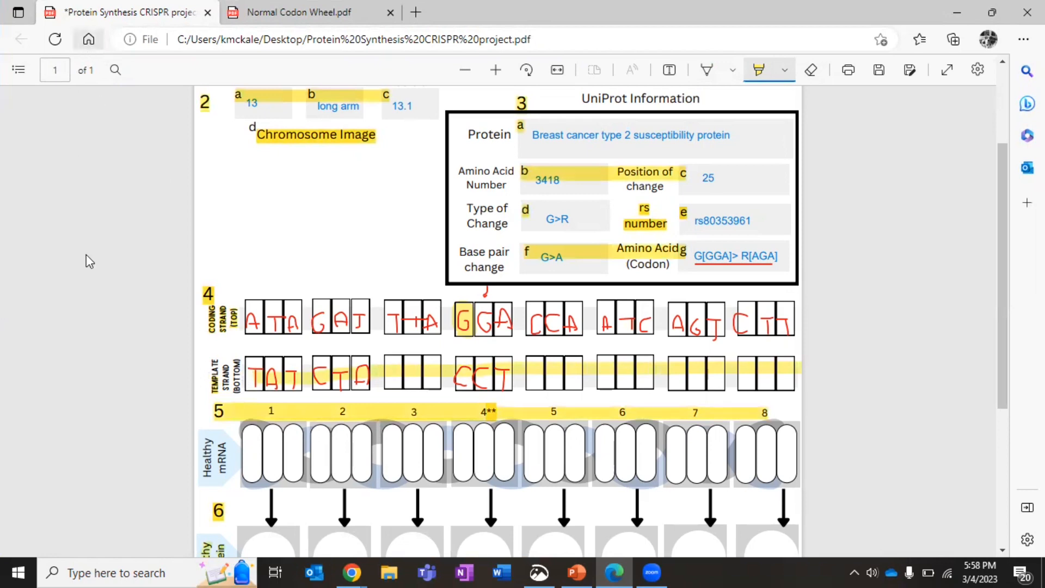
{"action": "scroll", "scroll_direction": "down", "scroll_amount": 3}
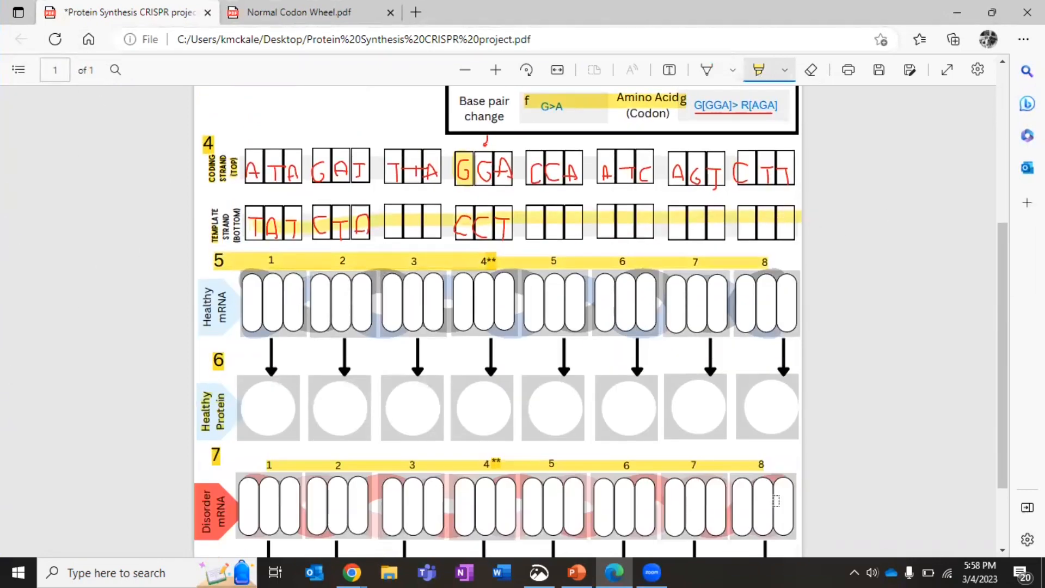
{"action": "left_click", "coordinate": [811, 70]}
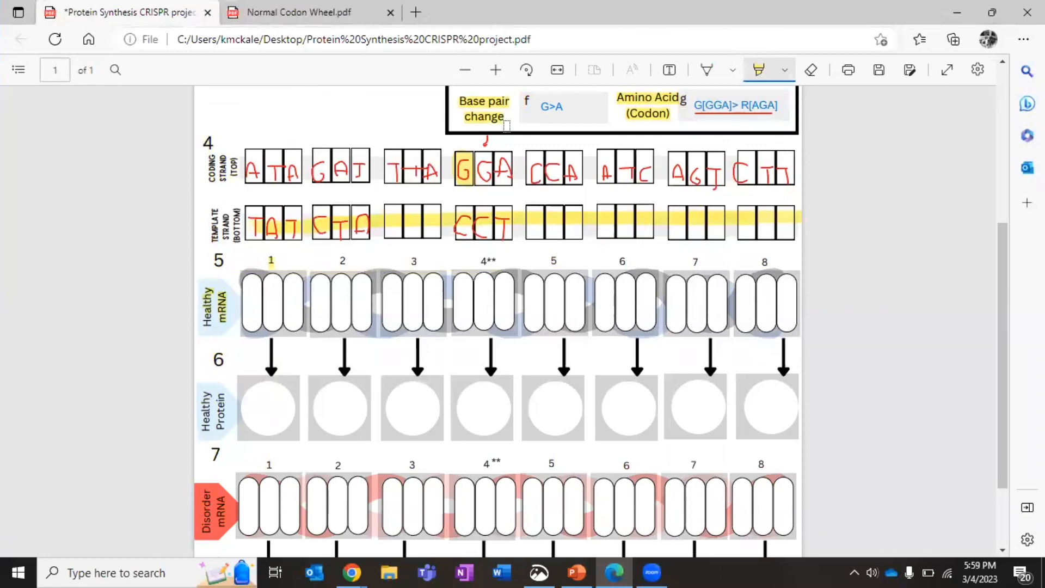
Handwrite AUA in red into Healthy mRNA codon box 1
{"action": "left_click", "coordinate": [785, 70]}
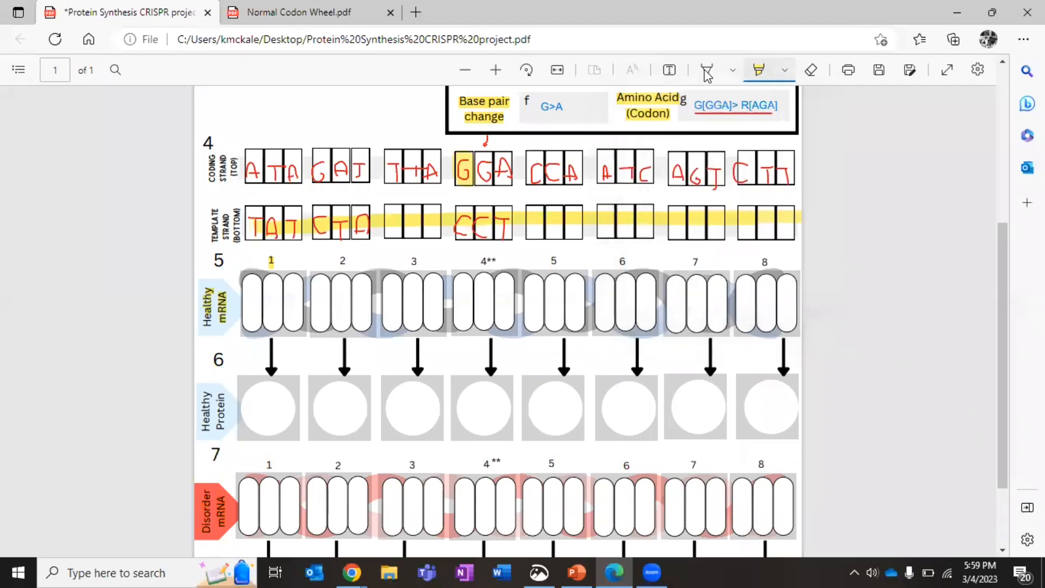
{"action": "left_click", "coordinate": [705, 69]}
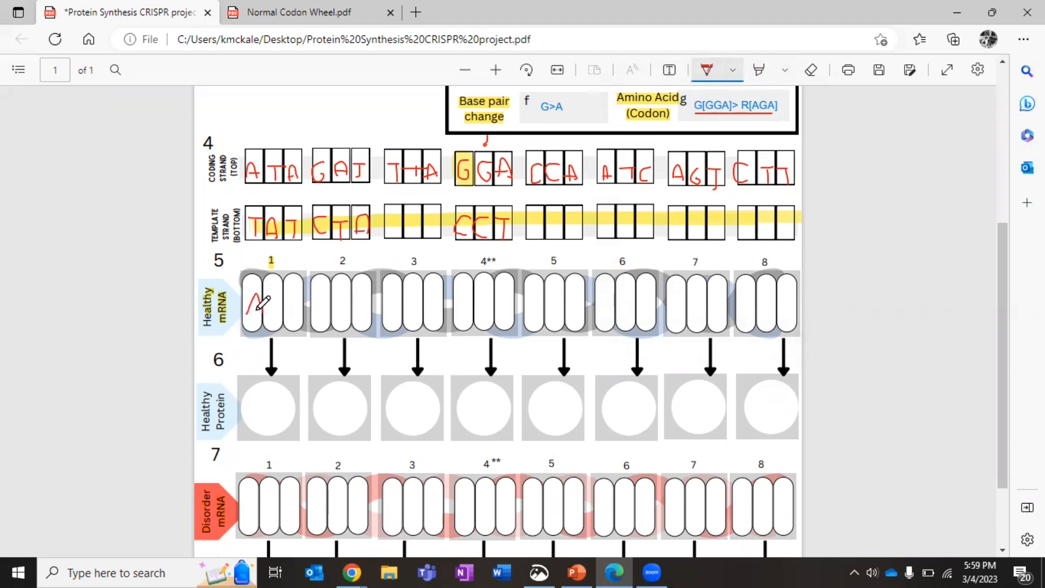
{"action": "left_click", "coordinate": [255, 305]}
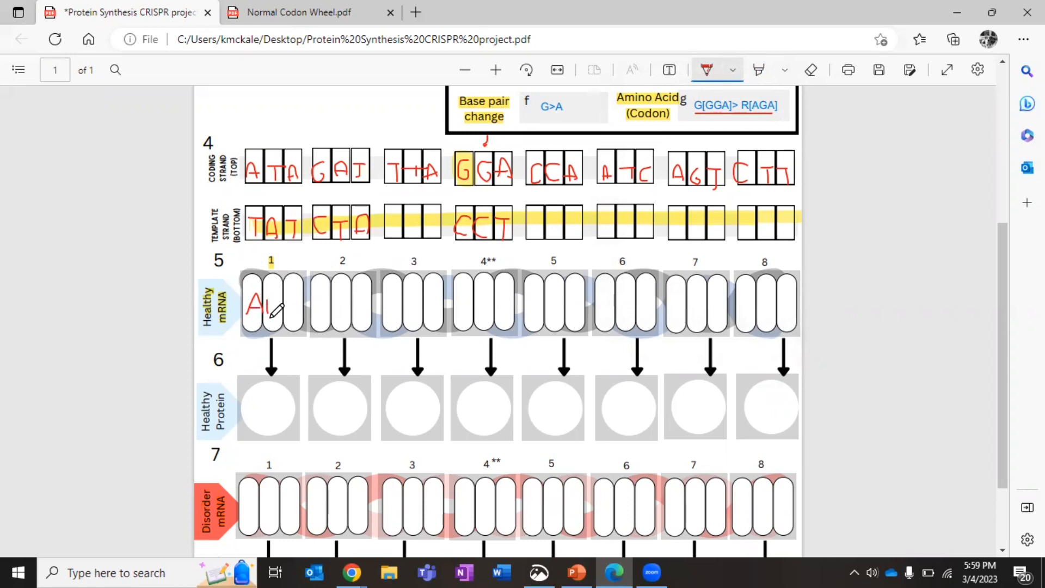
{"action": "type", "text": "UA"}
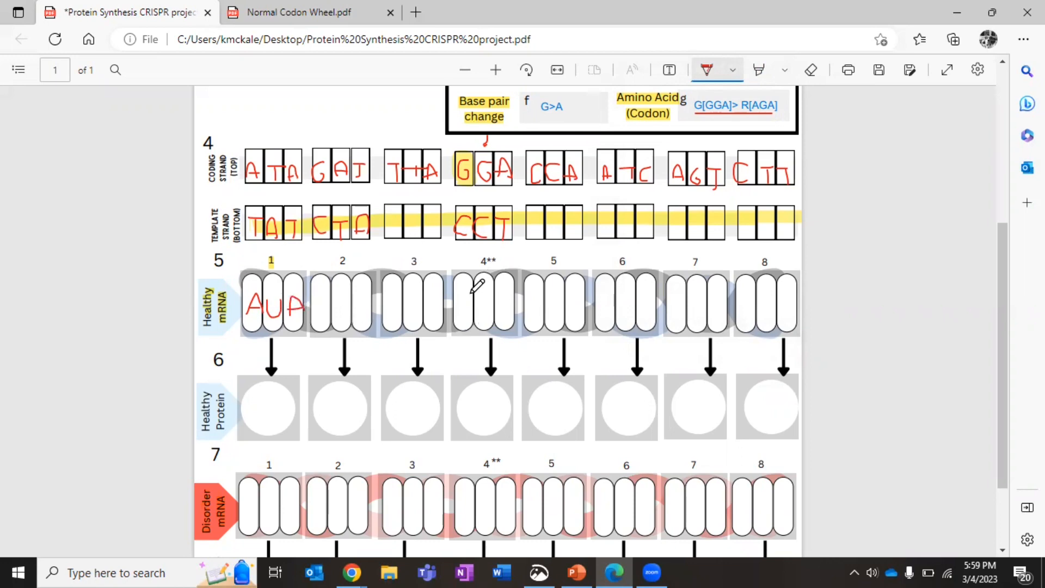
{"action": "mouse_move", "coordinate": [466, 298]}
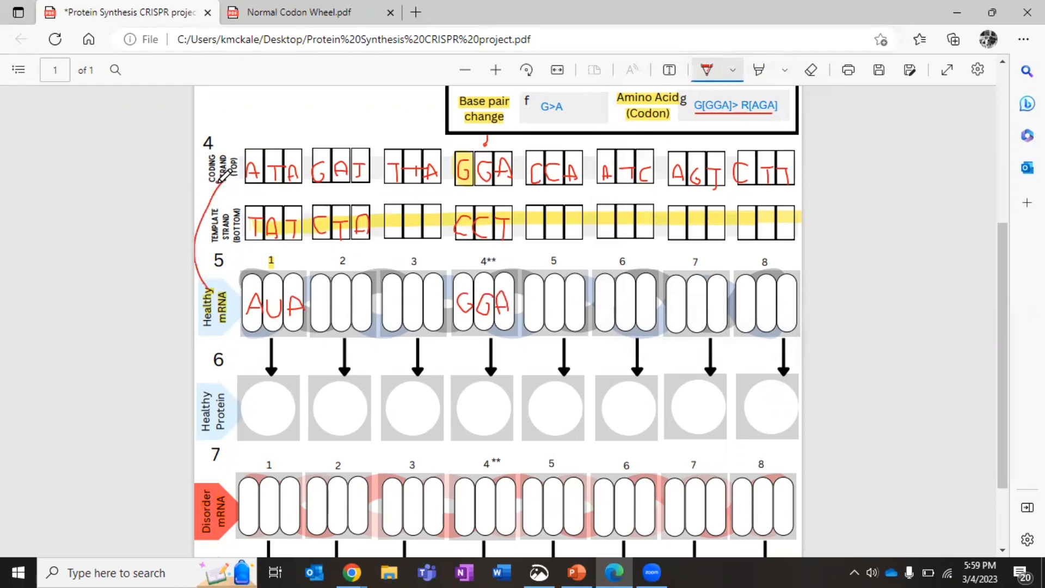
{"action": "mouse_move", "coordinate": [264, 420]}
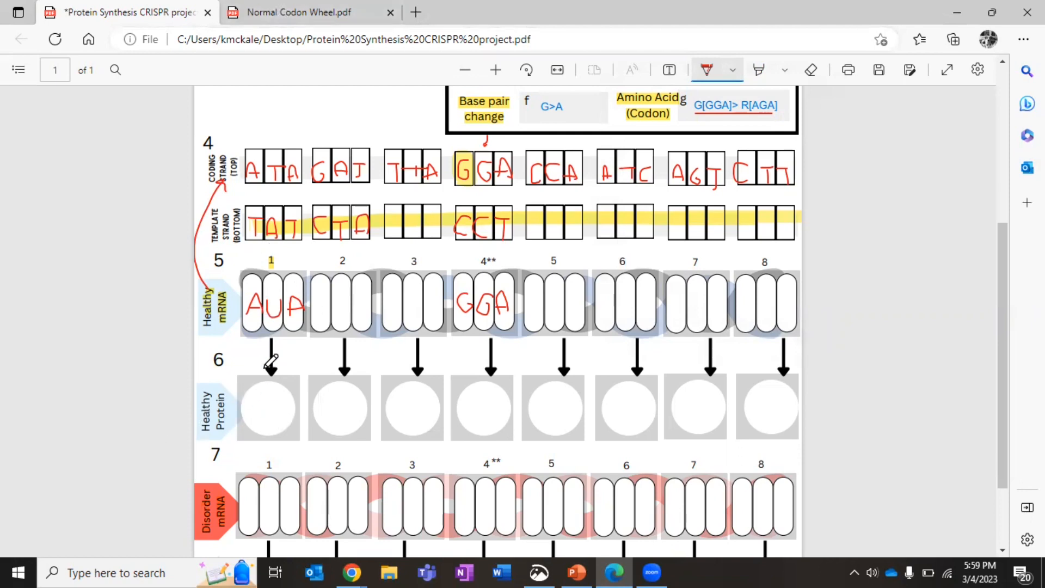
{"action": "mouse_move", "coordinate": [339, 6]}
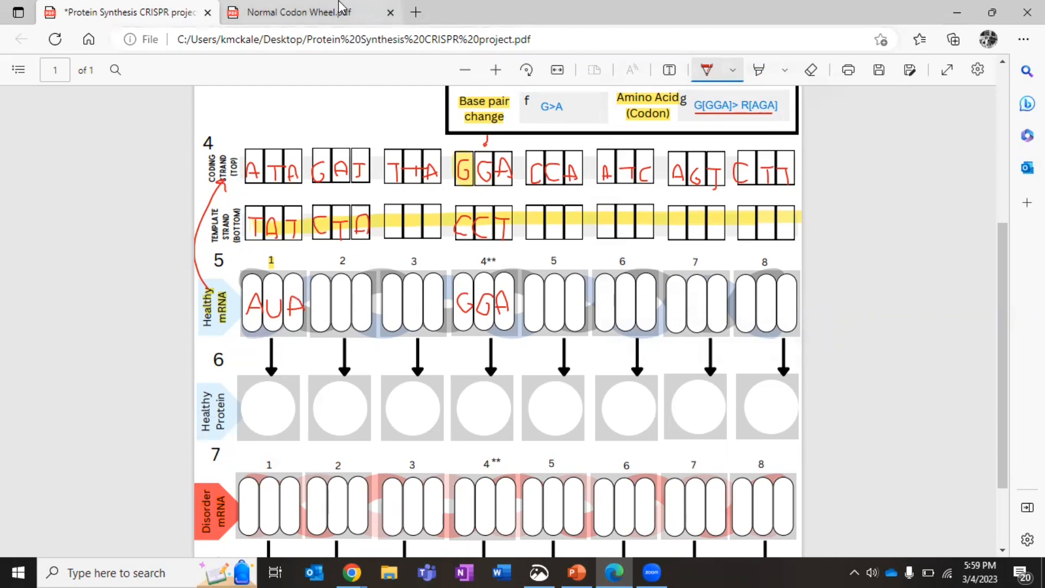
Look up AUA and GGA on the codon wheel and write Iso and Gly in protein circles 1 and 4
{"action": "left_click", "coordinate": [293, 12]}
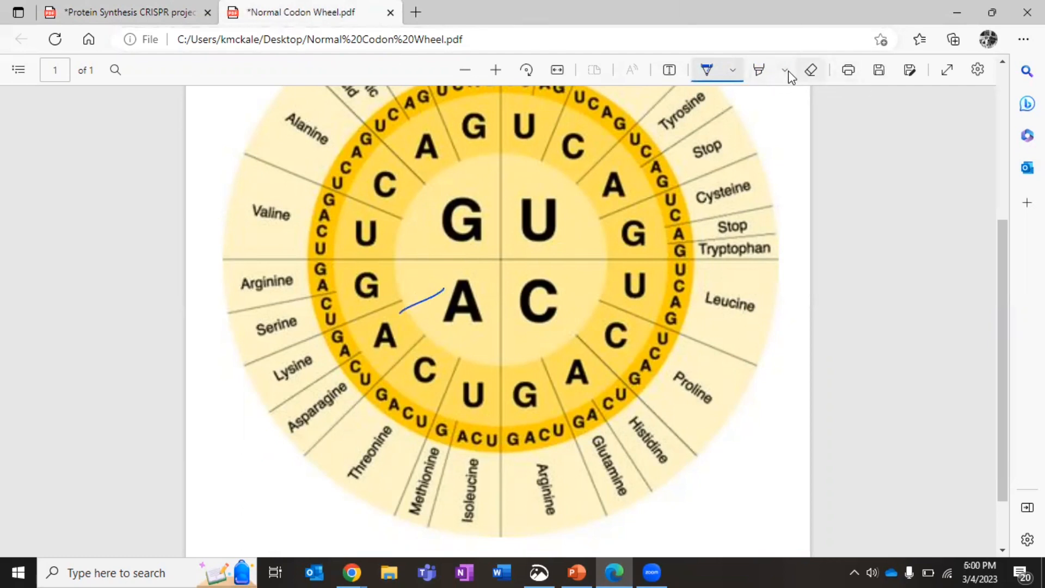
{"action": "left_click", "coordinate": [809, 70]}
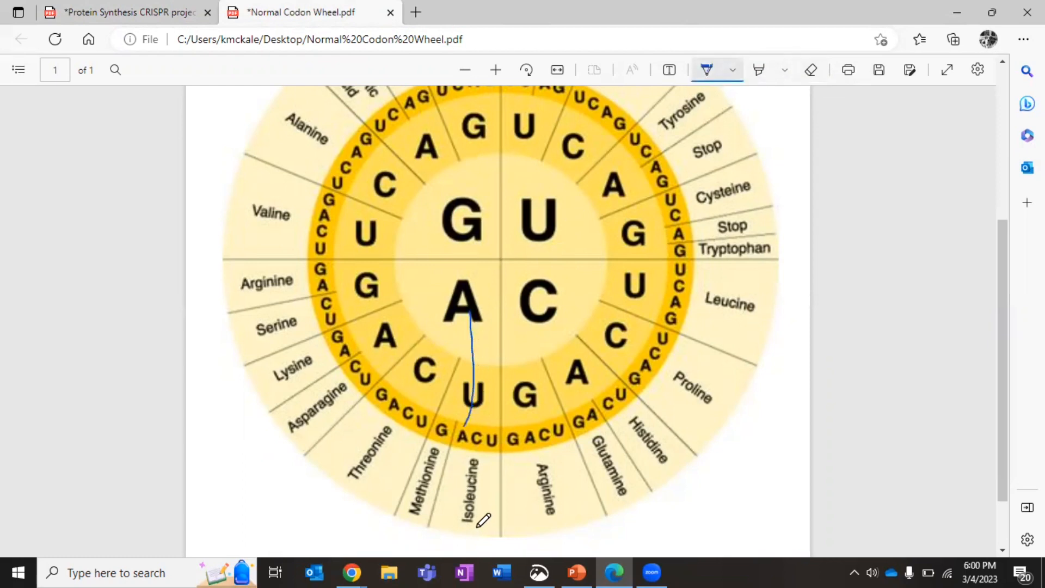
{"action": "left_click", "coordinate": [126, 12]}
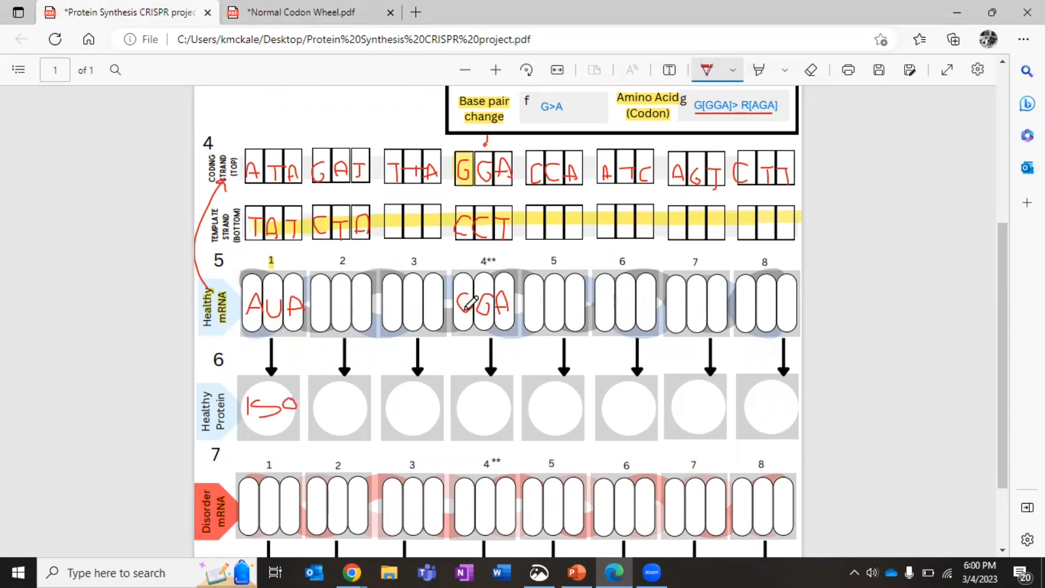
{"action": "left_click", "coordinate": [300, 12]}
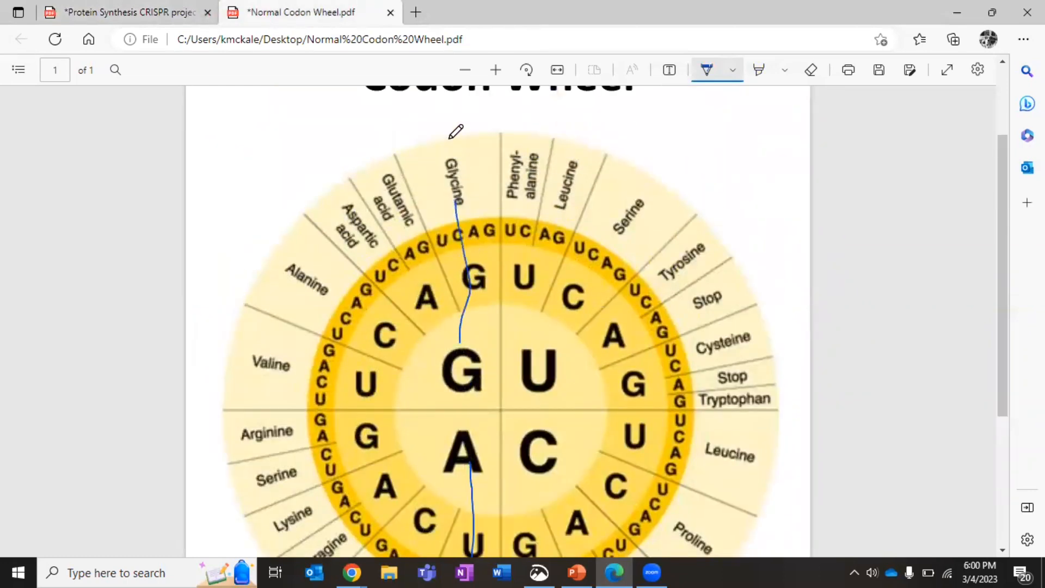
{"action": "left_click", "coordinate": [126, 12]}
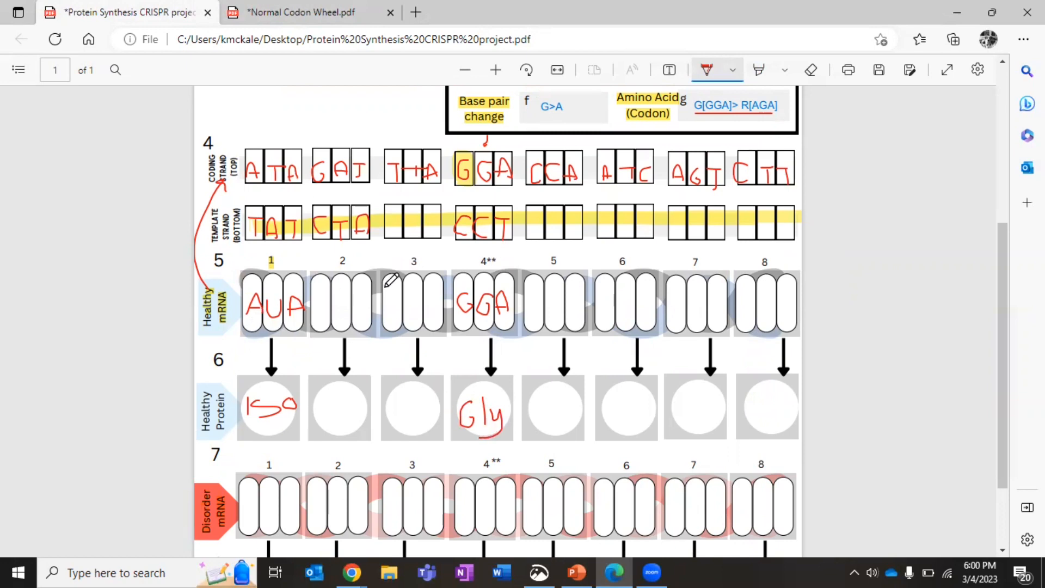
Write AGA in red into disorder mRNA codon 4
{"action": "scroll", "scroll_direction": "down", "scroll_amount": 3}
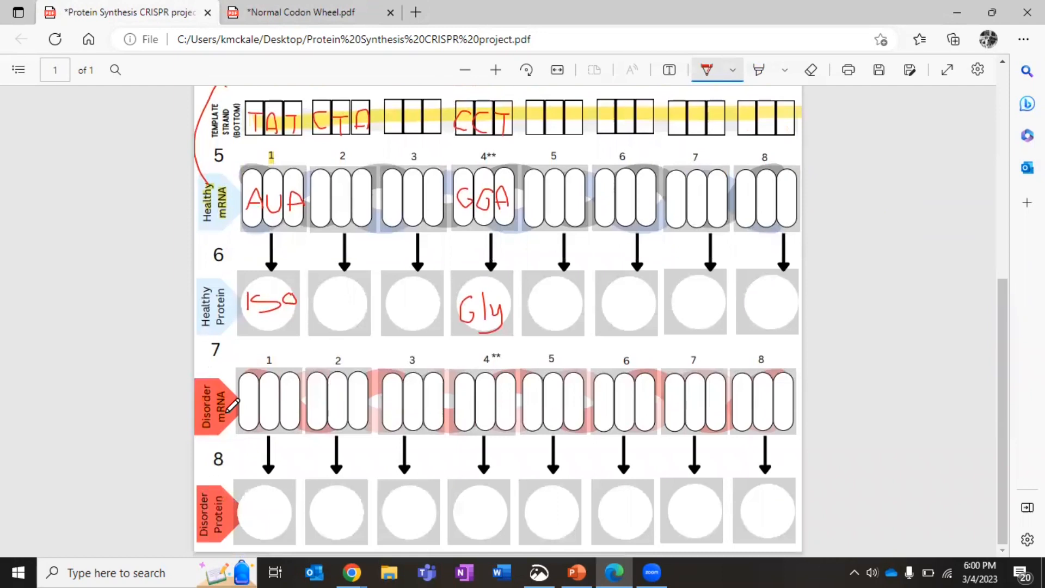
{"action": "scroll", "scroll_direction": "up", "scroll_amount": 3}
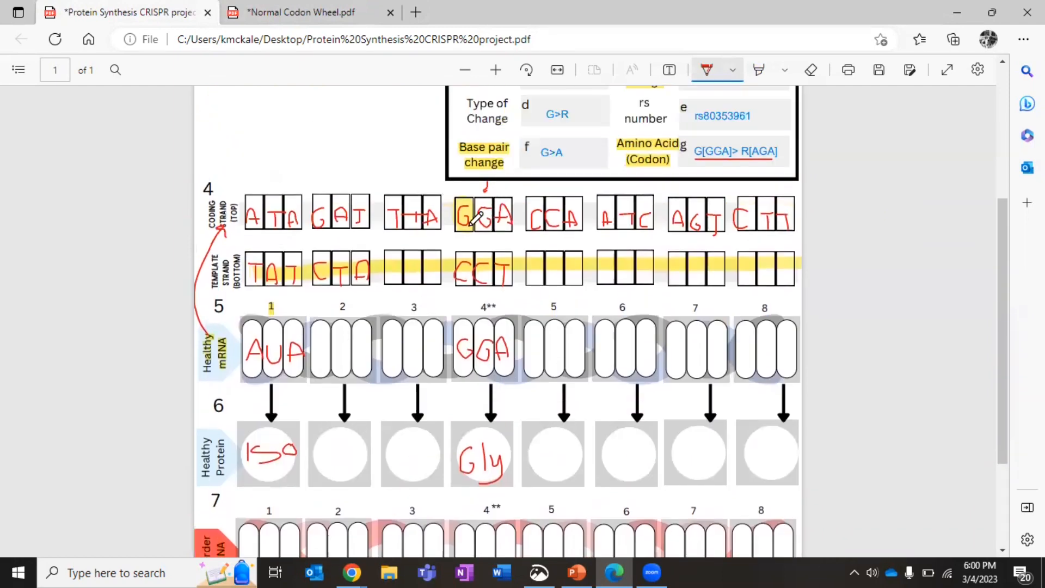
{"action": "mouse_move", "coordinate": [609, 264]}
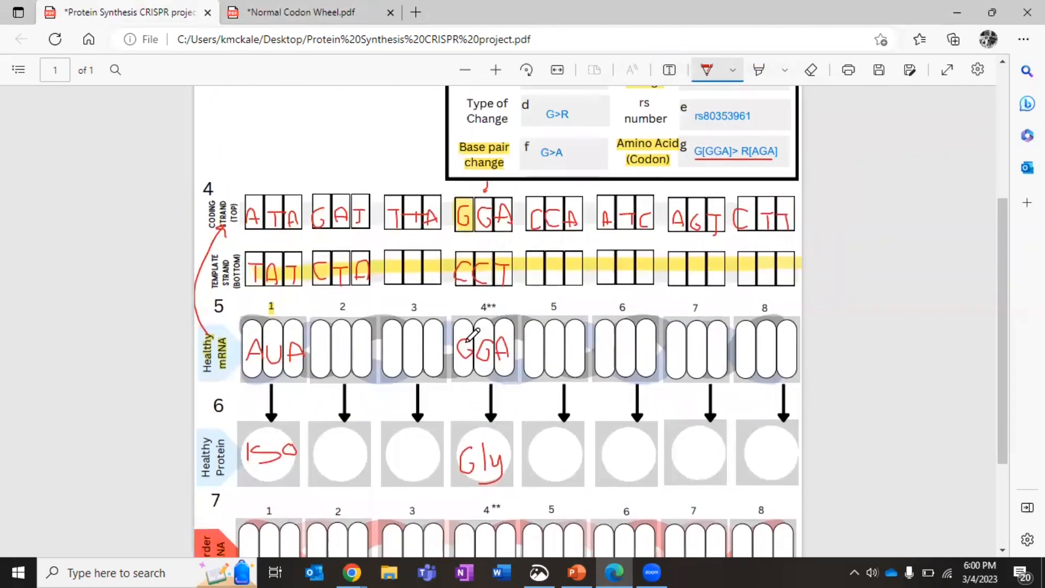
{"action": "mouse_move", "coordinate": [466, 270]}
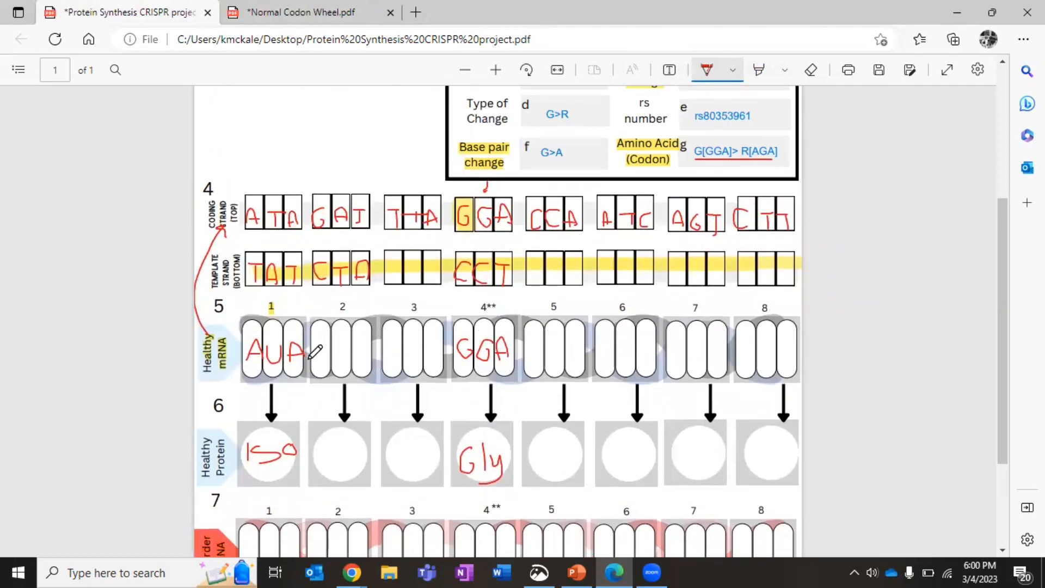
{"action": "scroll", "scroll_direction": "down", "scroll_amount": 3}
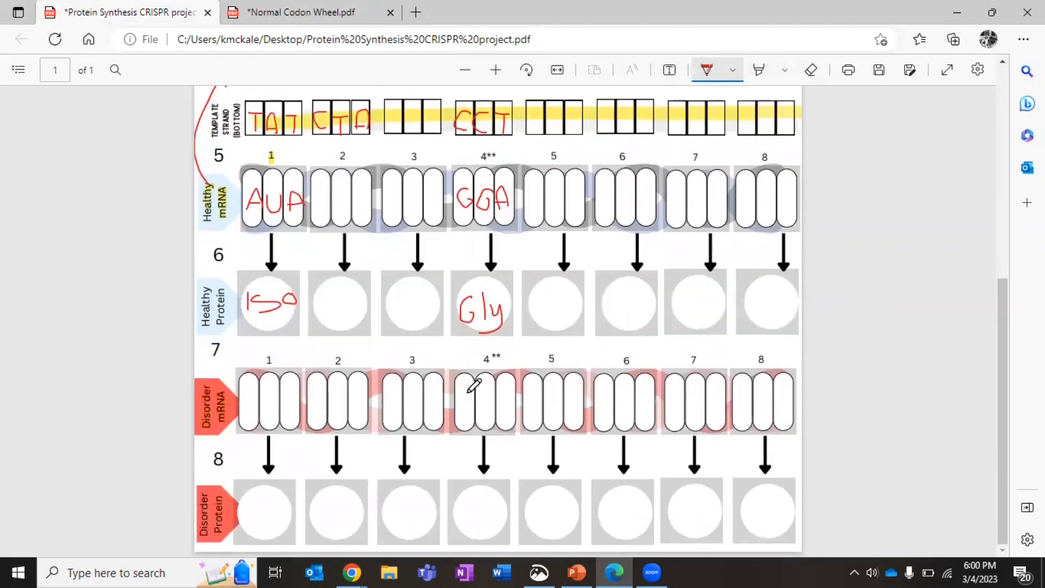
{"action": "scroll", "scroll_direction": "up", "scroll_amount": 3}
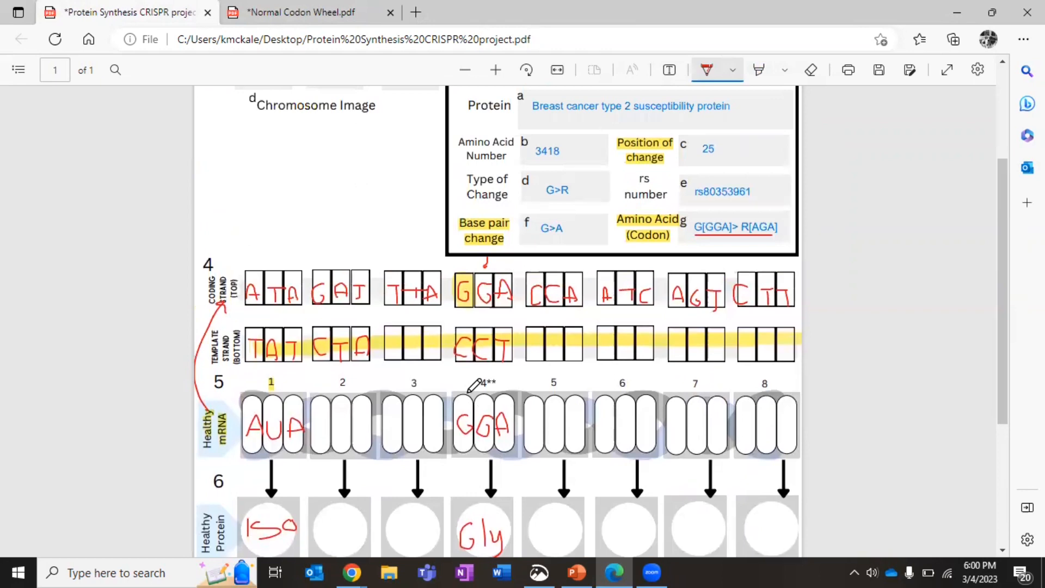
{"action": "scroll", "scroll_direction": "down", "scroll_amount": 3}
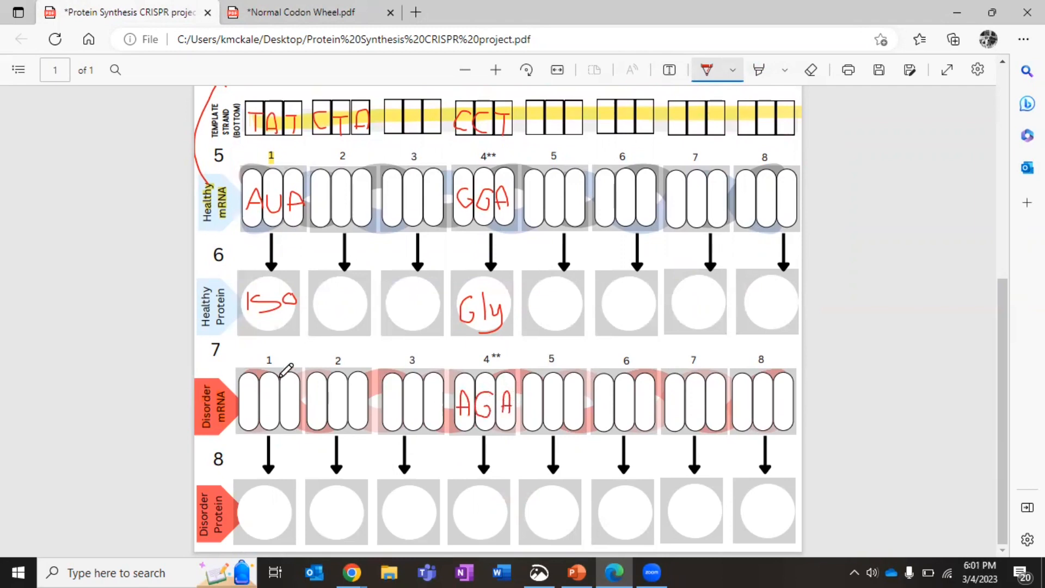
{"action": "mouse_move", "coordinate": [566, 183]}
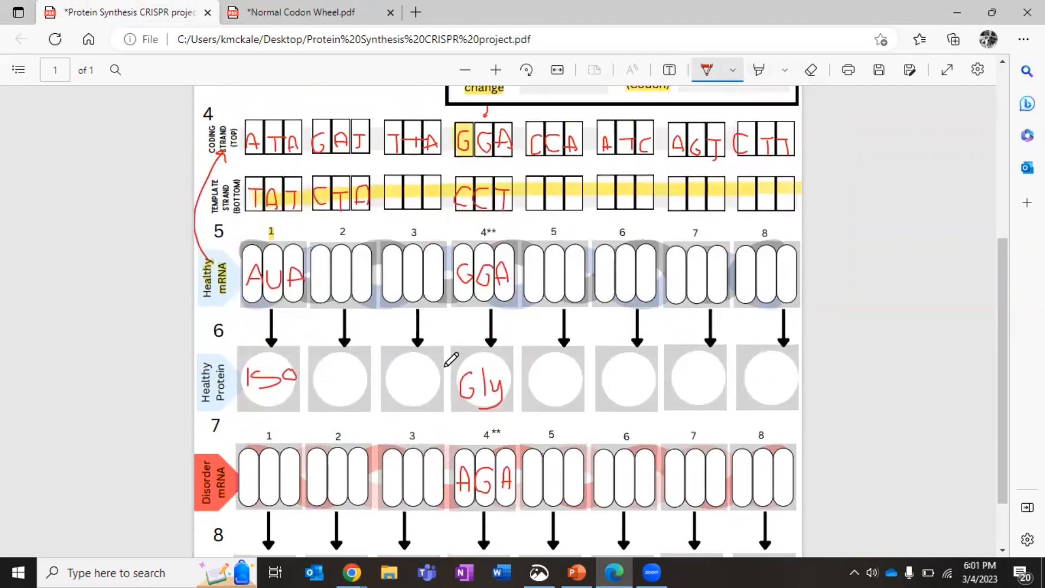
{"action": "scroll", "scroll_direction": "down", "scroll_amount": 3}
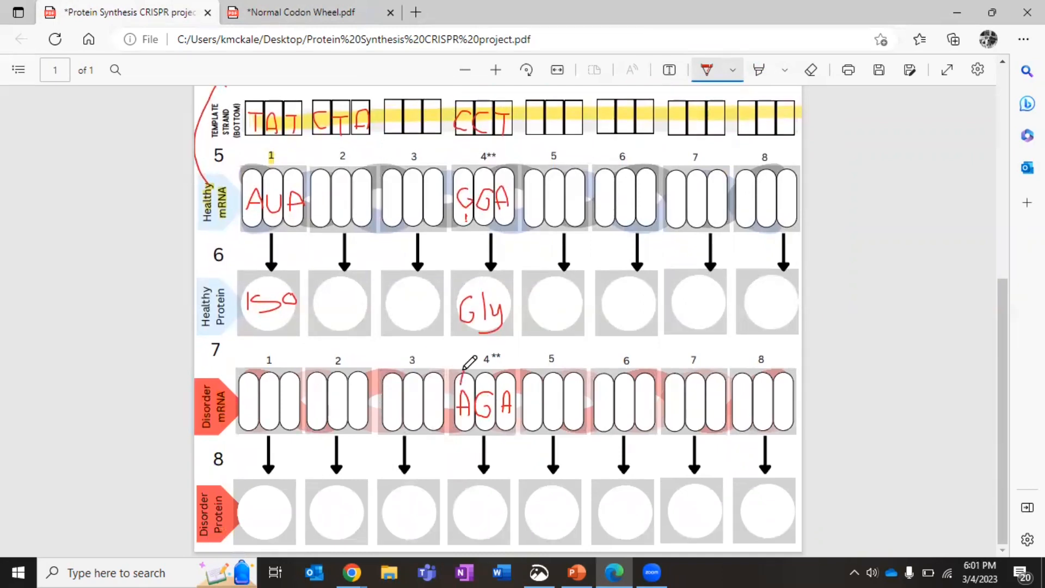
{"action": "mouse_move", "coordinate": [353, 515]}
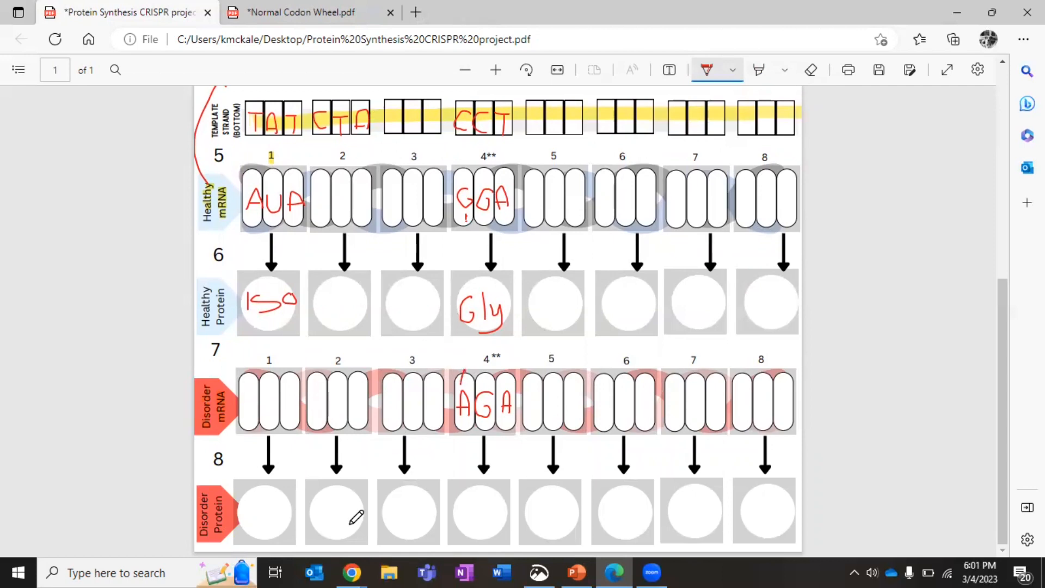
{"action": "left_click", "coordinate": [301, 12]}
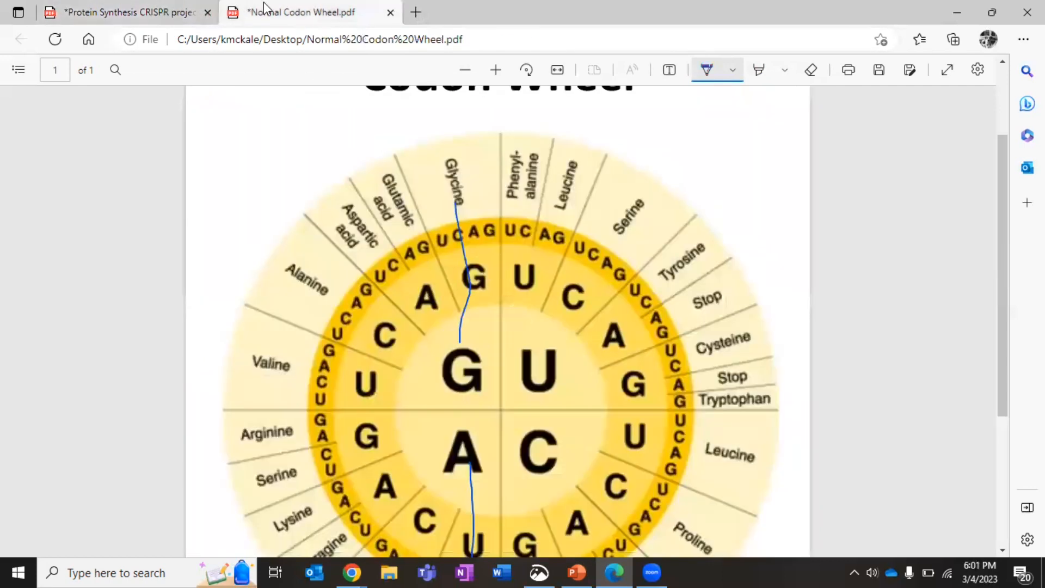
{"action": "scroll", "scroll_direction": "down", "scroll_amount": 3}
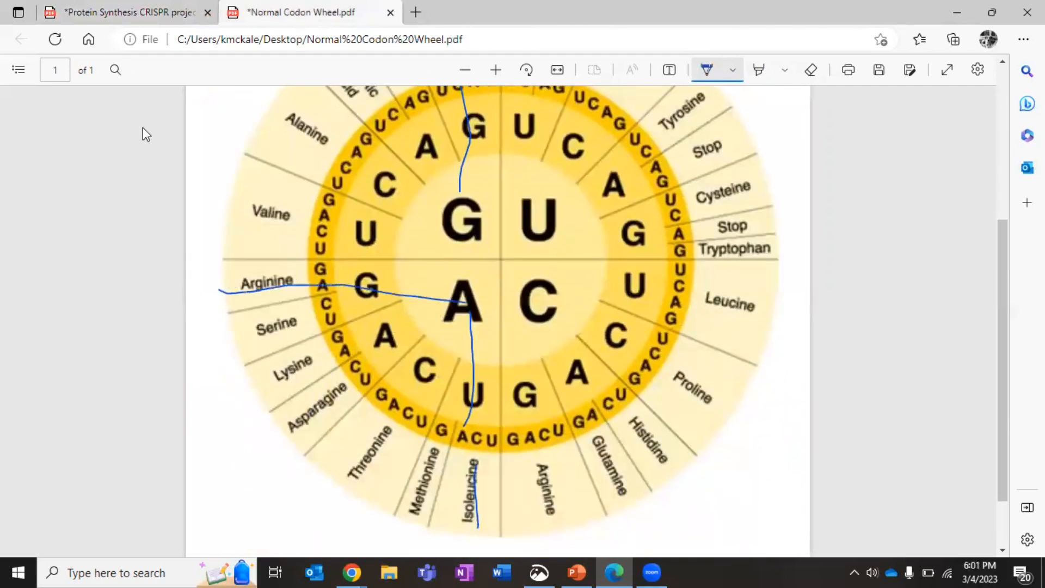
{"action": "left_click", "coordinate": [126, 12]}
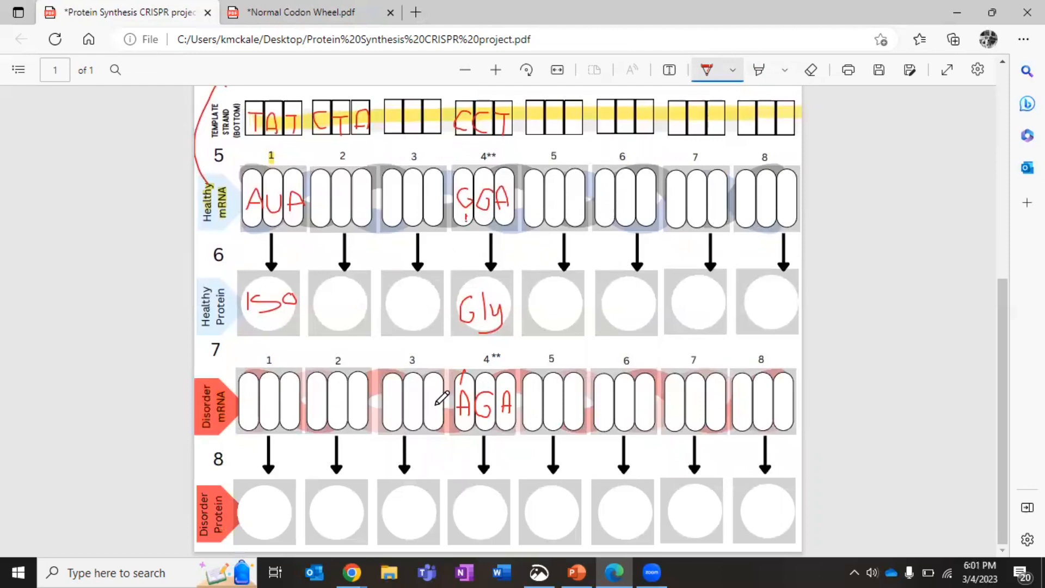
{"action": "left_click", "coordinate": [466, 505]}
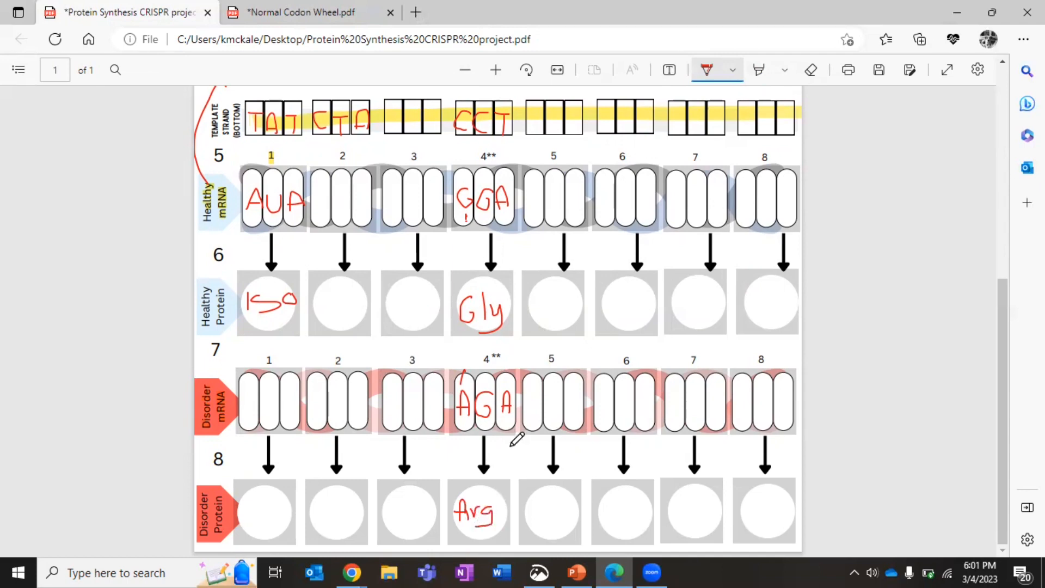
{"action": "mouse_move", "coordinate": [530, 464]}
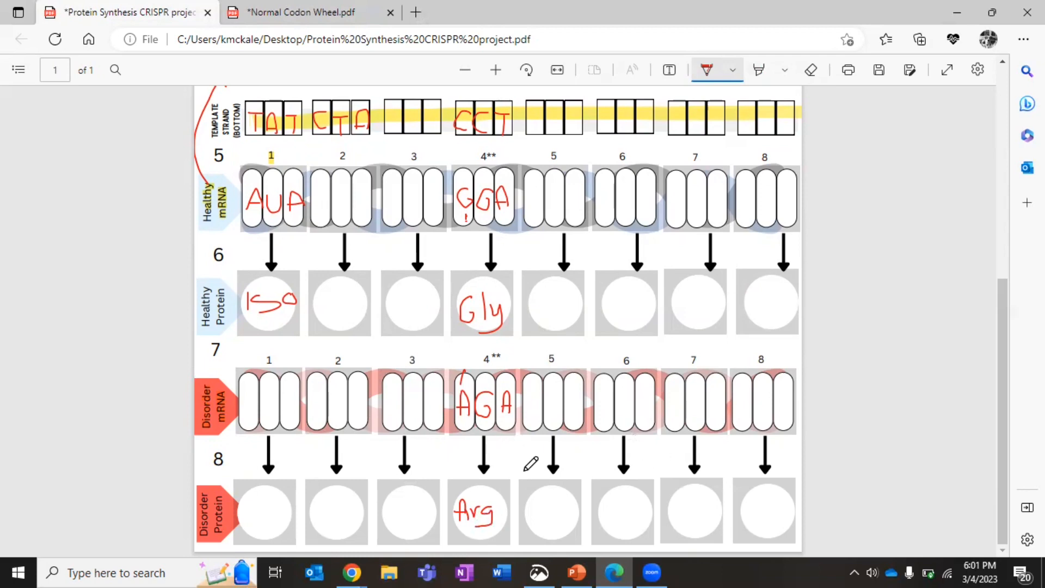
{"action": "mouse_move", "coordinate": [466, 385]}
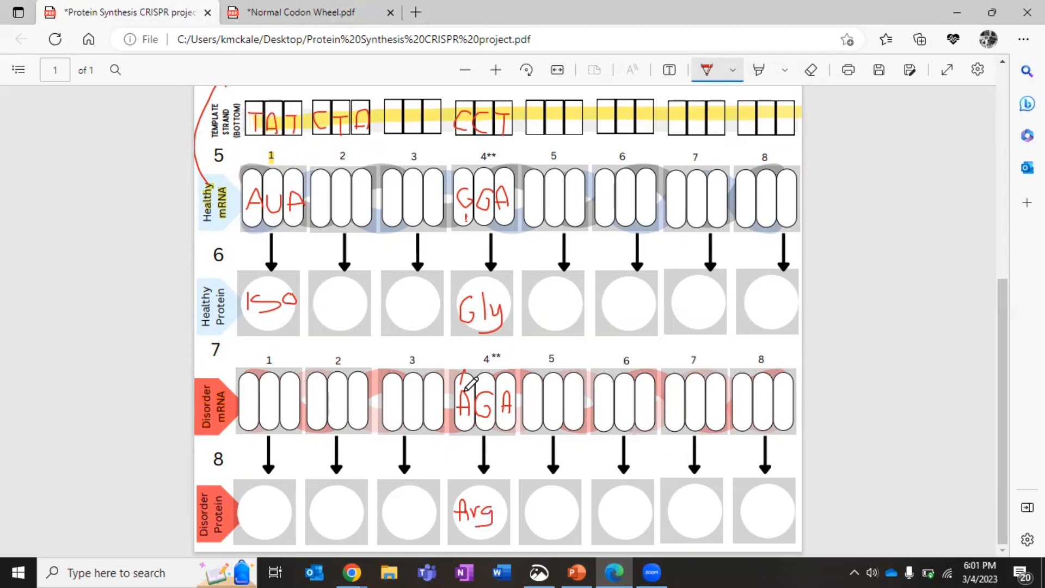
{"action": "scroll", "scroll_direction": "up", "scroll_amount": 3}
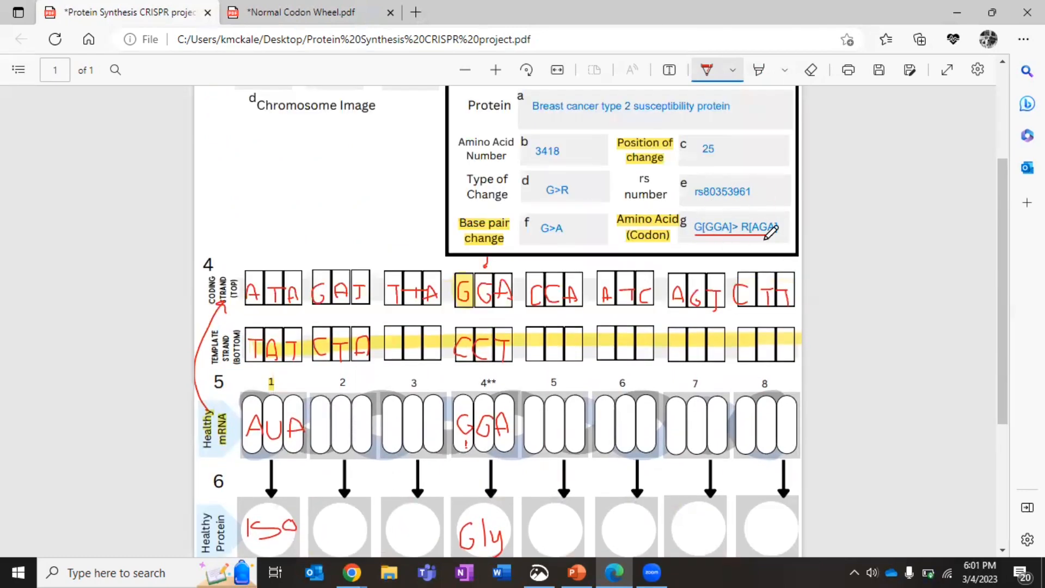
{"action": "mouse_move", "coordinate": [728, 30]}
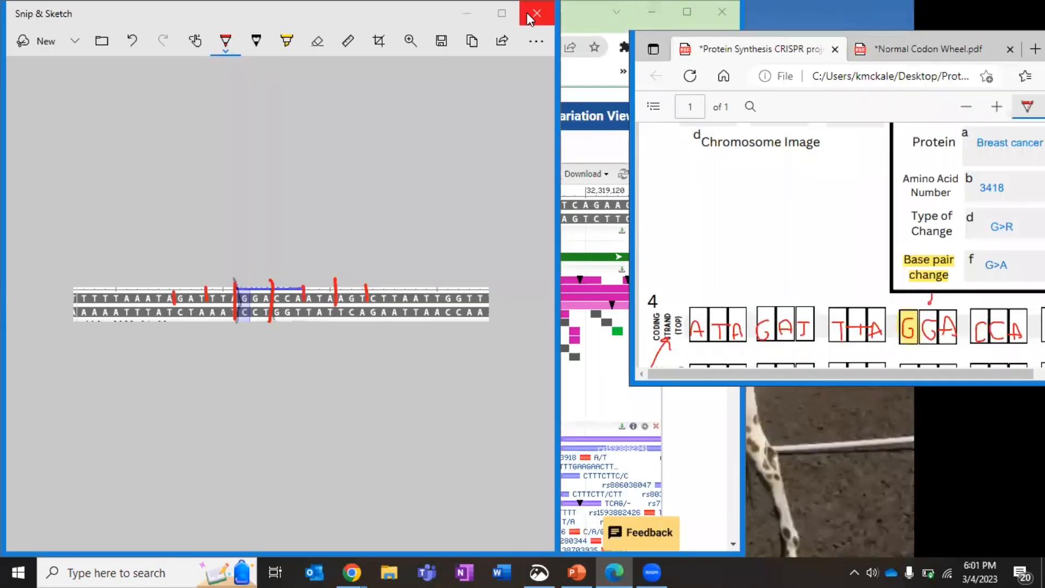
Close the annotated sequence snip and scroll the dbSNP rs80358961 report back to the top
{"action": "left_click", "coordinate": [536, 13]}
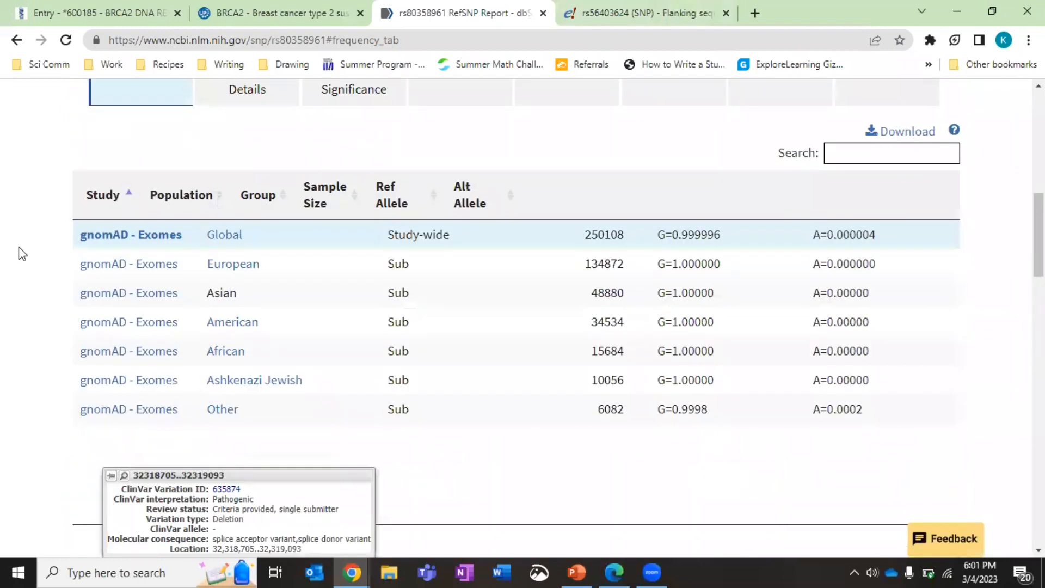
{"action": "scroll", "scroll_direction": "up", "scroll_amount": 3}
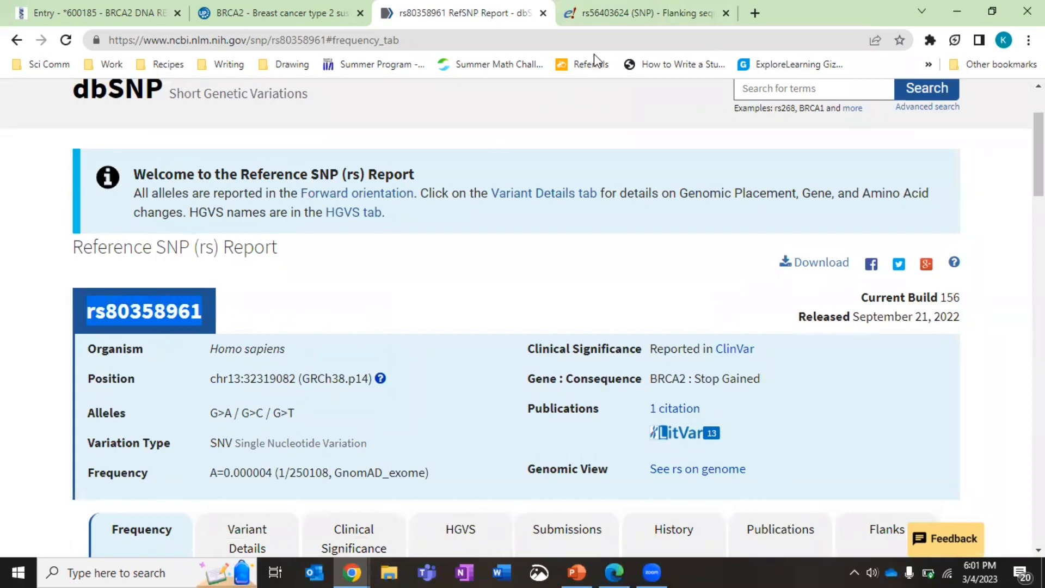
Search Ensembl across all species for rs80358961
{"action": "left_click", "coordinate": [640, 13]}
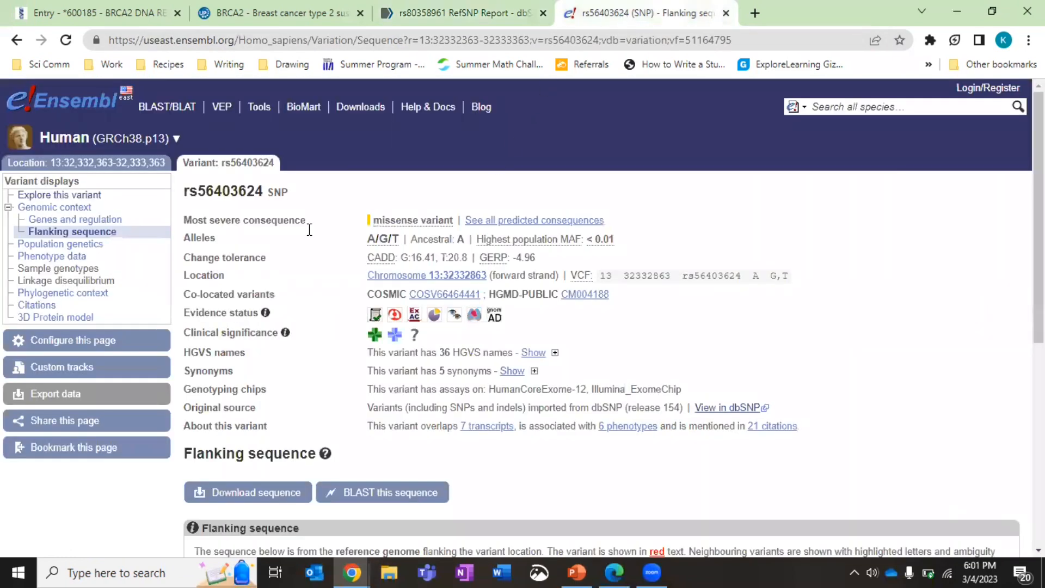
{"action": "mouse_move", "coordinate": [851, 62]}
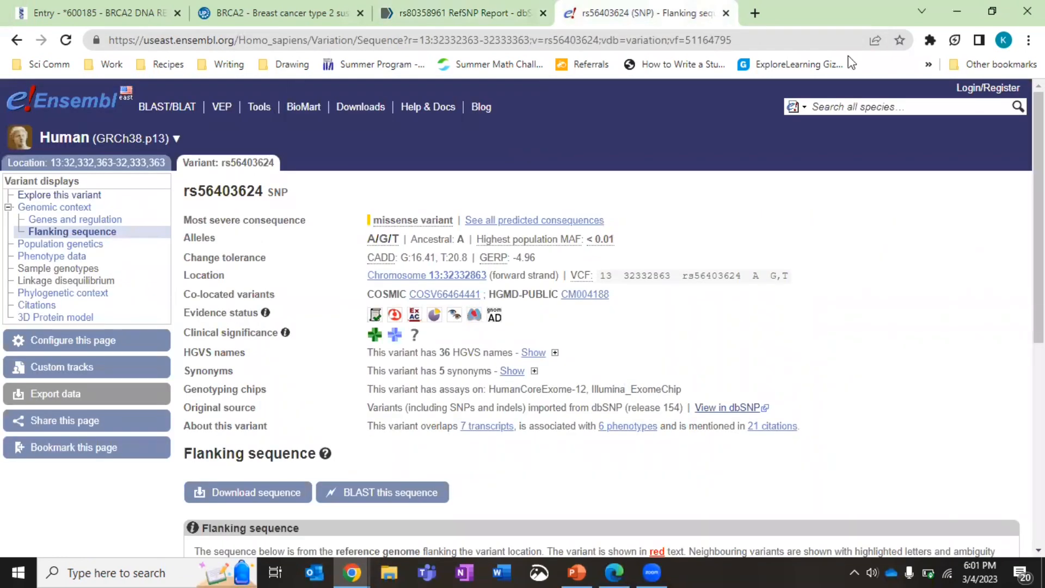
{"action": "left_click", "coordinate": [899, 107]}
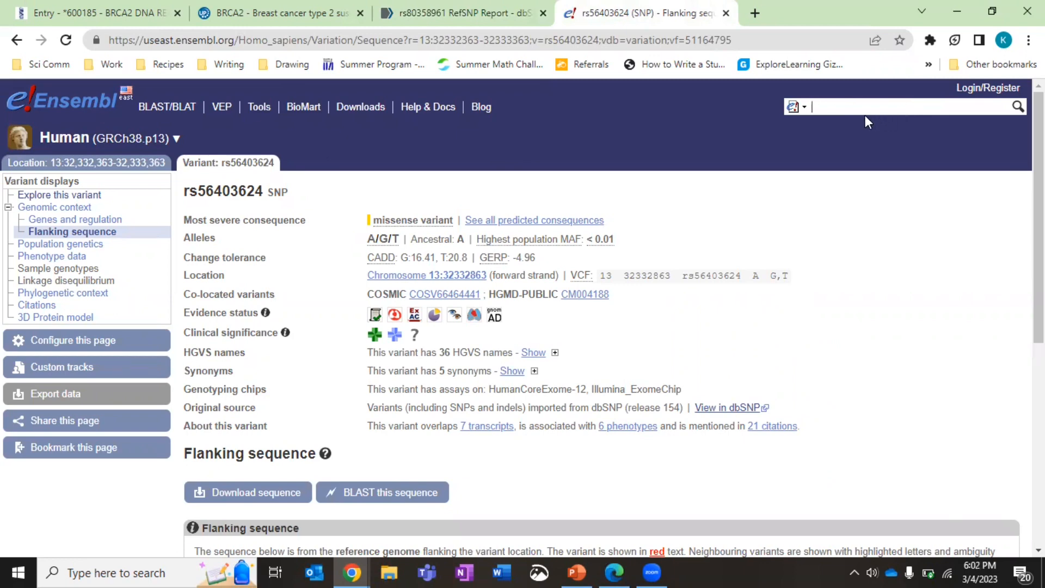
{"action": "type", "text": "rs80358961"}
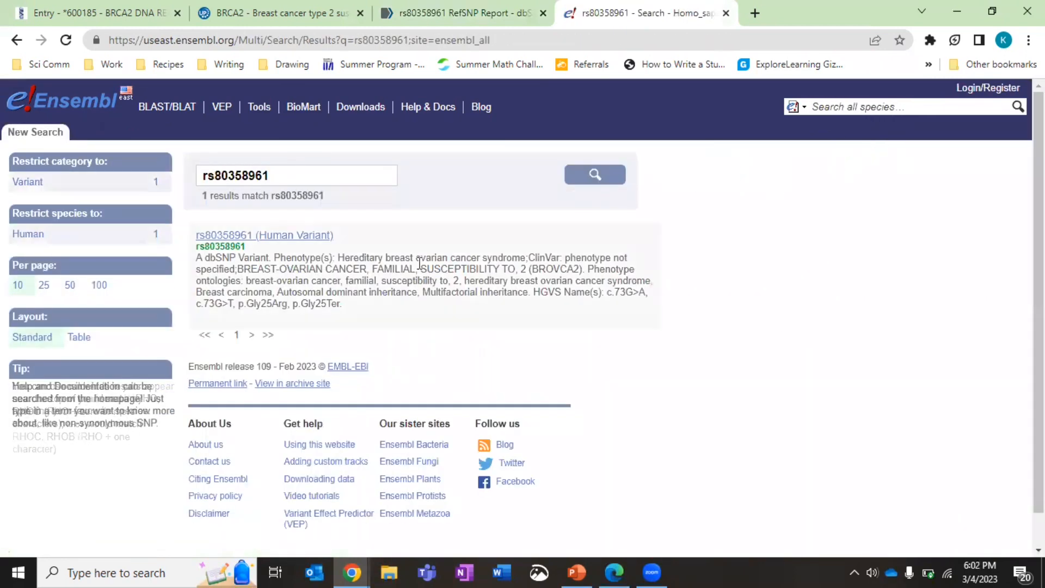
Show the rs80358961 (Human Variant) result page with its G/A/T alleles and explore options
{"action": "left_click", "coordinate": [263, 235]}
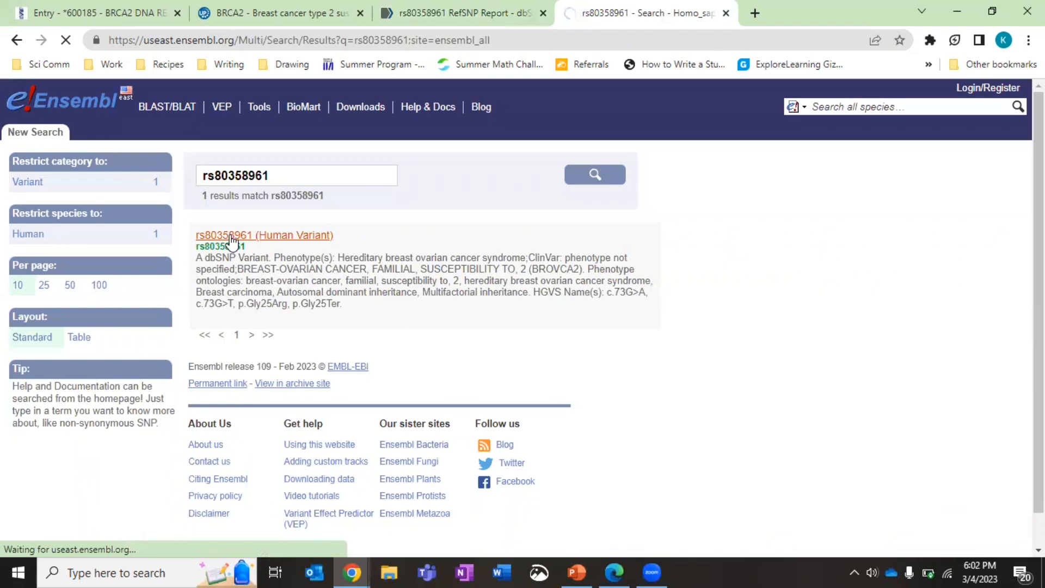
{"action": "left_click", "coordinate": [263, 235]}
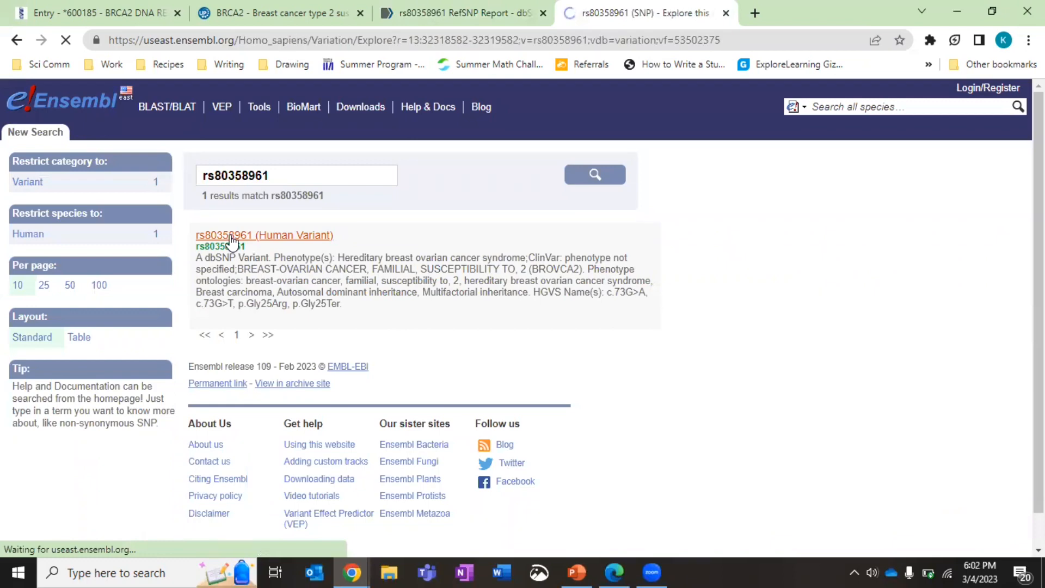
{"action": "left_click", "coordinate": [265, 235]}
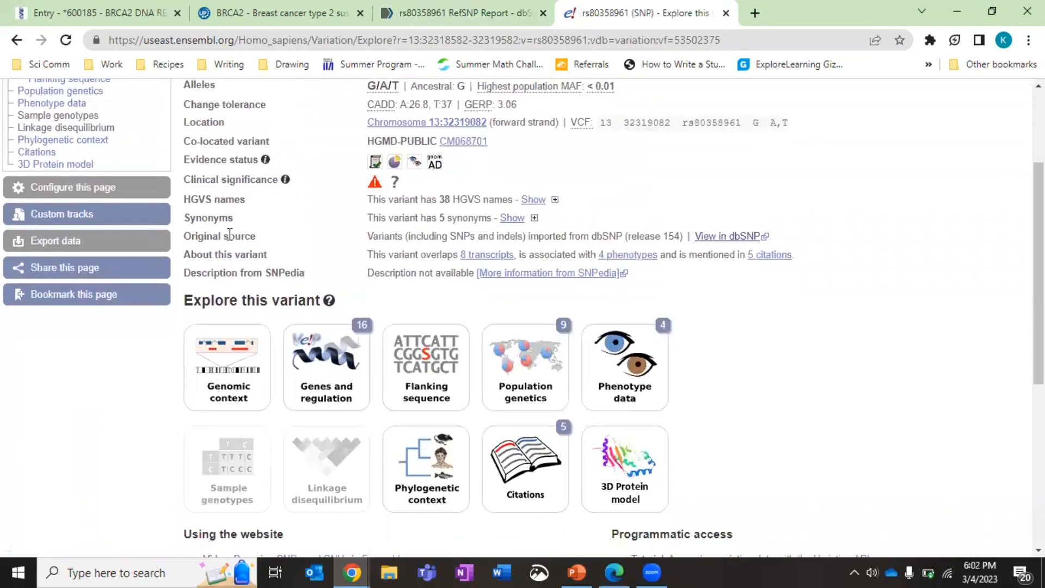
{"action": "scroll", "scroll_direction": "down", "scroll_amount": 3}
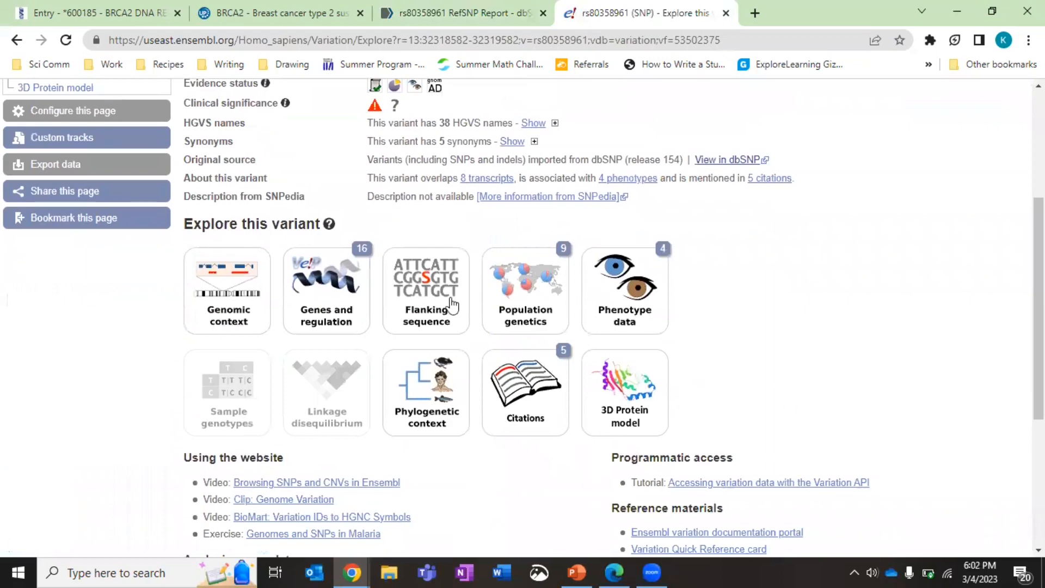
{"action": "mouse_move", "coordinate": [525, 301]}
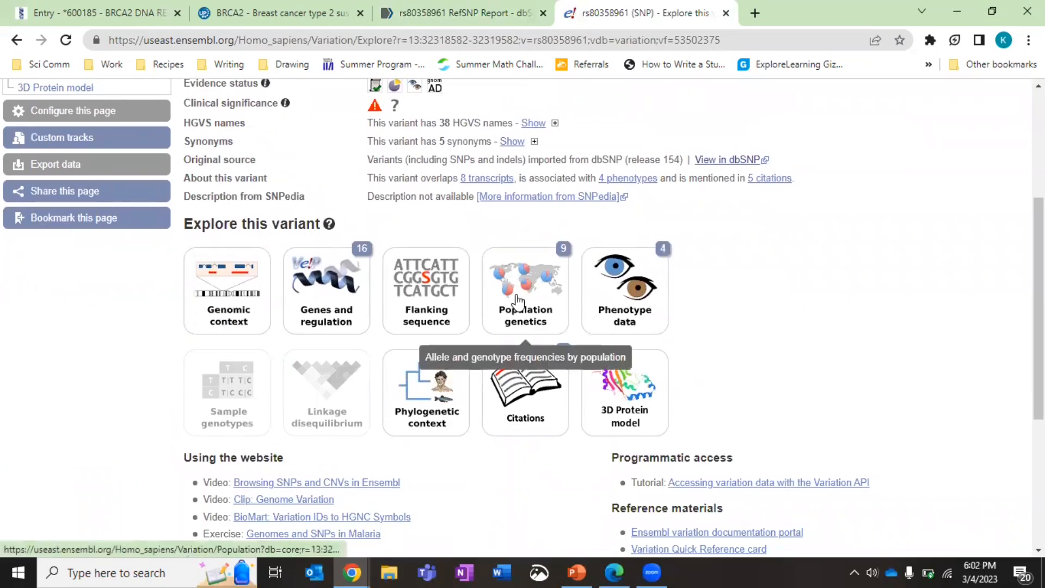
{"action": "mouse_move", "coordinate": [616, 306]}
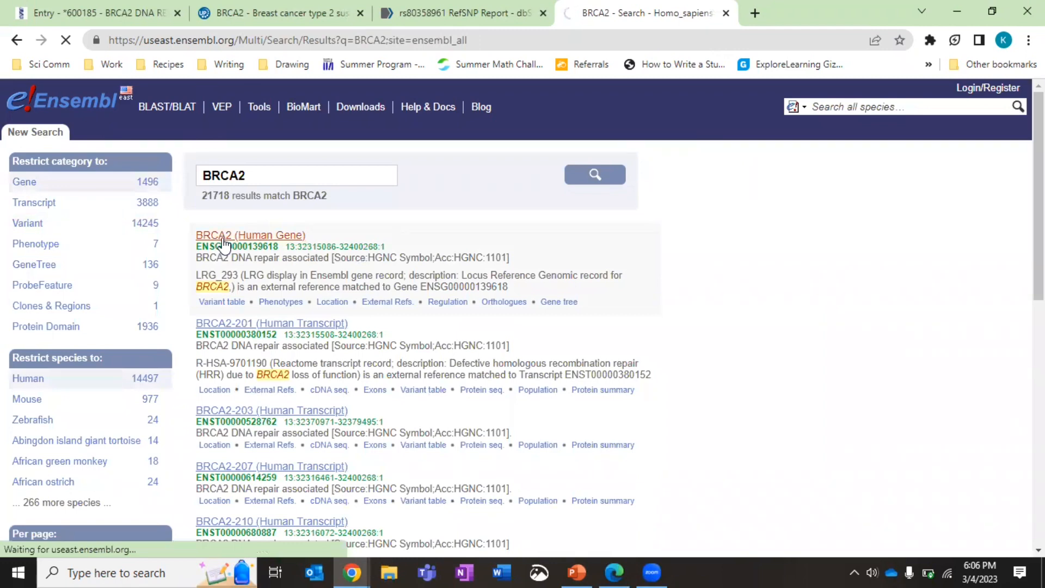
From the BRCA2 human gene record, show its Chromosome 13: 32,315,086-32,400,268 region in detail
{"action": "left_click", "coordinate": [250, 235]}
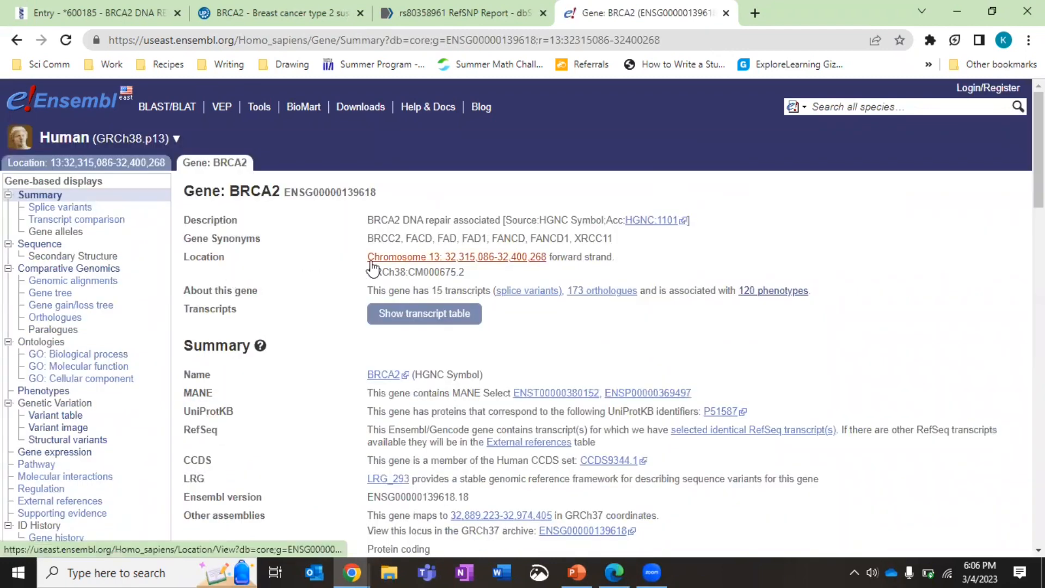
{"action": "left_click", "coordinate": [455, 257]}
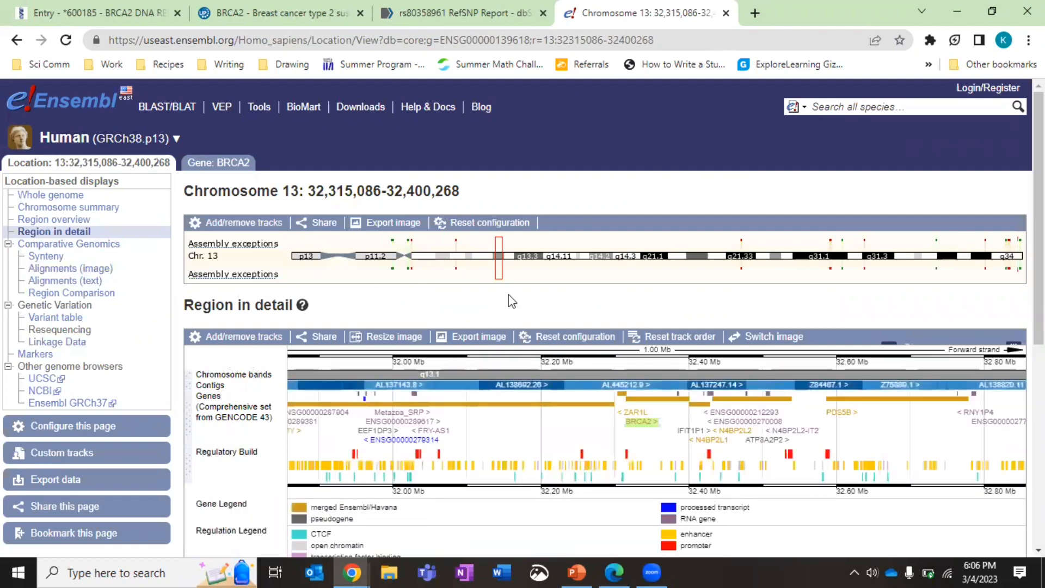
{"action": "mouse_move", "coordinate": [490, 270]}
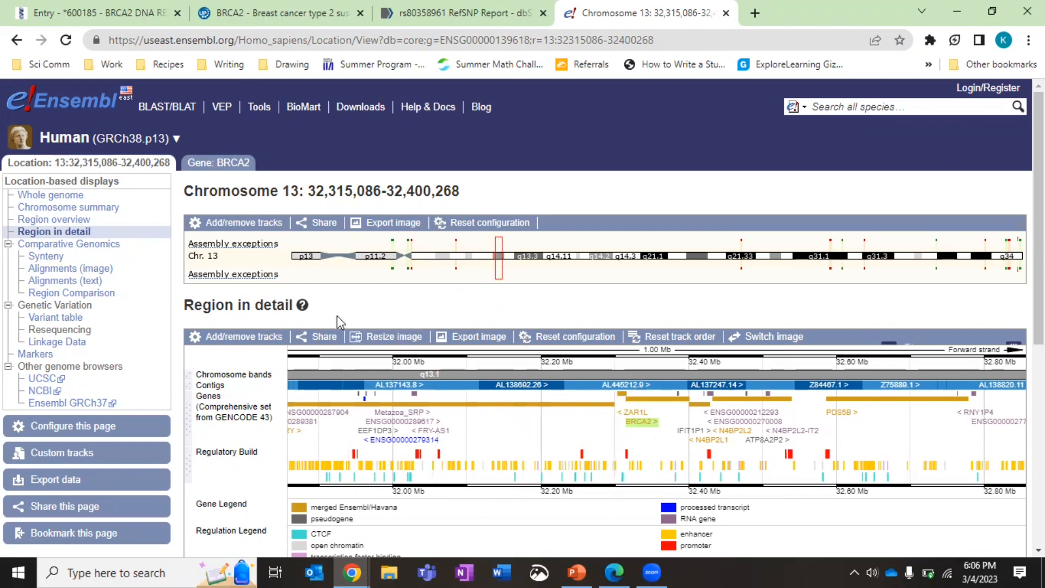
{"action": "mouse_move", "coordinate": [384, 263]}
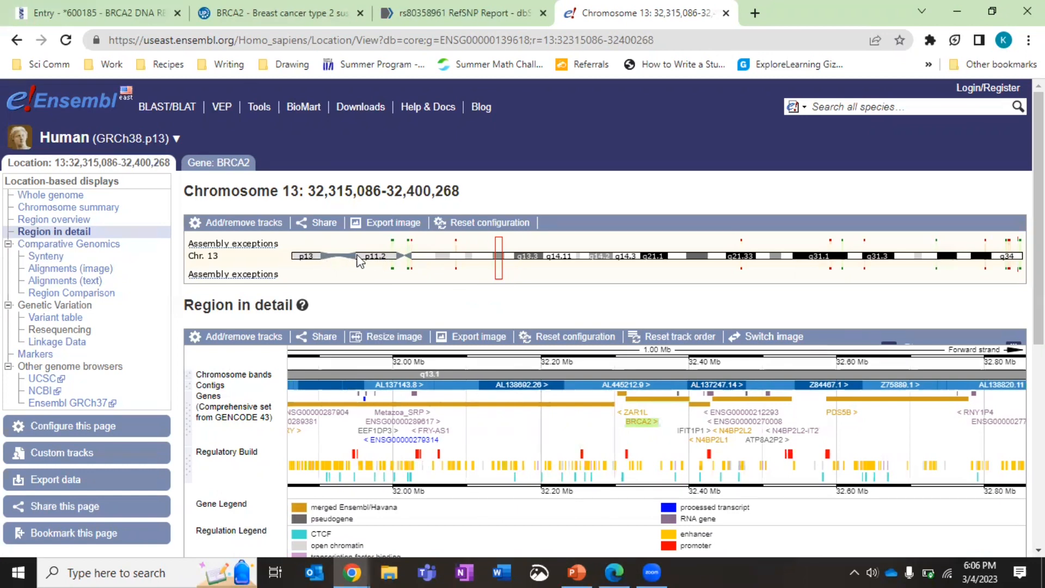
{"action": "mouse_move", "coordinate": [399, 310]}
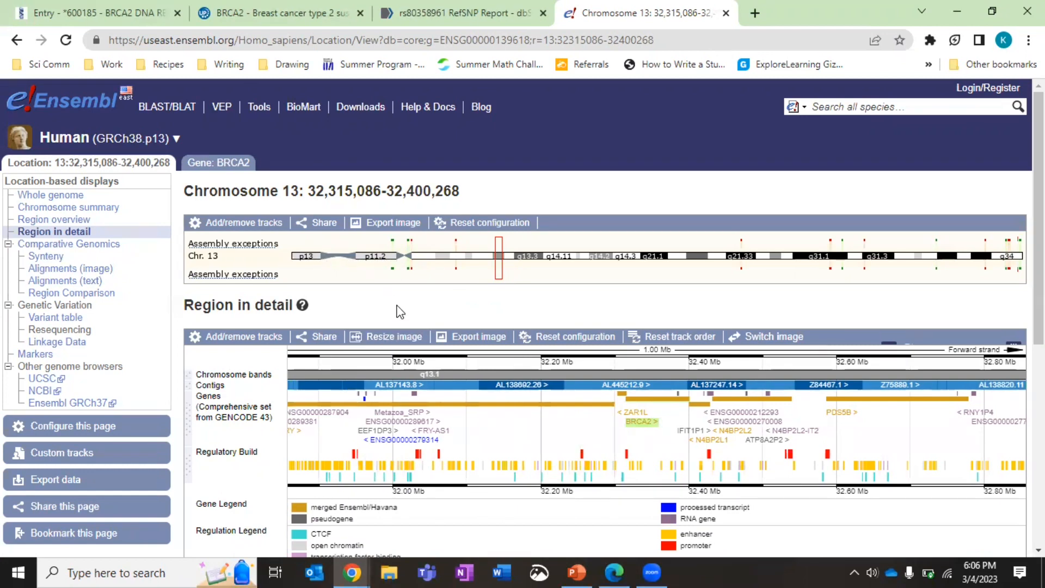
{"action": "mouse_move", "coordinate": [771, 263]}
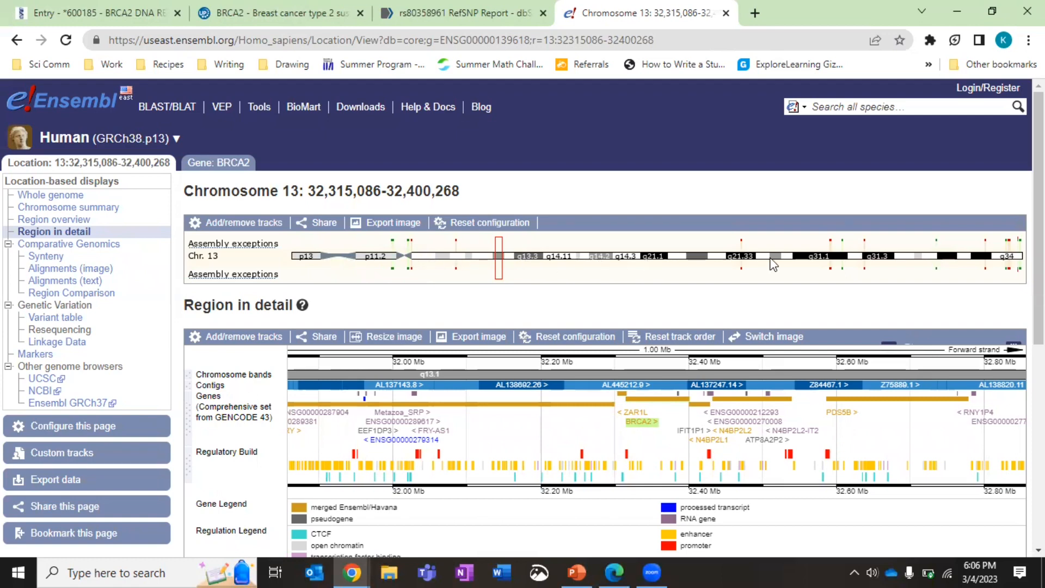
{"action": "mouse_move", "coordinate": [491, 266]}
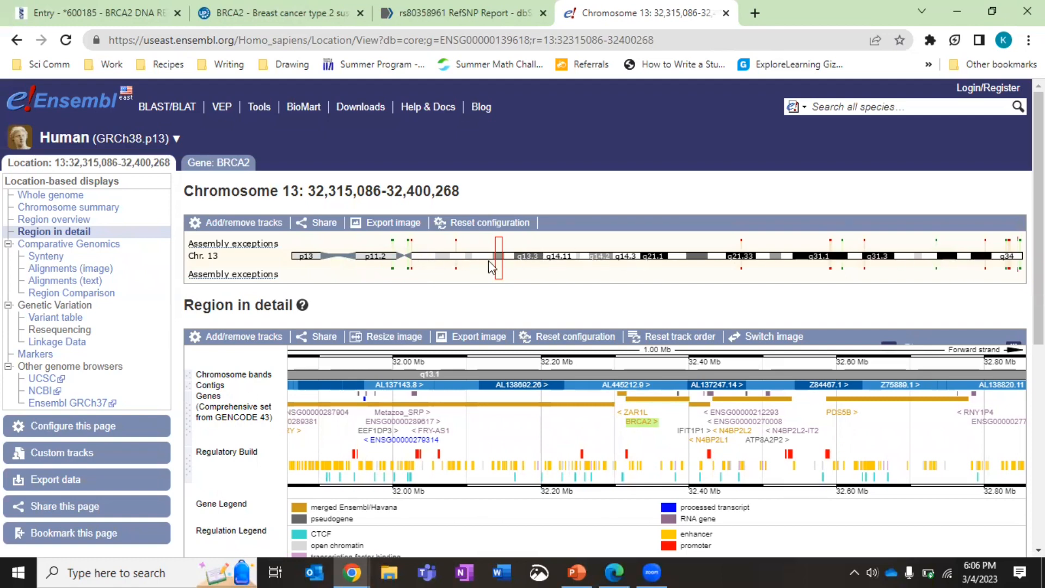
{"action": "mouse_move", "coordinate": [54, 235]}
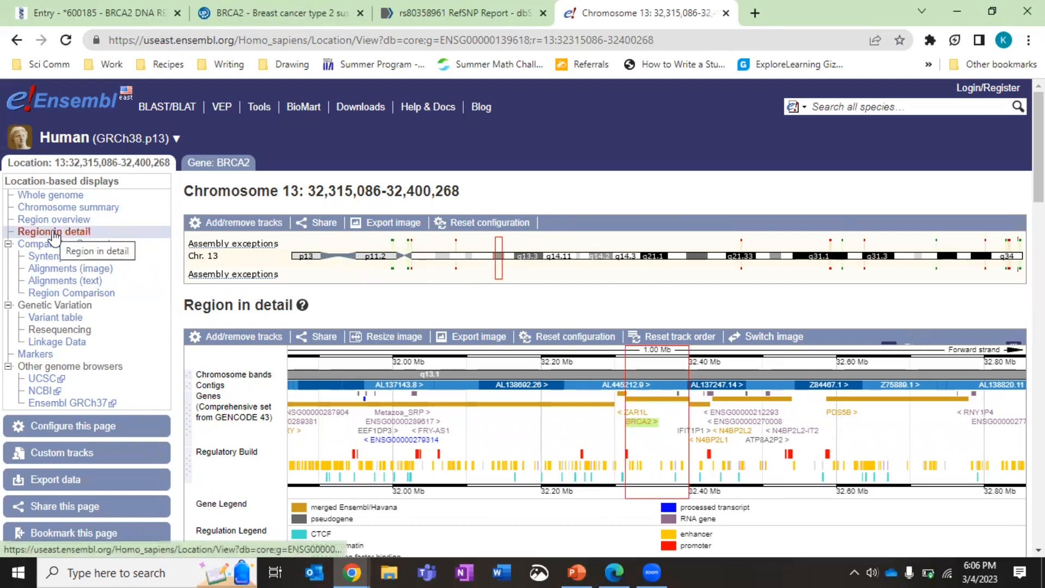
{"action": "left_click", "coordinate": [54, 231]}
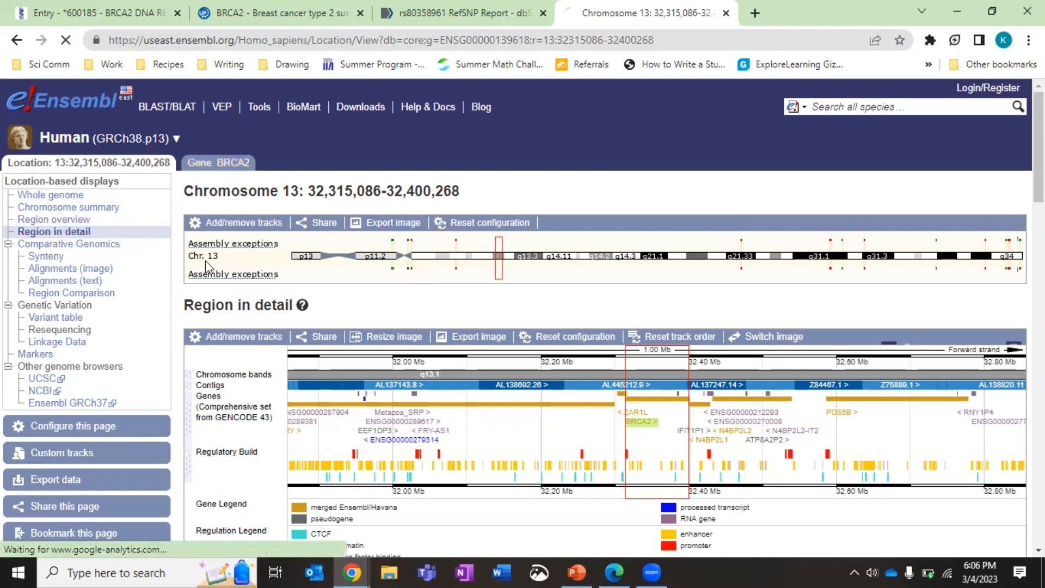
From the BRCA2 gene summary, show its genomic alignments with mouse and the four-block alignment table
{"action": "left_click", "coordinate": [217, 162]}
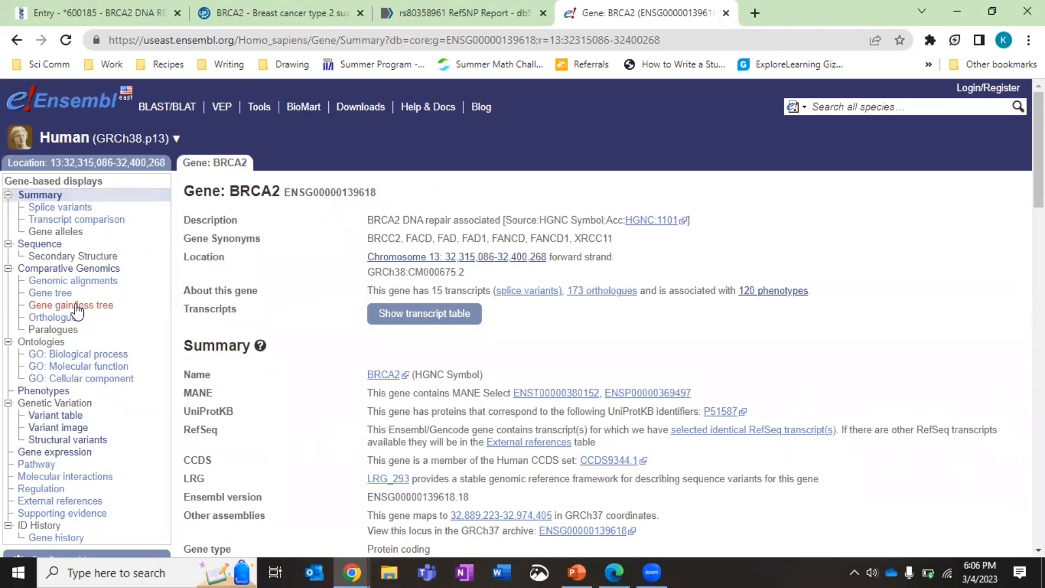
{"action": "mouse_move", "coordinate": [73, 280]}
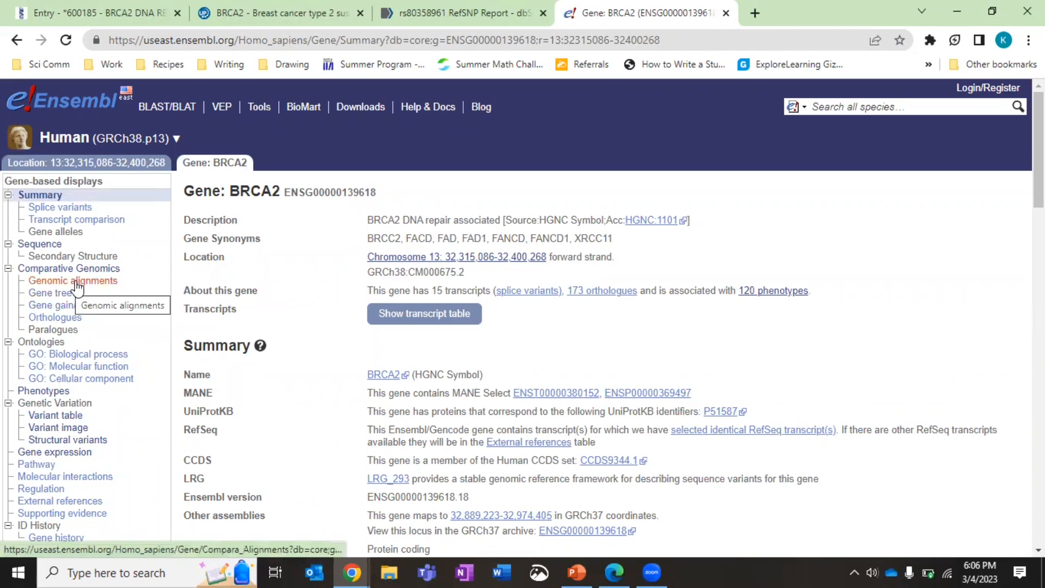
{"action": "left_click", "coordinate": [73, 280]}
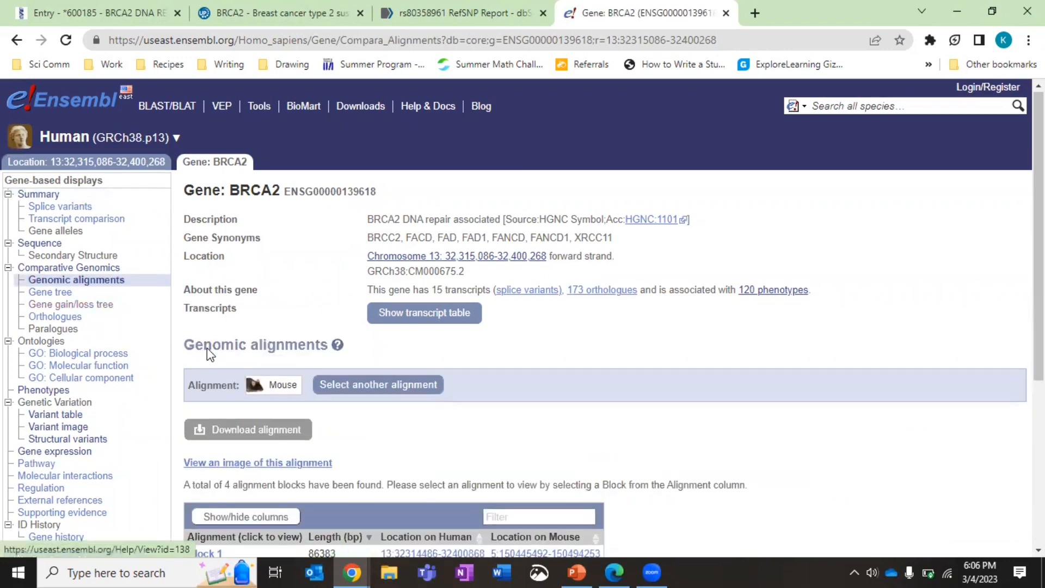
{"action": "scroll", "scroll_direction": "down", "scroll_amount": 3}
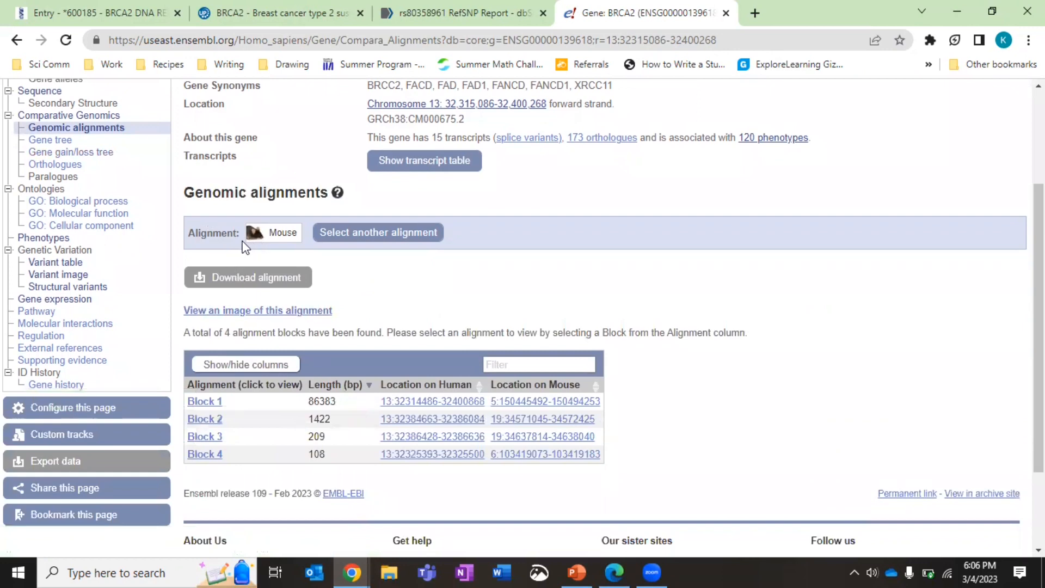